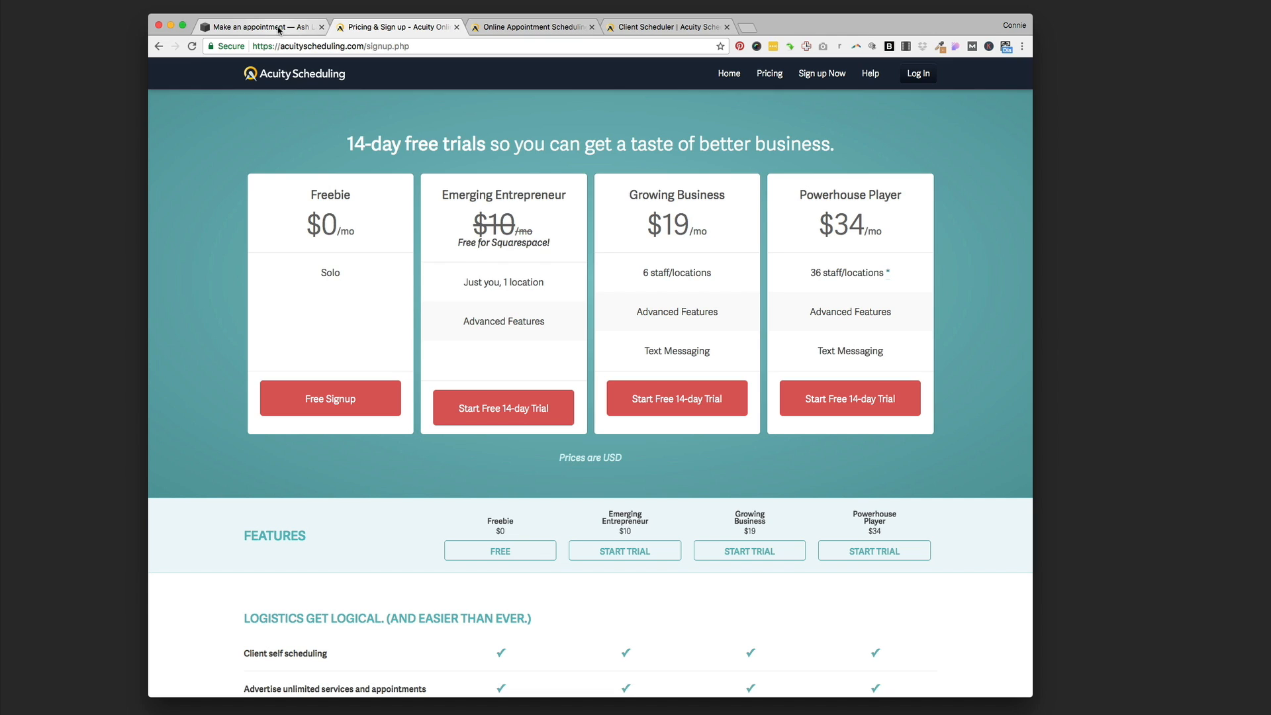
{"action": "mouse_move", "coordinate": [339, 92]}
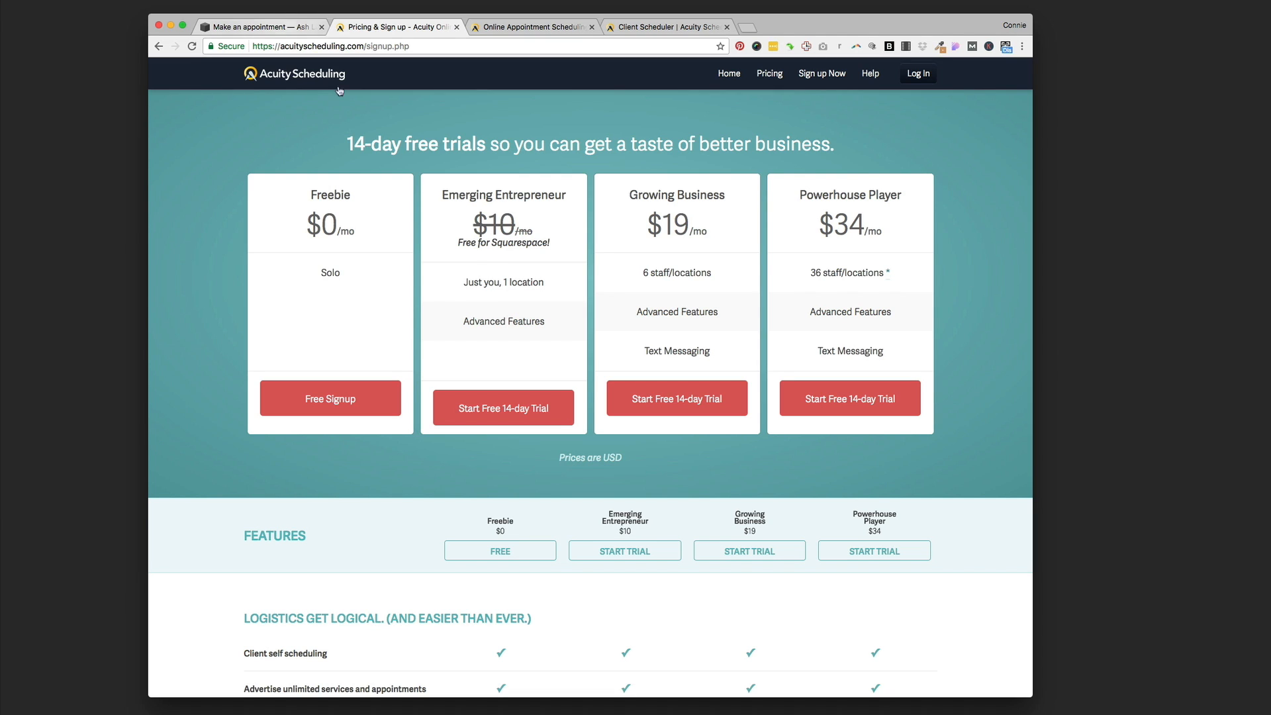
{"action": "mouse_move", "coordinate": [601, 184]}
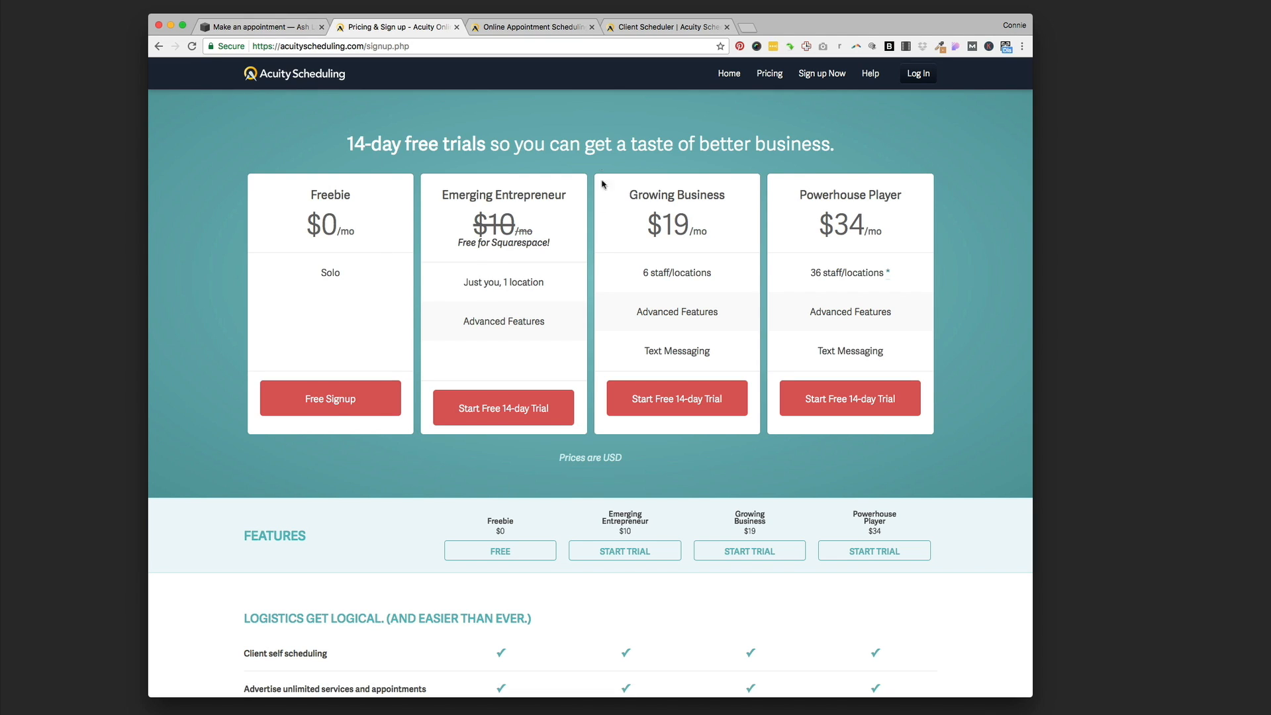
{"action": "mouse_move", "coordinate": [565, 137]}
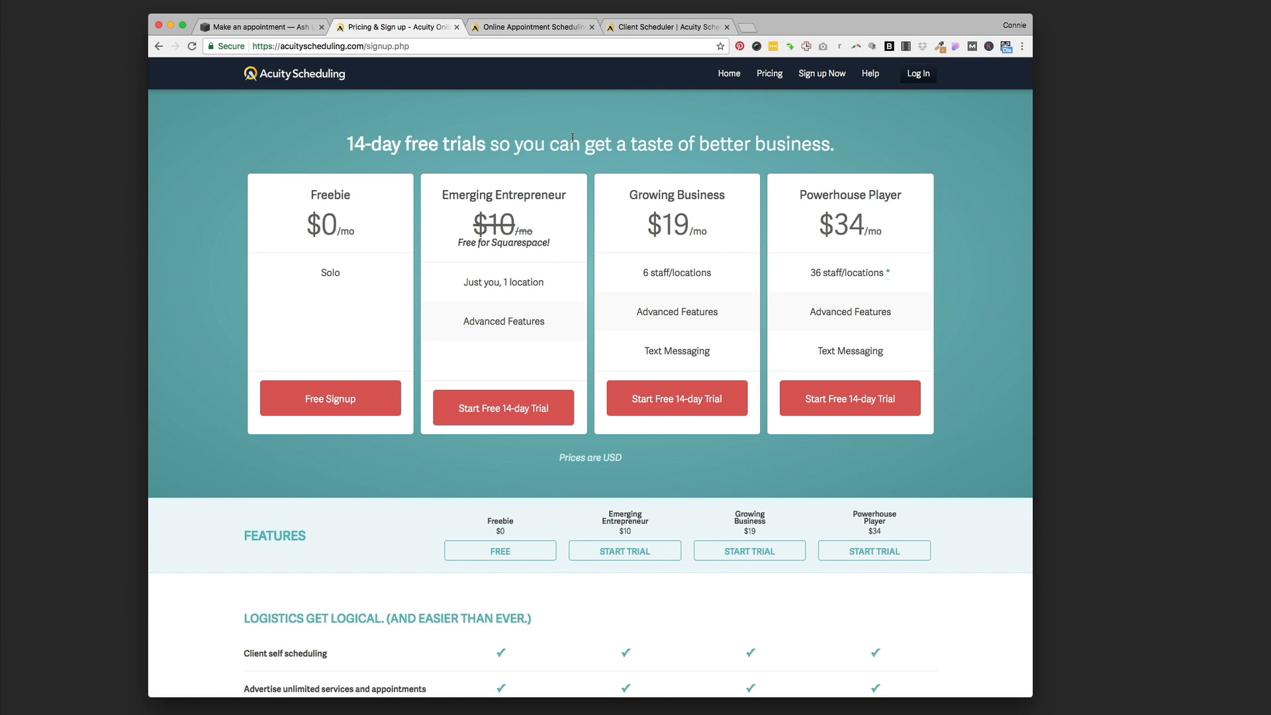
{"action": "mouse_move", "coordinate": [363, 118]}
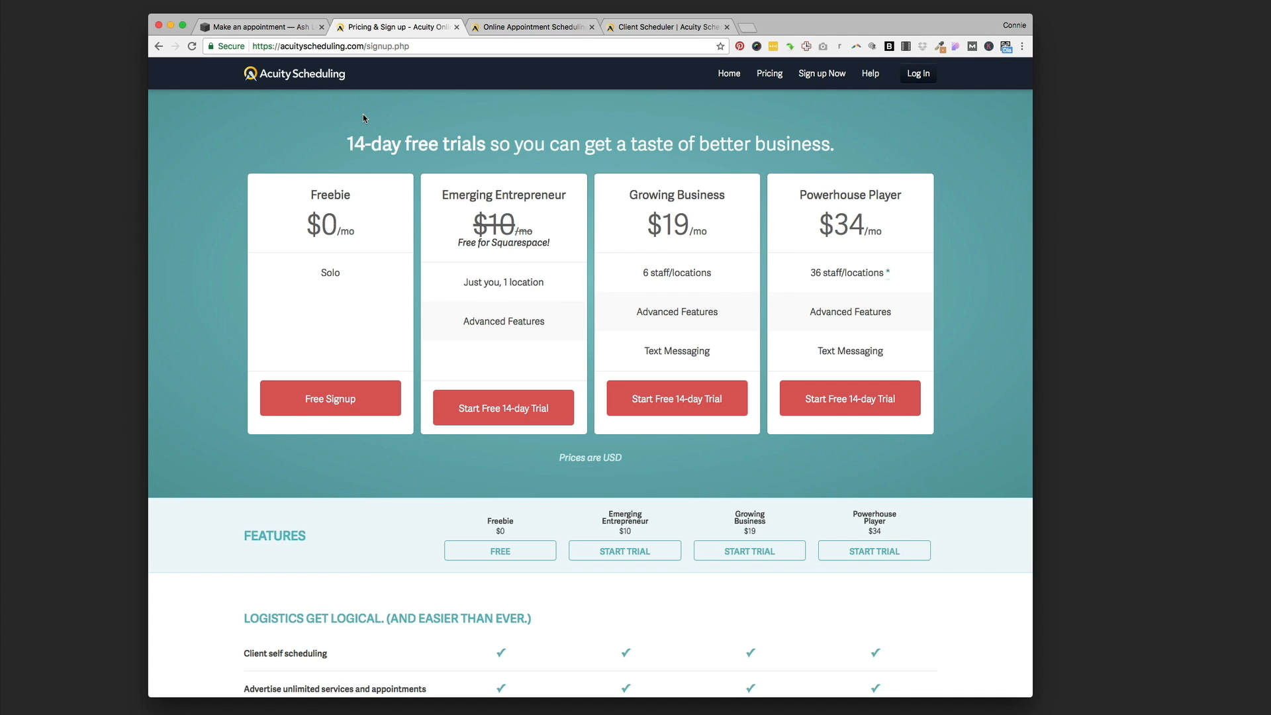
- Show the yoga site's Make an appointment page with the embedded Private Yoga Single Session scheduler in view
{"action": "left_click", "coordinate": [260, 26]}
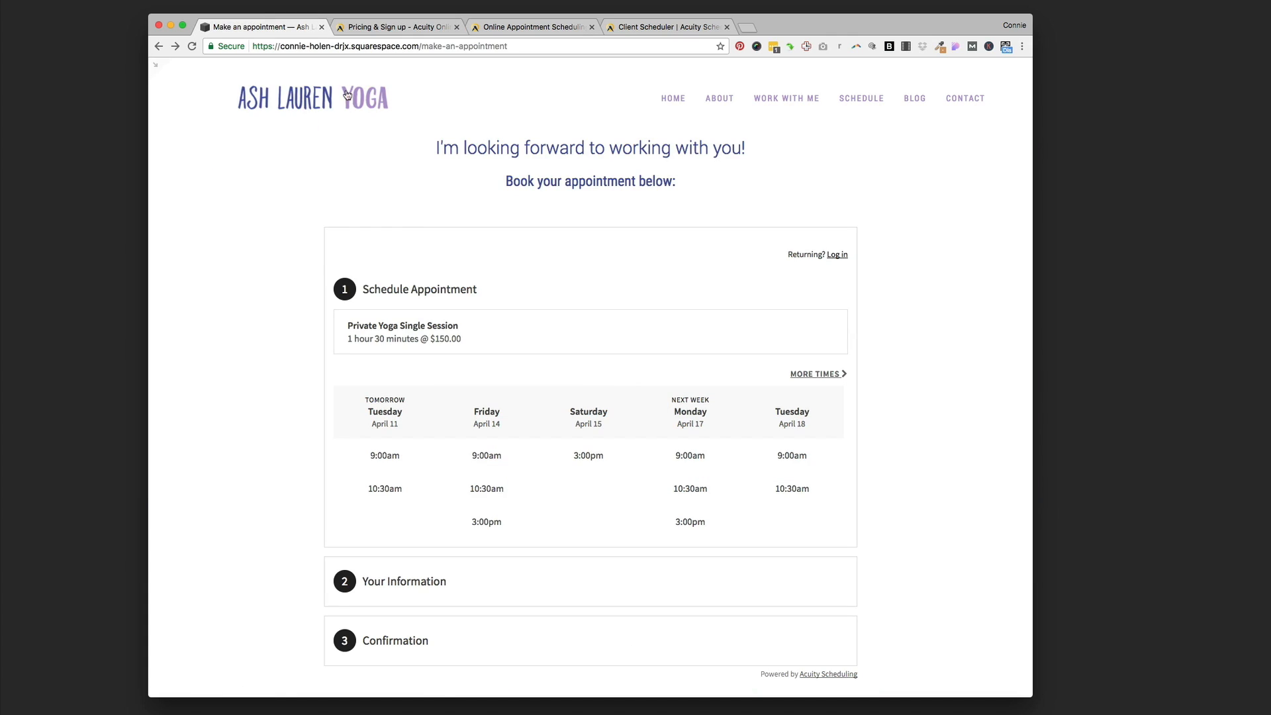
{"action": "mouse_move", "coordinate": [282, 203]}
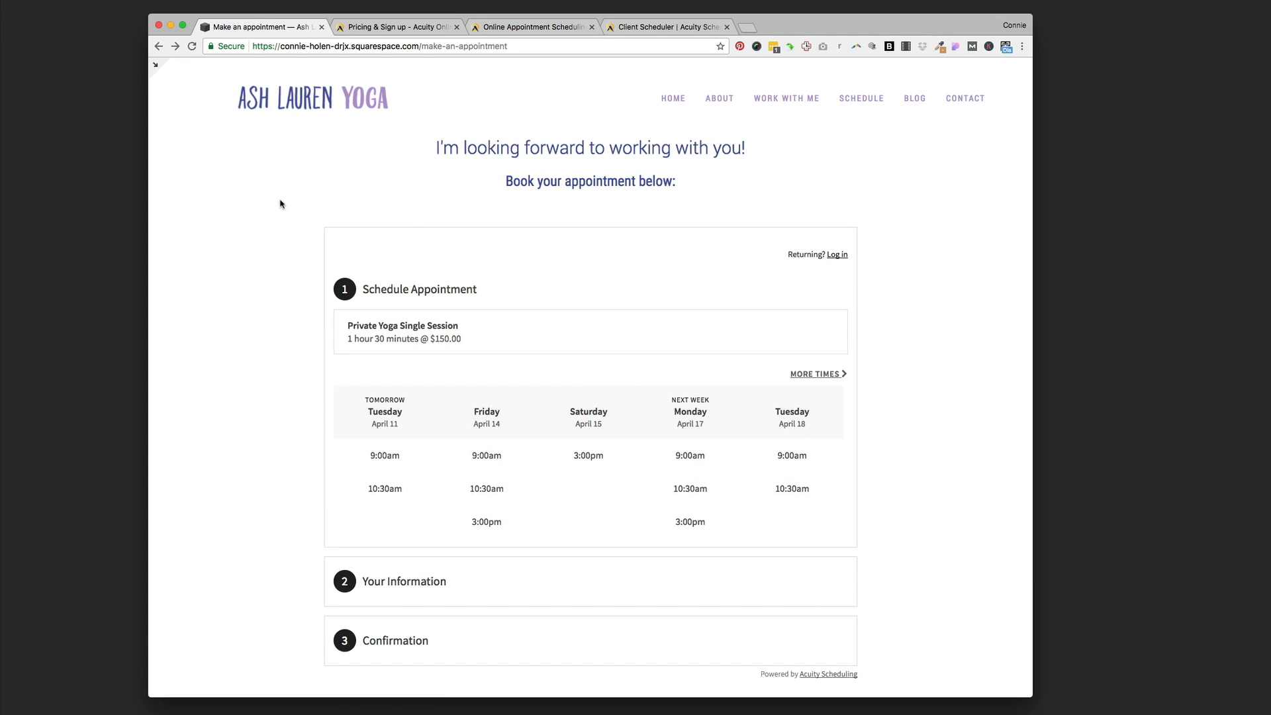
{"action": "mouse_move", "coordinate": [300, 237]}
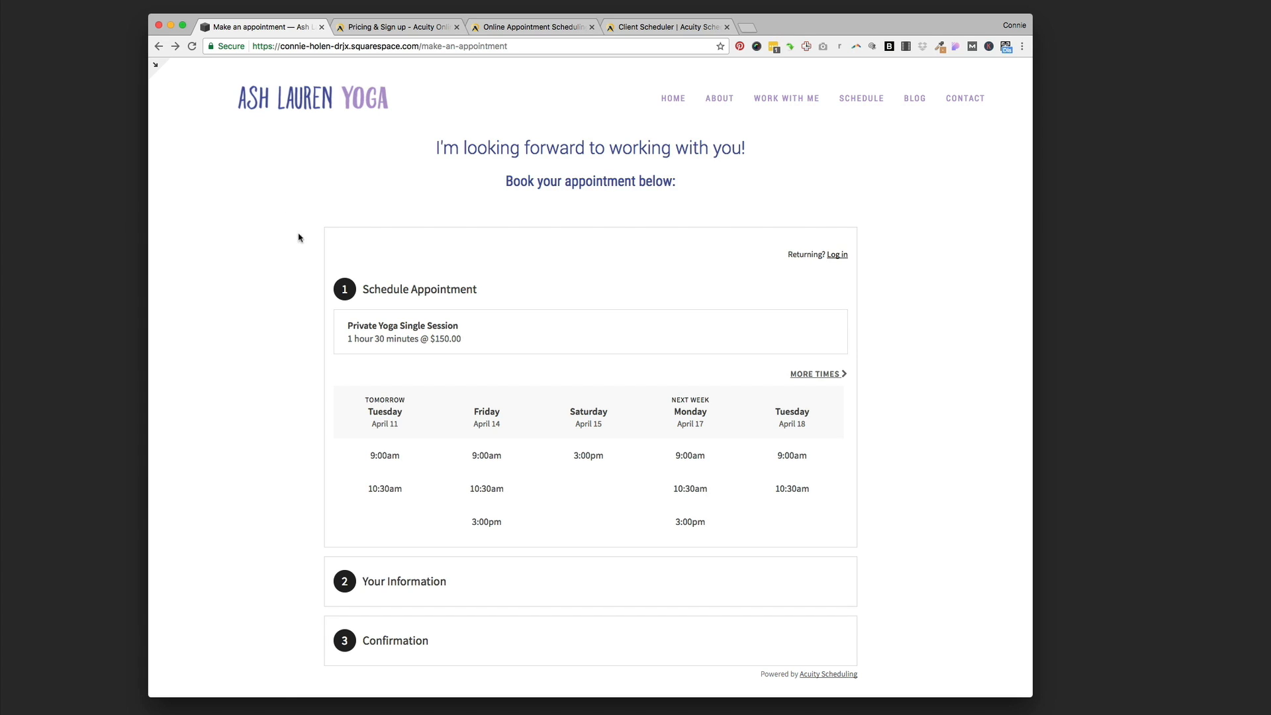
{"action": "mouse_move", "coordinate": [284, 306]}
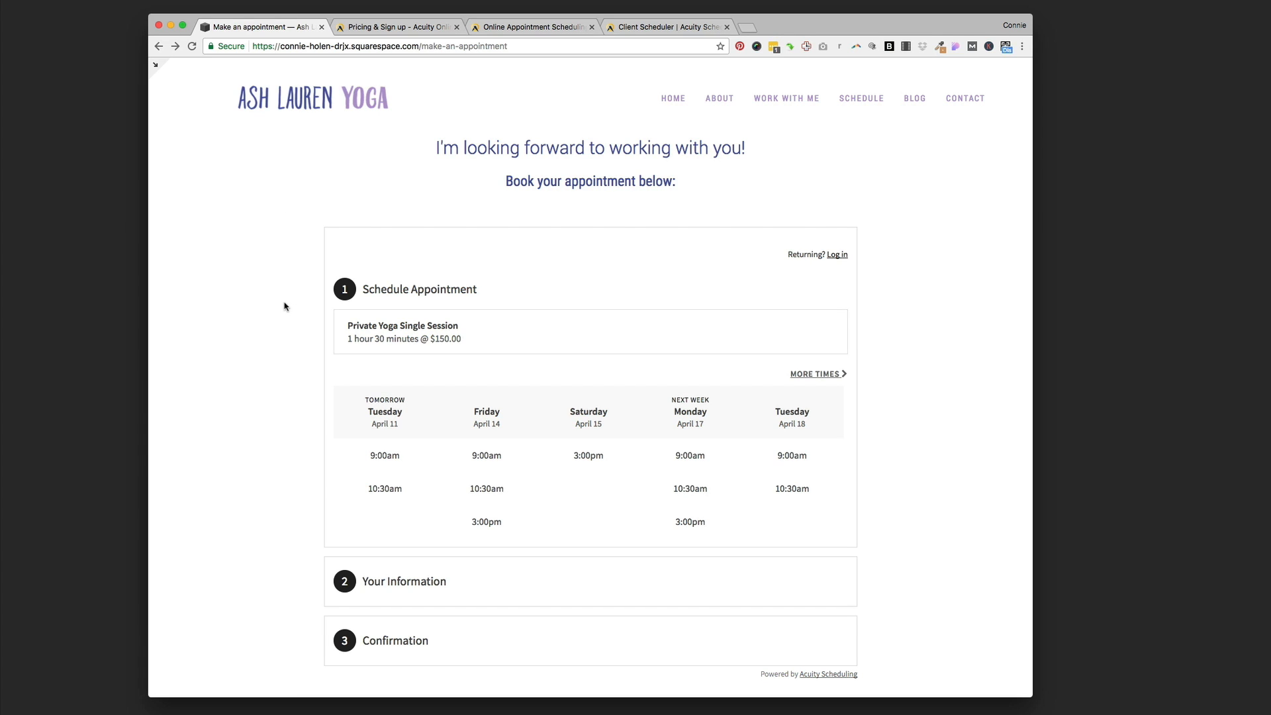
{"action": "mouse_move", "coordinate": [338, 161]}
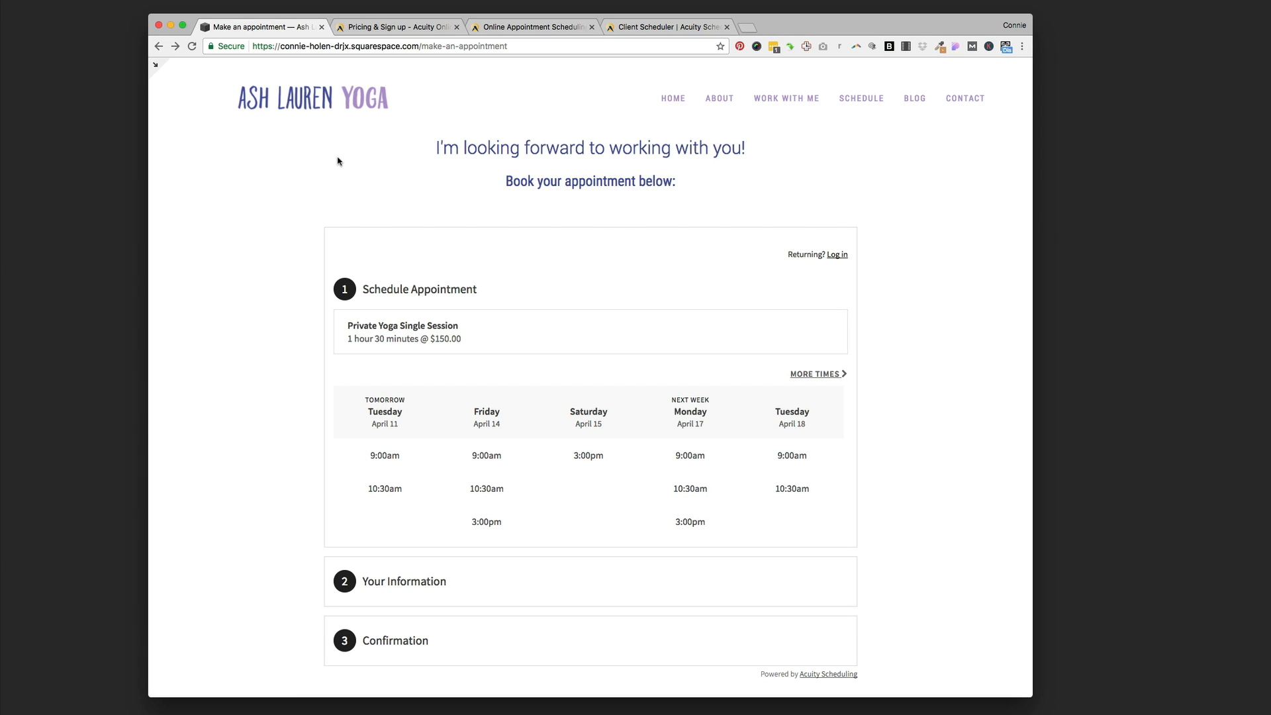
{"action": "mouse_move", "coordinate": [414, 215]}
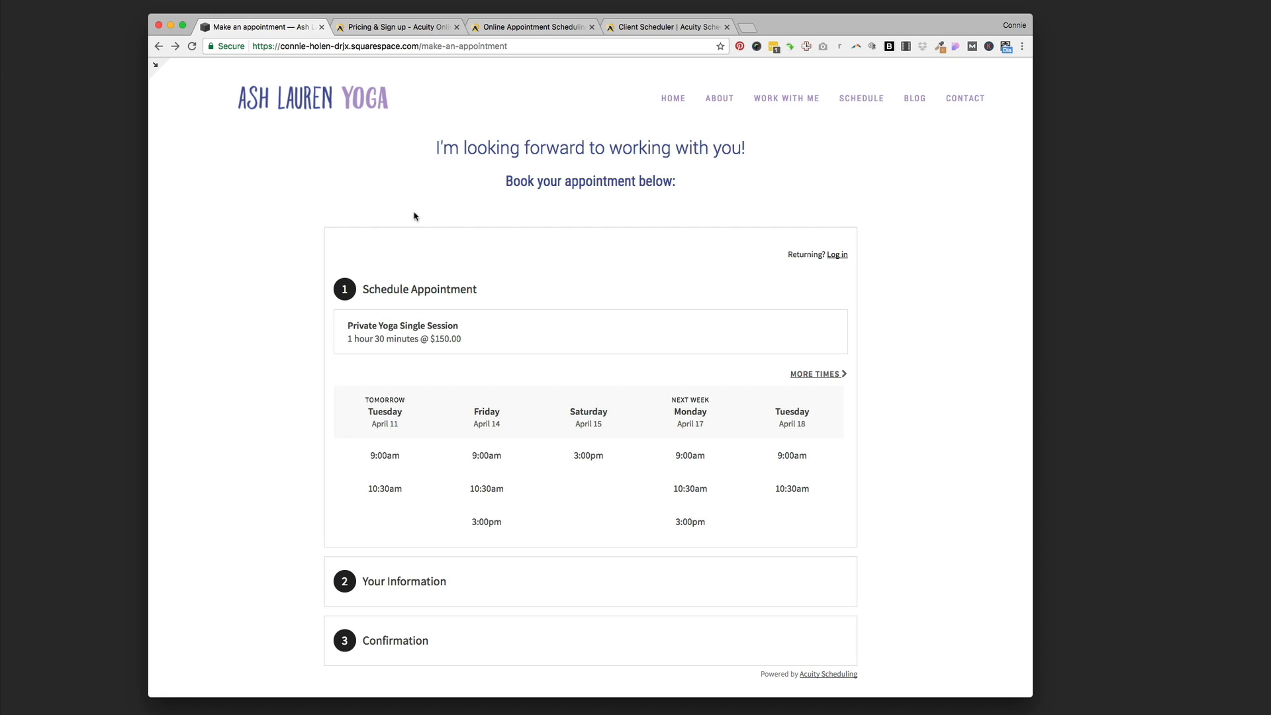
{"action": "mouse_move", "coordinate": [718, 228]}
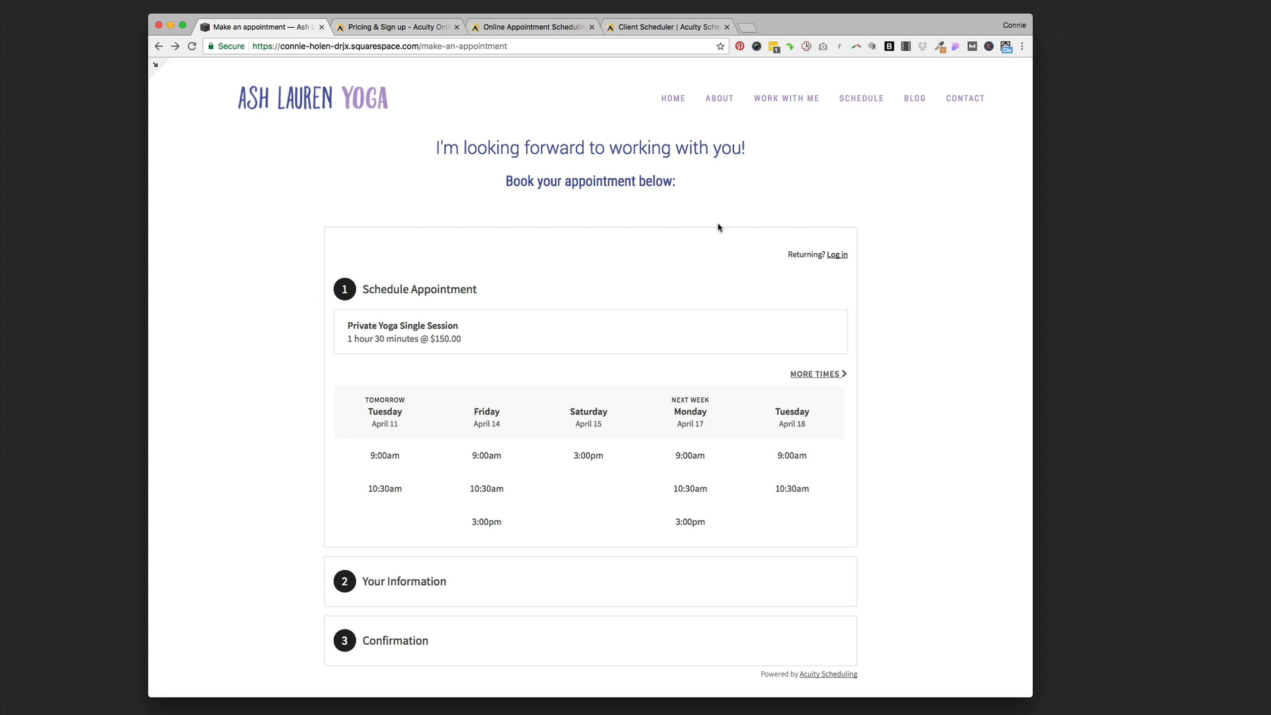
{"action": "scroll", "scroll_direction": "down", "scroll_amount": 3}
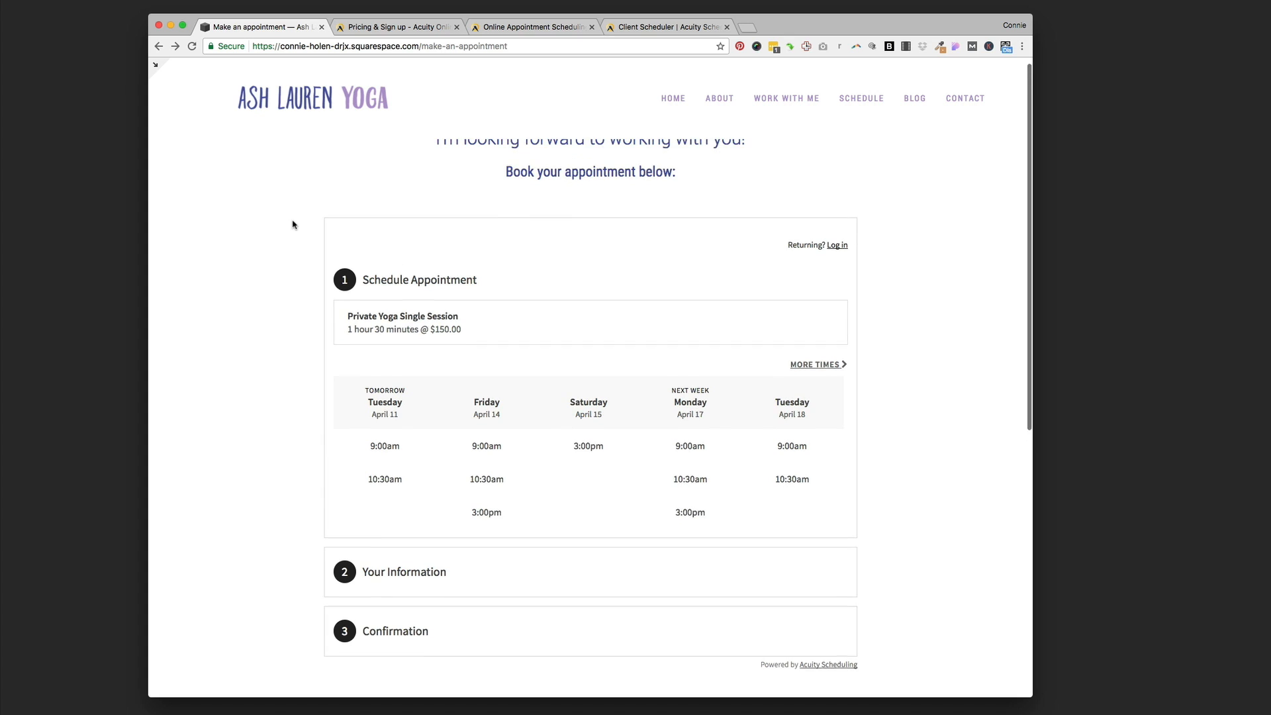
{"action": "scroll", "scroll_direction": "up", "scroll_amount": 3}
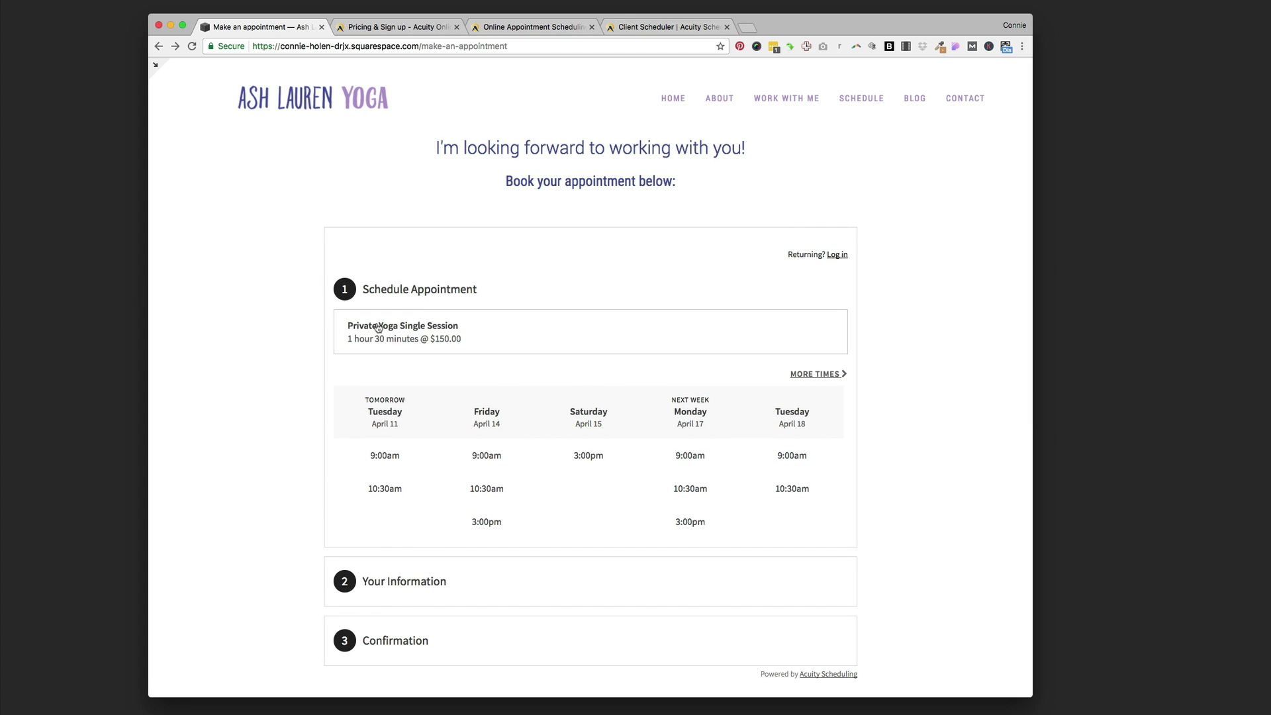
{"action": "mouse_move", "coordinate": [381, 336]}
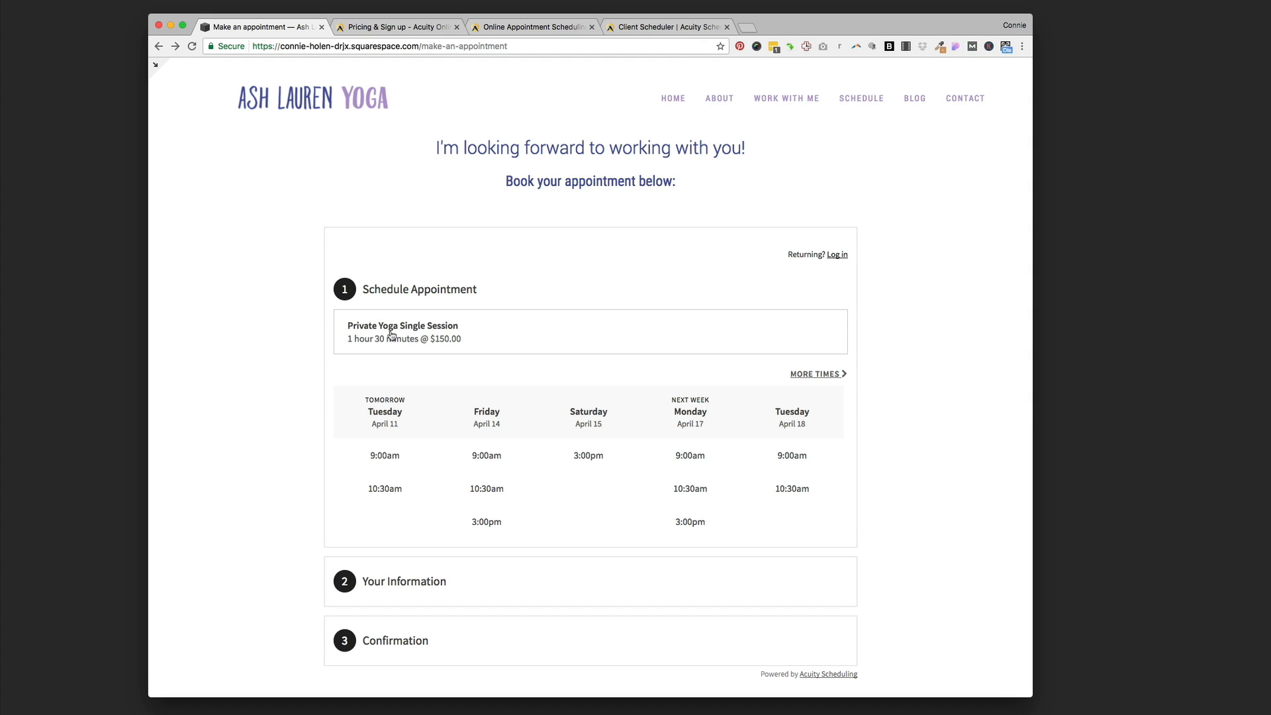
{"action": "mouse_move", "coordinate": [563, 340]}
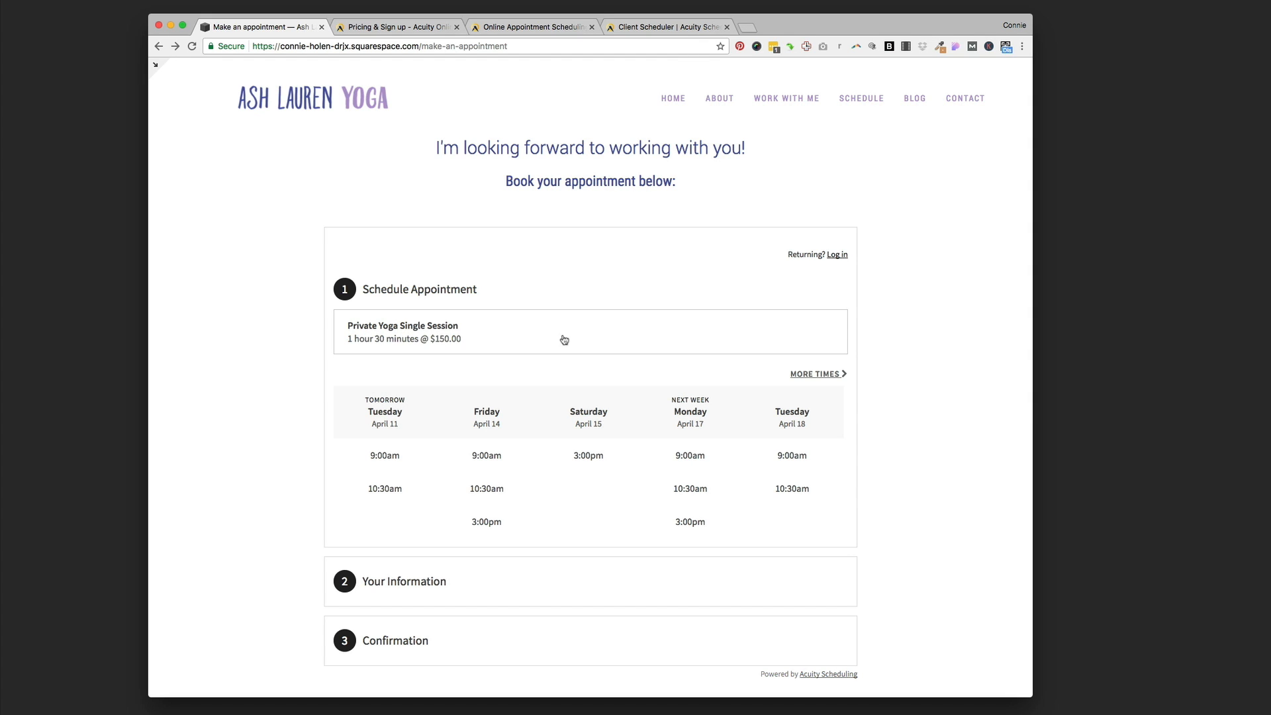
{"action": "mouse_move", "coordinate": [461, 331]}
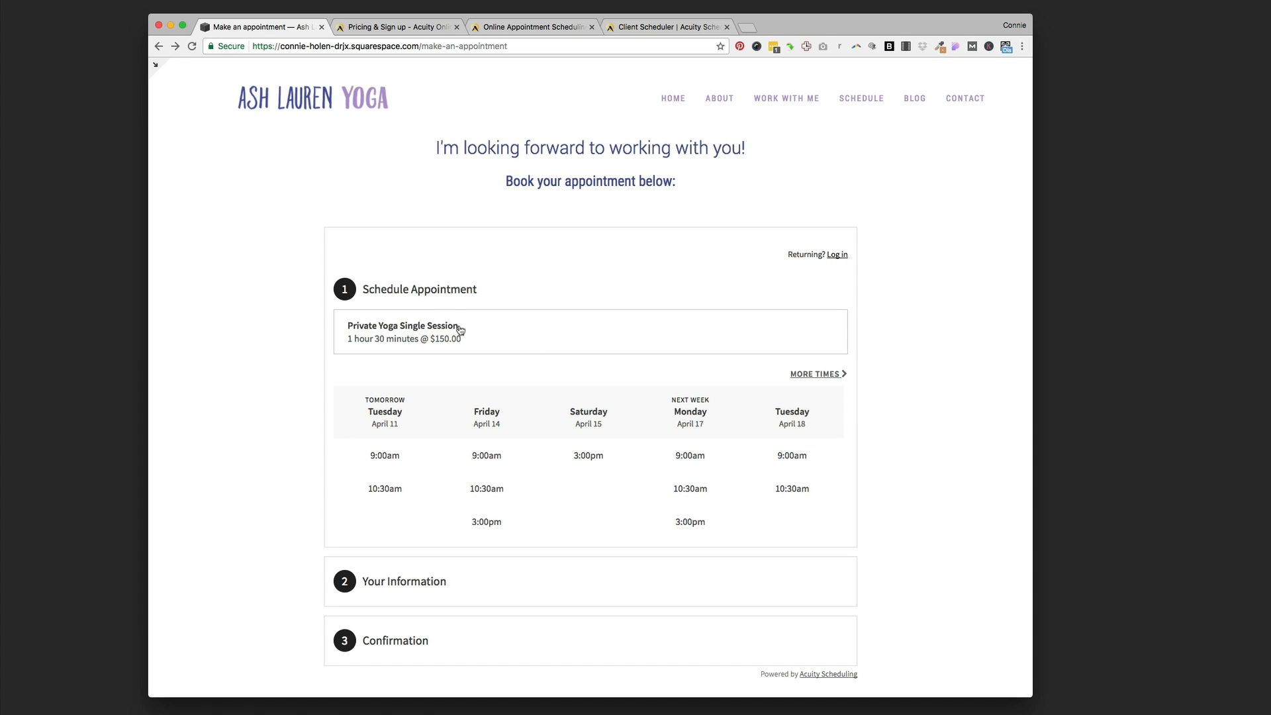
{"action": "mouse_move", "coordinate": [499, 329]}
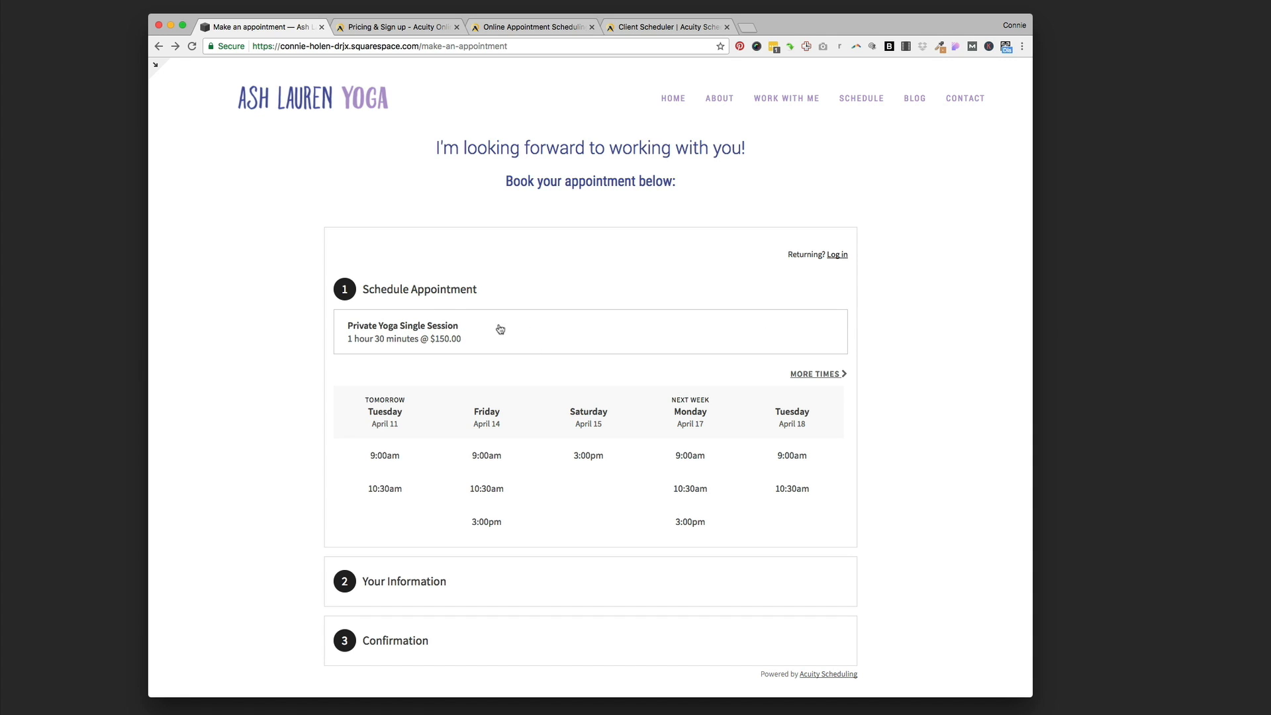
{"action": "mouse_move", "coordinate": [429, 351]}
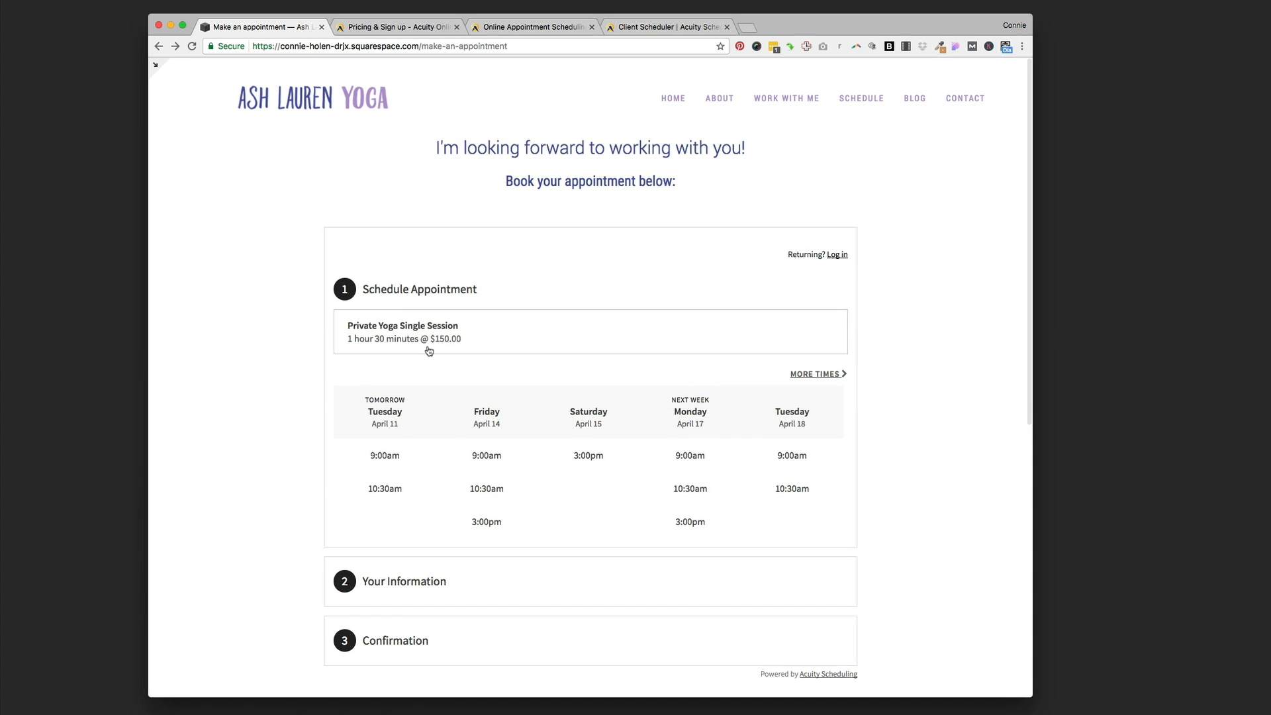
{"action": "mouse_move", "coordinate": [482, 359]}
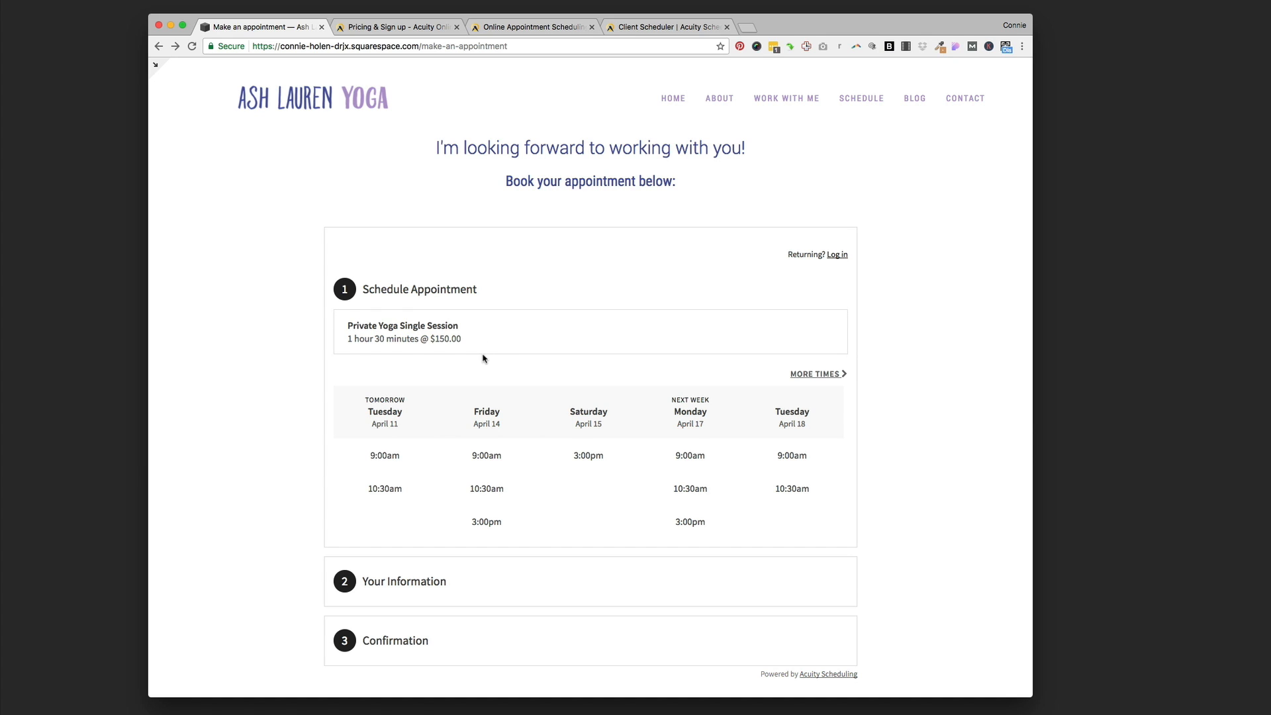
{"action": "scroll", "scroll_direction": "down", "scroll_amount": 3}
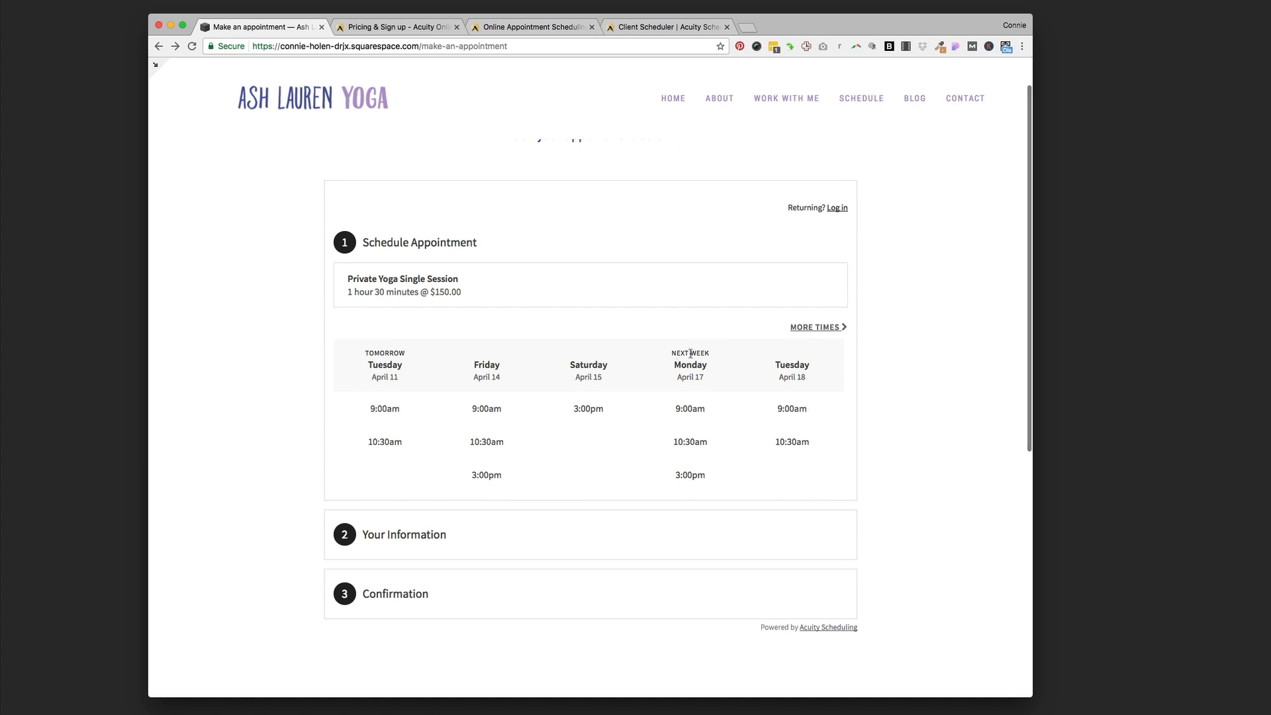
{"action": "mouse_move", "coordinate": [578, 340]}
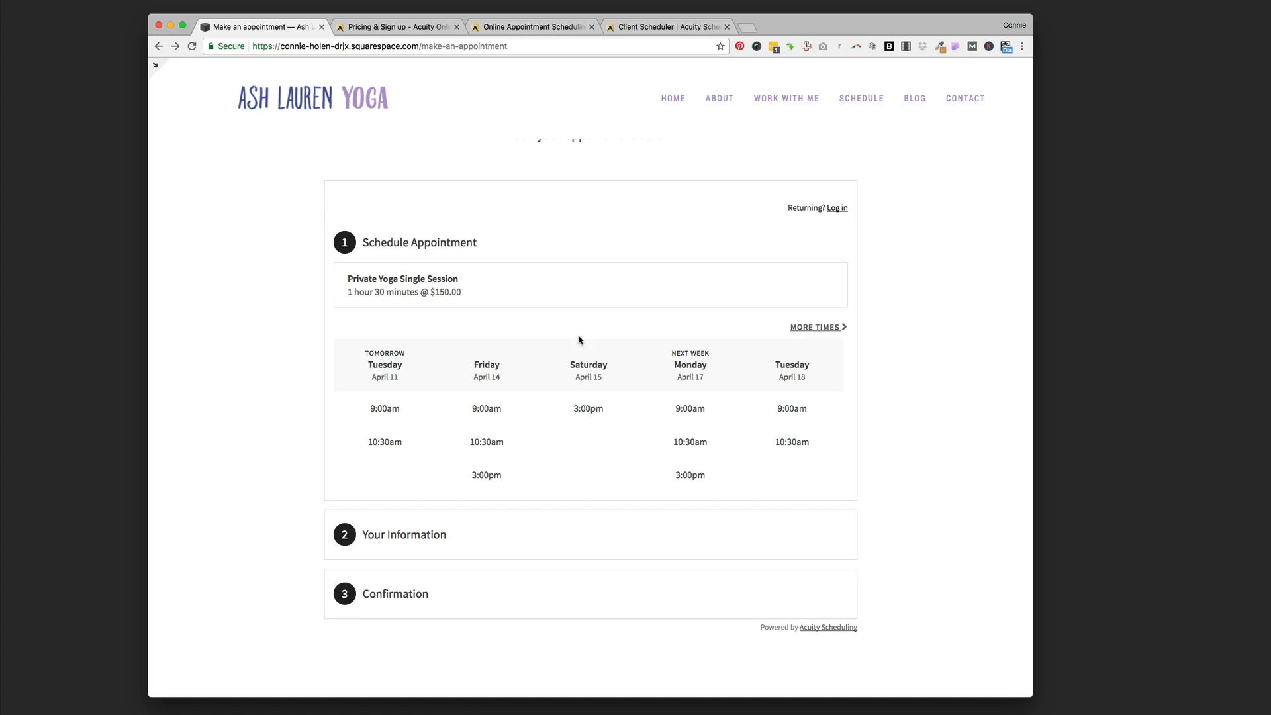
{"action": "mouse_move", "coordinate": [829, 487]}
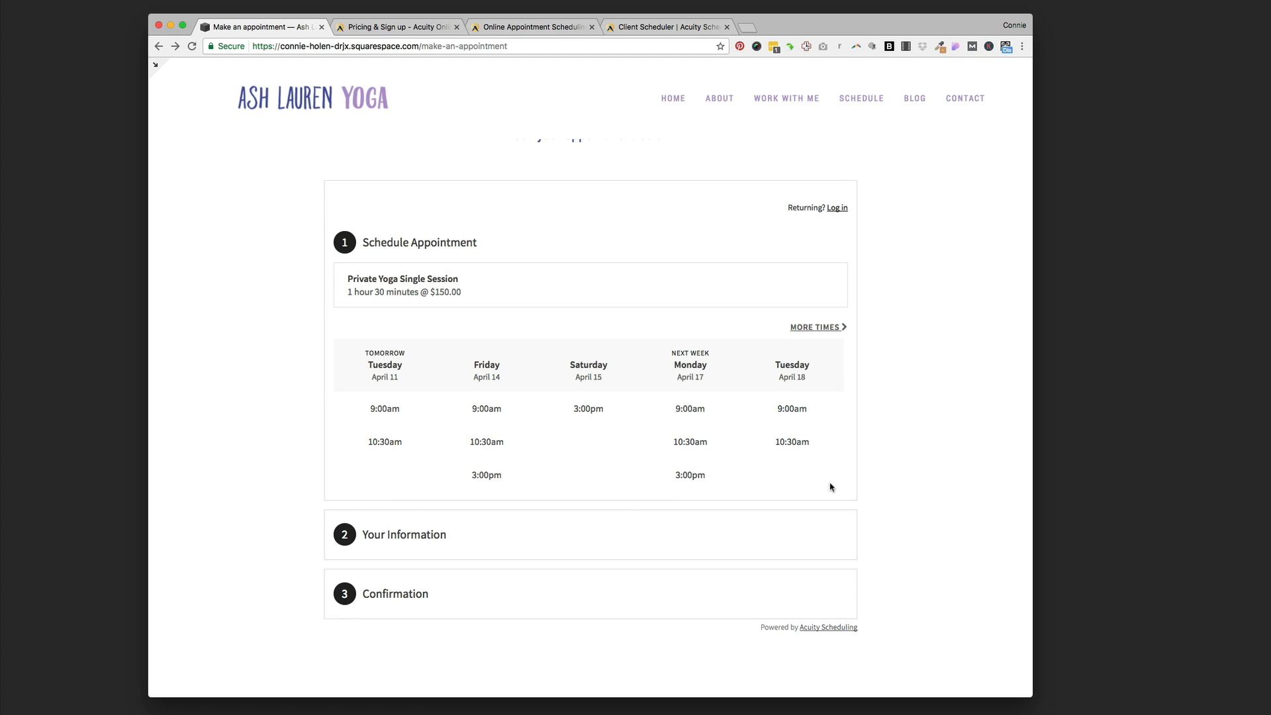
{"action": "mouse_move", "coordinate": [335, 394]}
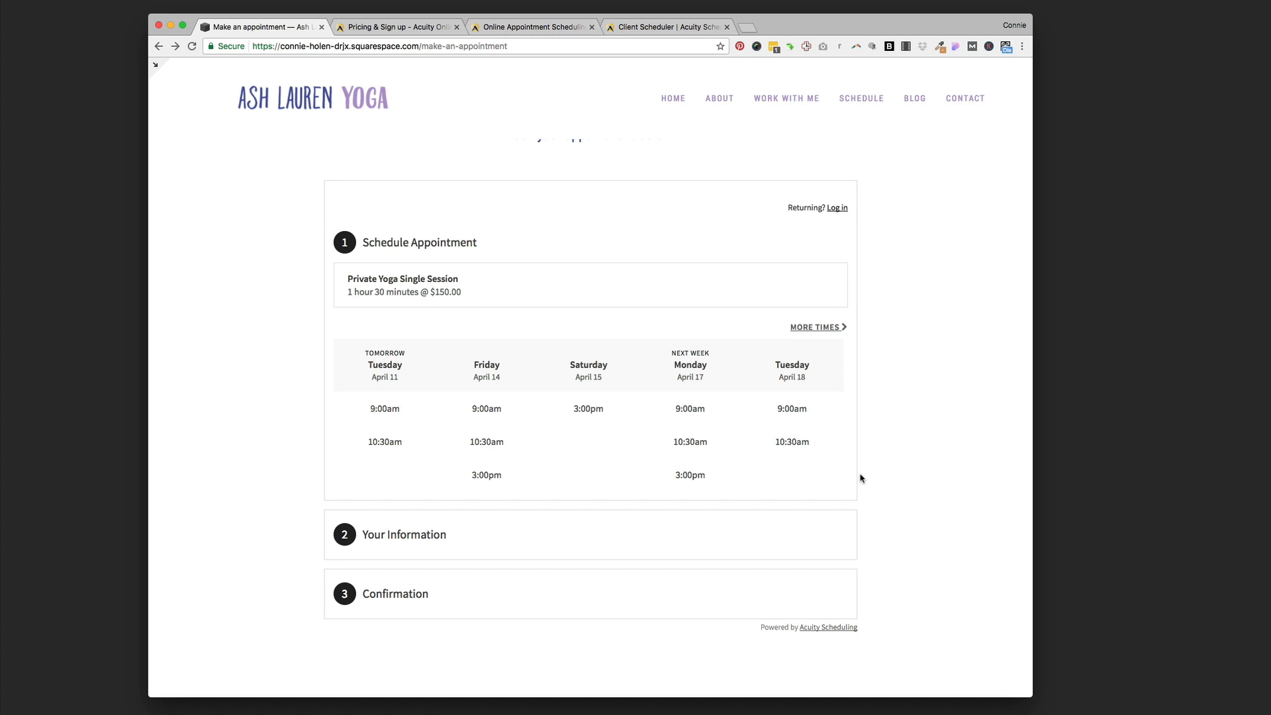
{"action": "mouse_move", "coordinate": [532, 422]}
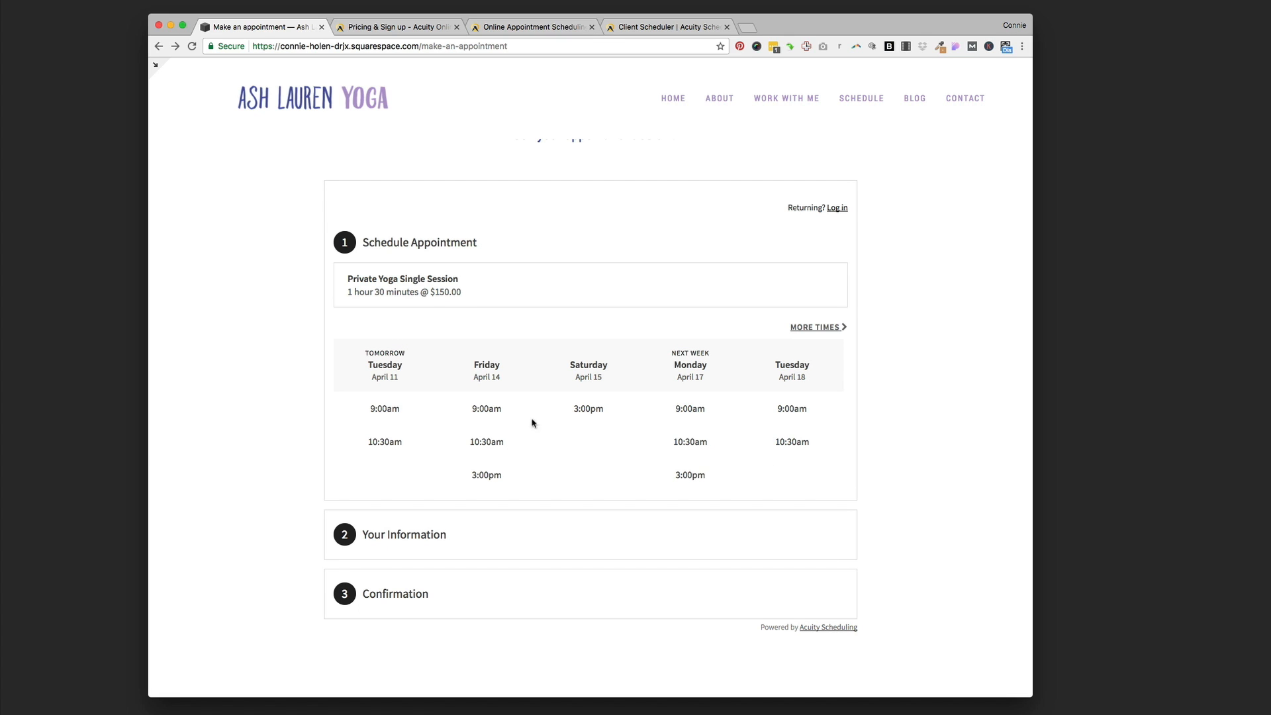
{"action": "mouse_move", "coordinate": [392, 315]}
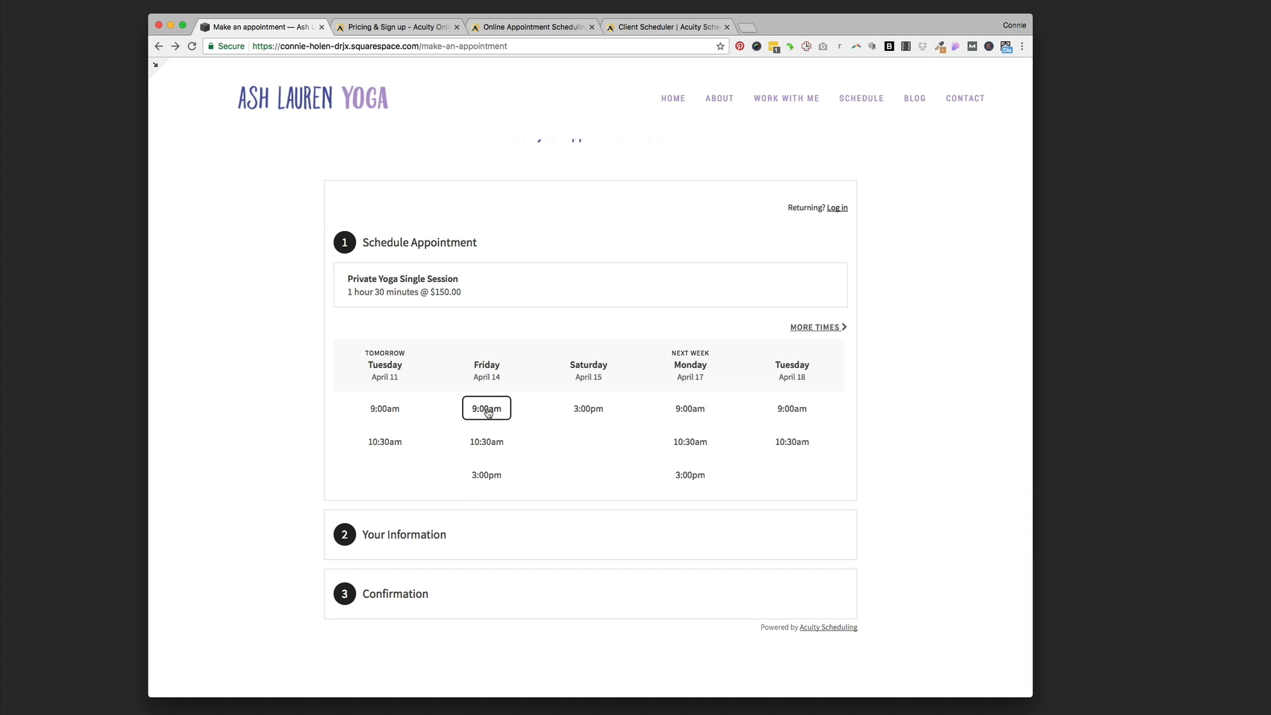
- Choose the Friday April 14 9:00am session time and continue to the client details form
{"action": "left_click", "coordinate": [486, 408]}
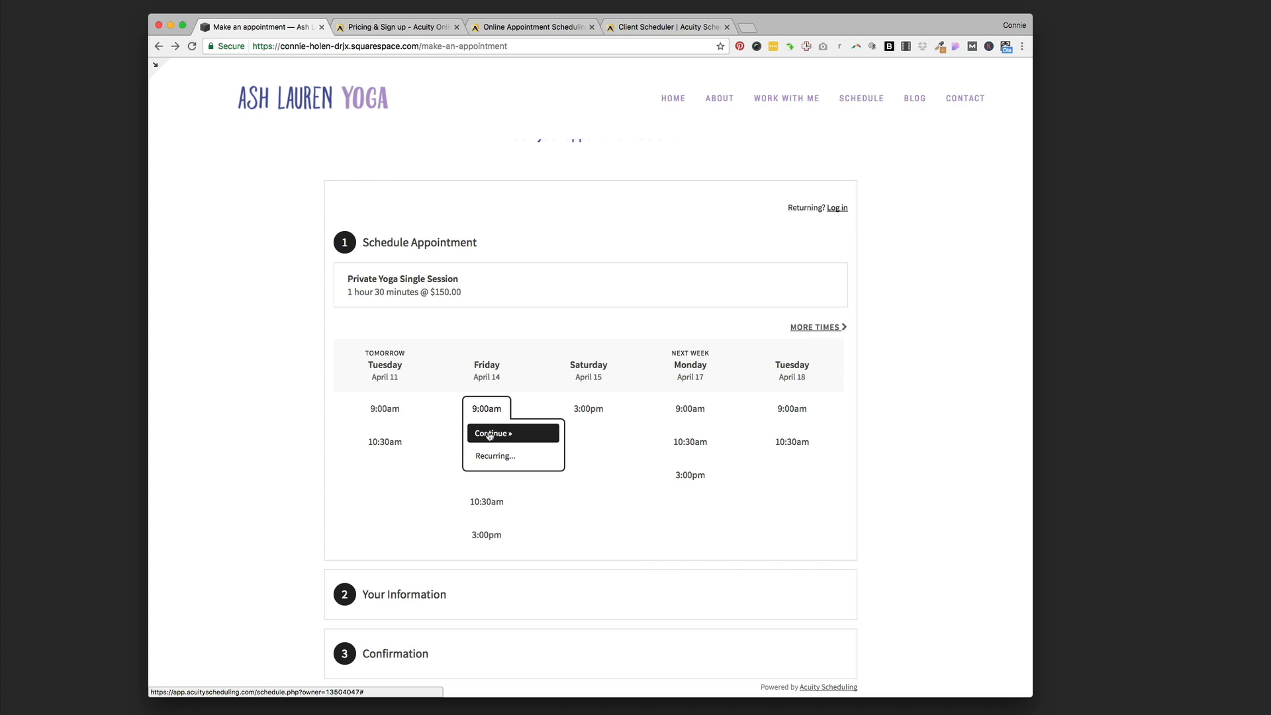
{"action": "left_click", "coordinate": [490, 433]}
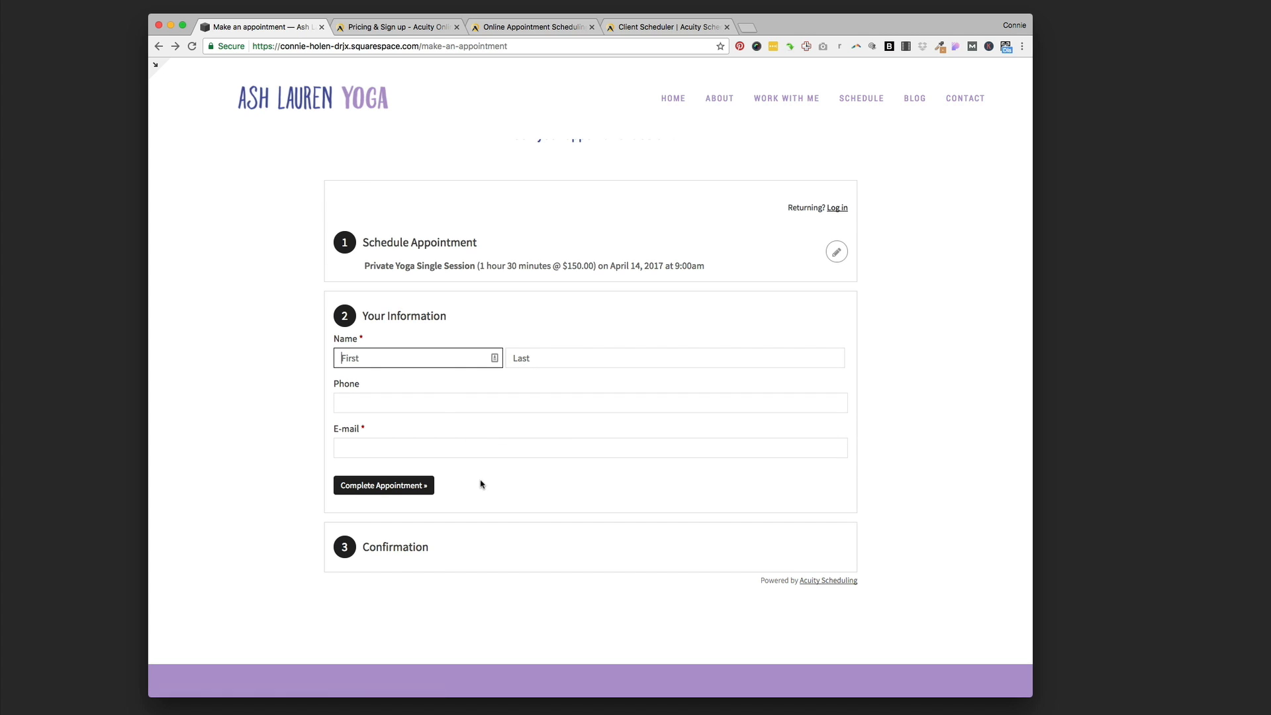
{"action": "mouse_move", "coordinate": [437, 545]}
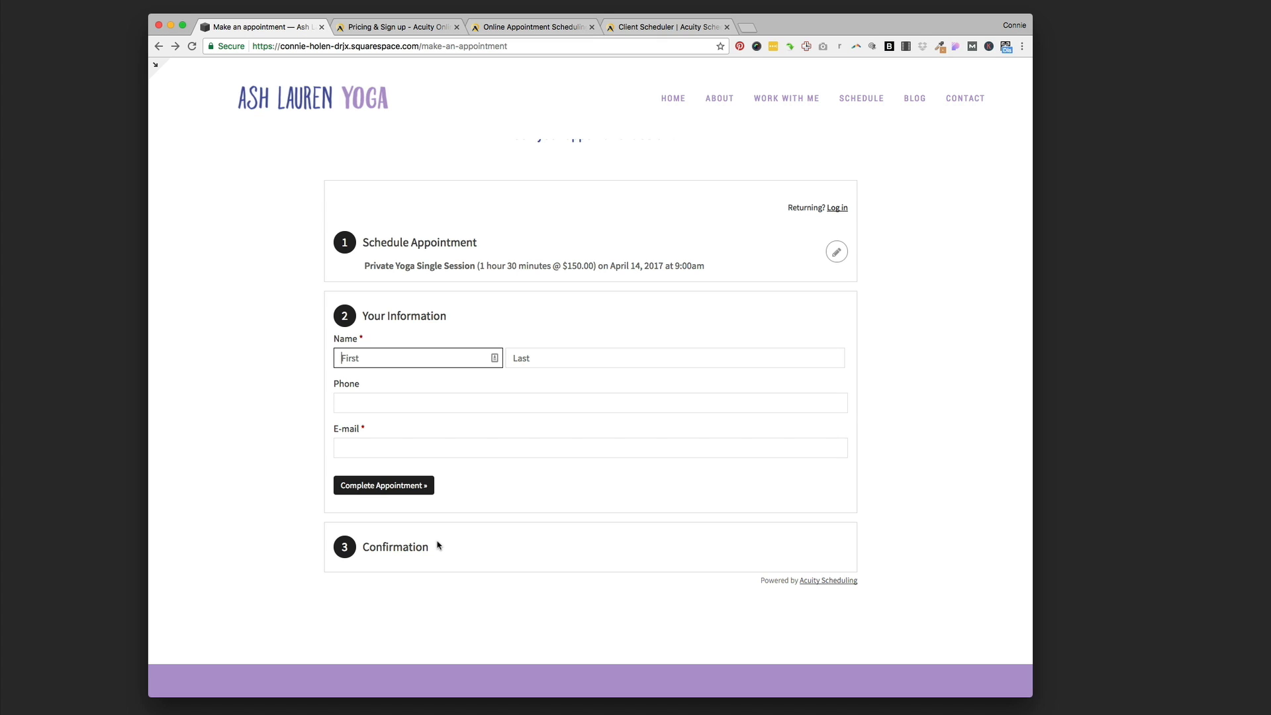
{"action": "mouse_move", "coordinate": [453, 545]}
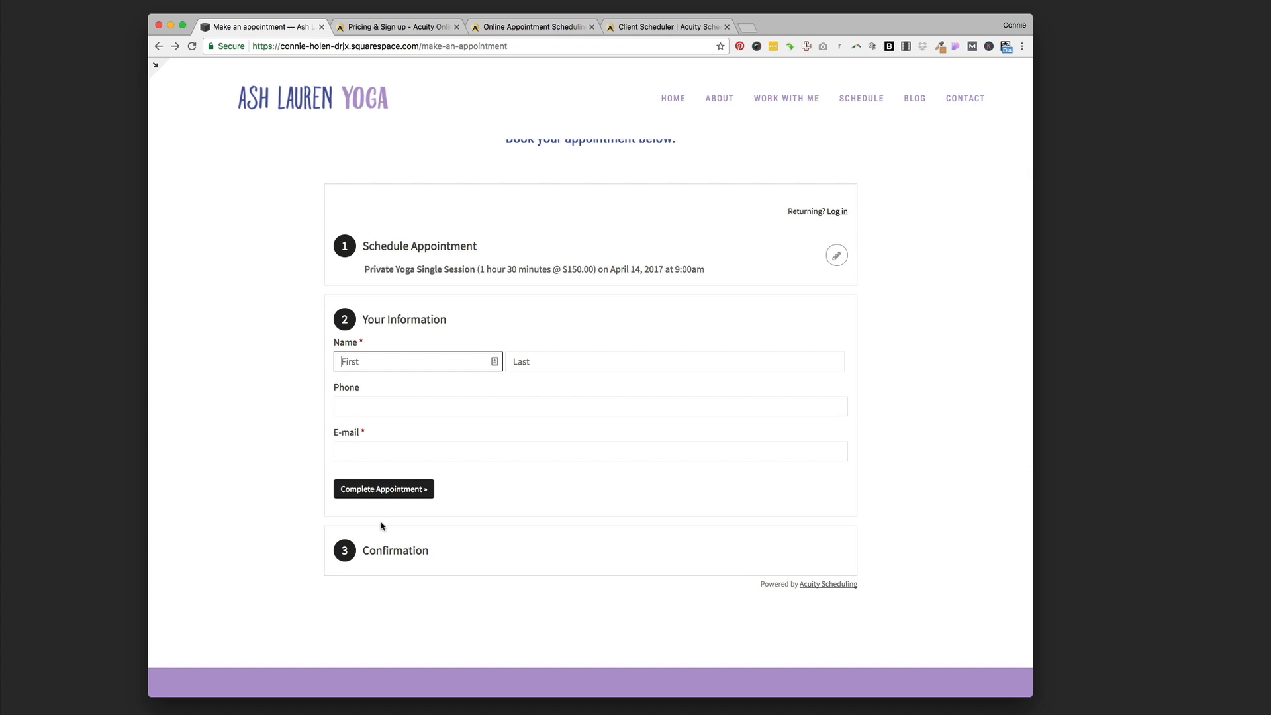
{"action": "scroll", "scroll_direction": "up", "scroll_amount": 3}
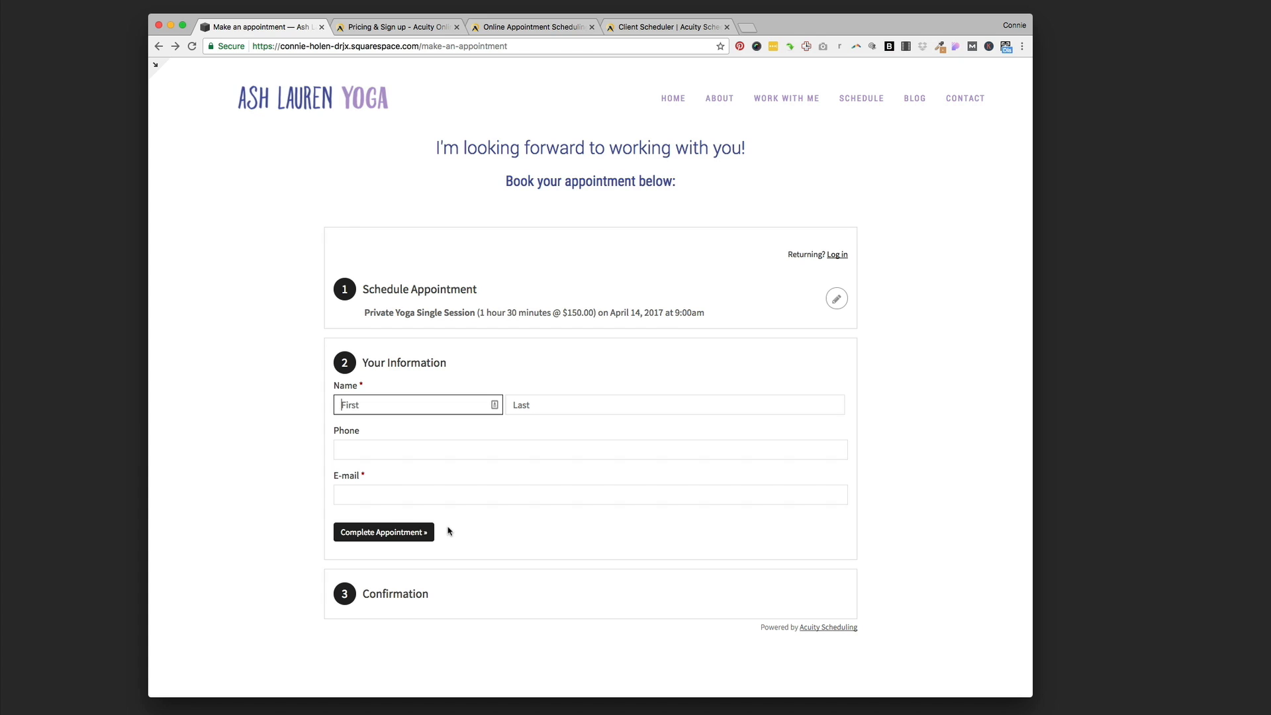
{"action": "mouse_move", "coordinate": [200, 331]}
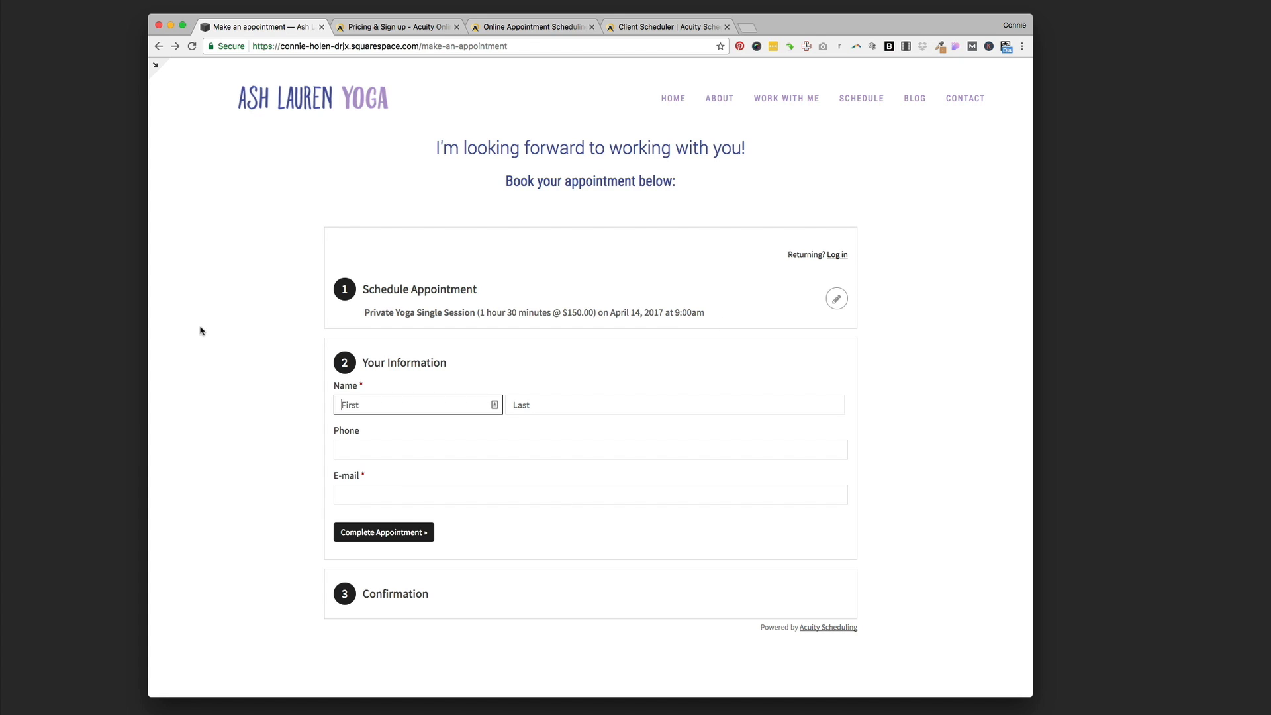
{"action": "mouse_move", "coordinate": [324, 521]}
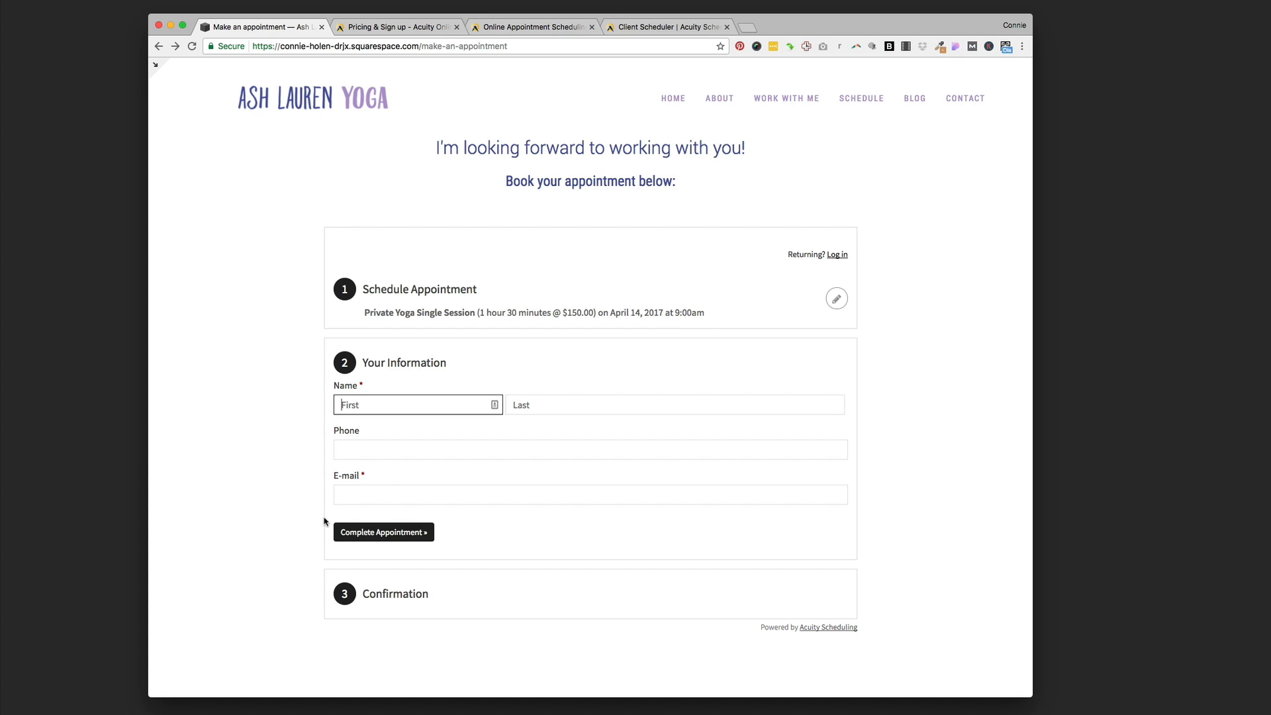
{"action": "mouse_move", "coordinate": [251, 503]}
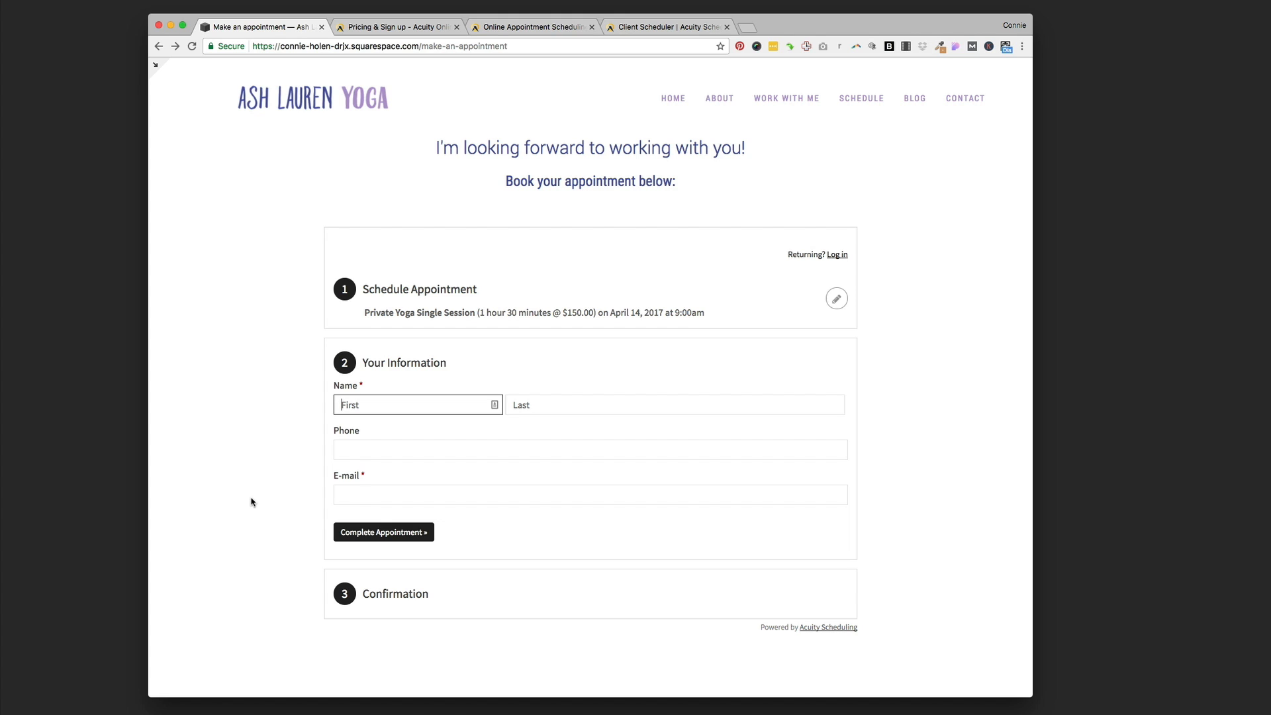
{"action": "mouse_move", "coordinate": [200, 204]}
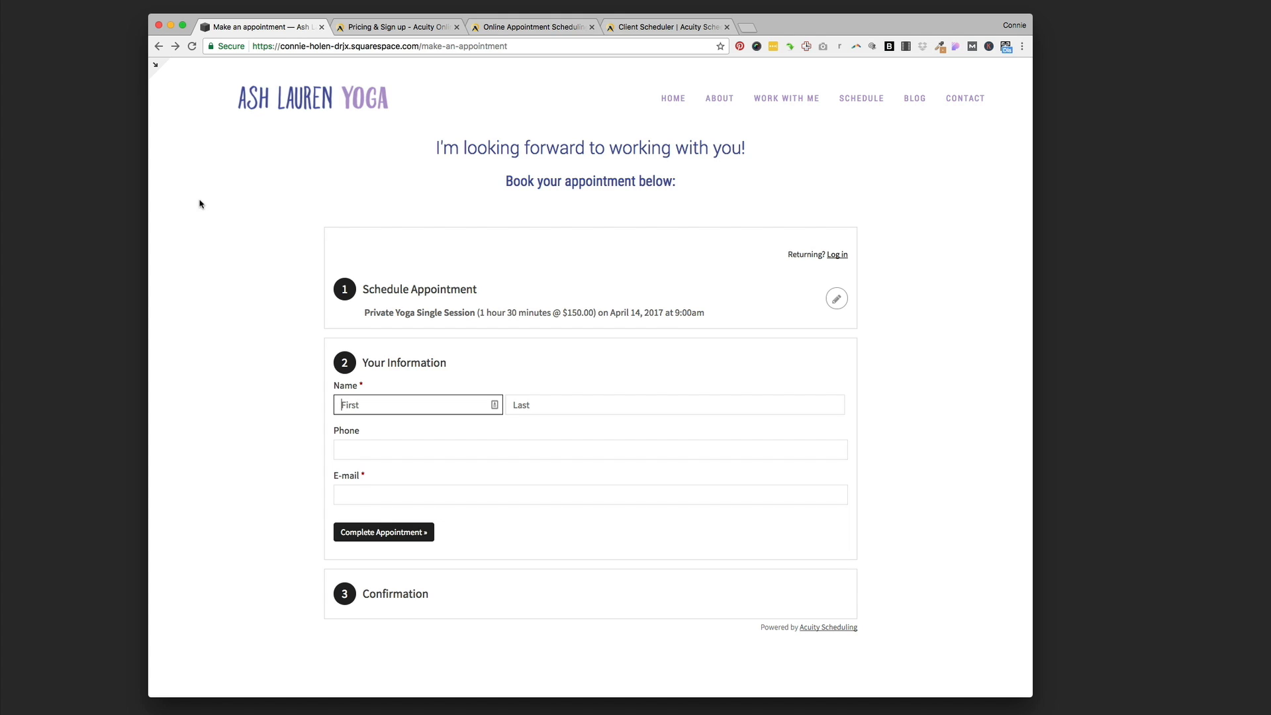
{"action": "mouse_move", "coordinate": [157, 67]}
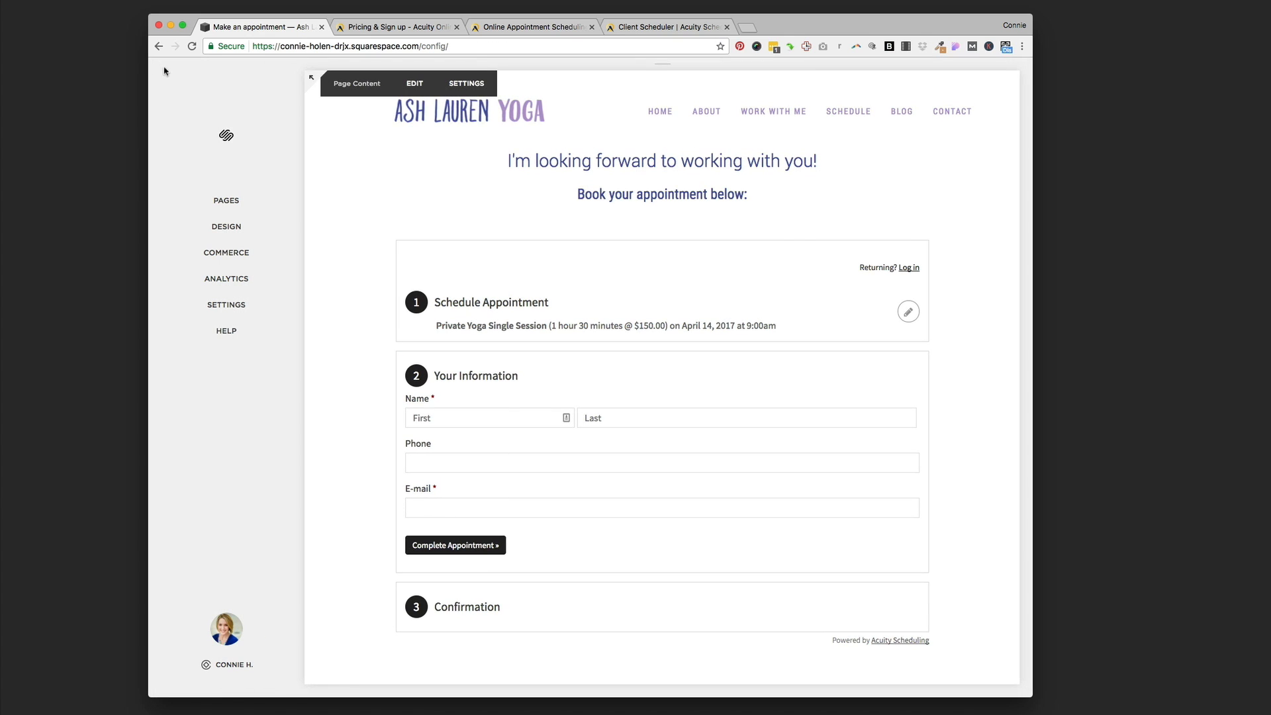
{"action": "mouse_move", "coordinate": [462, 194]}
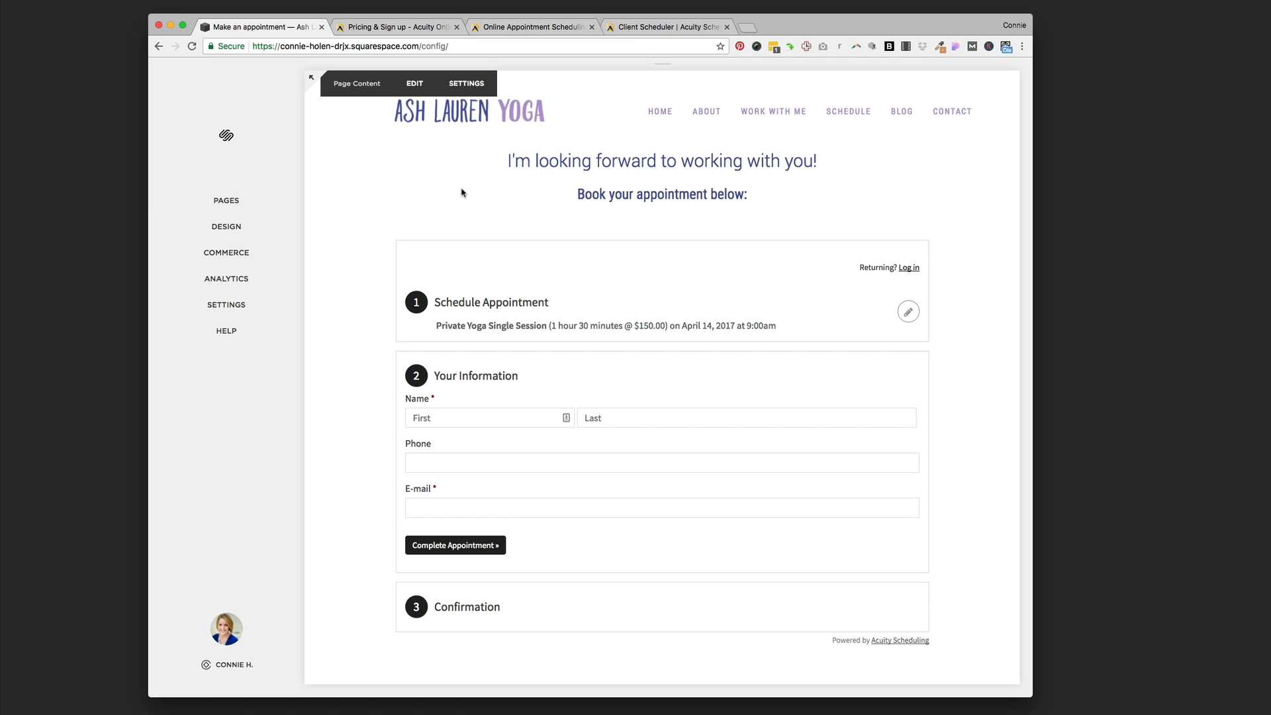
- Show the site's Pages panel, revealing the unlinked Make an appointment page
{"action": "left_click", "coordinate": [226, 200]}
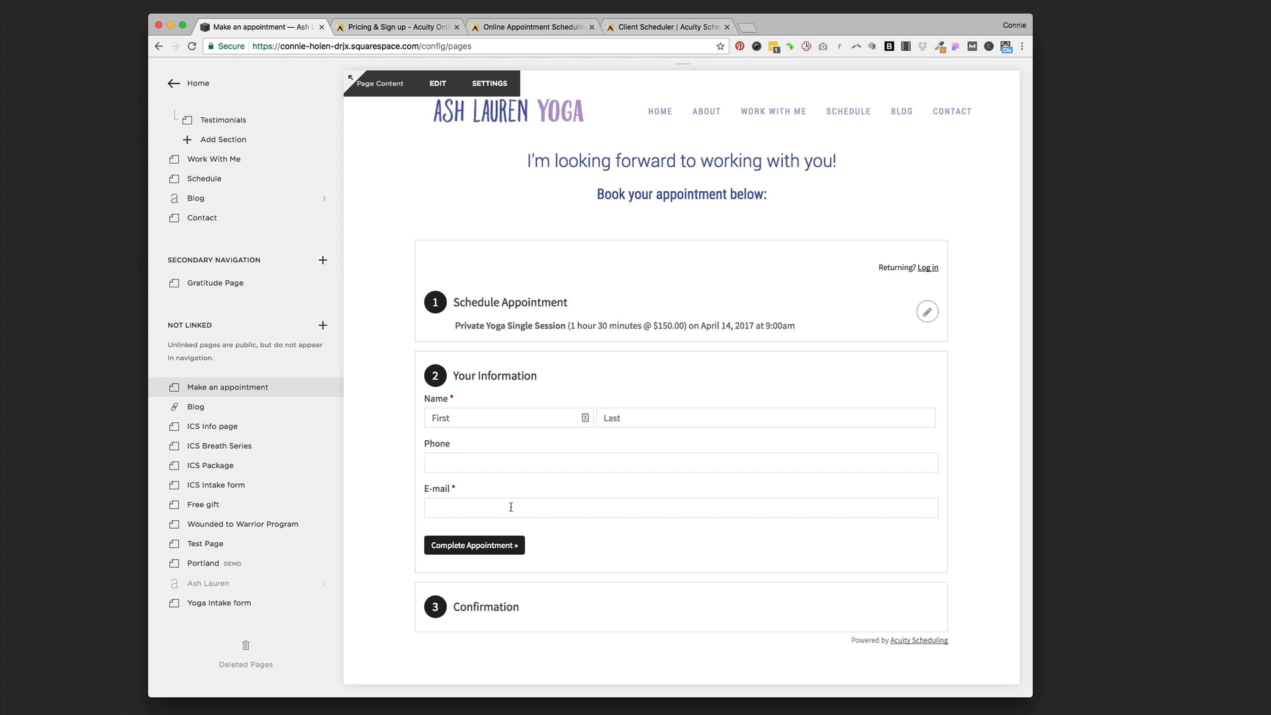
{"action": "mouse_move", "coordinate": [220, 329]}
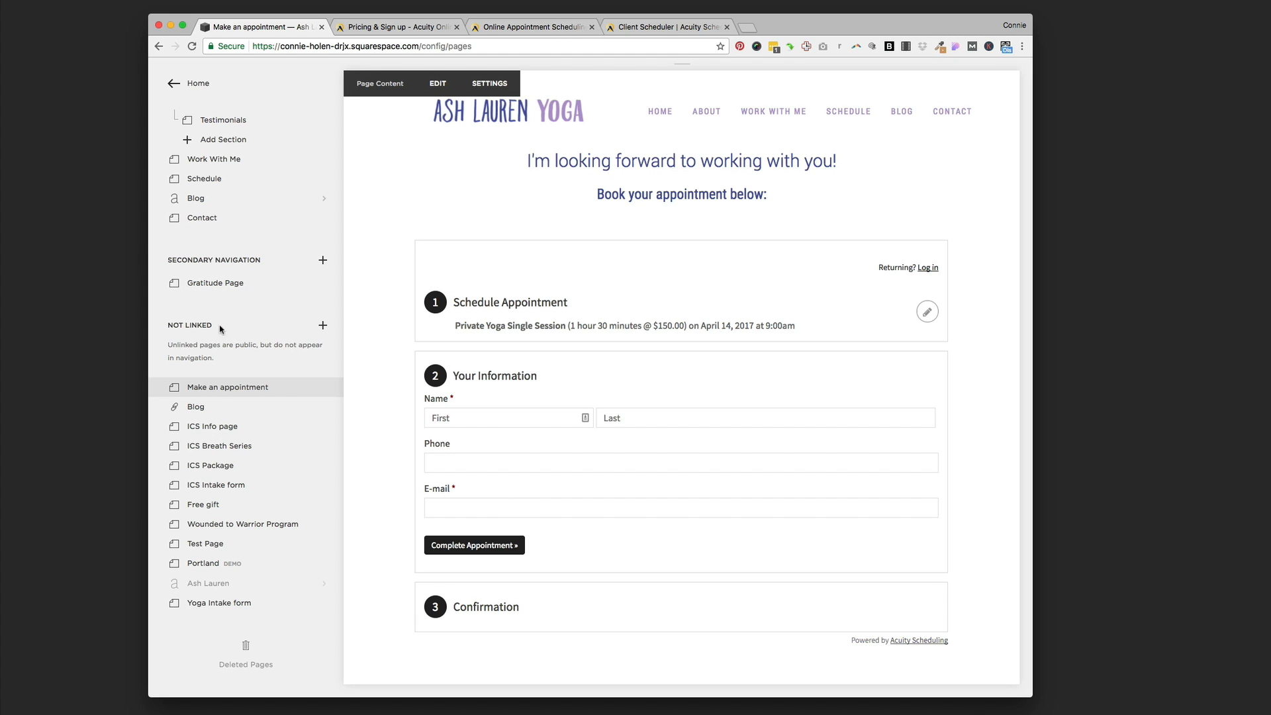
{"action": "mouse_move", "coordinate": [312, 329]}
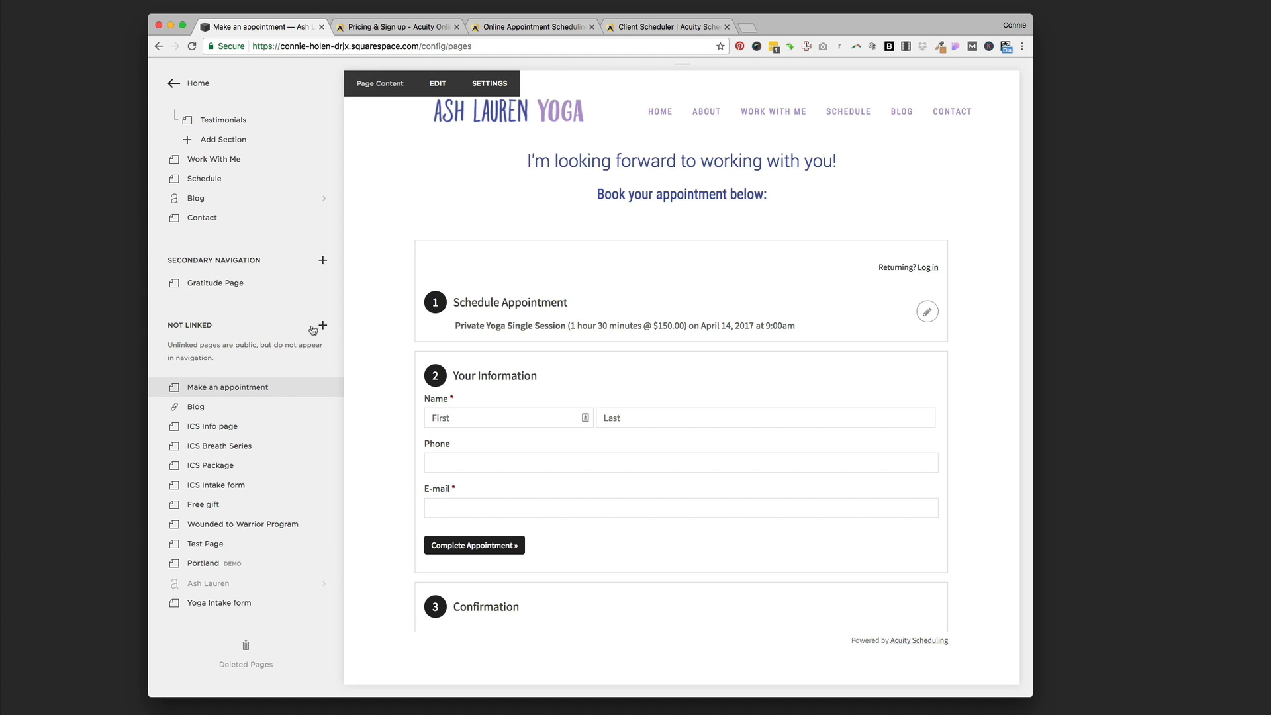
- Add a new standard unlinked page, start editing it and reach the Acuity option in the block catalogue
{"action": "left_click", "coordinate": [322, 325]}
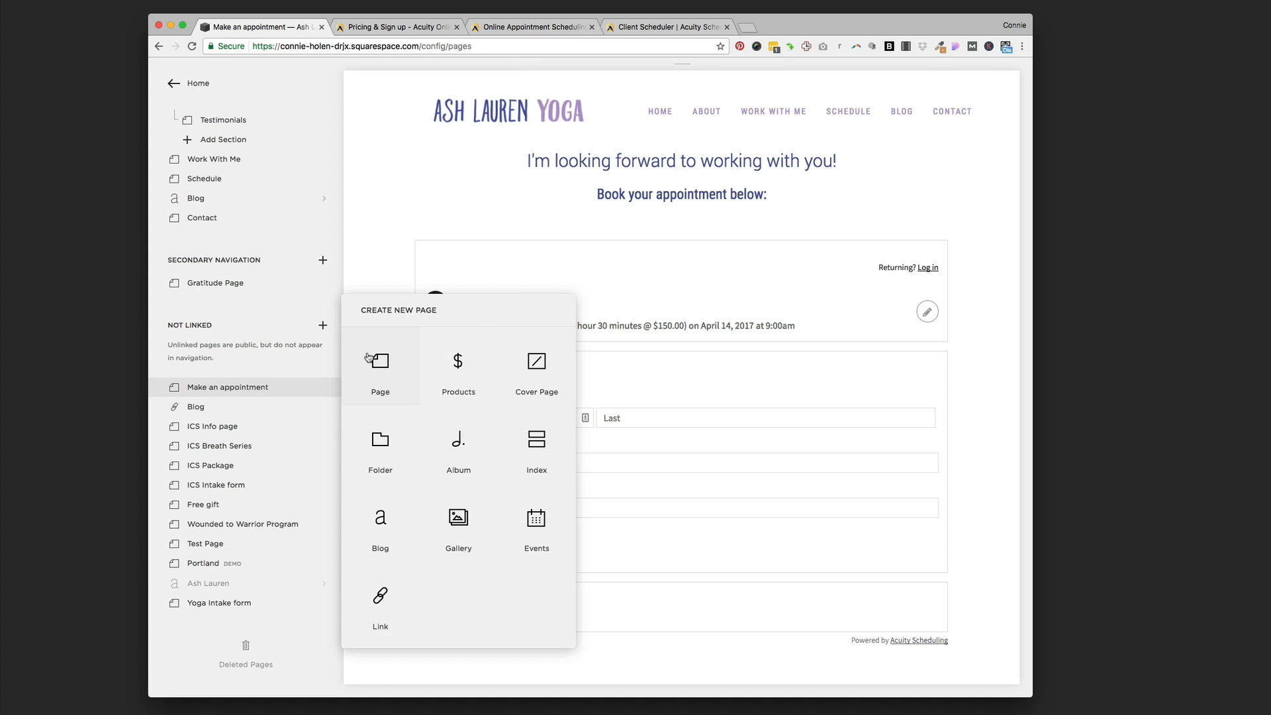
{"action": "left_click", "coordinate": [380, 365]}
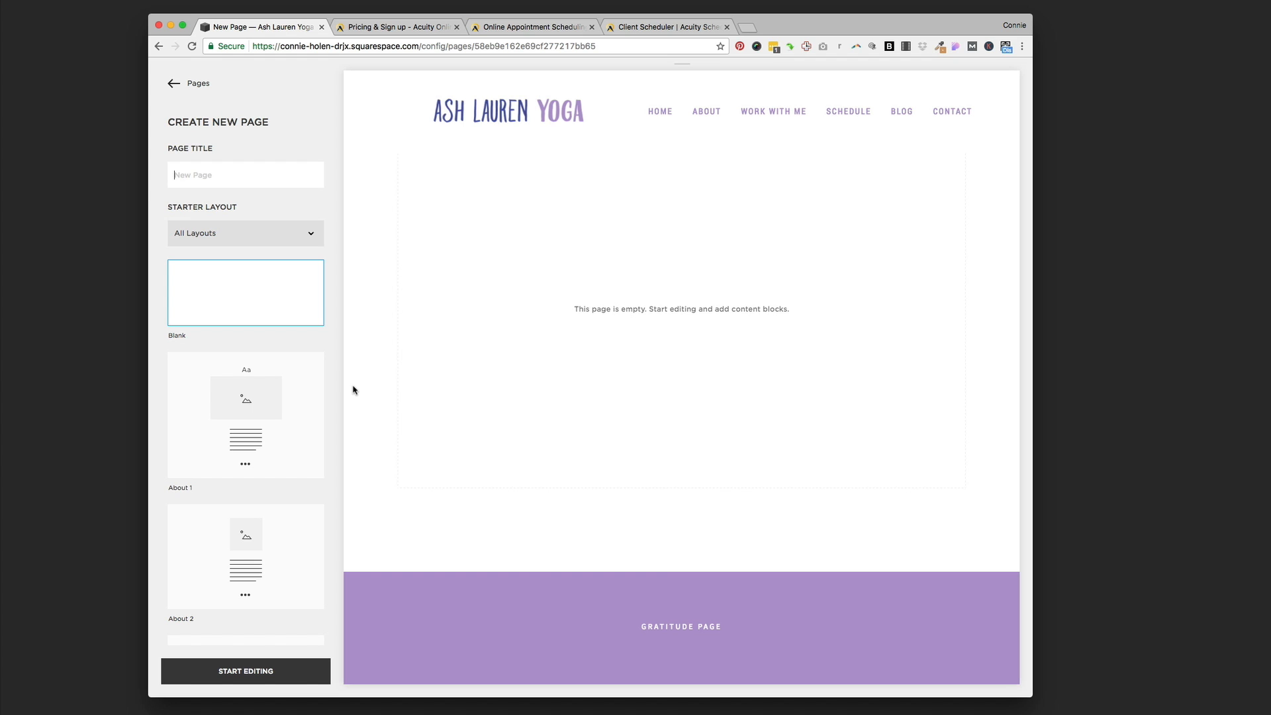
{"action": "mouse_move", "coordinate": [254, 306]}
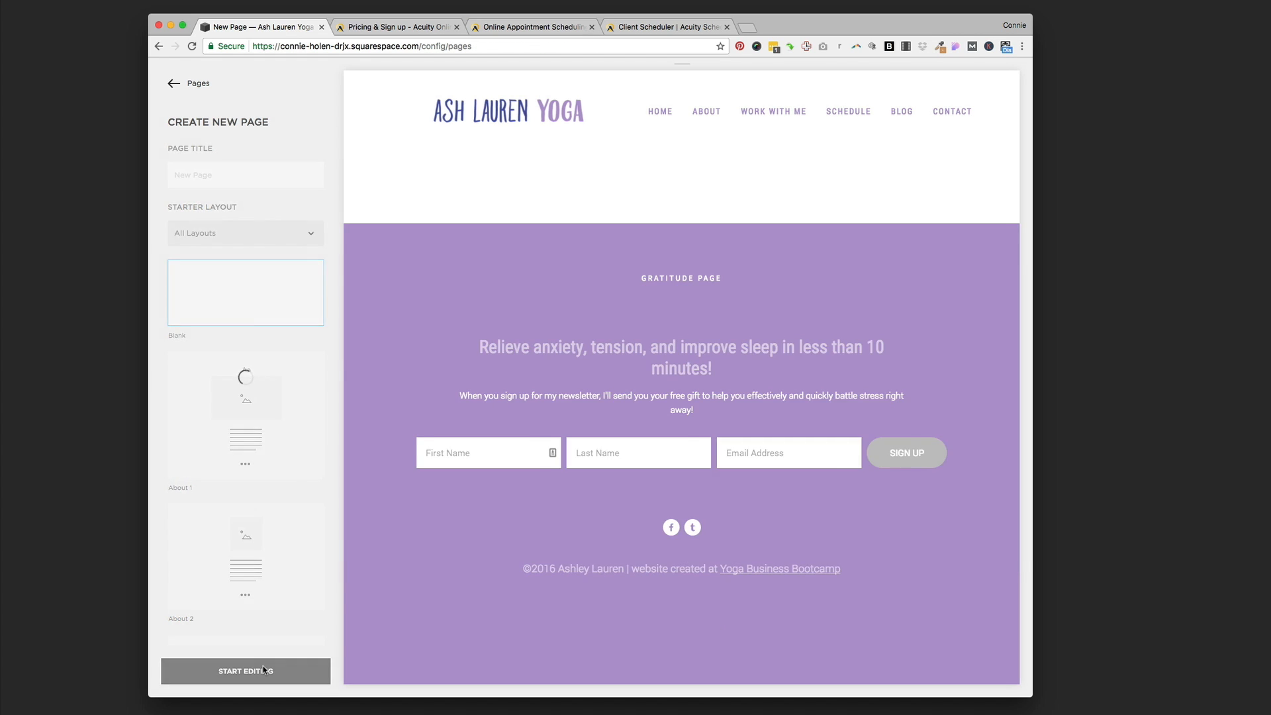
{"action": "left_click", "coordinate": [245, 670]}
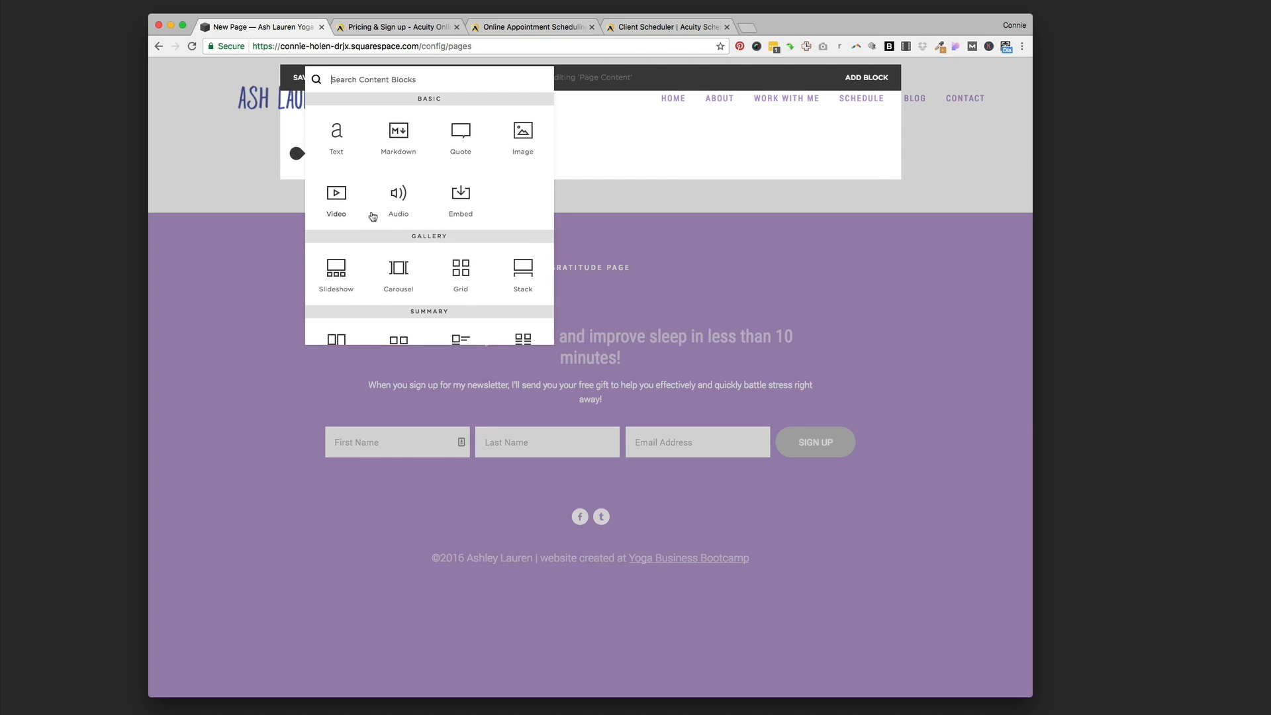
{"action": "scroll", "scroll_direction": "down", "scroll_amount": 3}
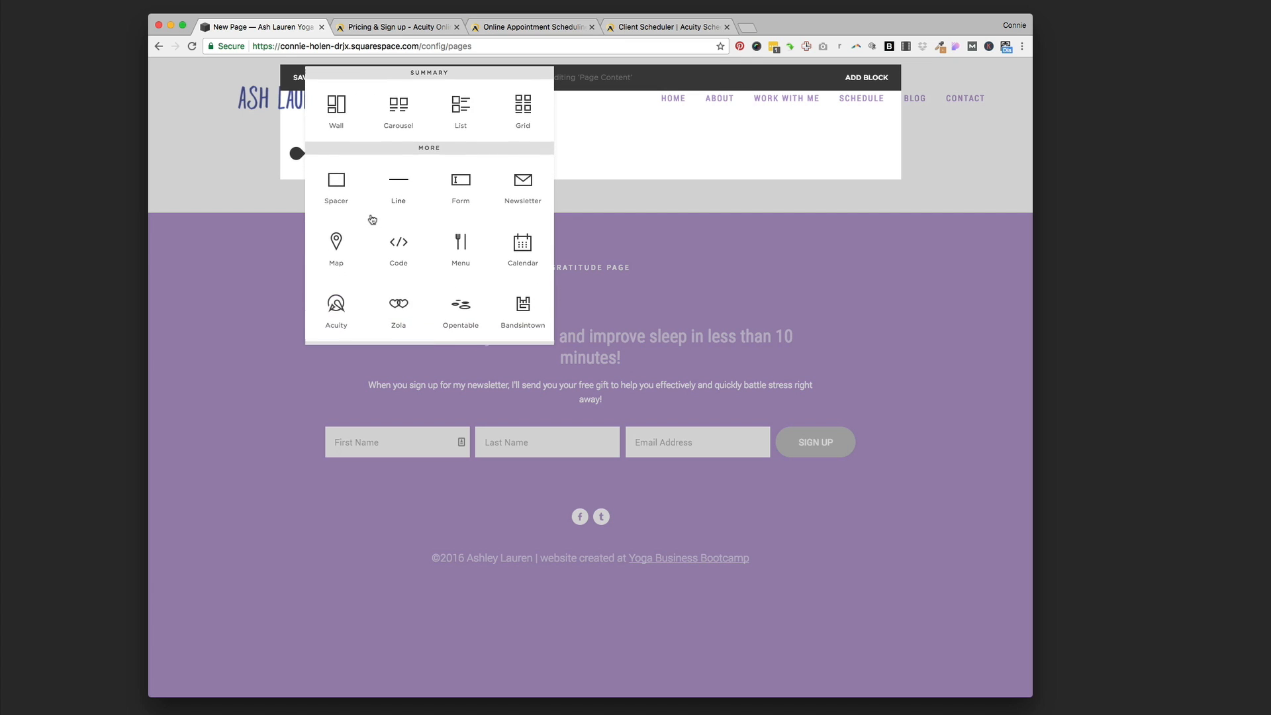
{"action": "scroll", "scroll_direction": "down", "scroll_amount": 3}
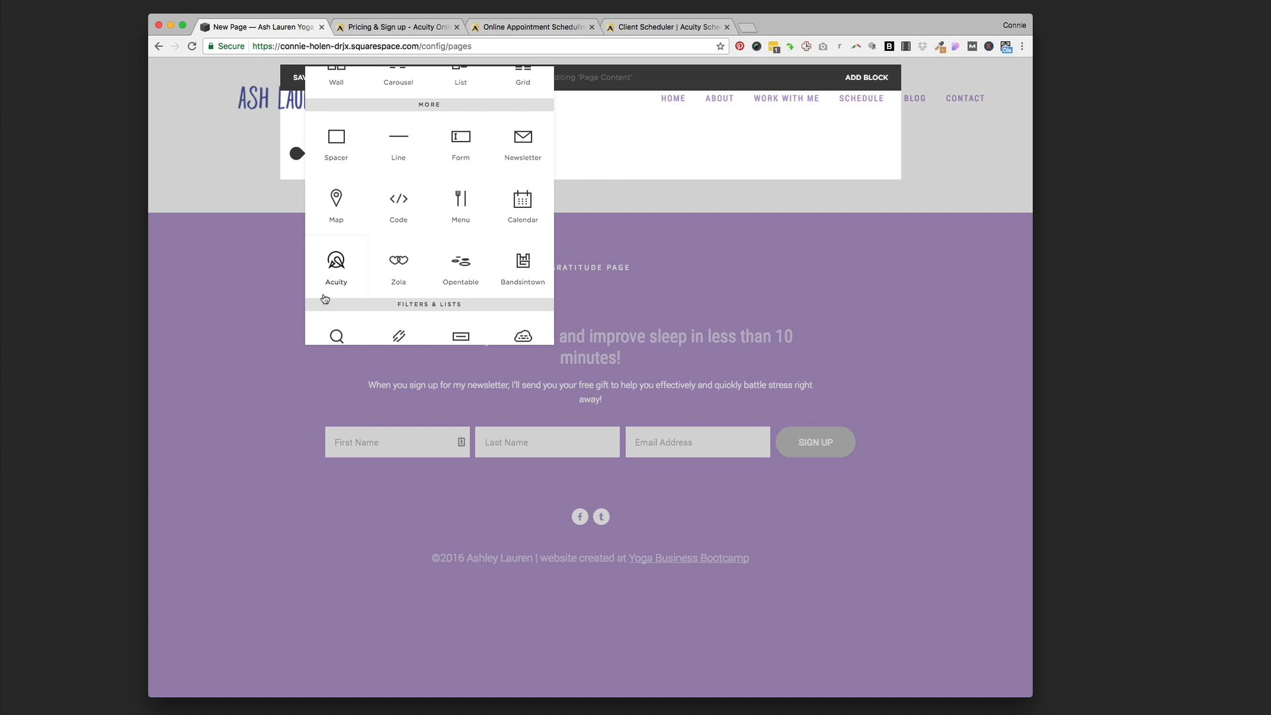
- Insert an Acuity scheduling block onto the new page
{"action": "left_click", "coordinate": [335, 261]}
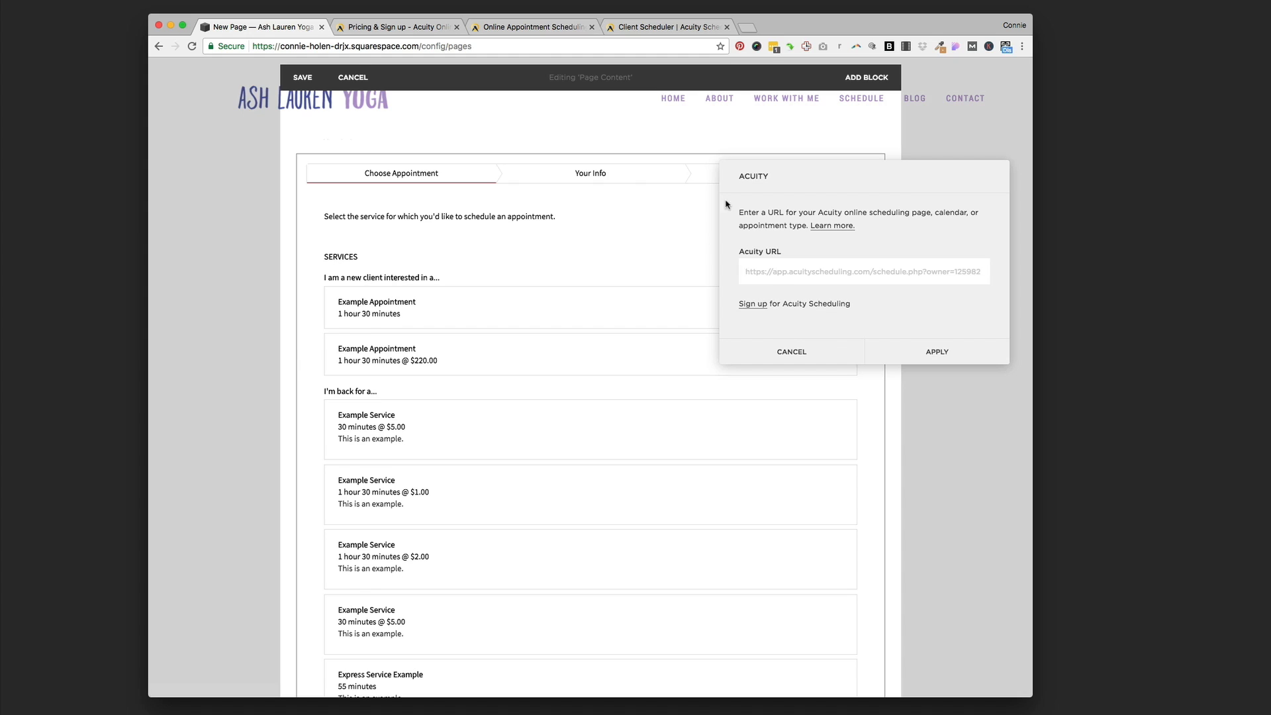
{"action": "mouse_move", "coordinate": [468, 478]}
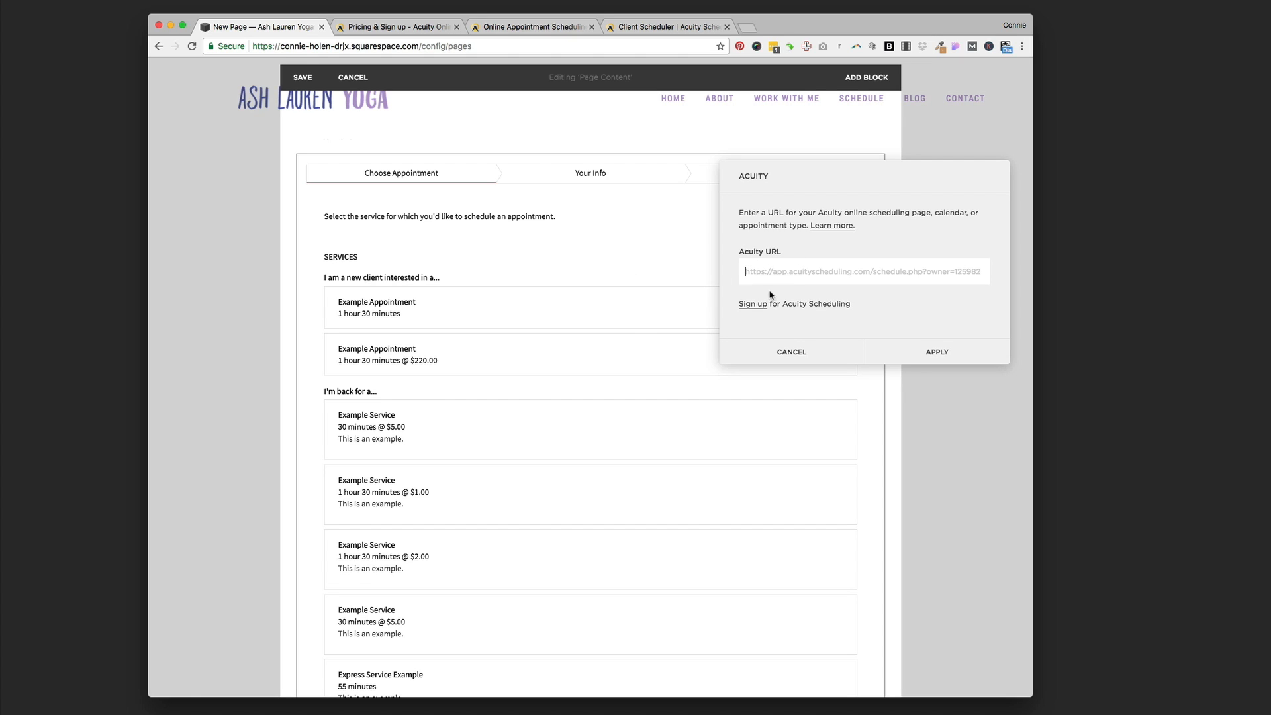
{"action": "mouse_move", "coordinate": [752, 304]}
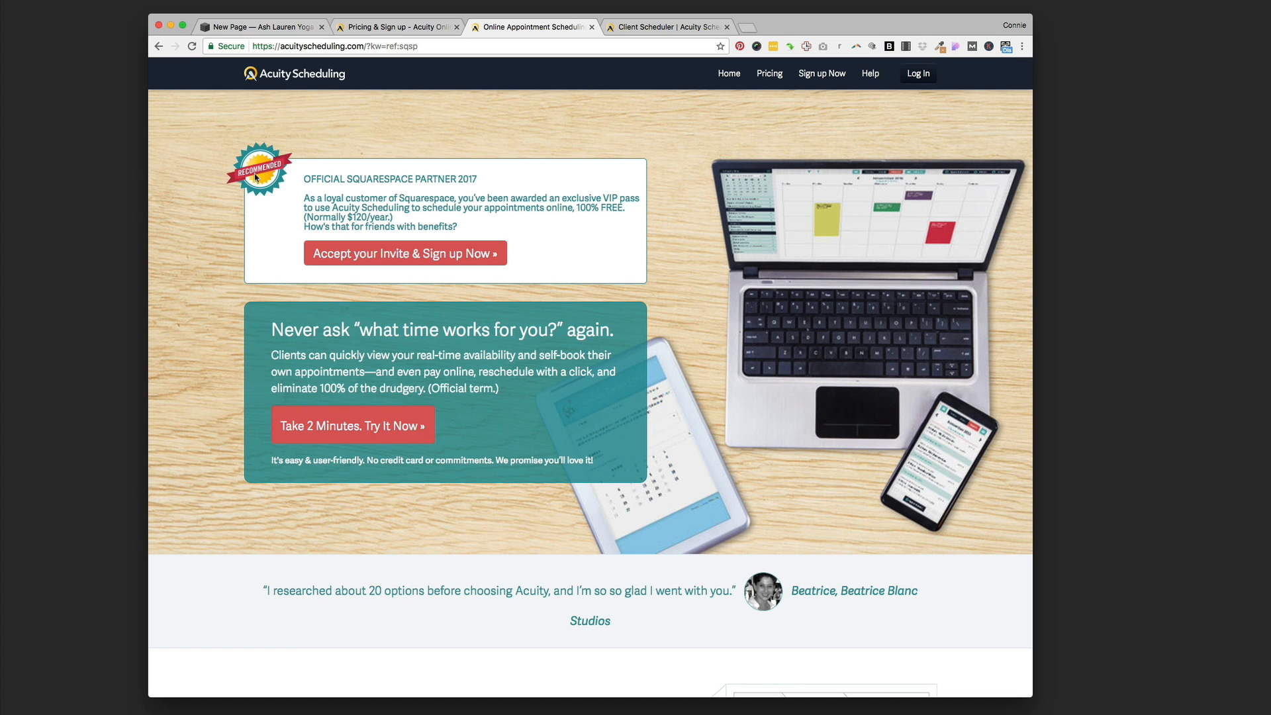
{"action": "mouse_move", "coordinate": [434, 172]}
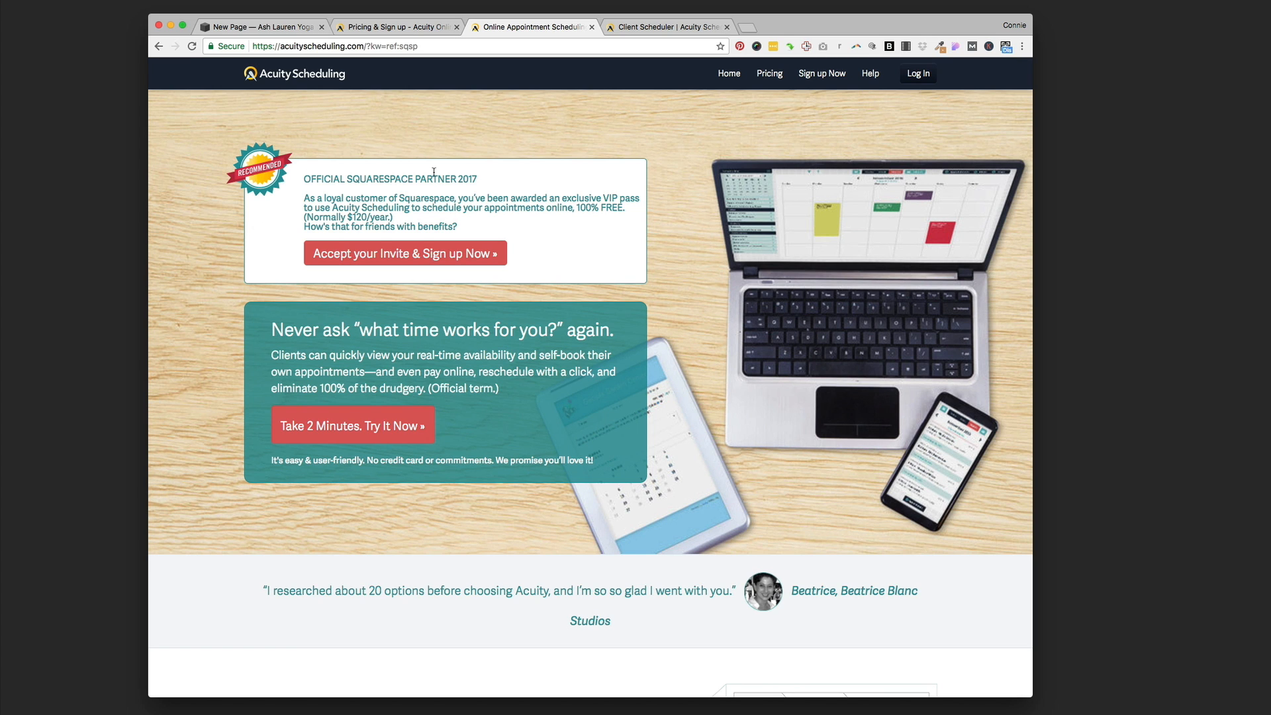
{"action": "mouse_move", "coordinate": [465, 253]}
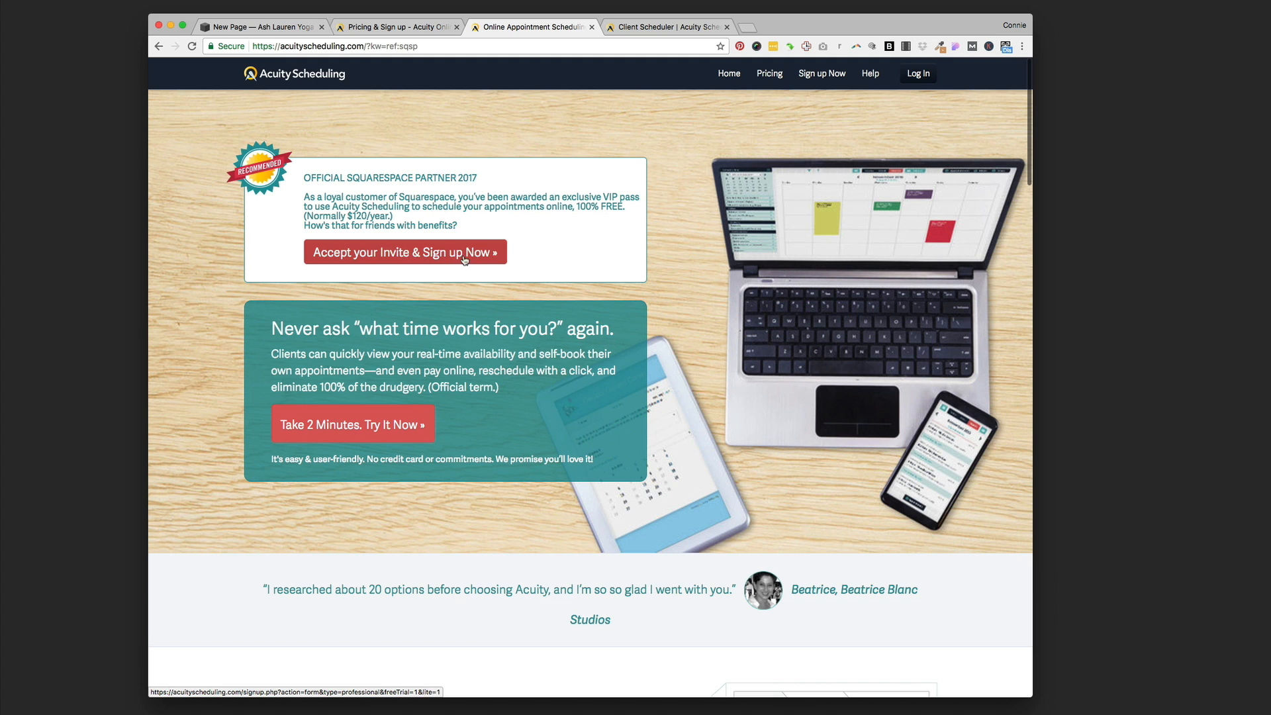
{"action": "mouse_move", "coordinate": [646, 41]}
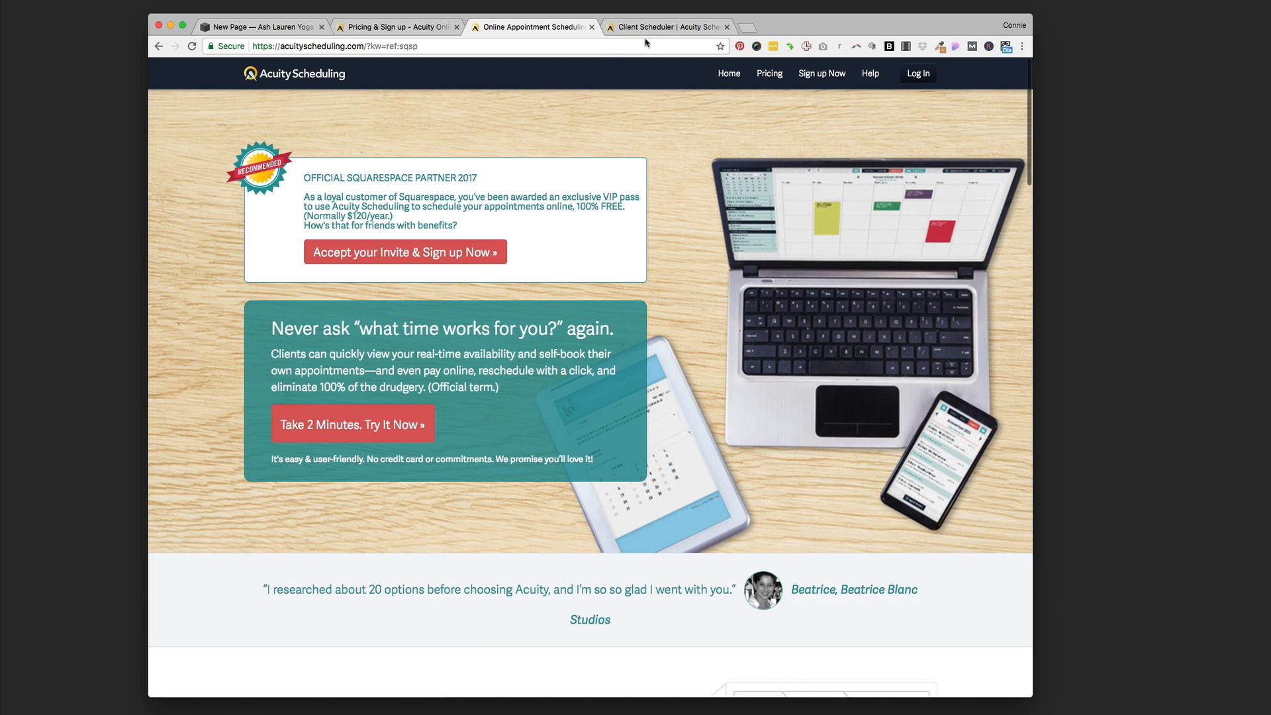
- In the Acuity account, go through the calendar and availability setup to the appointment types step
{"action": "left_click", "coordinate": [670, 26]}
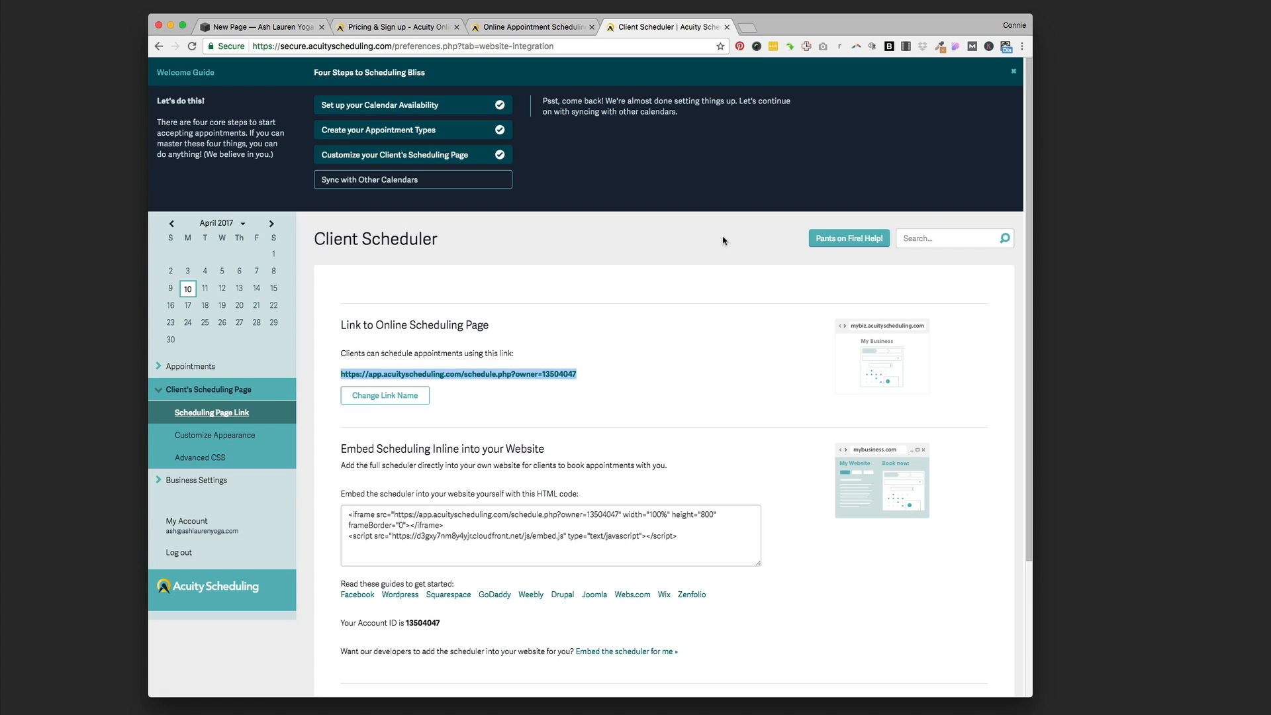
{"action": "mouse_move", "coordinate": [326, 466]}
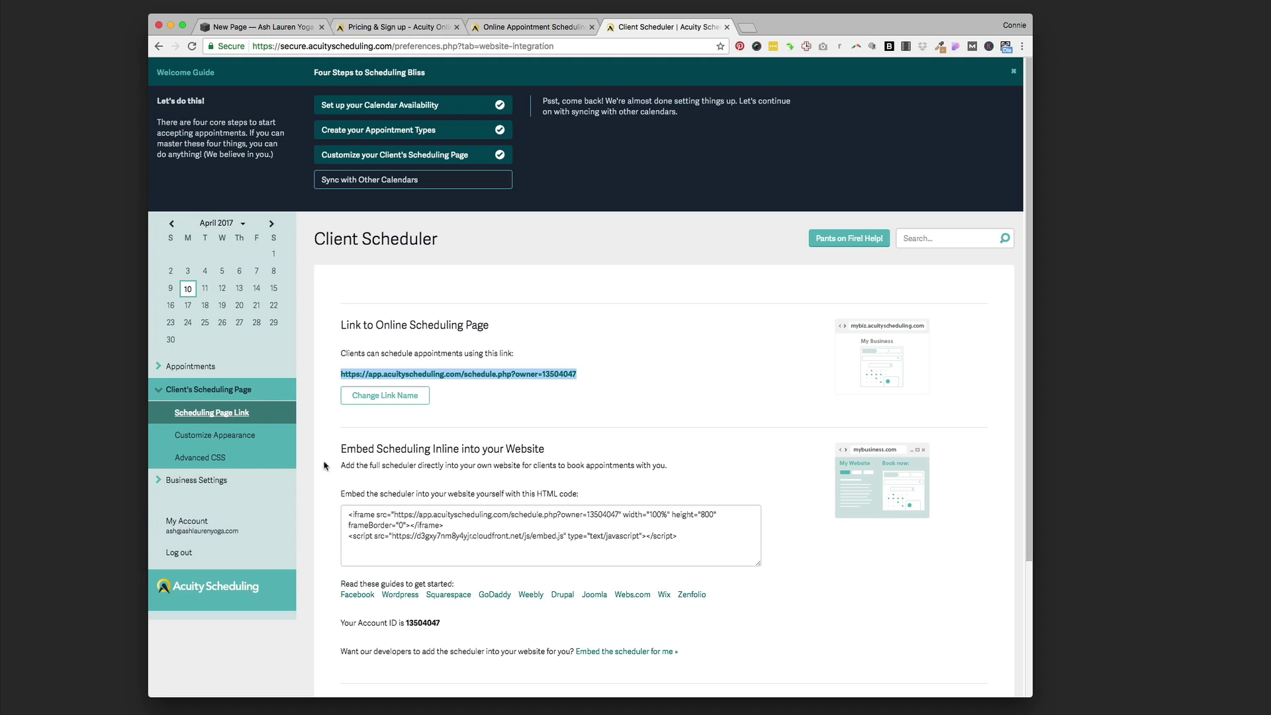
{"action": "left_click", "coordinate": [192, 366]}
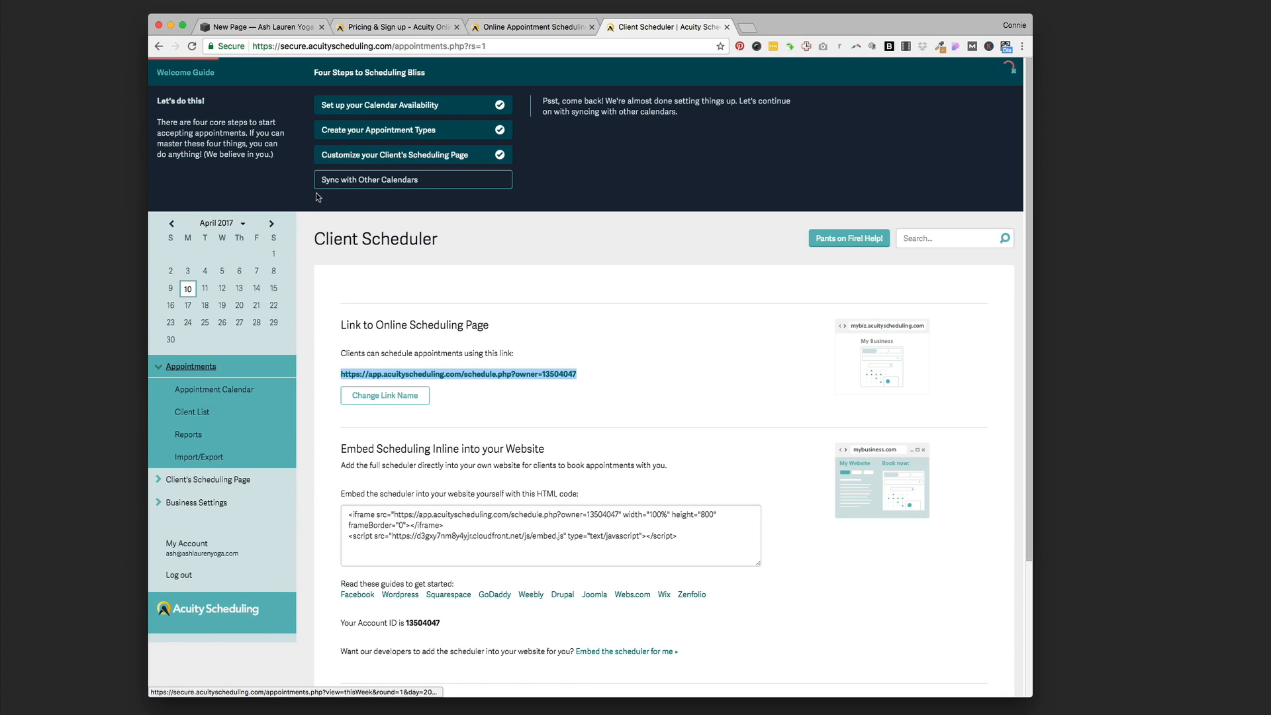
{"action": "left_click", "coordinate": [214, 390]}
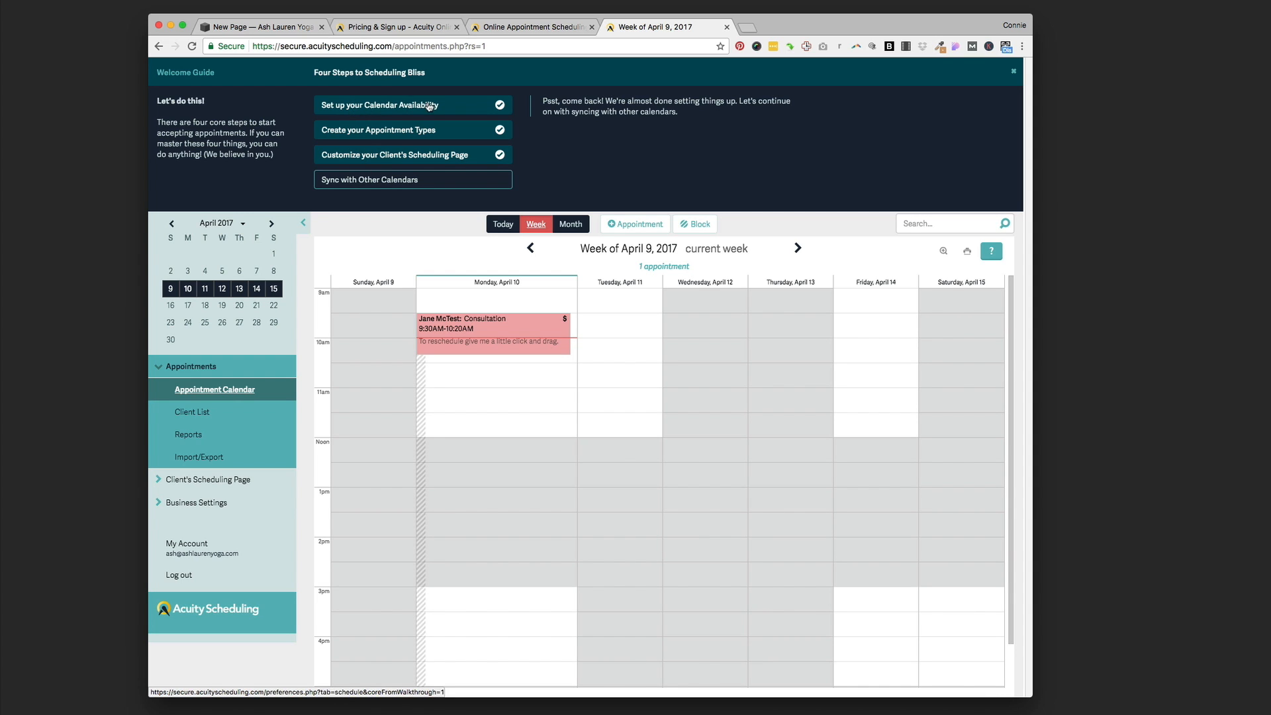
{"action": "left_click", "coordinate": [413, 105]}
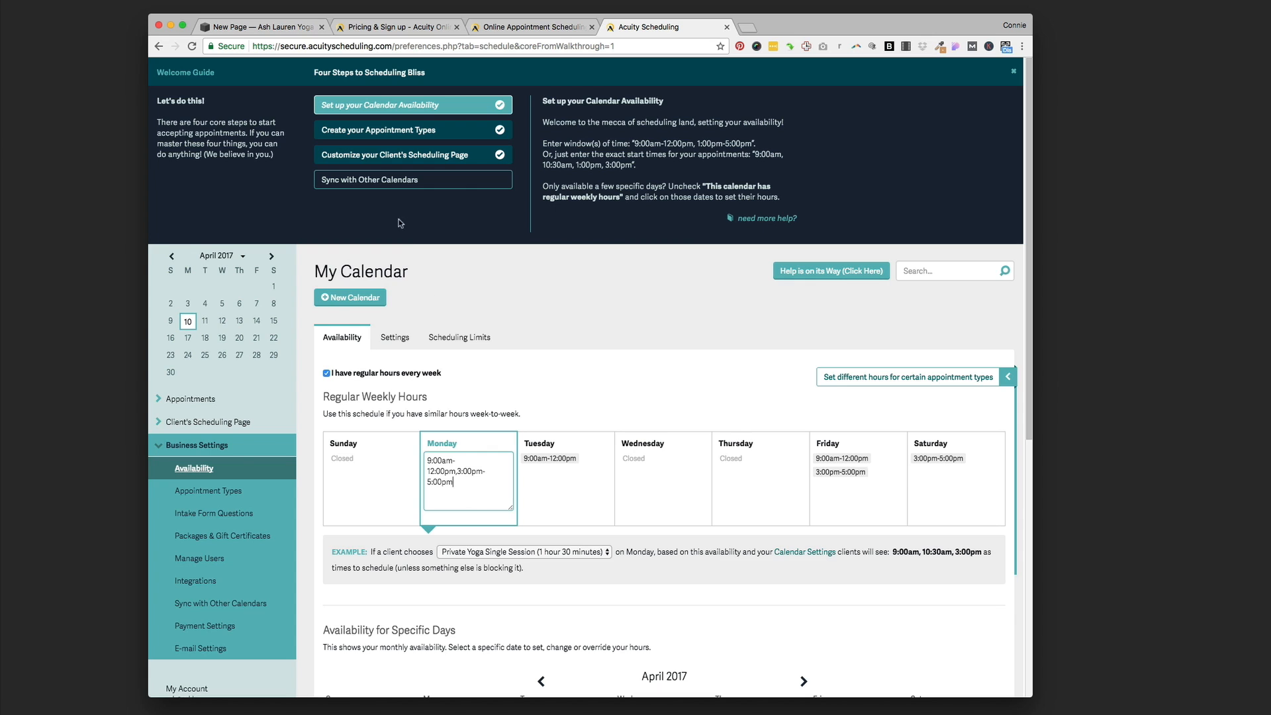
{"action": "left_click", "coordinate": [377, 130]}
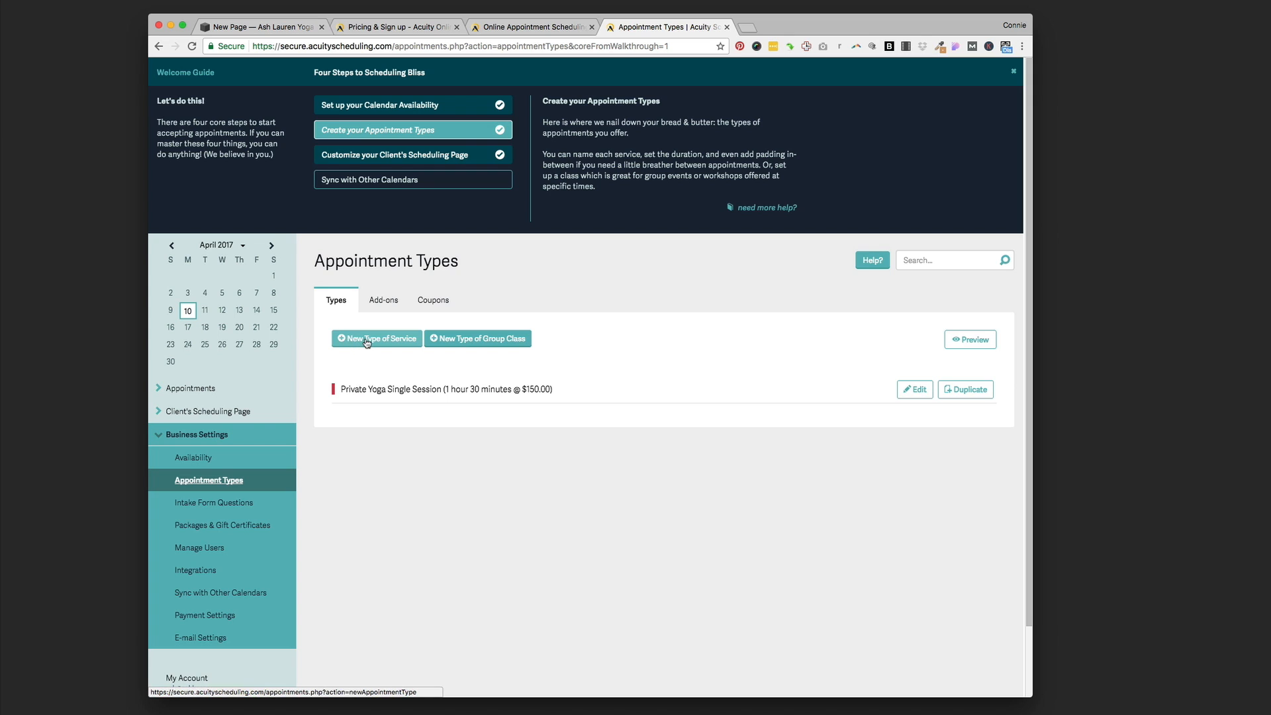
- Look at New Type of Service and Add-ons, then return to the types list showing Private Yoga Single Session, 1h30 at $150
{"action": "left_click", "coordinate": [375, 338]}
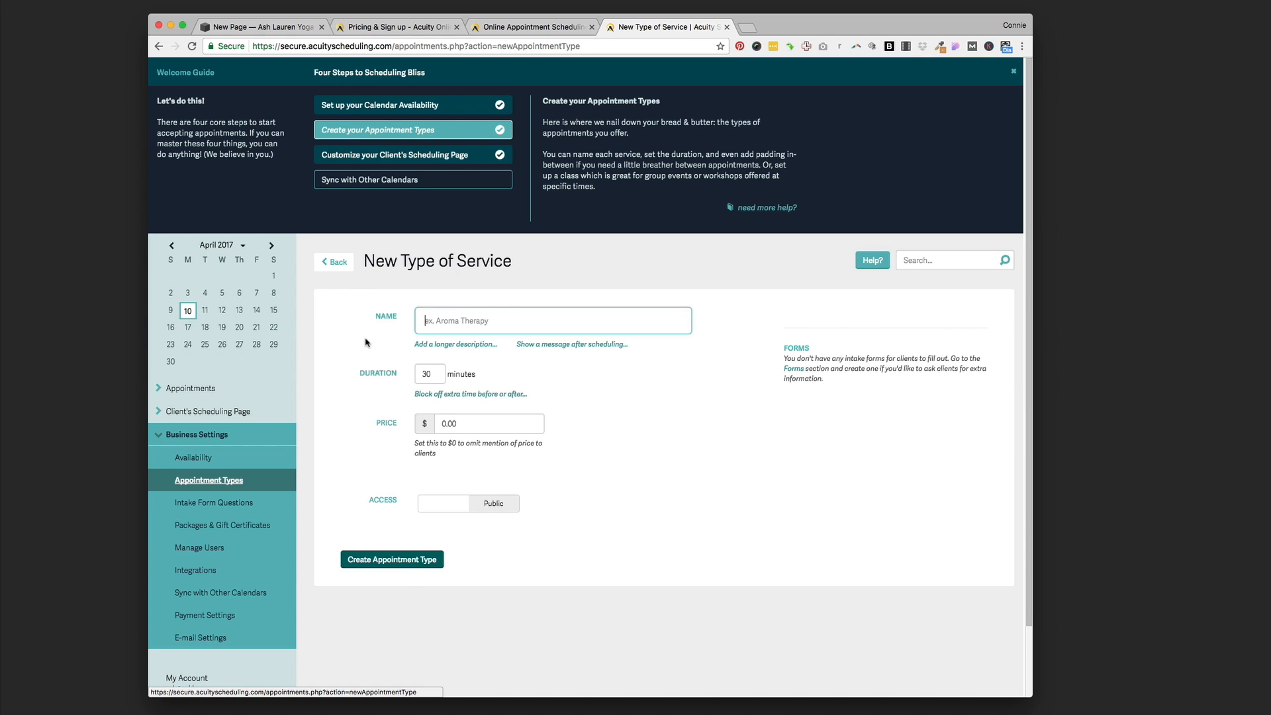
{"action": "mouse_move", "coordinate": [431, 375]}
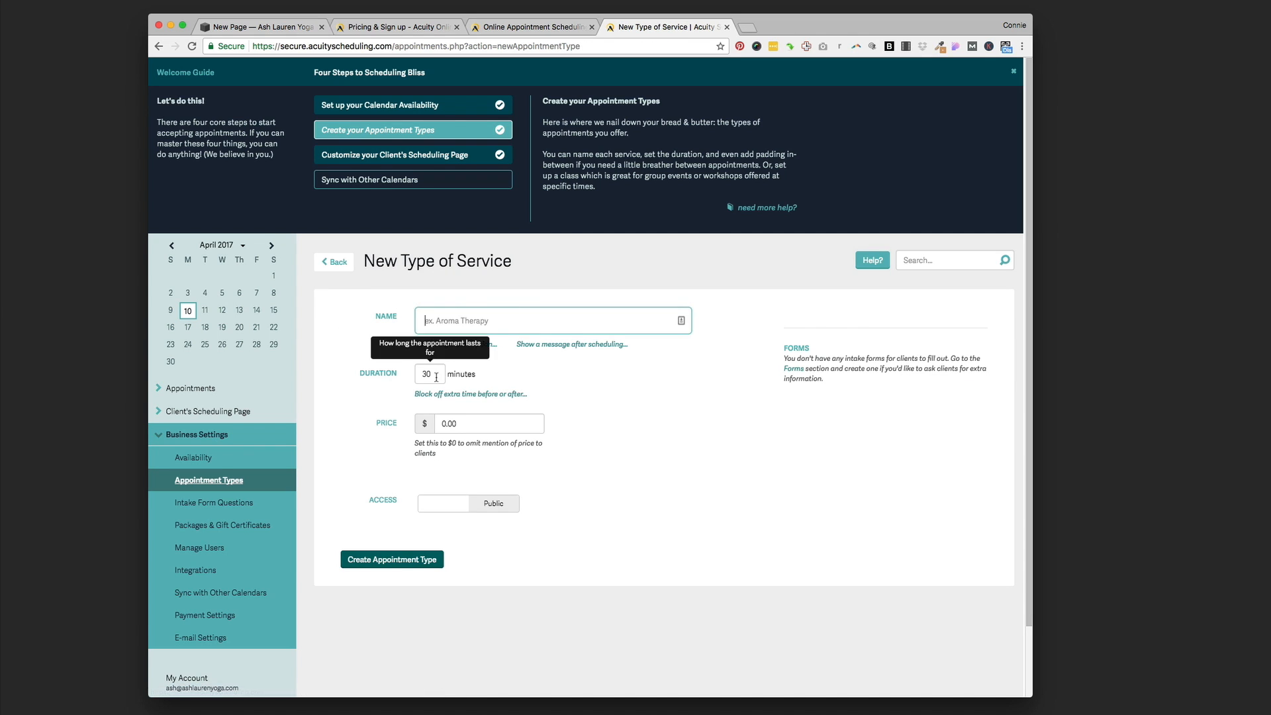
{"action": "mouse_move", "coordinate": [479, 448]}
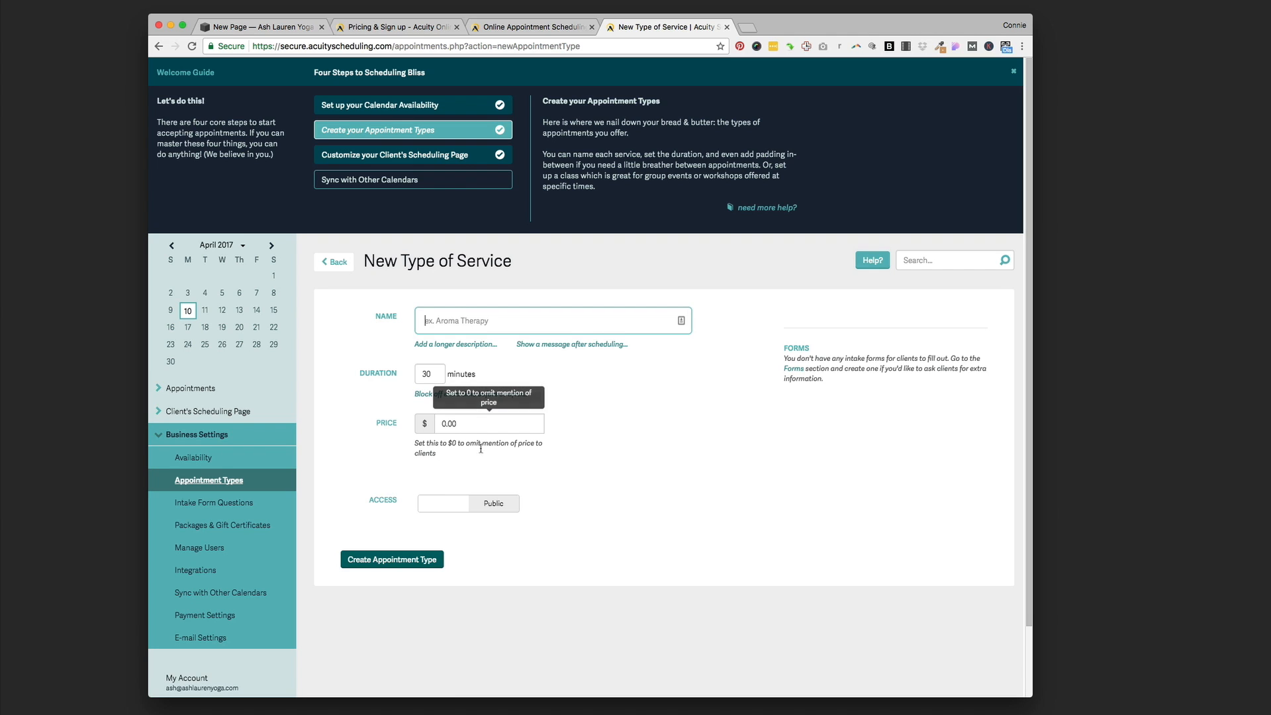
{"action": "mouse_move", "coordinate": [399, 425]}
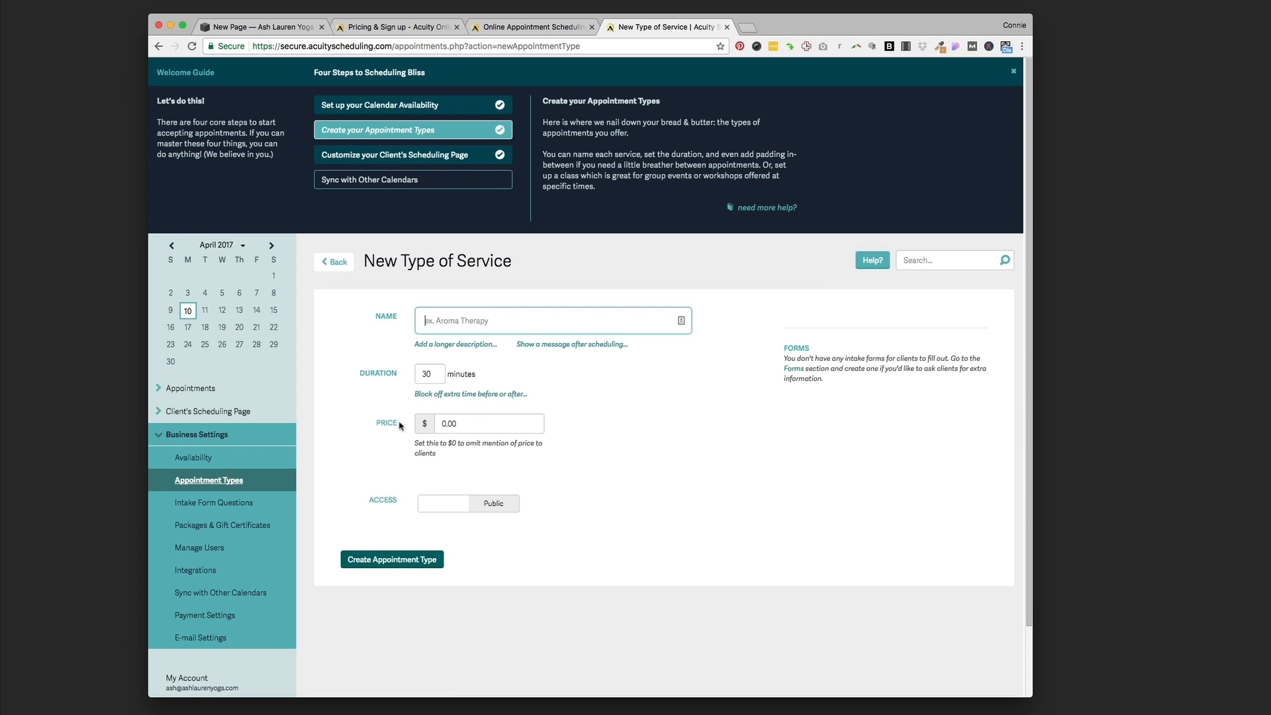
{"action": "left_click", "coordinate": [334, 262]}
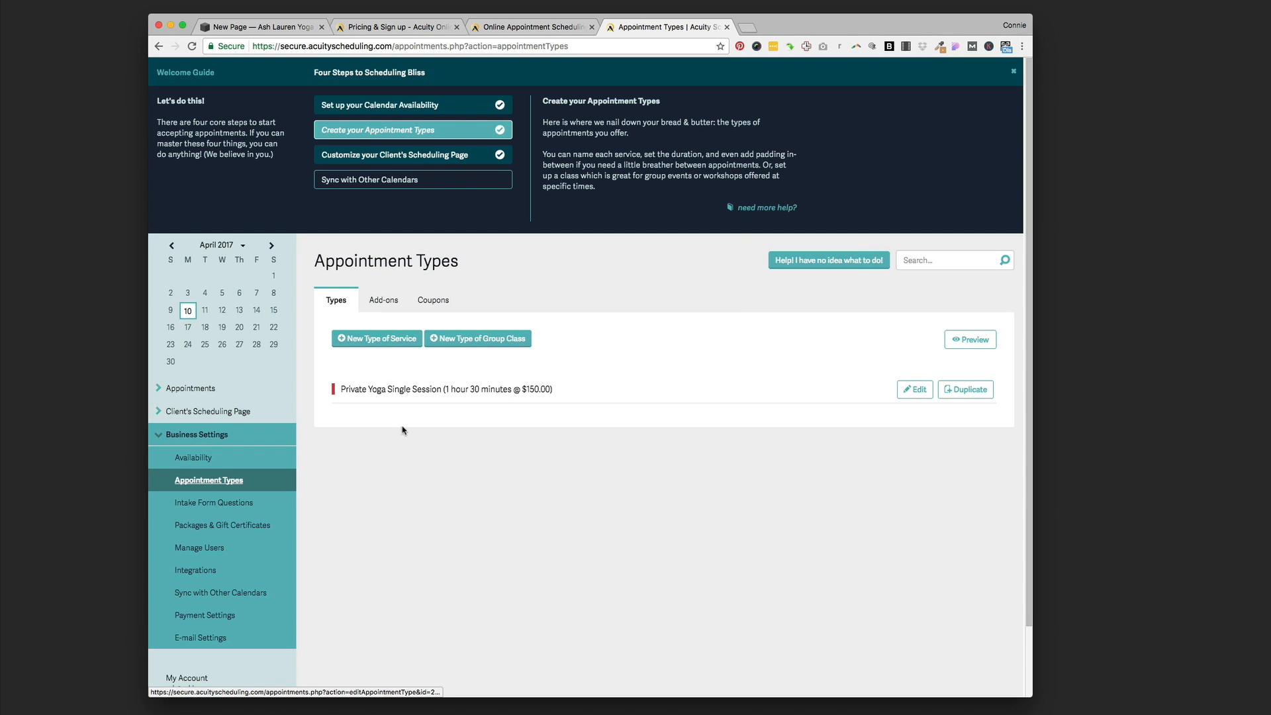
{"action": "mouse_move", "coordinate": [409, 397]}
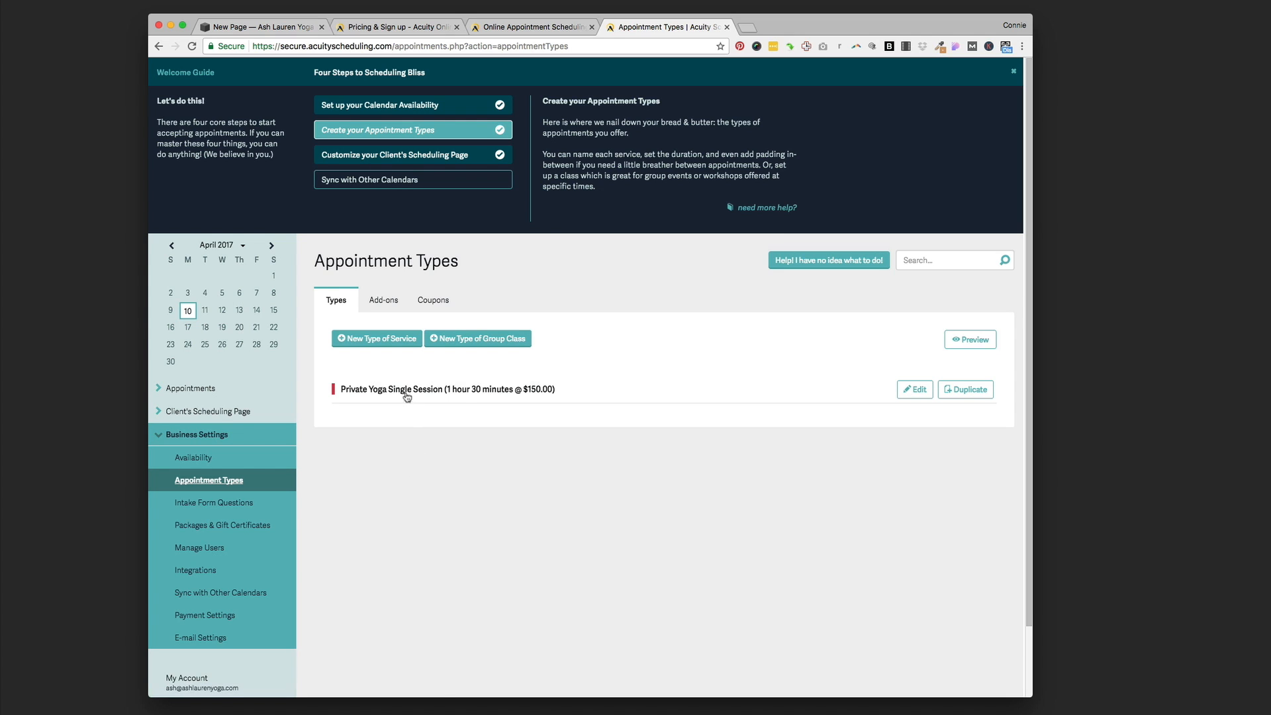
{"action": "left_click", "coordinate": [382, 299]}
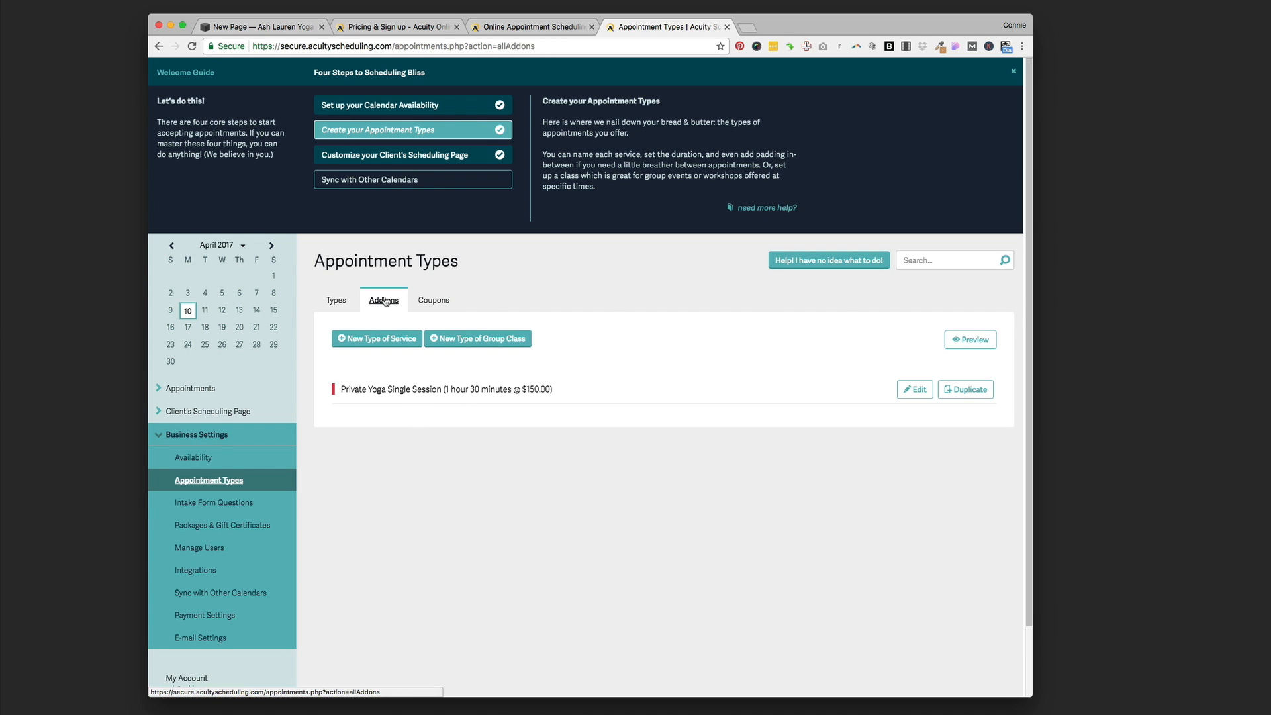
{"action": "left_click", "coordinate": [434, 280]}
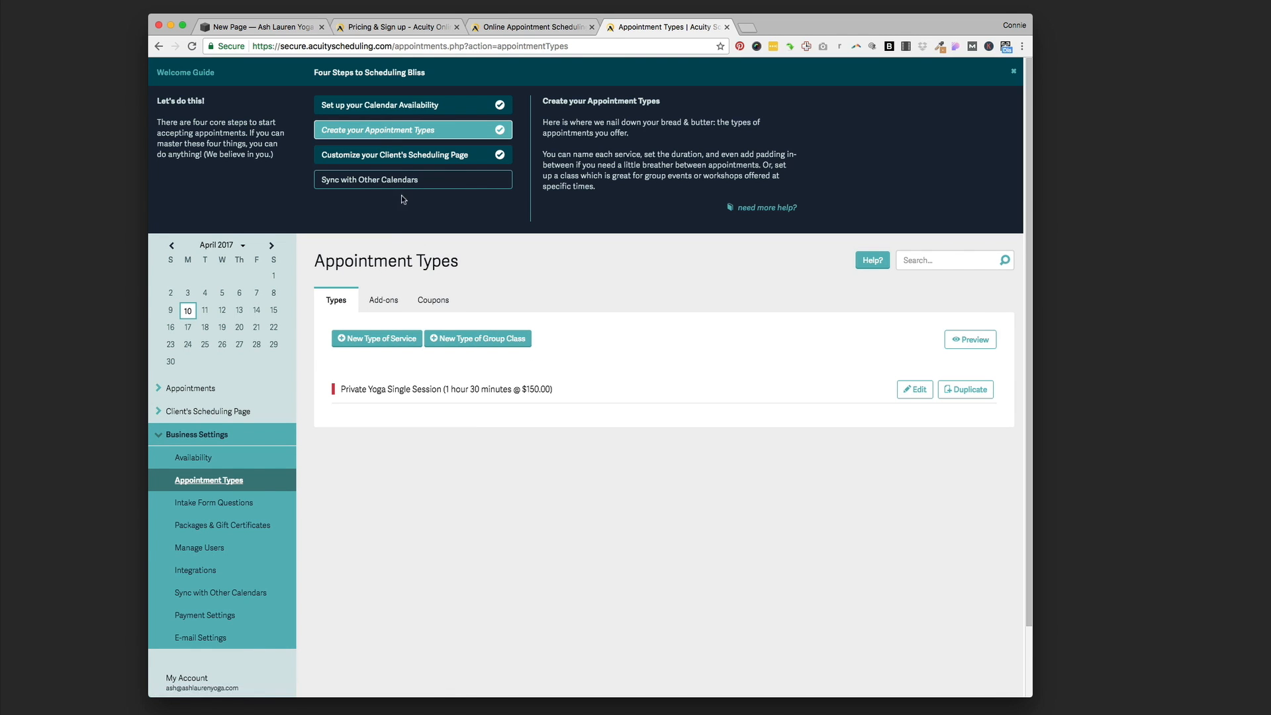
{"action": "mouse_move", "coordinate": [359, 183]}
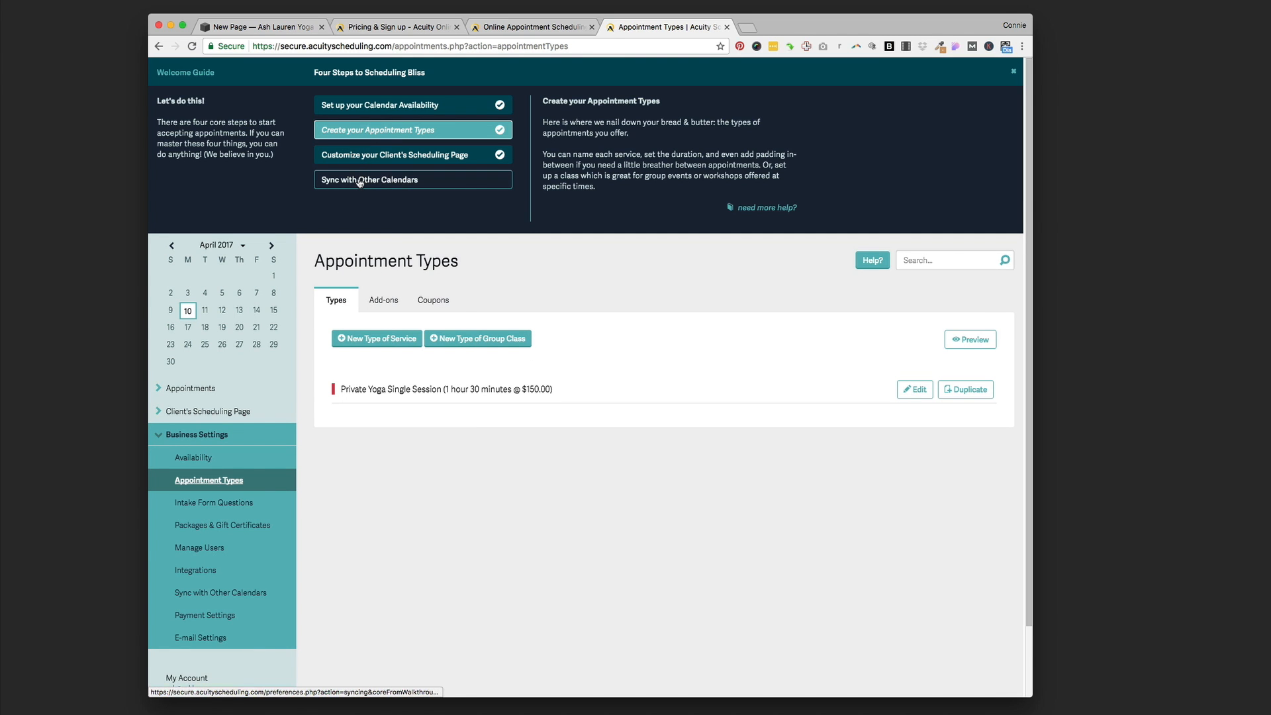
- Show the Calendar Syncing settings offering a Google Calendar connection
{"action": "left_click", "coordinate": [369, 178]}
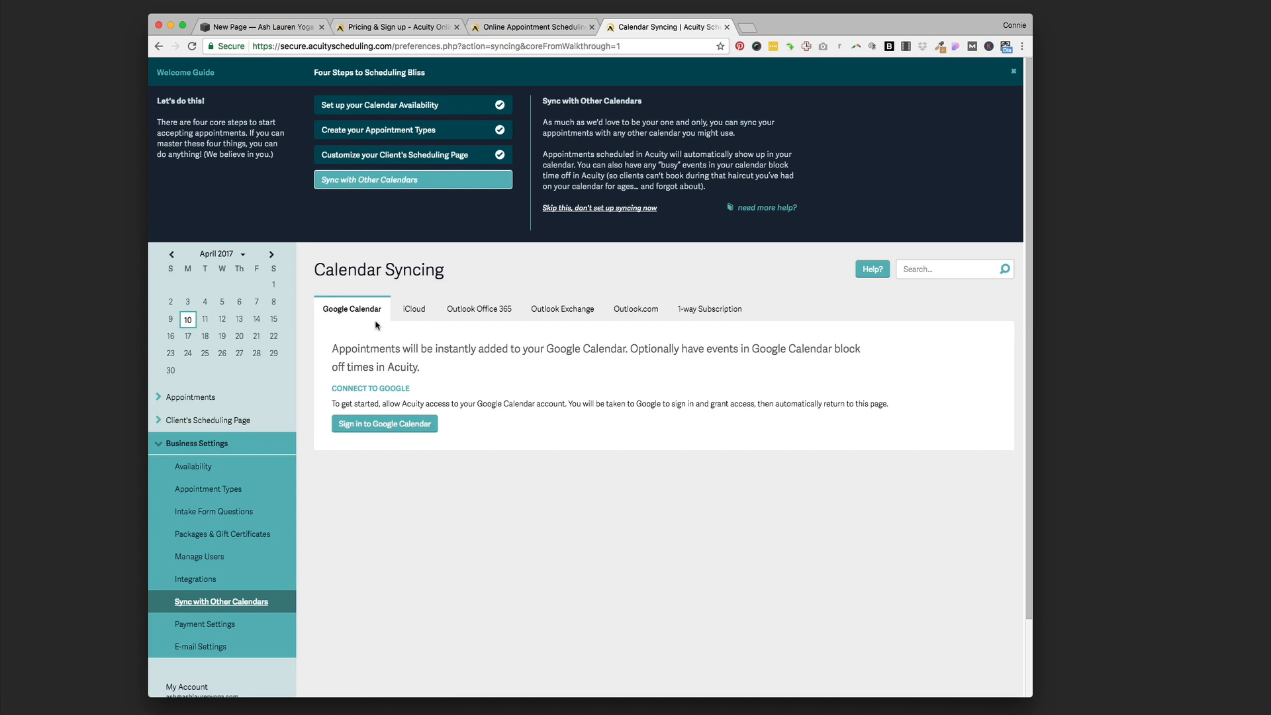
{"action": "mouse_move", "coordinate": [460, 326]}
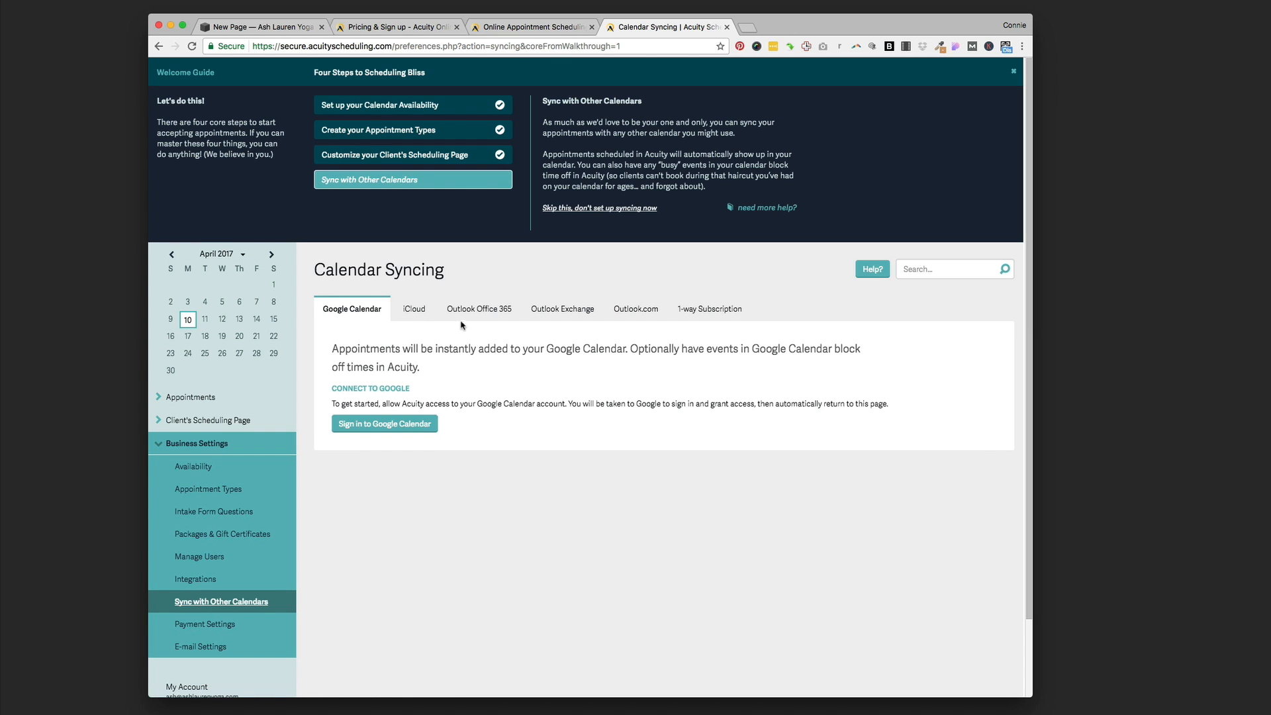
{"action": "mouse_move", "coordinate": [709, 308]}
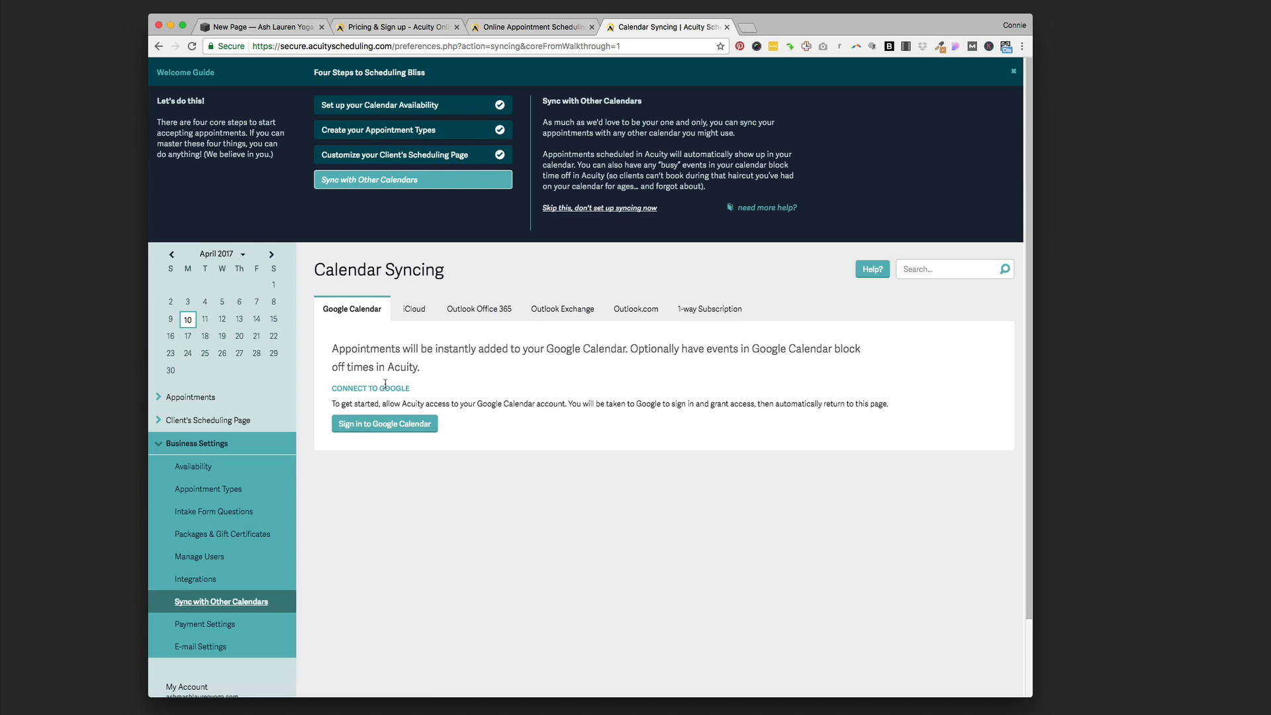
{"action": "mouse_move", "coordinate": [386, 382]}
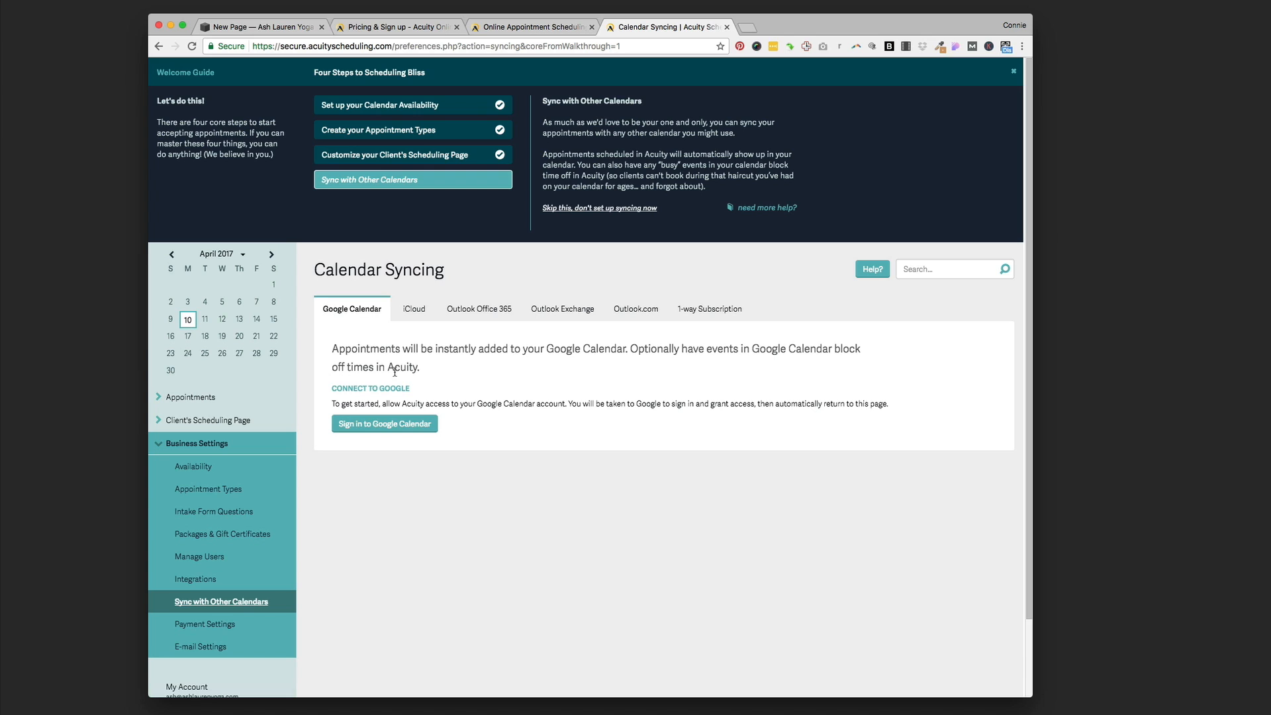
{"action": "mouse_move", "coordinate": [510, 369]}
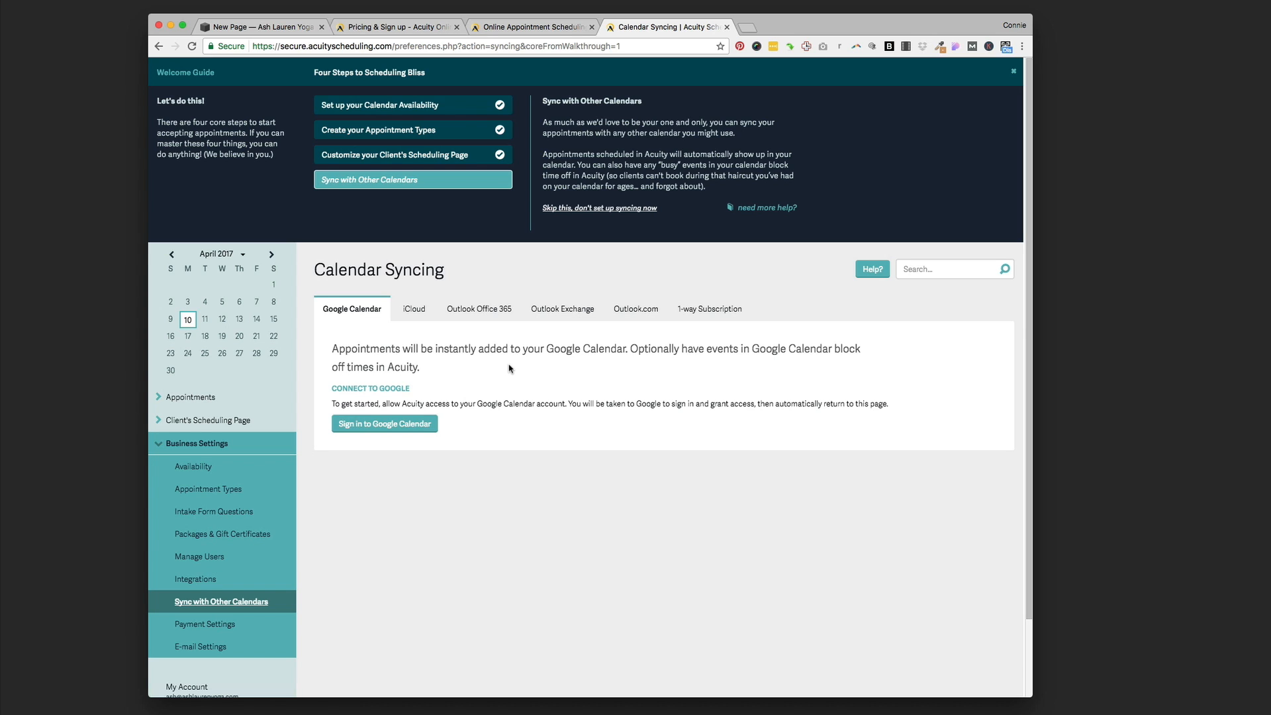
{"action": "mouse_move", "coordinate": [198, 290]}
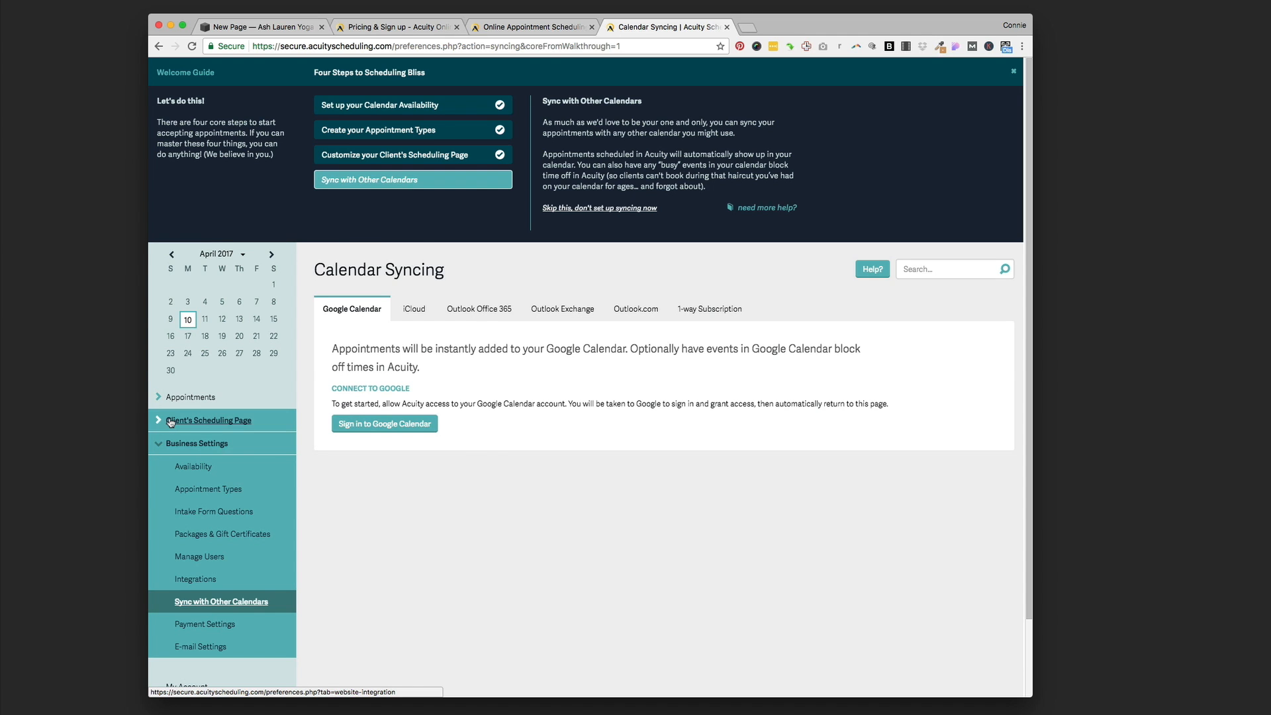
- Take the client scheduling page link from Acuity and apply it to the Squarespace Acuity block
{"action": "left_click", "coordinate": [208, 419]}
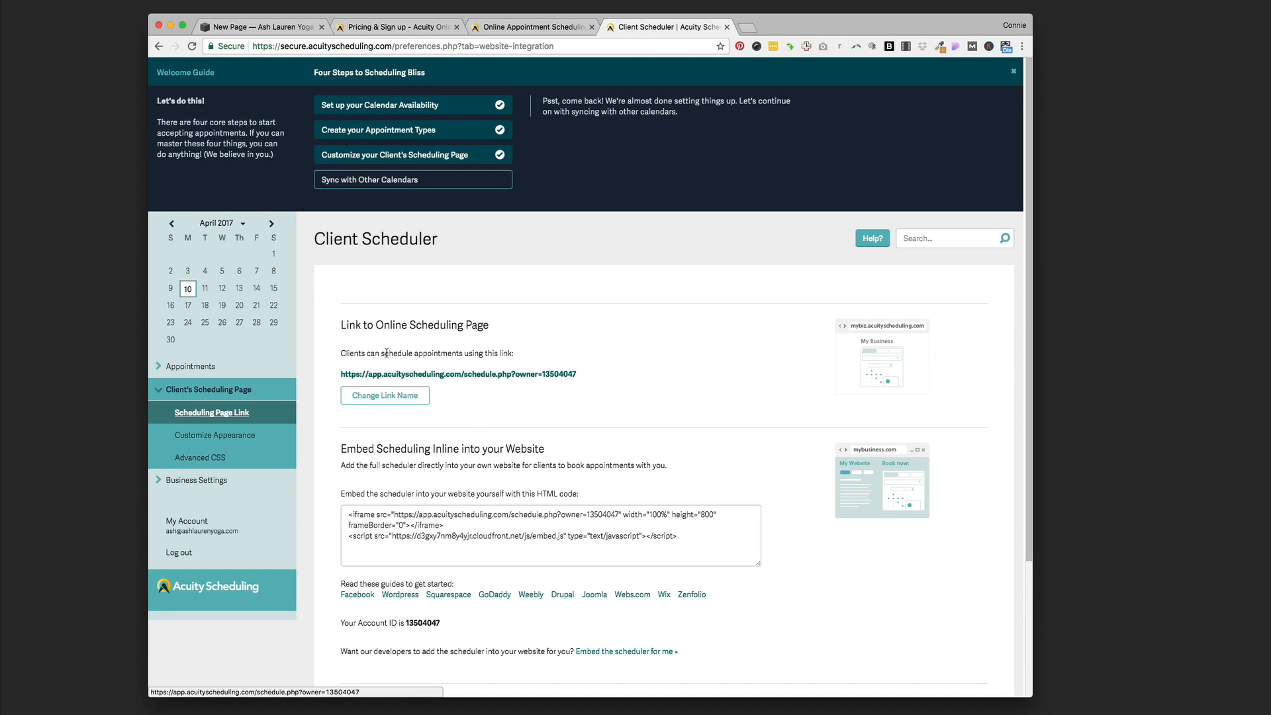
{"action": "mouse_move", "coordinate": [547, 380]}
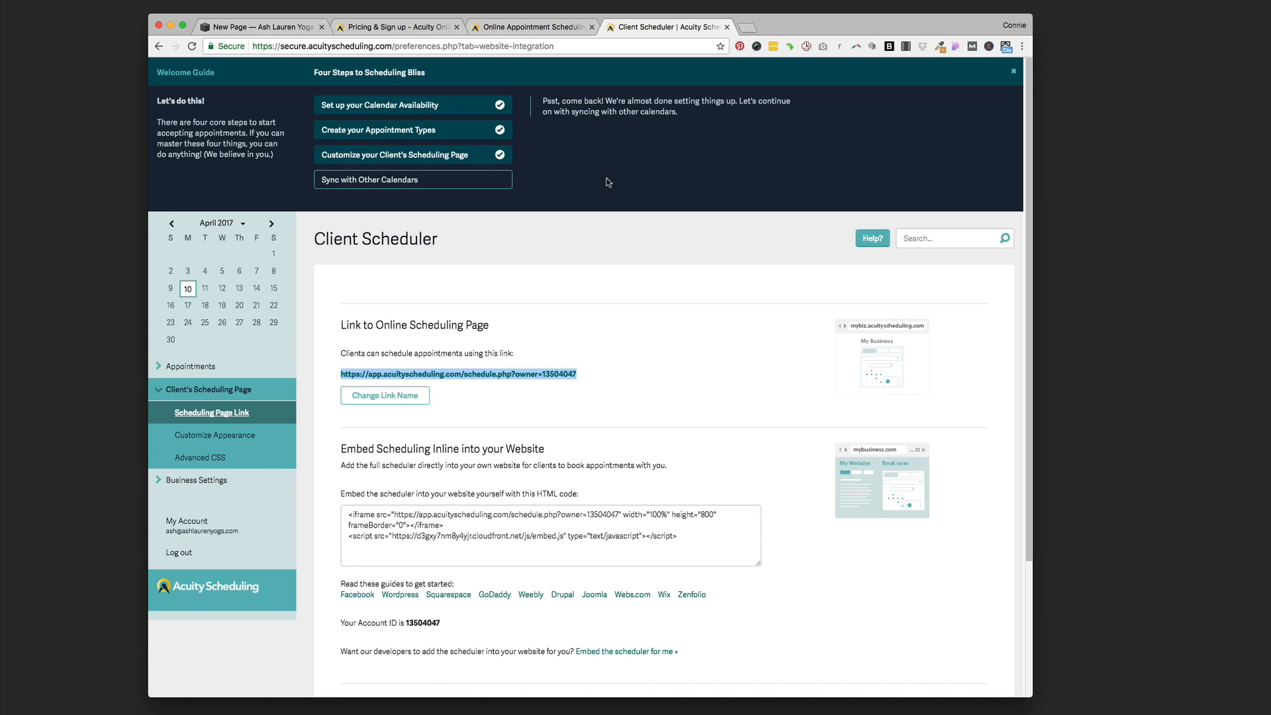
{"action": "left_click", "coordinate": [263, 26]}
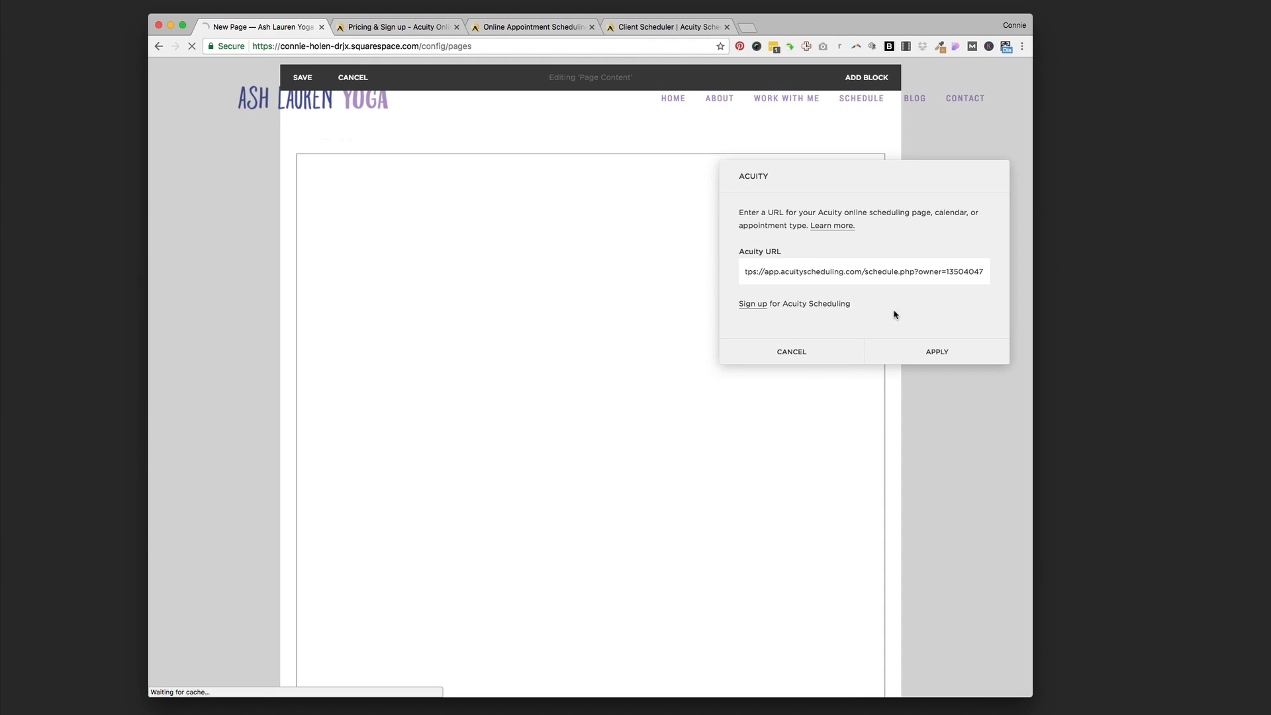
{"action": "left_click", "coordinate": [936, 351]}
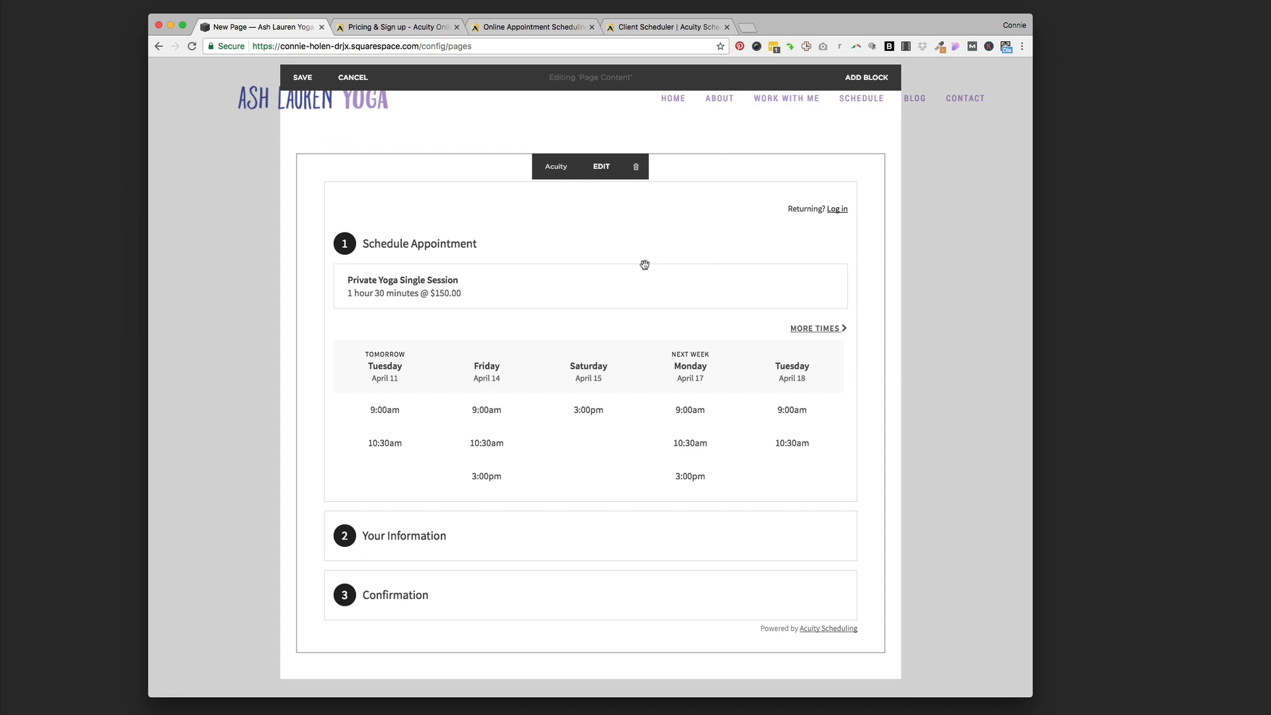
{"action": "mouse_move", "coordinate": [553, 191]}
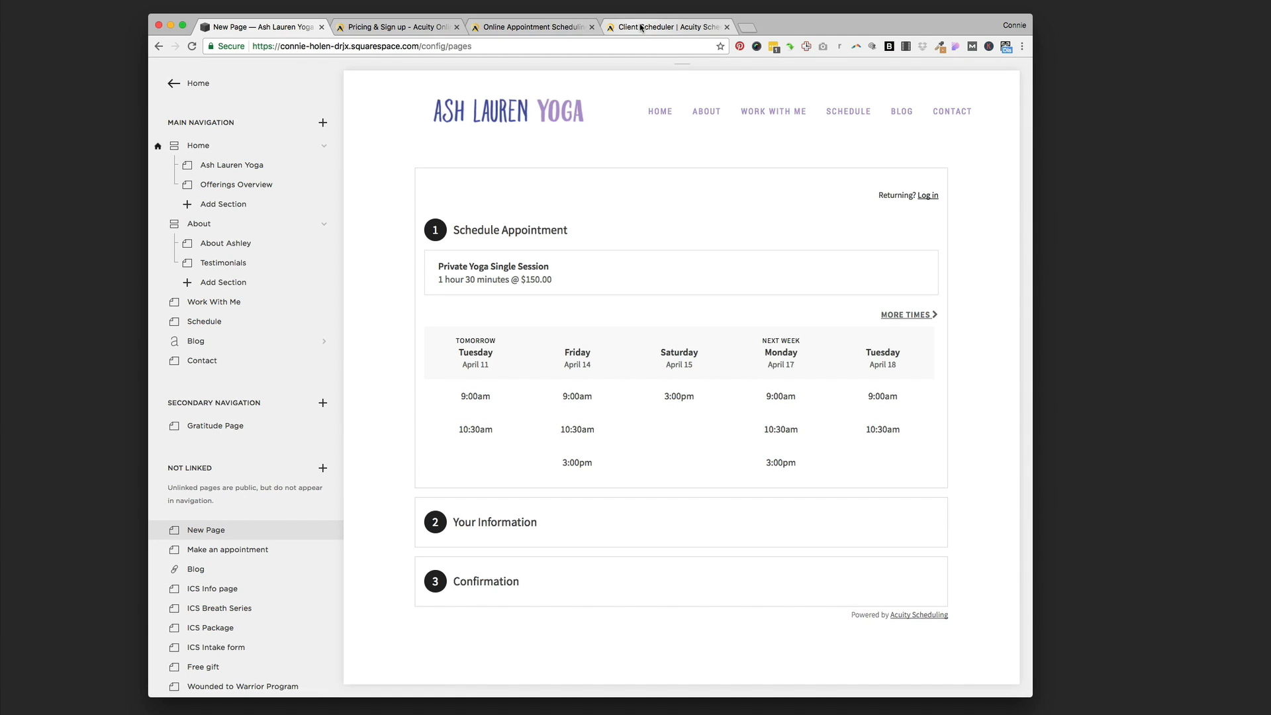
- Show Acuity's Customize Appearance settings for the client scheduling page, comparing with the Squarespace page
{"action": "left_click", "coordinate": [666, 27]}
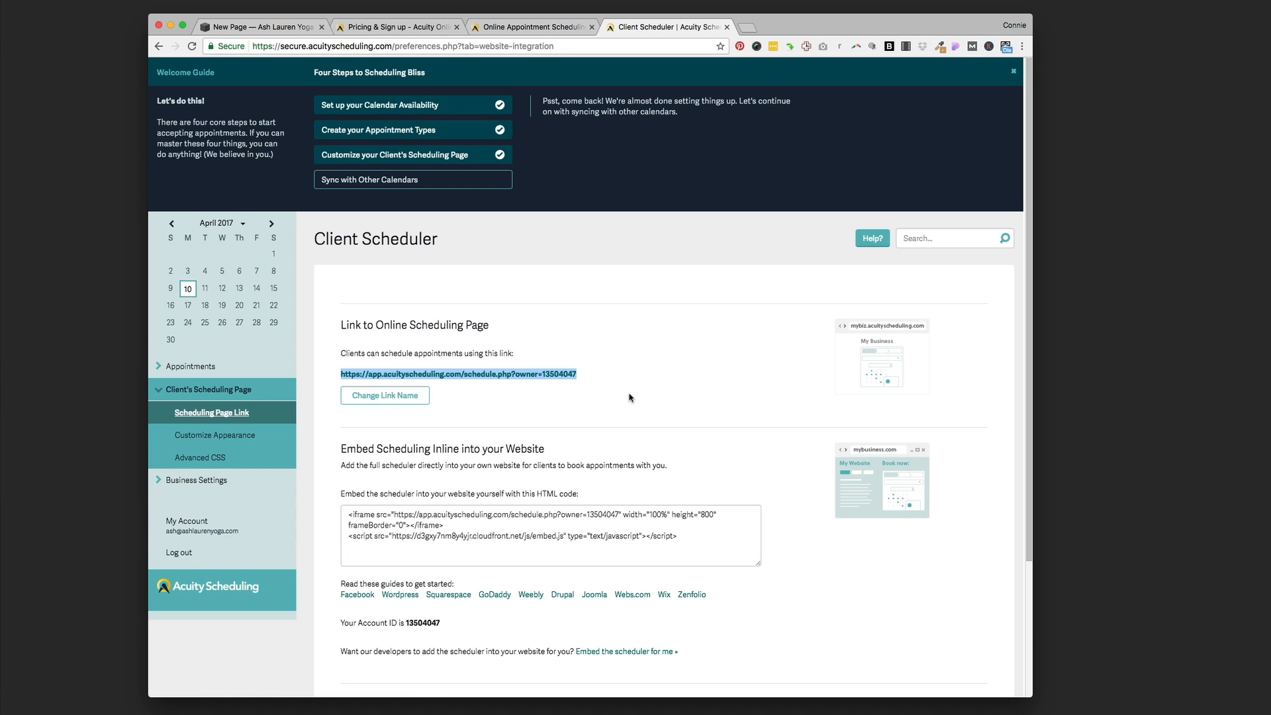
{"action": "mouse_move", "coordinate": [623, 394]}
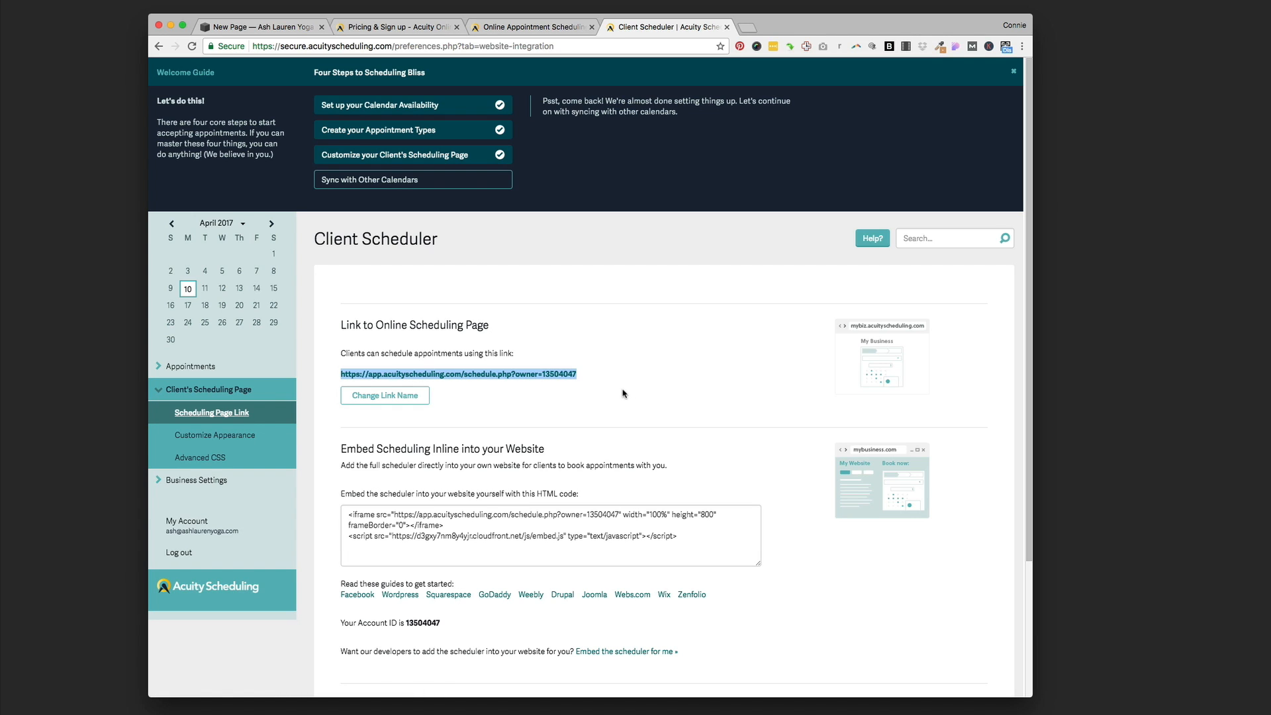
{"action": "mouse_move", "coordinate": [190, 366]}
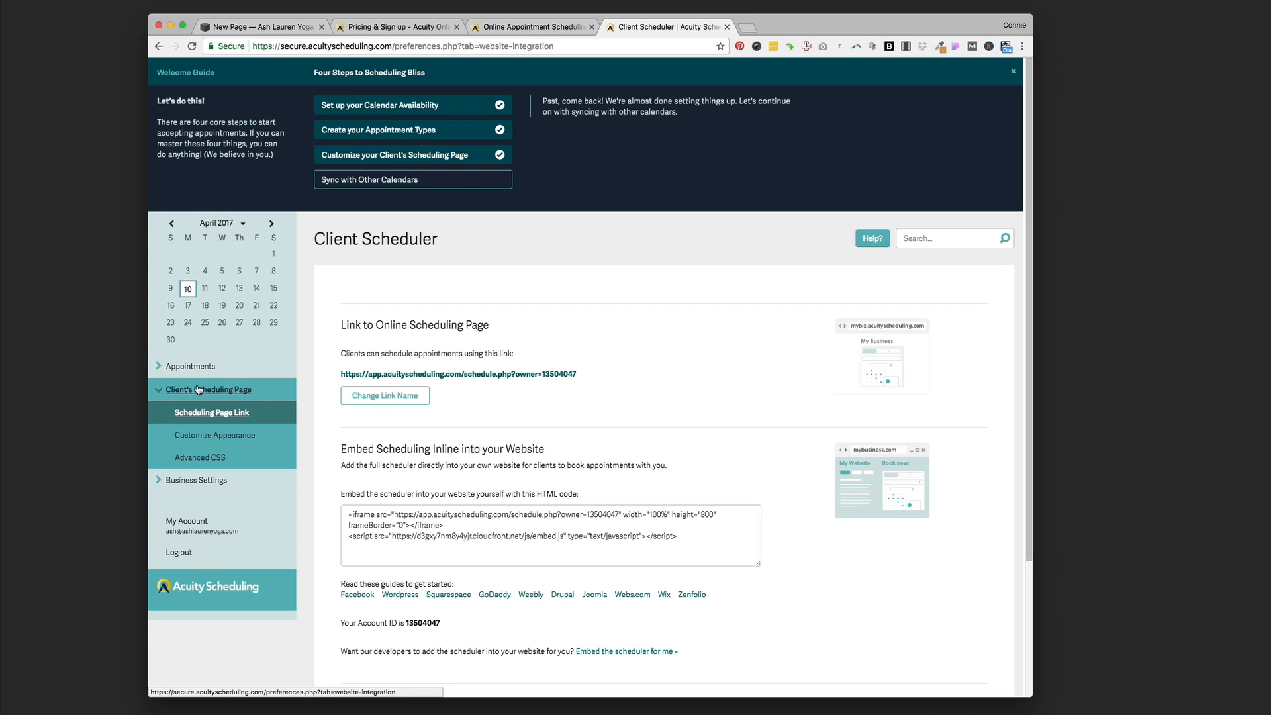
{"action": "left_click", "coordinate": [212, 434]}
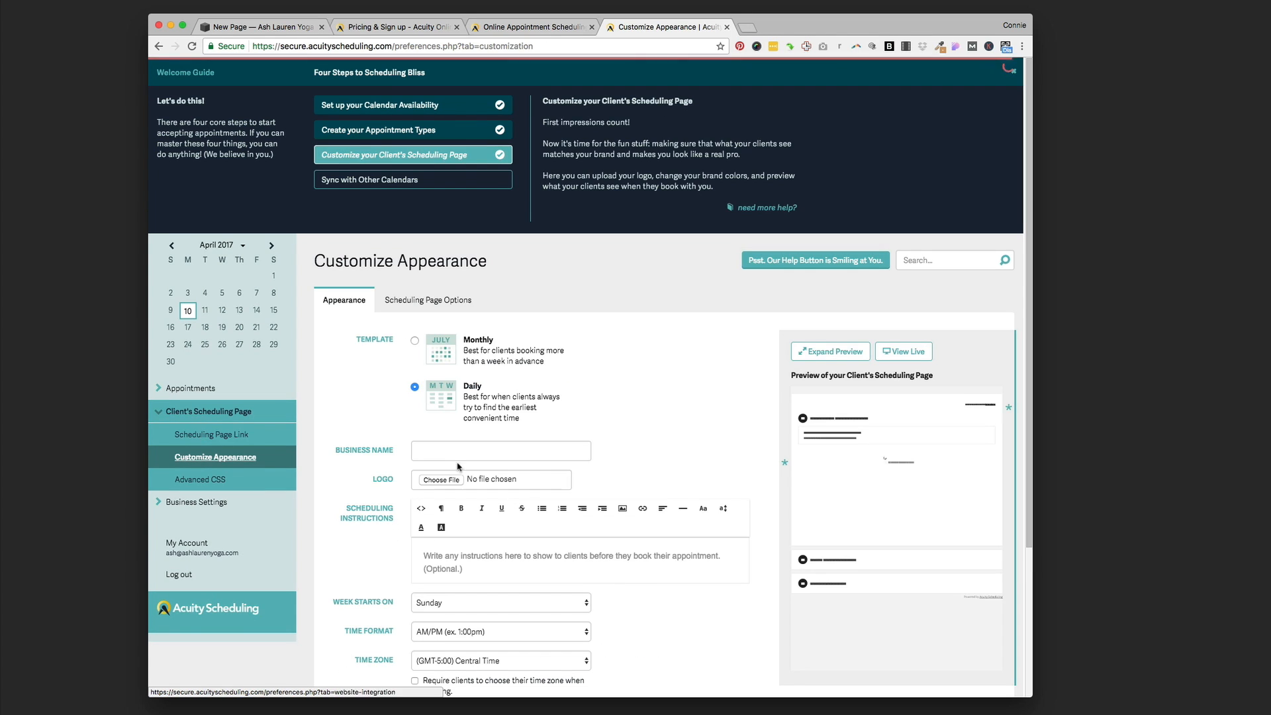
{"action": "scroll", "scroll_direction": "down", "scroll_amount": 3}
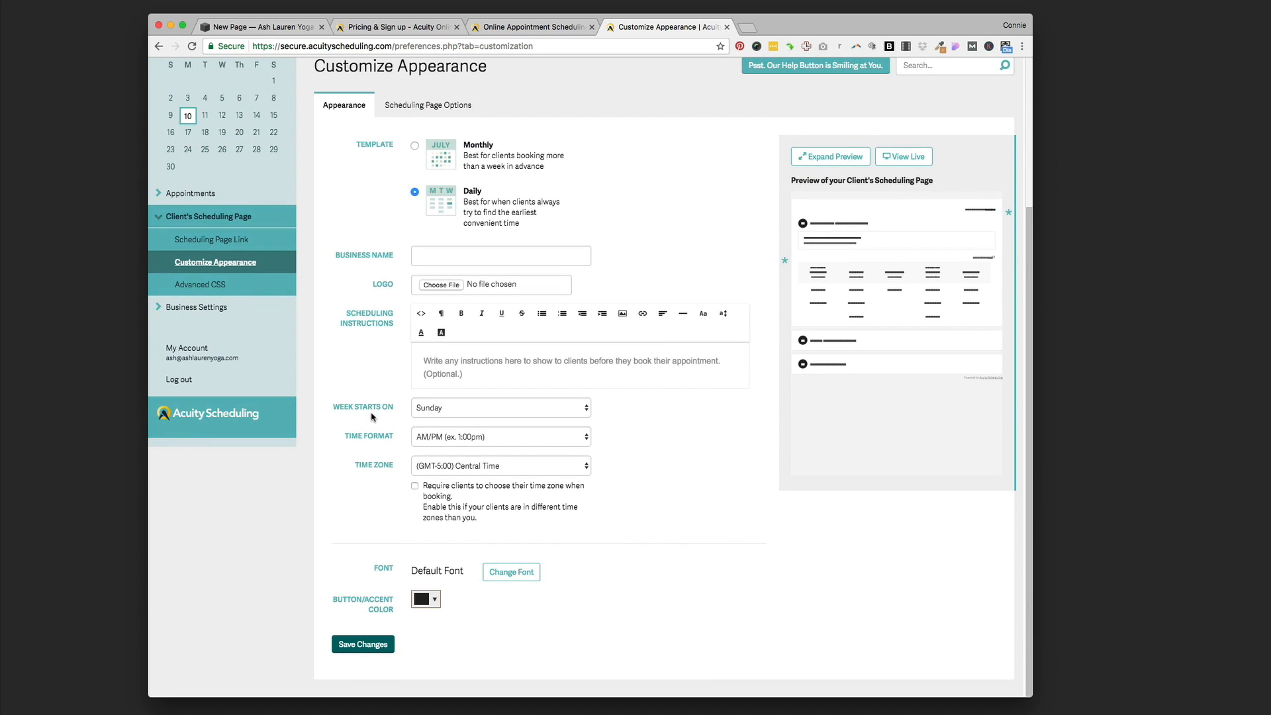
{"action": "mouse_move", "coordinate": [501, 361]}
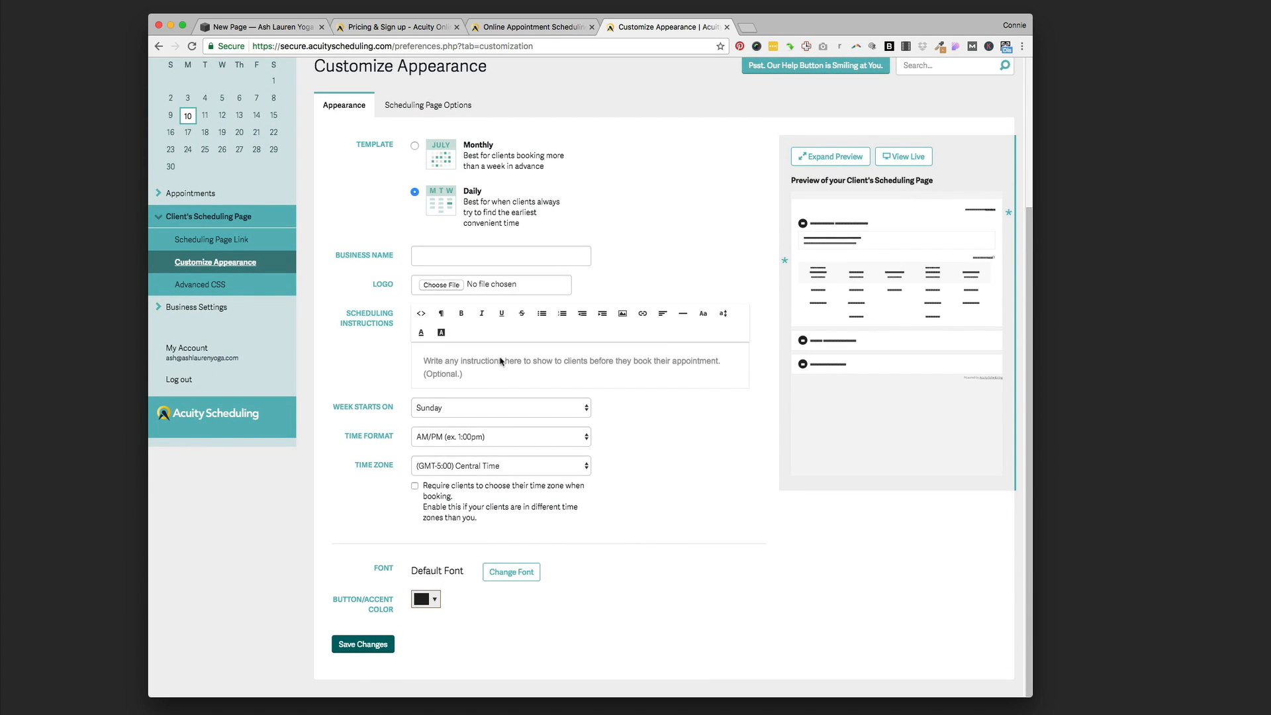
{"action": "mouse_move", "coordinate": [413, 614]}
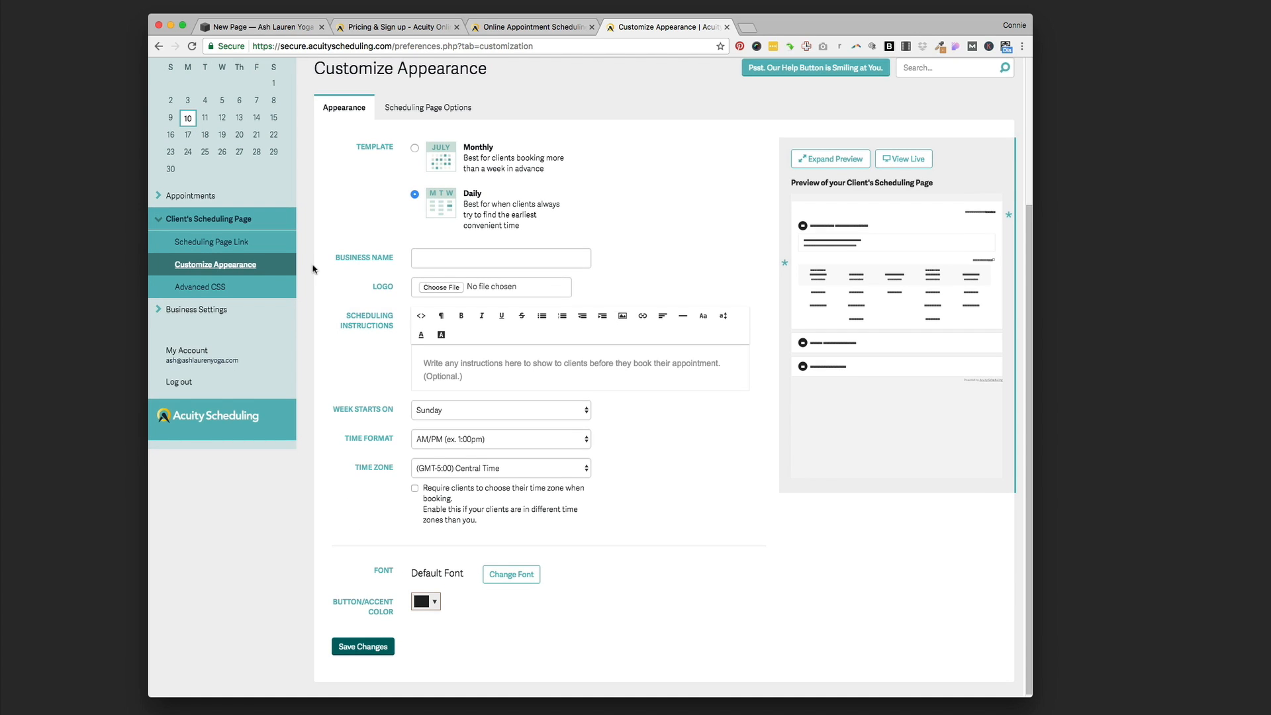
{"action": "mouse_move", "coordinate": [197, 286]}
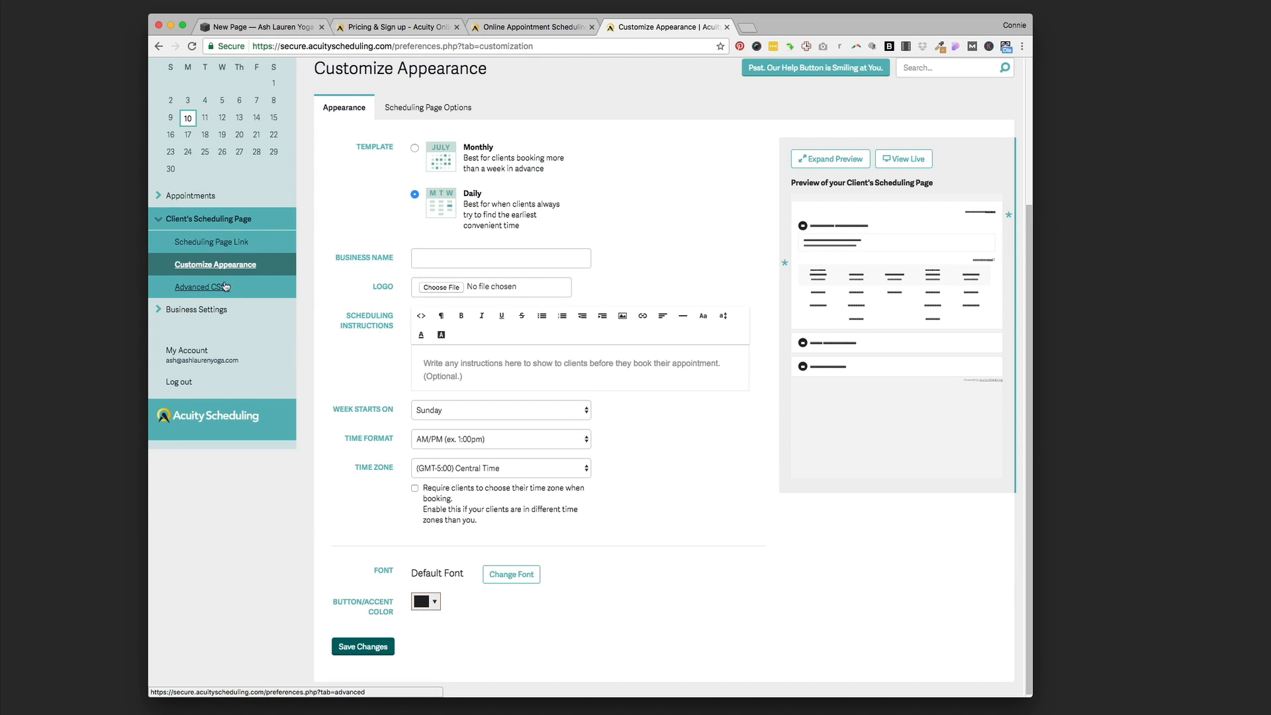
{"action": "mouse_move", "coordinate": [214, 265]}
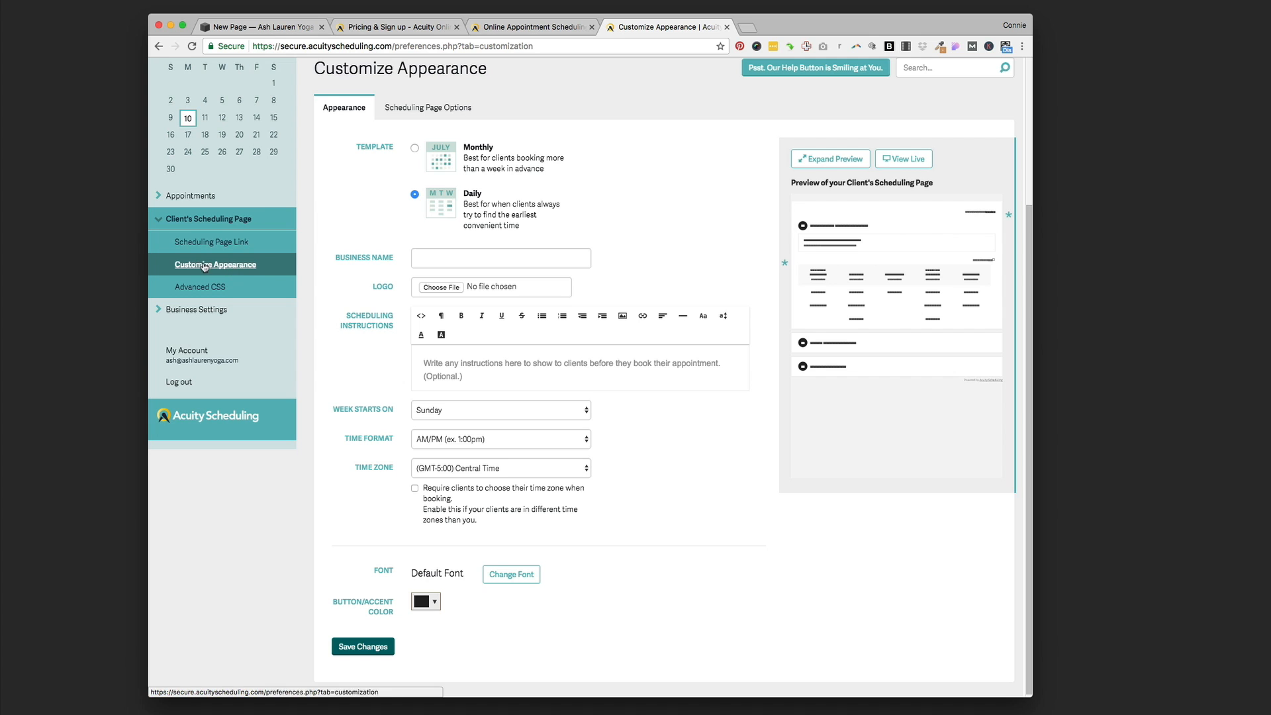
{"action": "left_click", "coordinate": [260, 26]}
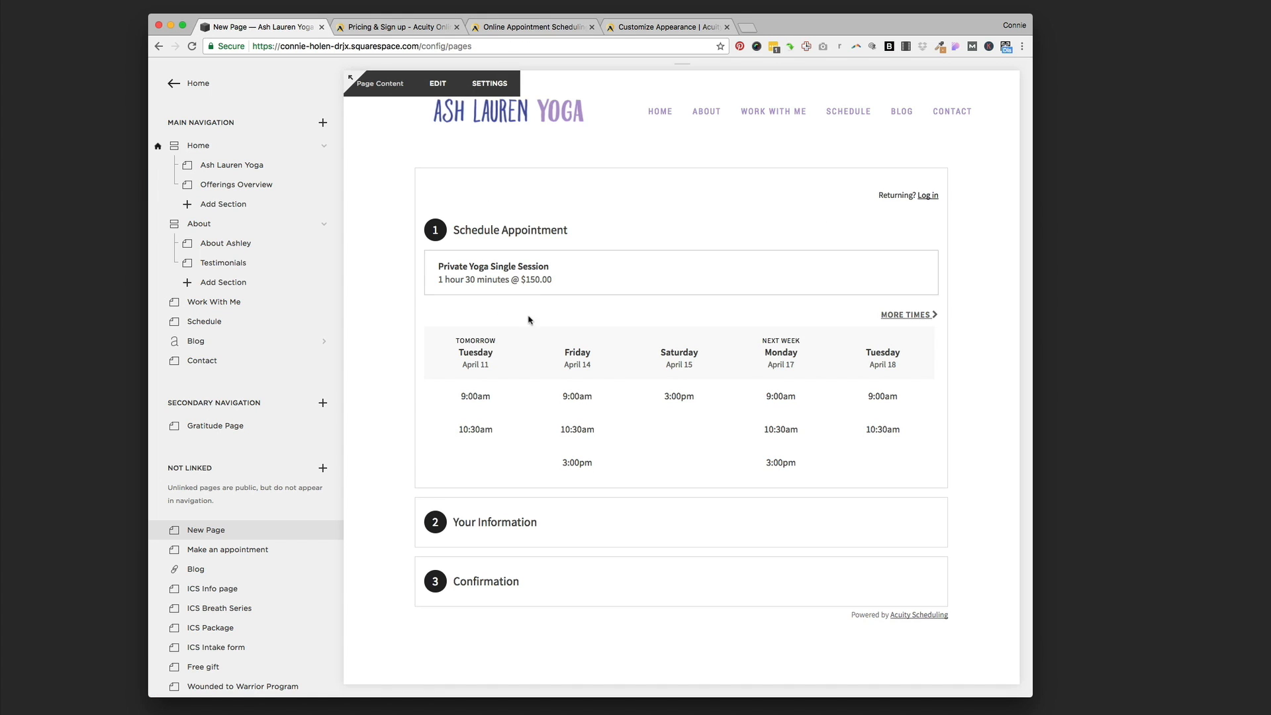
{"action": "left_click", "coordinate": [665, 27]}
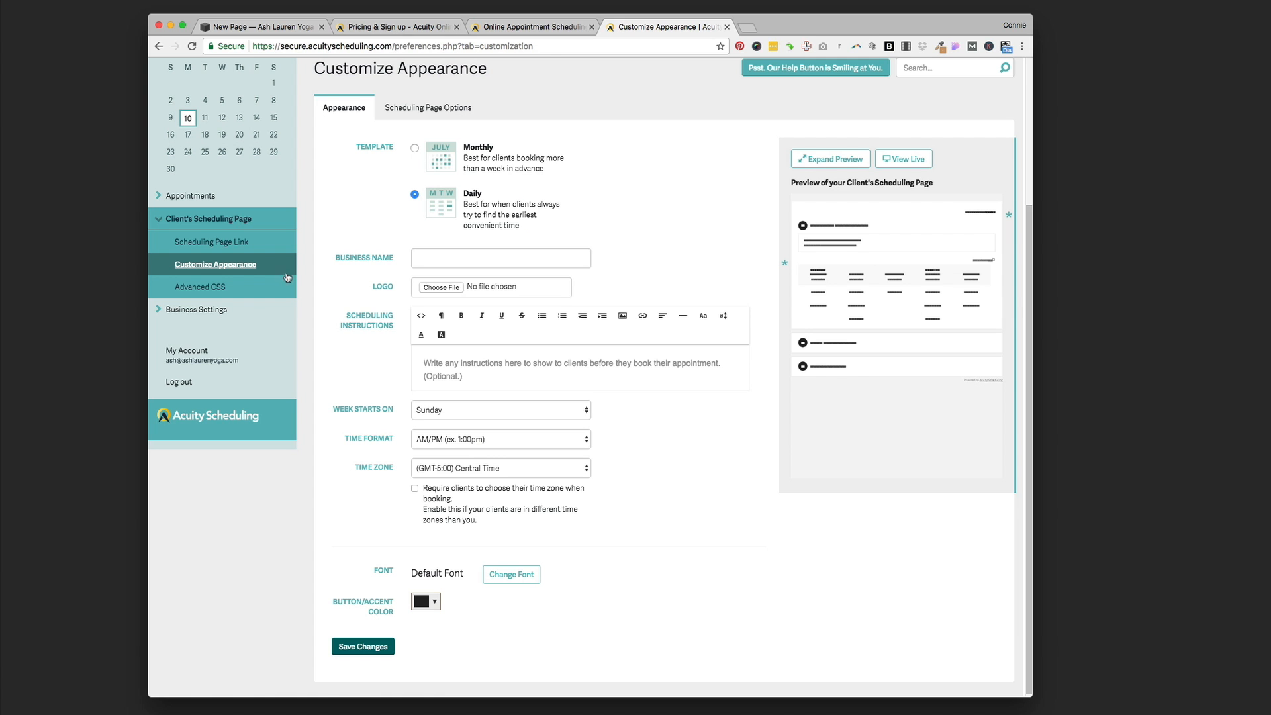
{"action": "mouse_move", "coordinate": [165, 195]}
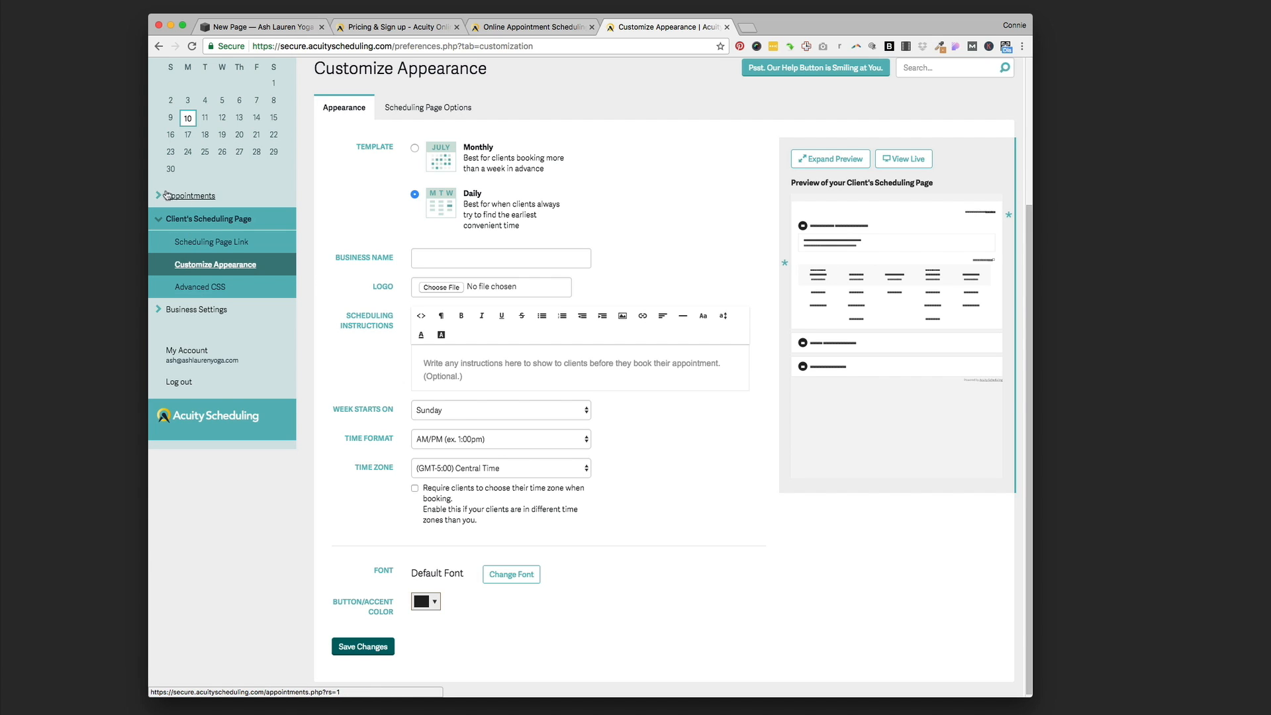
- Show the Business Settings availability with regular weekly hours for Monday, Tuesday, Friday and Saturday
{"action": "left_click", "coordinate": [191, 195]}
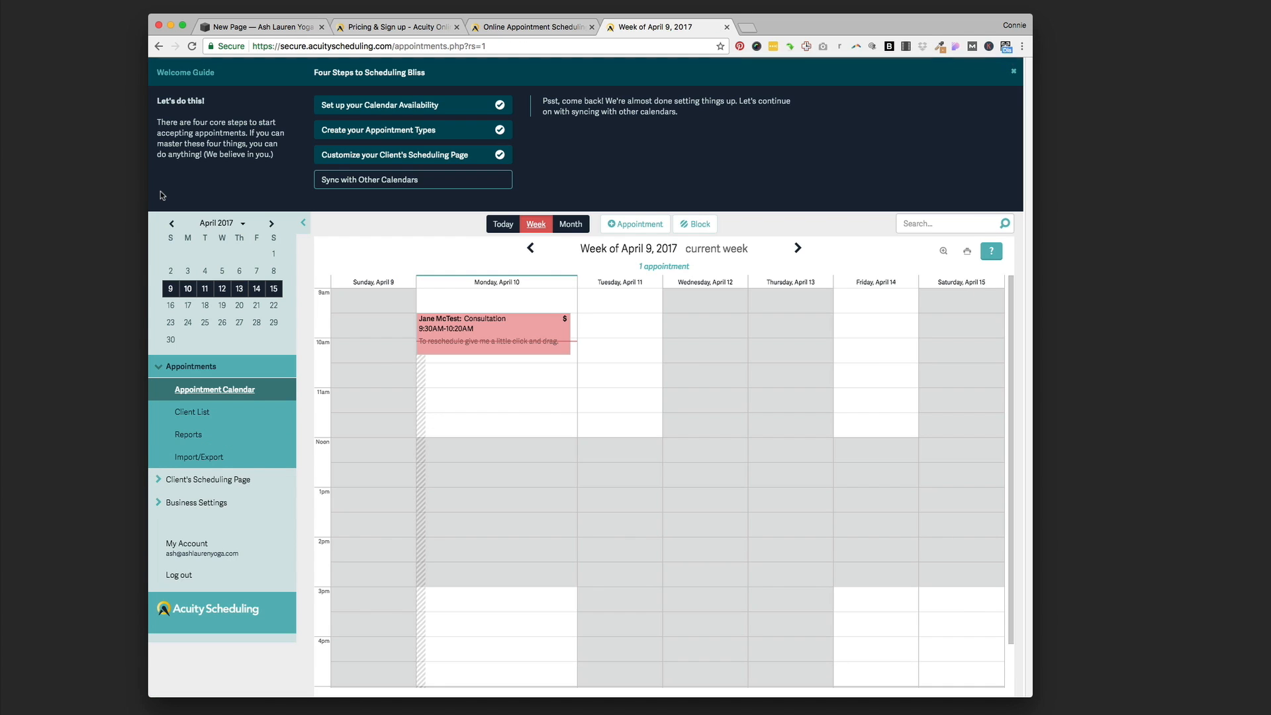
{"action": "mouse_move", "coordinate": [191, 367]}
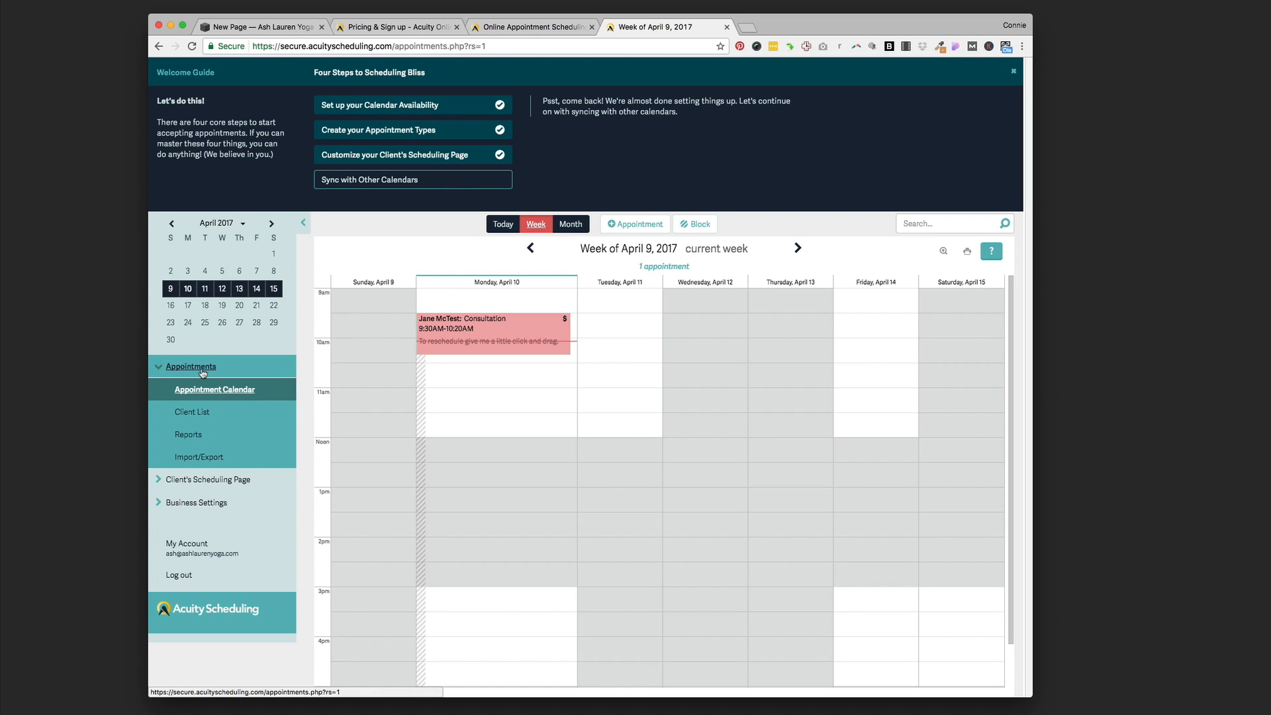
{"action": "mouse_move", "coordinate": [809, 352]}
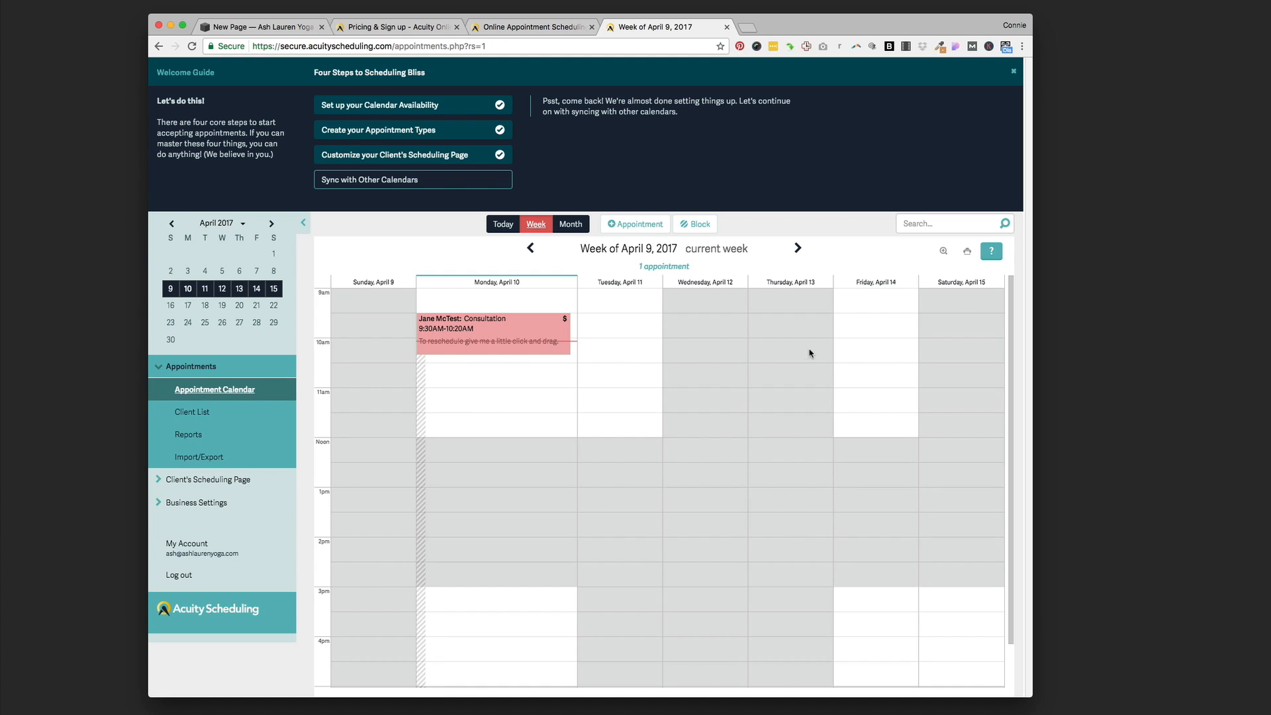
{"action": "mouse_move", "coordinate": [519, 362]}
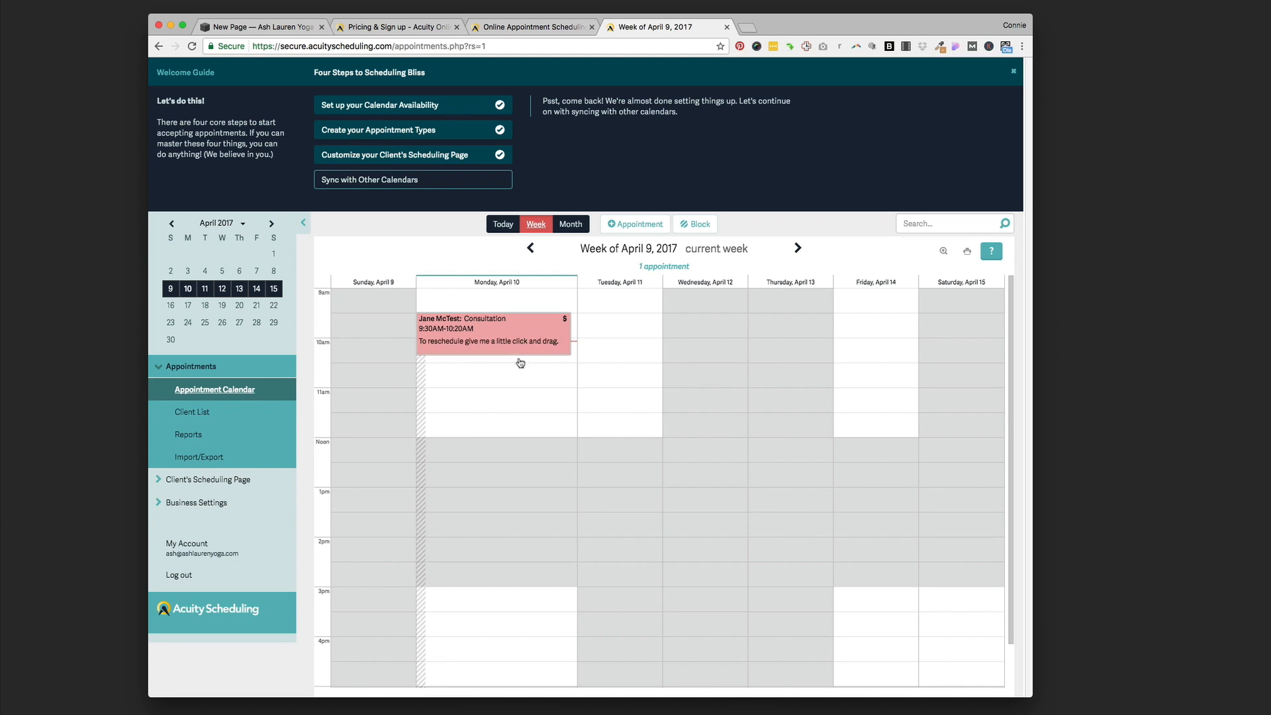
{"action": "mouse_move", "coordinate": [524, 394]}
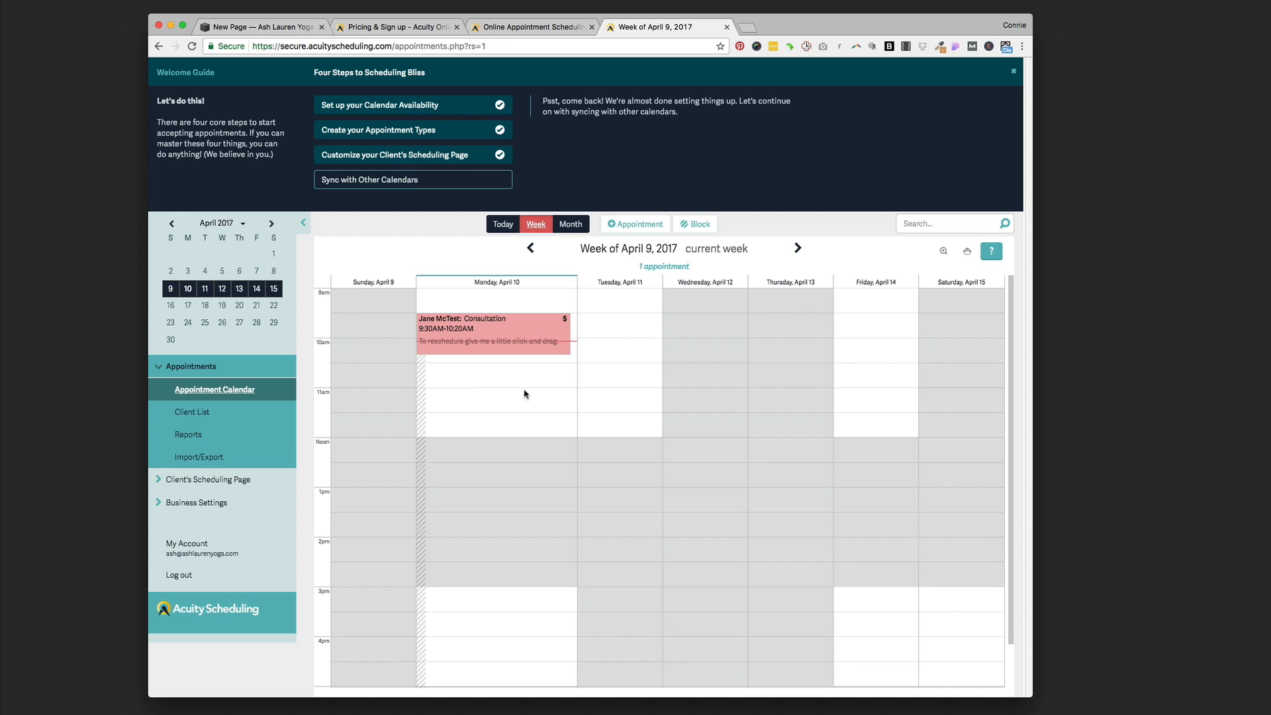
{"action": "mouse_move", "coordinate": [208, 479]}
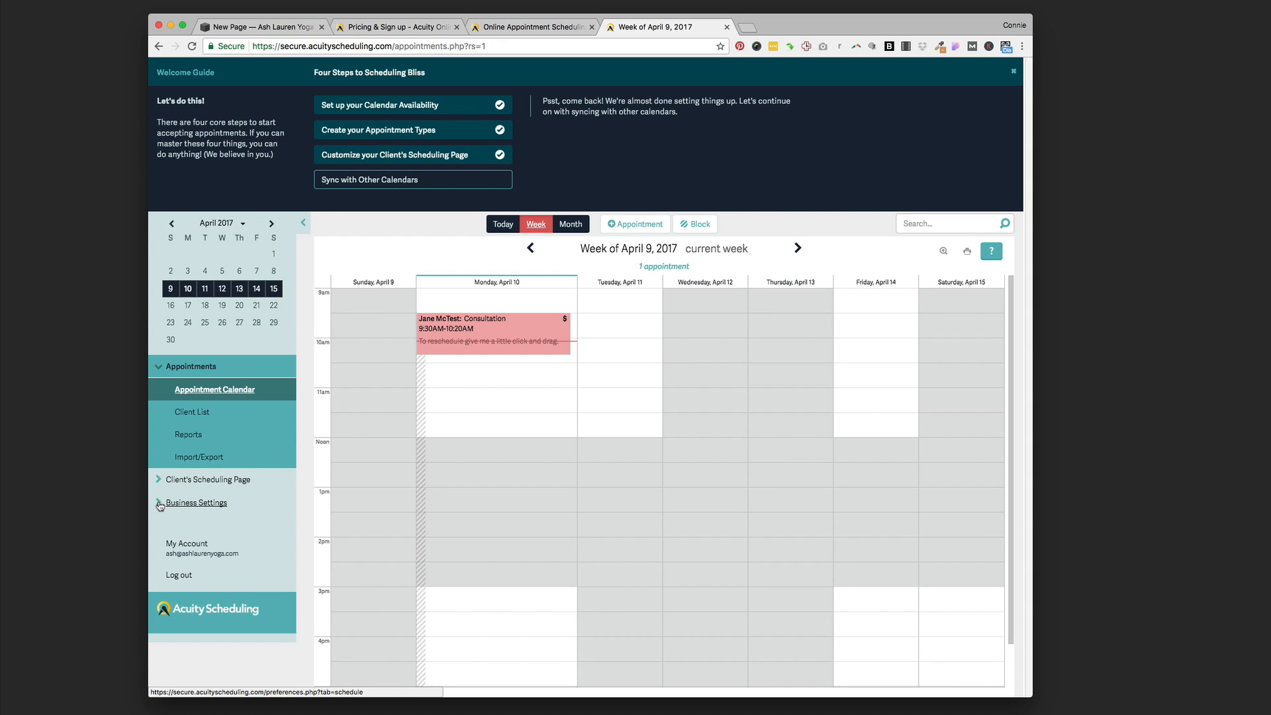
{"action": "left_click", "coordinate": [197, 502]}
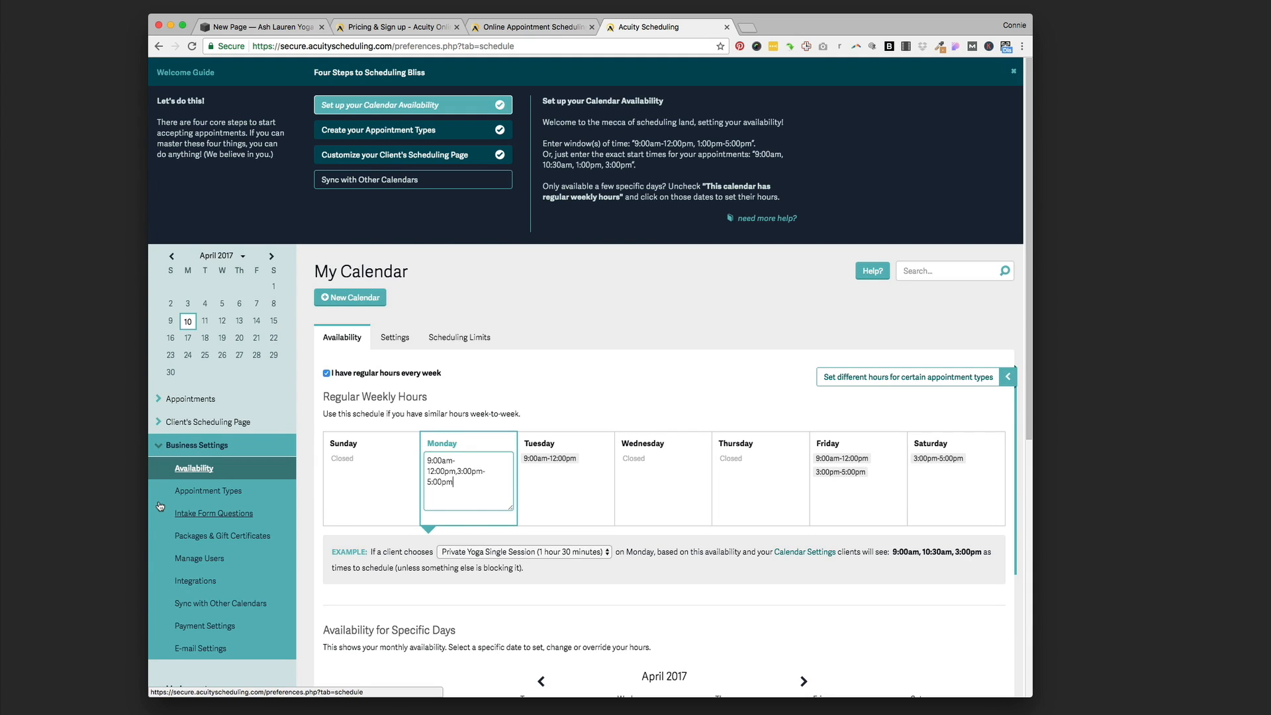
{"action": "scroll", "scroll_direction": "down", "scroll_amount": 3}
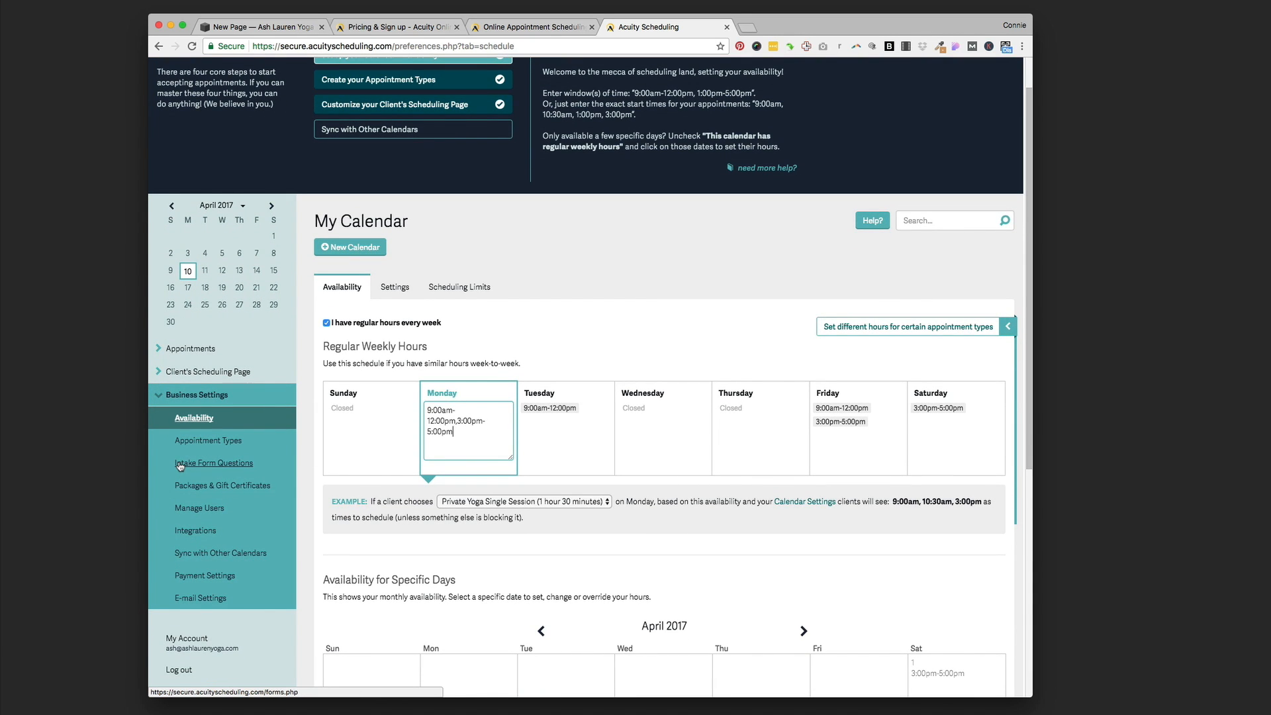
{"action": "scroll", "scroll_direction": "down", "scroll_amount": 3}
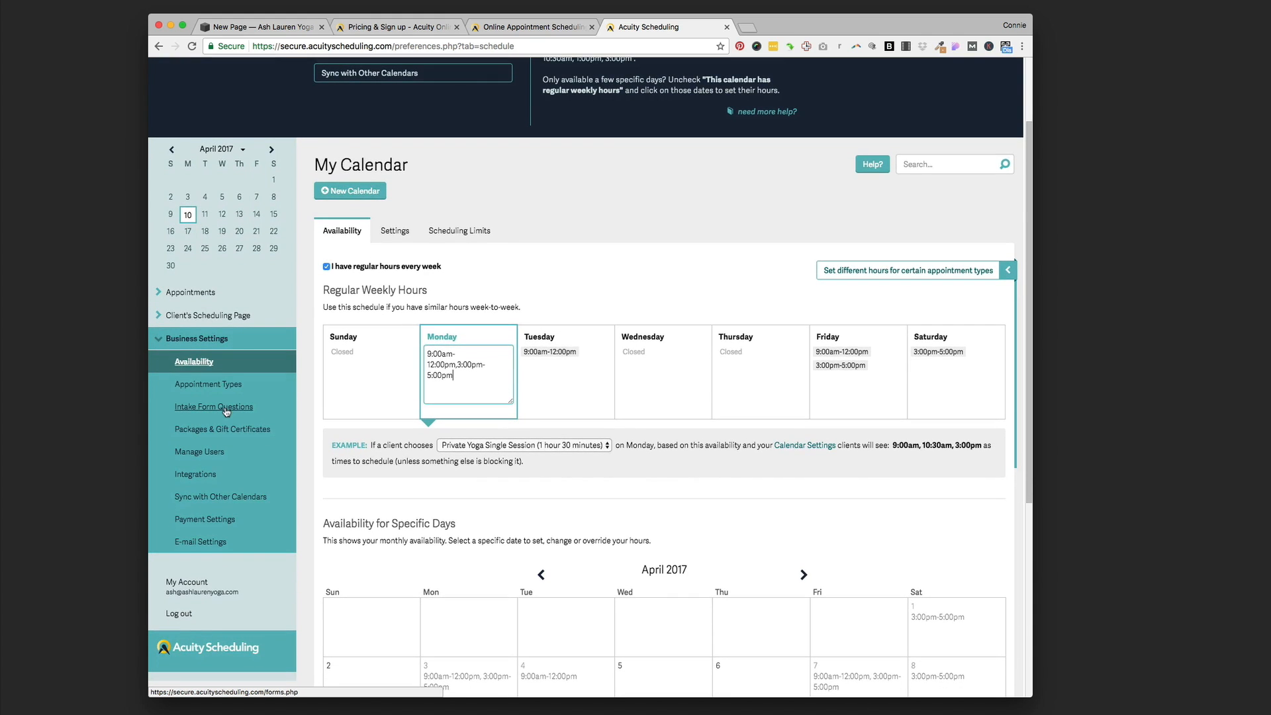
{"action": "mouse_move", "coordinate": [222, 434]}
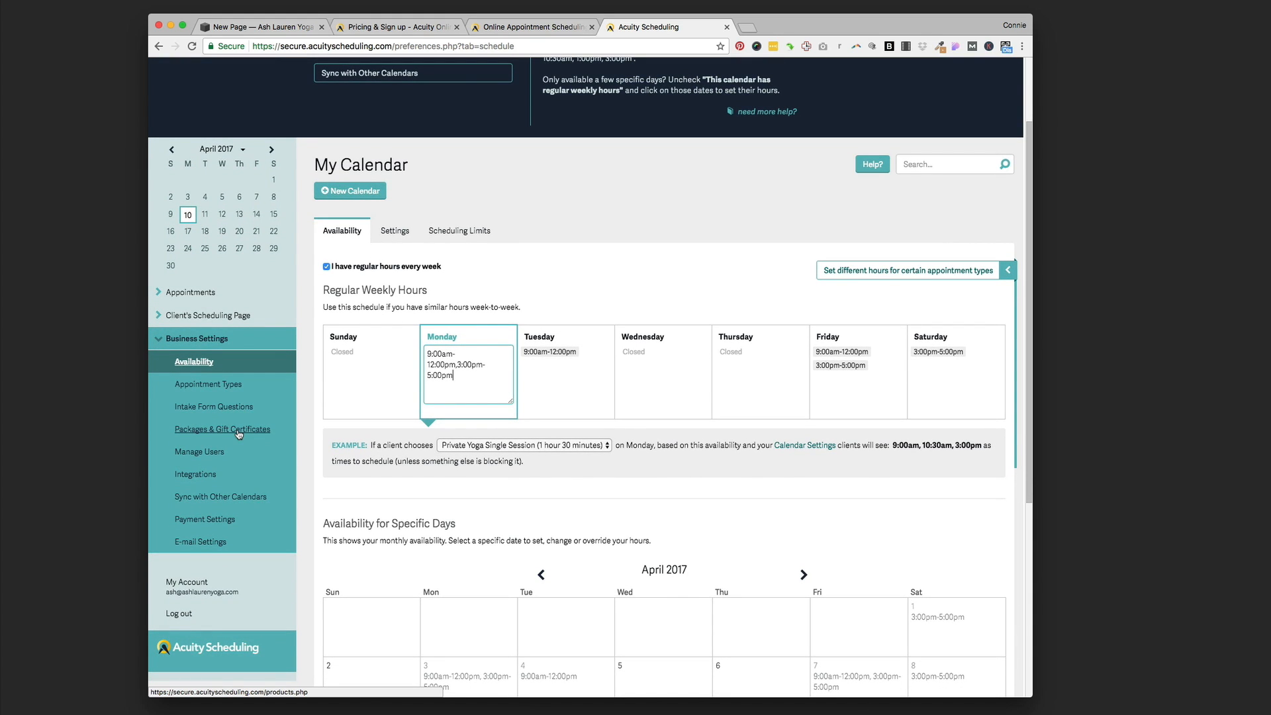
{"action": "mouse_move", "coordinate": [204, 519]}
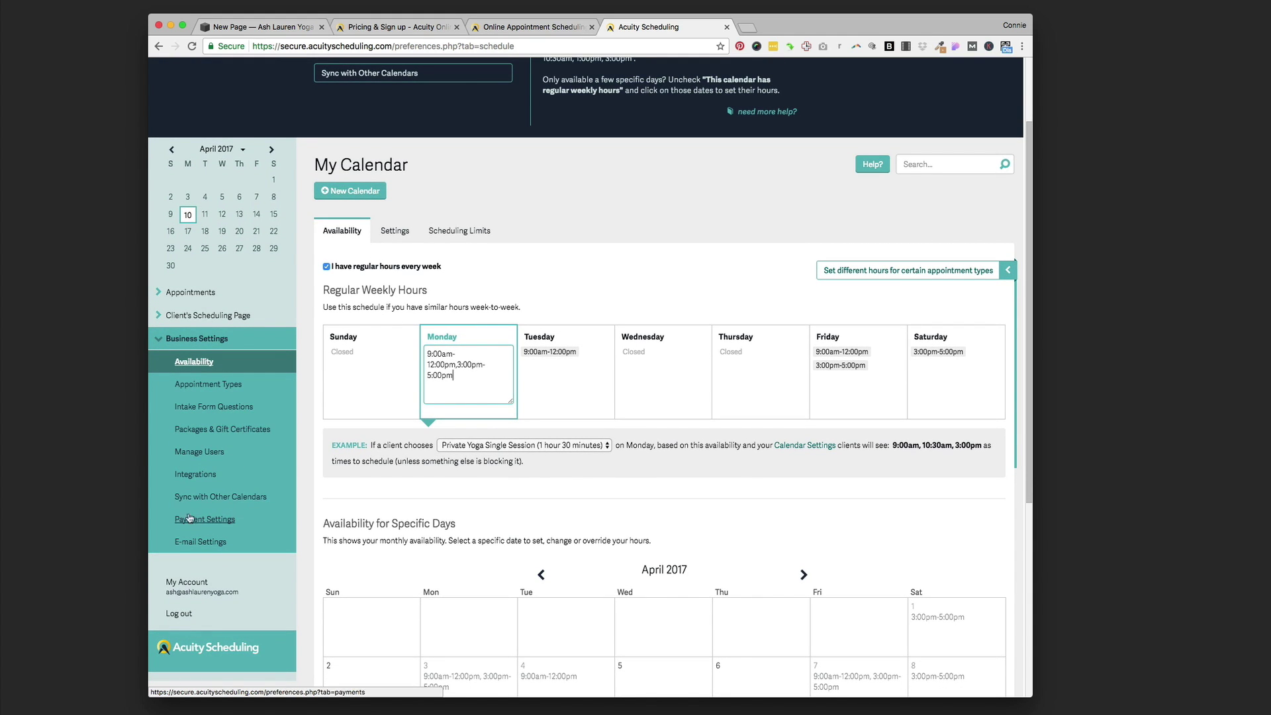
- Open Payment Settings under Business Settings in Acuity, glancing at the Squarespace page in between
{"action": "left_click", "coordinate": [204, 519]}
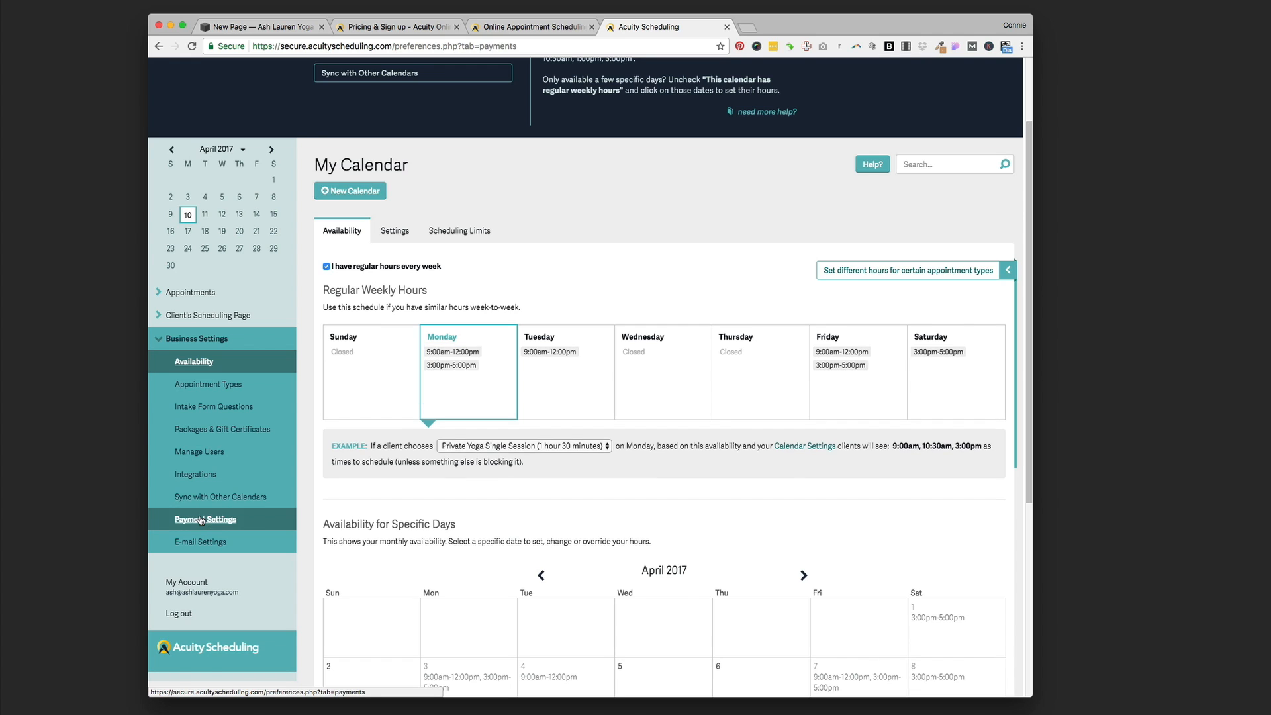
{"action": "left_click", "coordinate": [205, 519]}
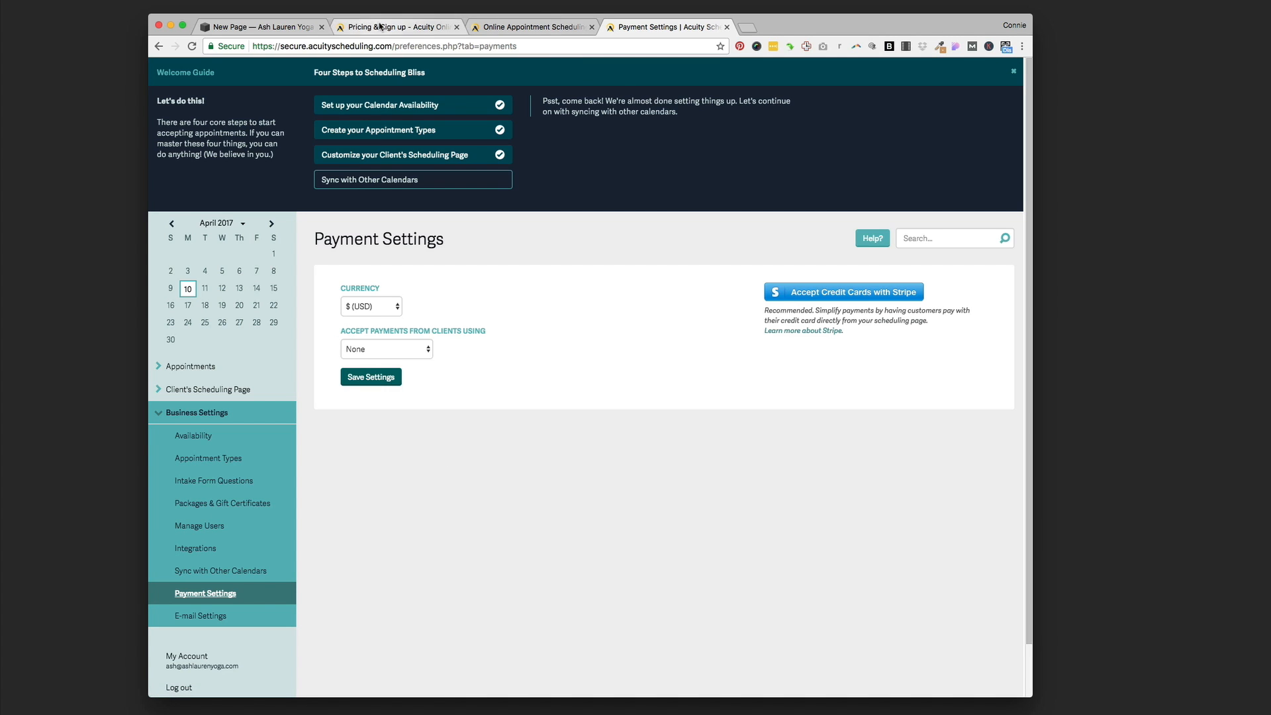
{"action": "left_click", "coordinate": [261, 26]}
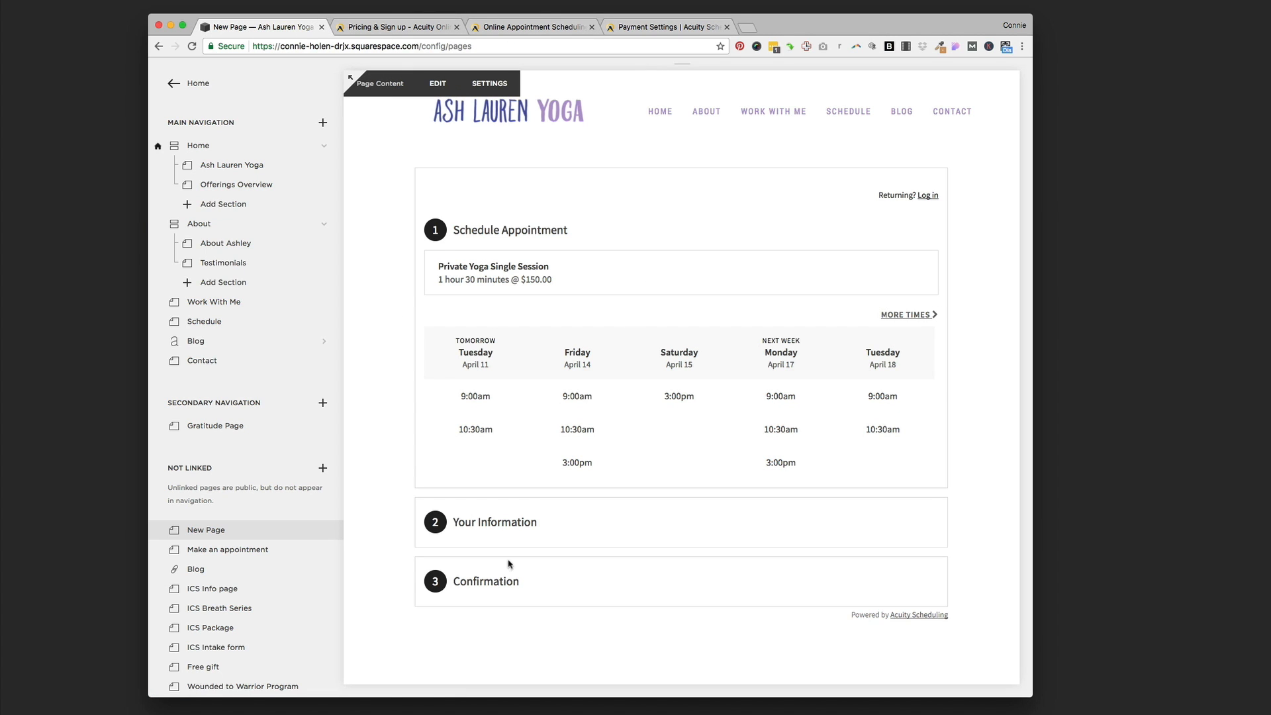
{"action": "mouse_move", "coordinate": [467, 555]}
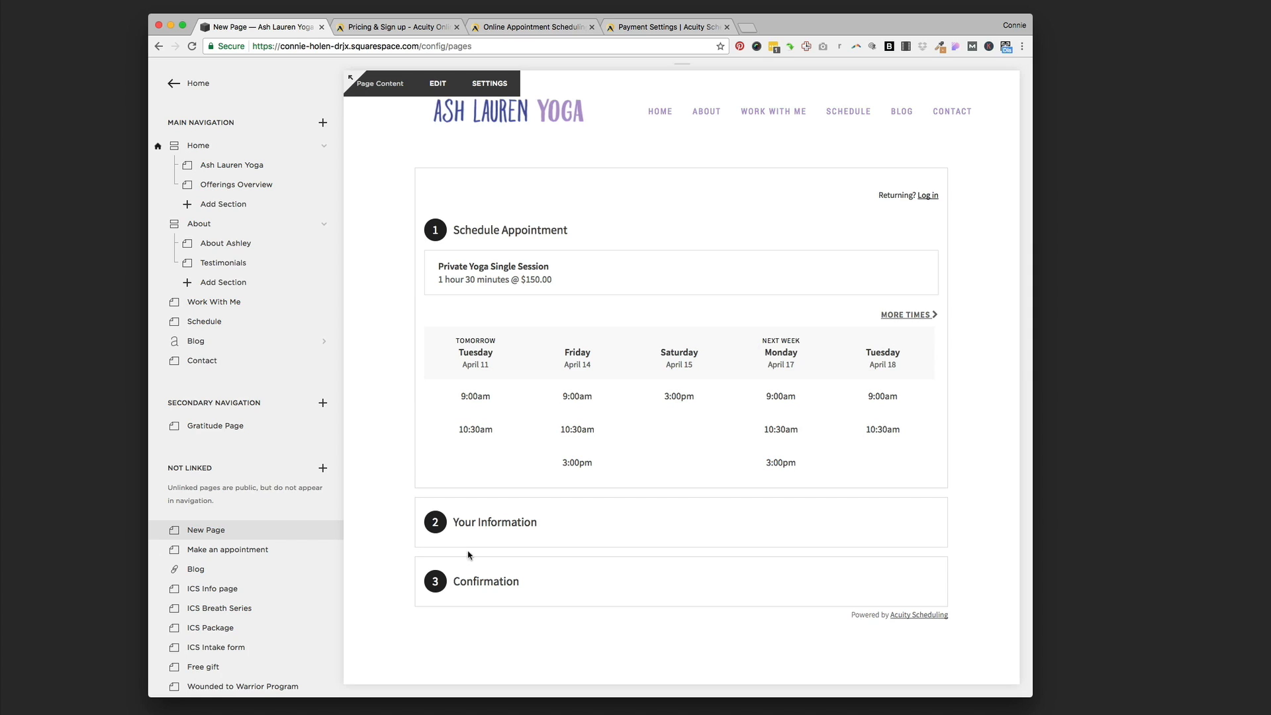
{"action": "mouse_move", "coordinate": [572, 548]}
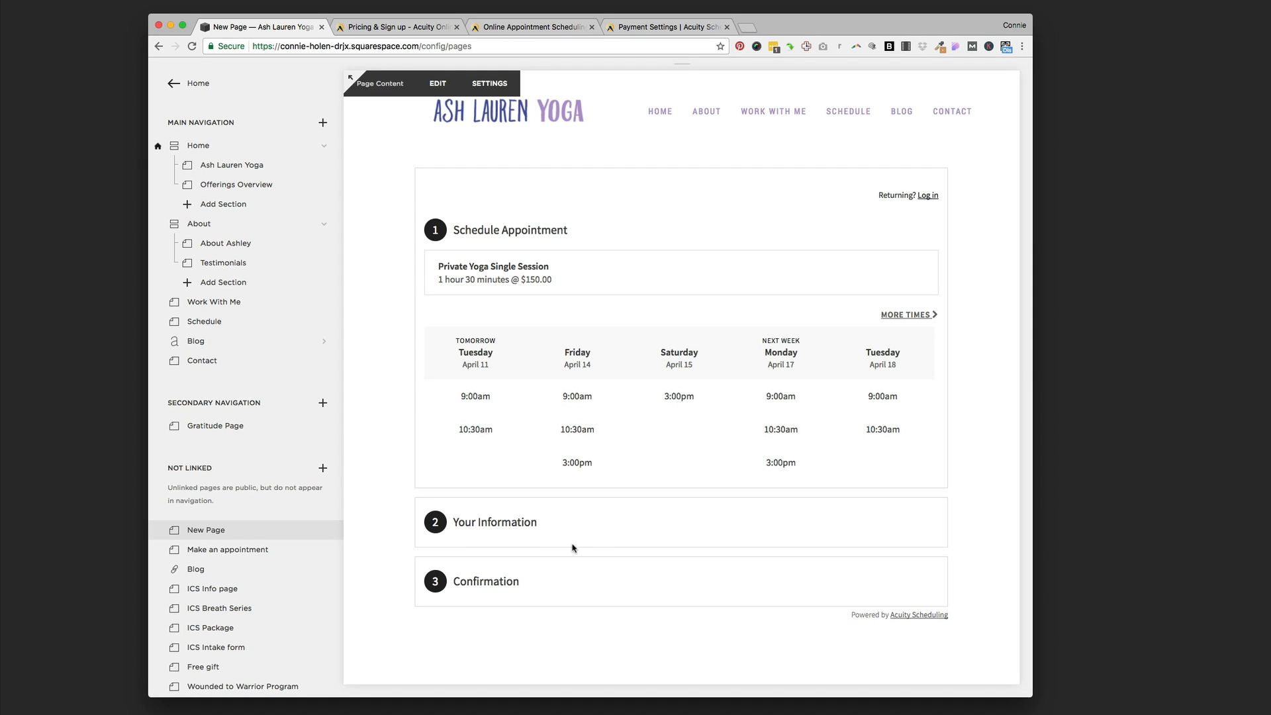
{"action": "mouse_move", "coordinate": [589, 548]}
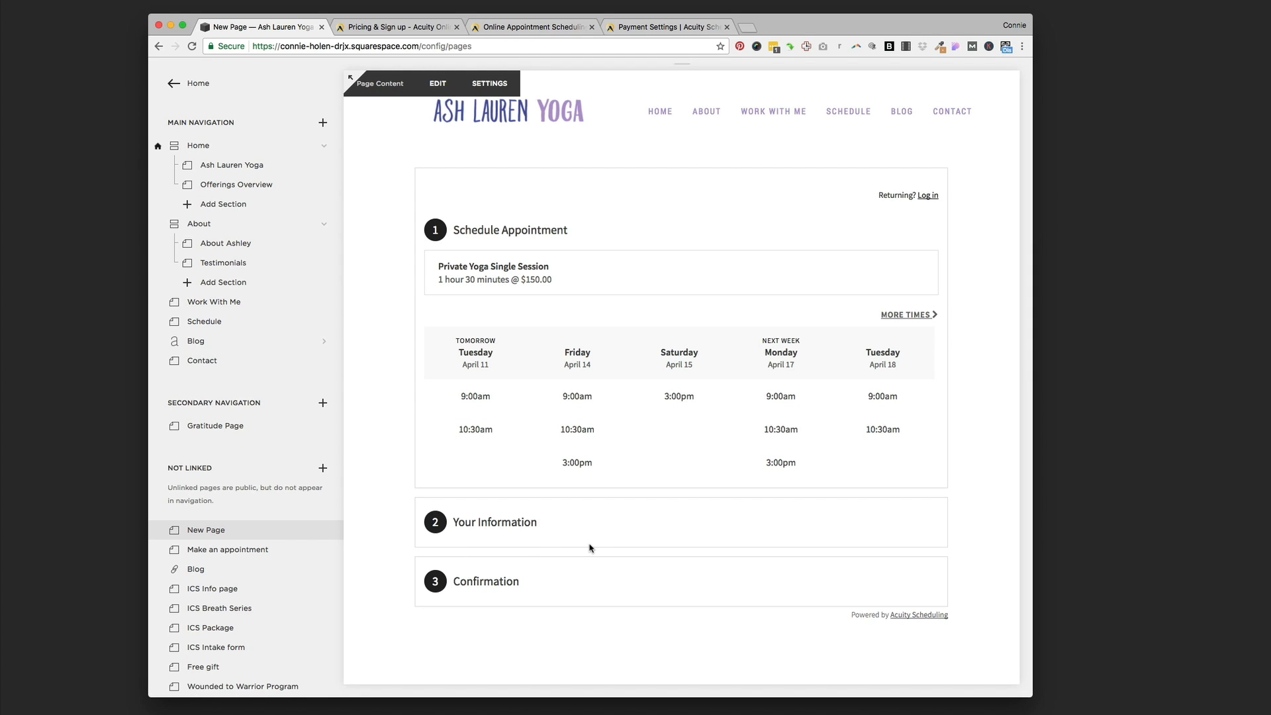
{"action": "mouse_move", "coordinate": [594, 481]}
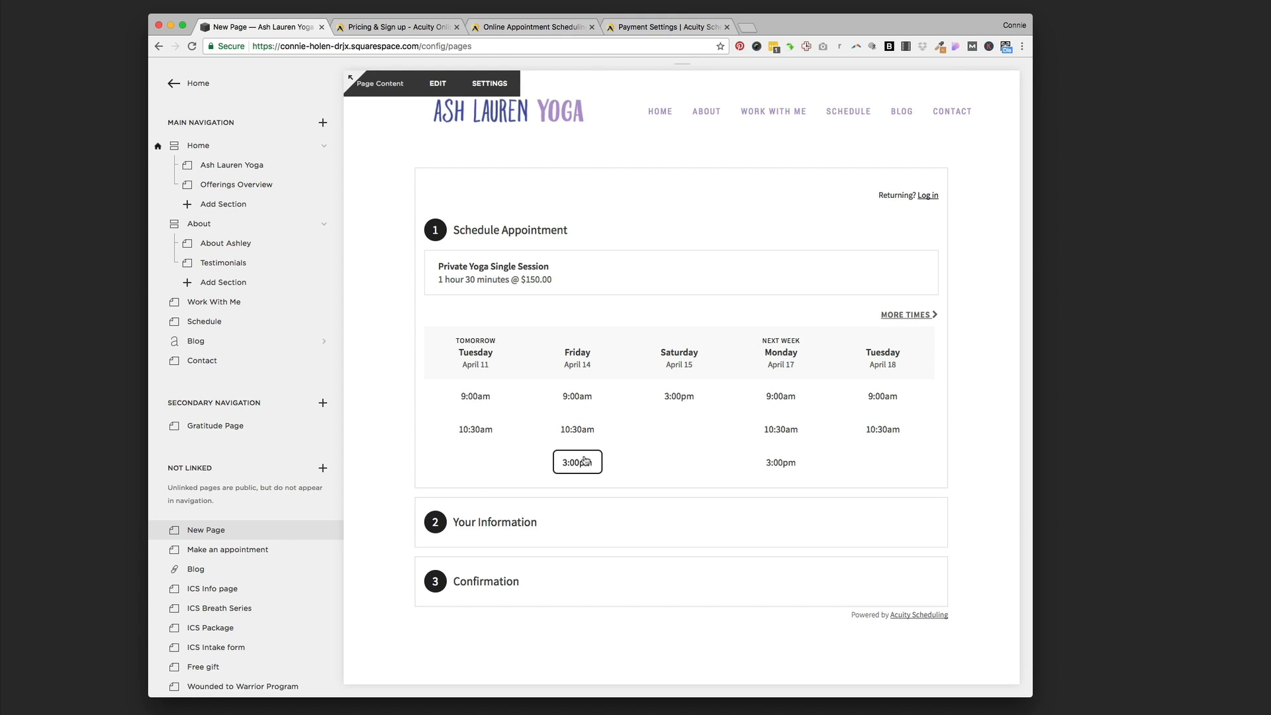
{"action": "left_click", "coordinate": [664, 26]}
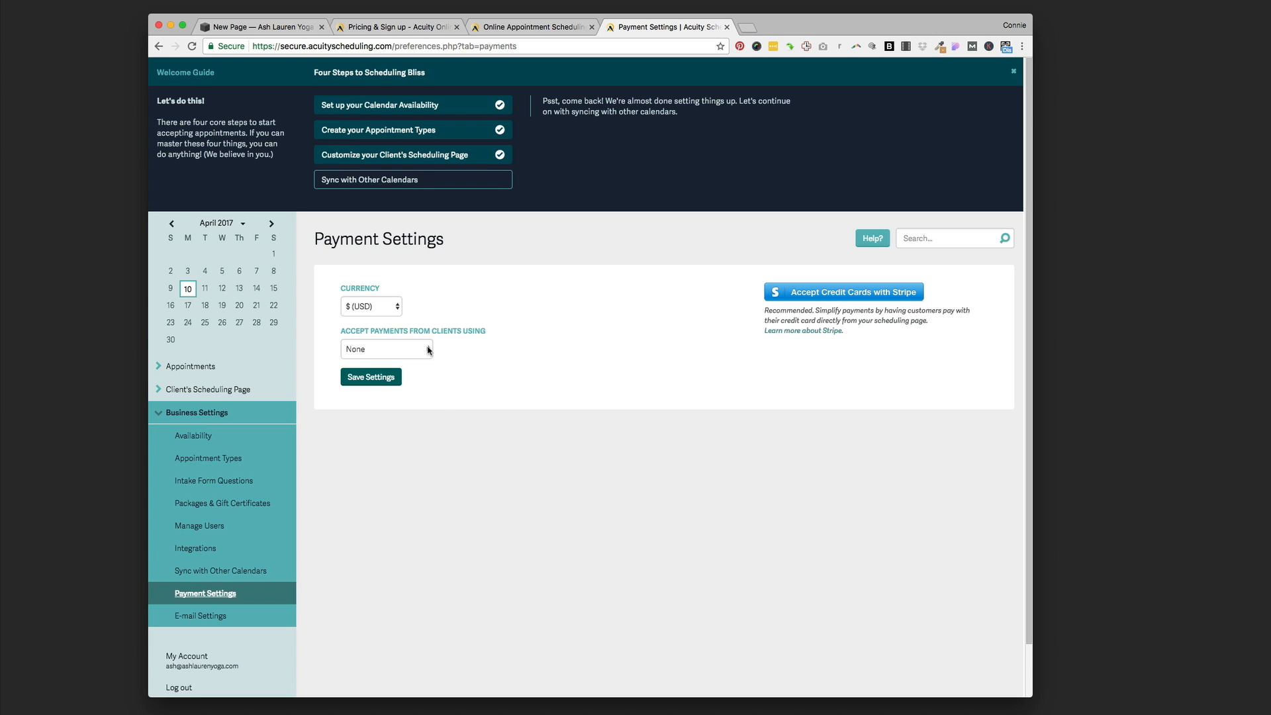
- Review the Accept Payments processor choices (Stripe, Square, PayPal) and keep None with USD currency
{"action": "left_click", "coordinate": [386, 348]}
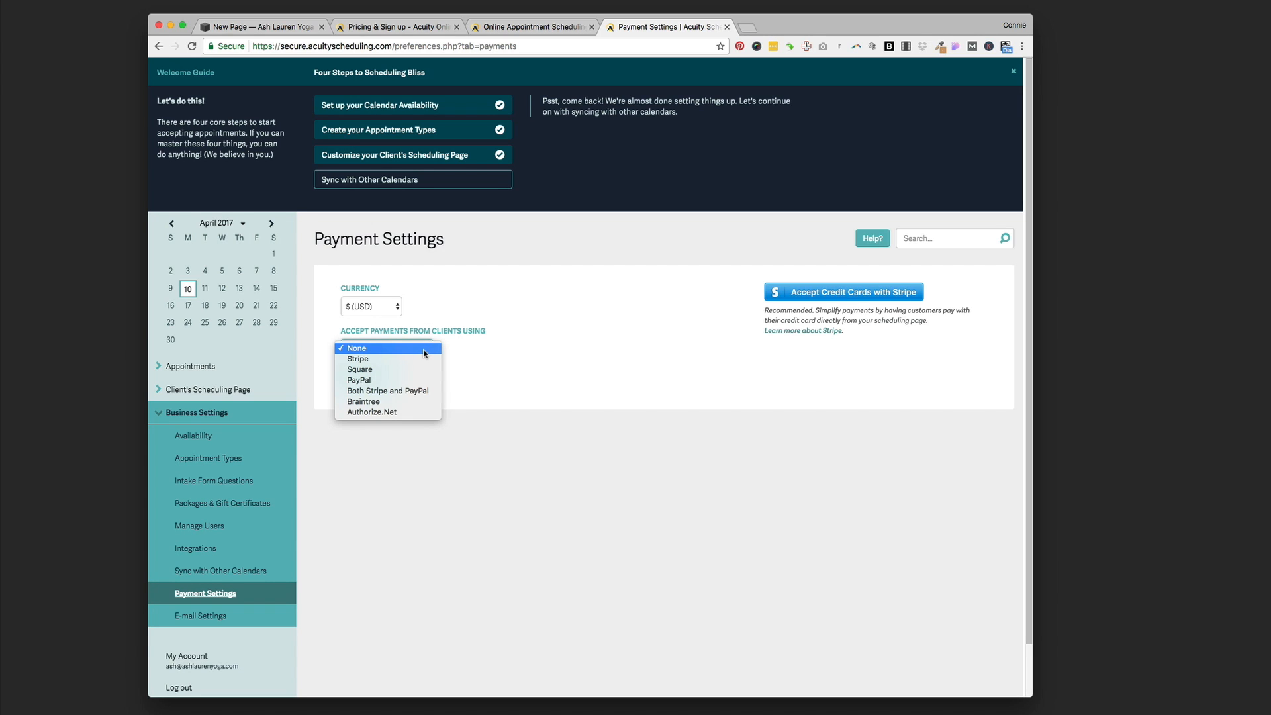
{"action": "mouse_move", "coordinate": [356, 359]}
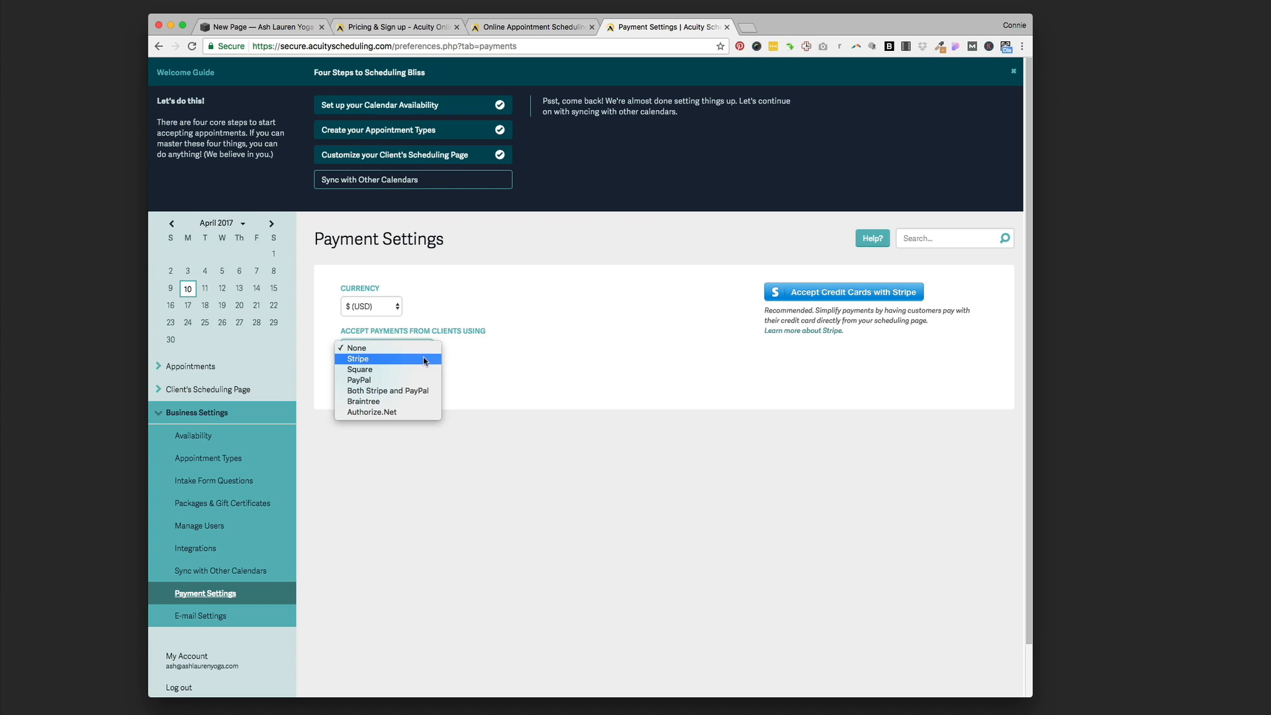
{"action": "mouse_move", "coordinate": [423, 373]}
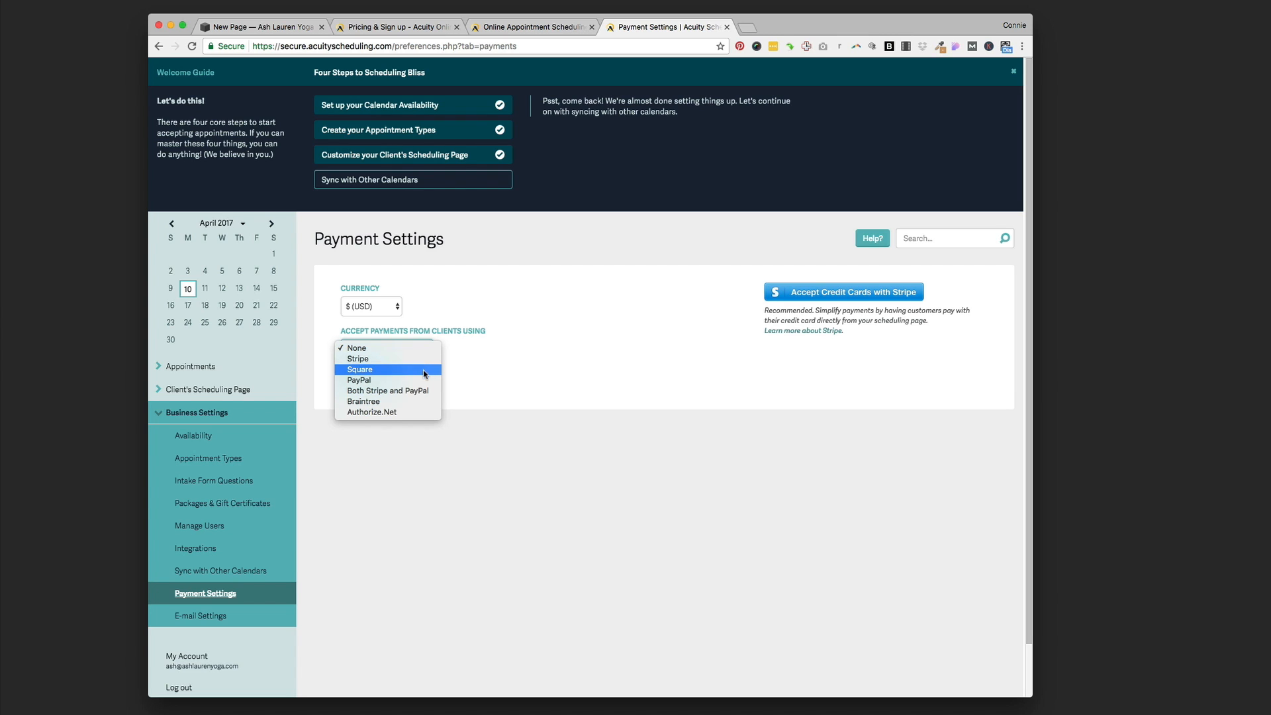
{"action": "mouse_move", "coordinate": [420, 401]}
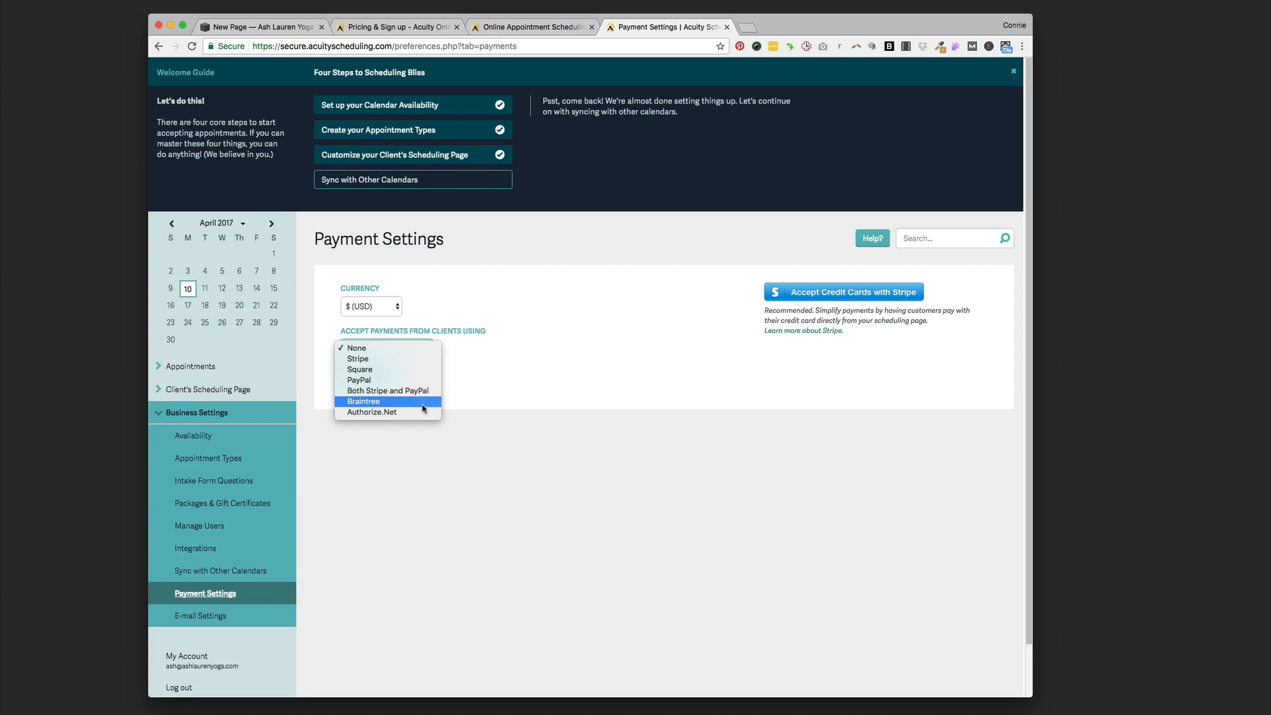
{"action": "mouse_move", "coordinate": [525, 435]}
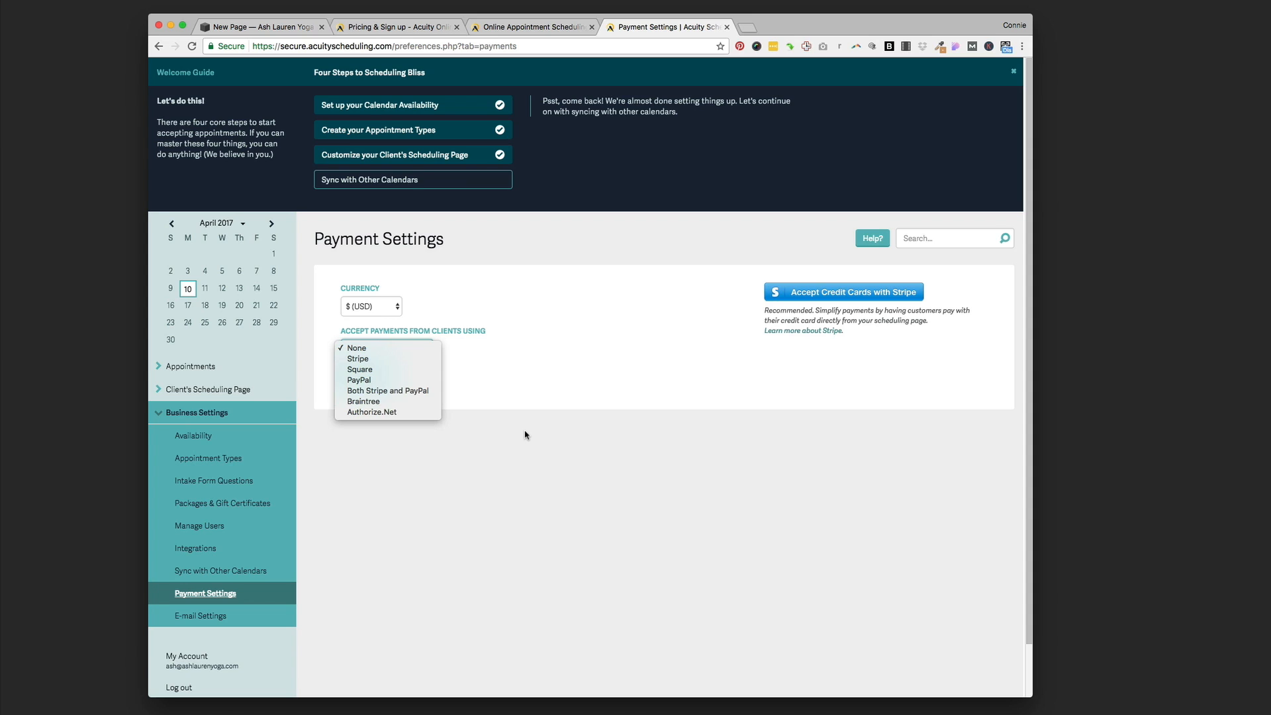
{"action": "left_click", "coordinate": [355, 347]}
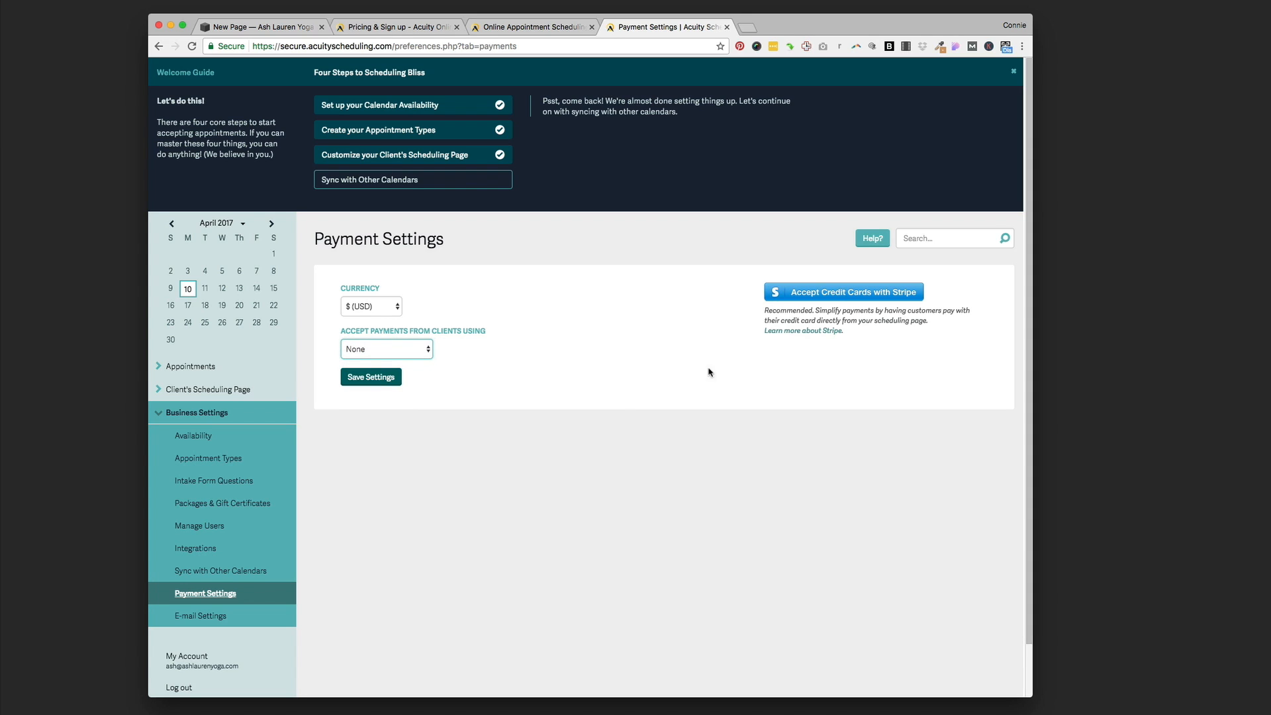
{"action": "mouse_move", "coordinate": [448, 370]}
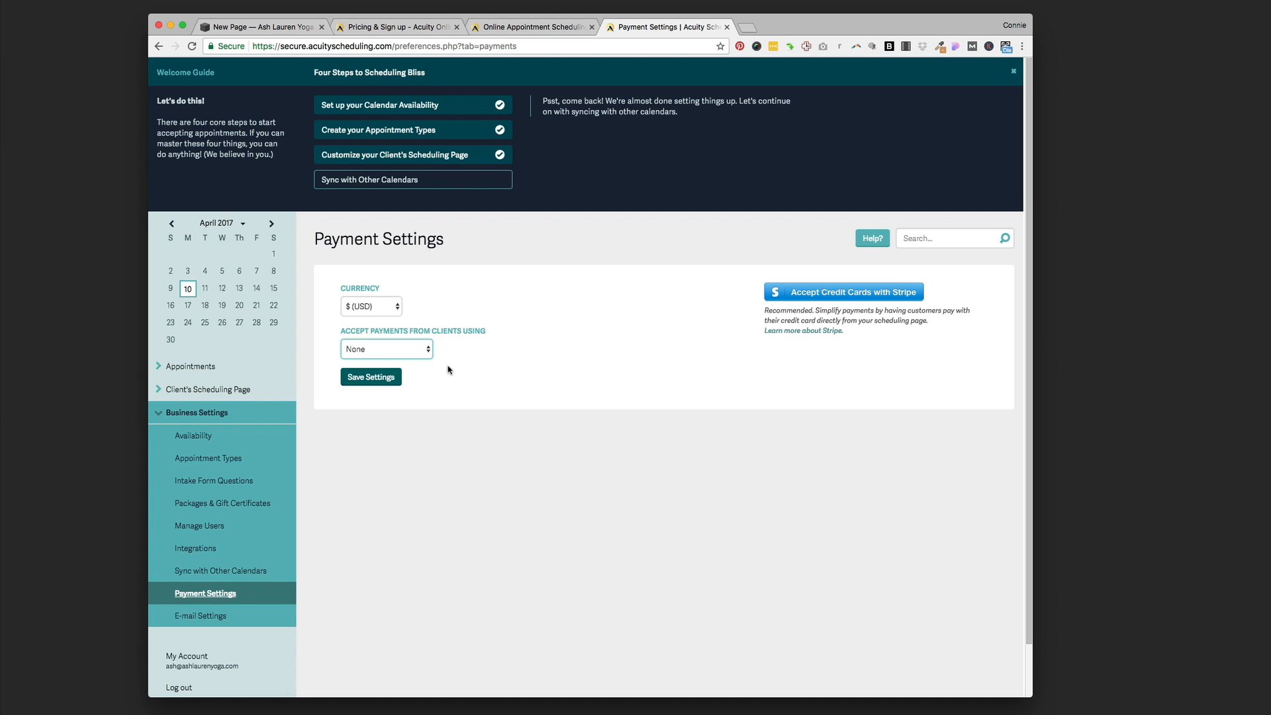
{"action": "mouse_move", "coordinate": [445, 371]}
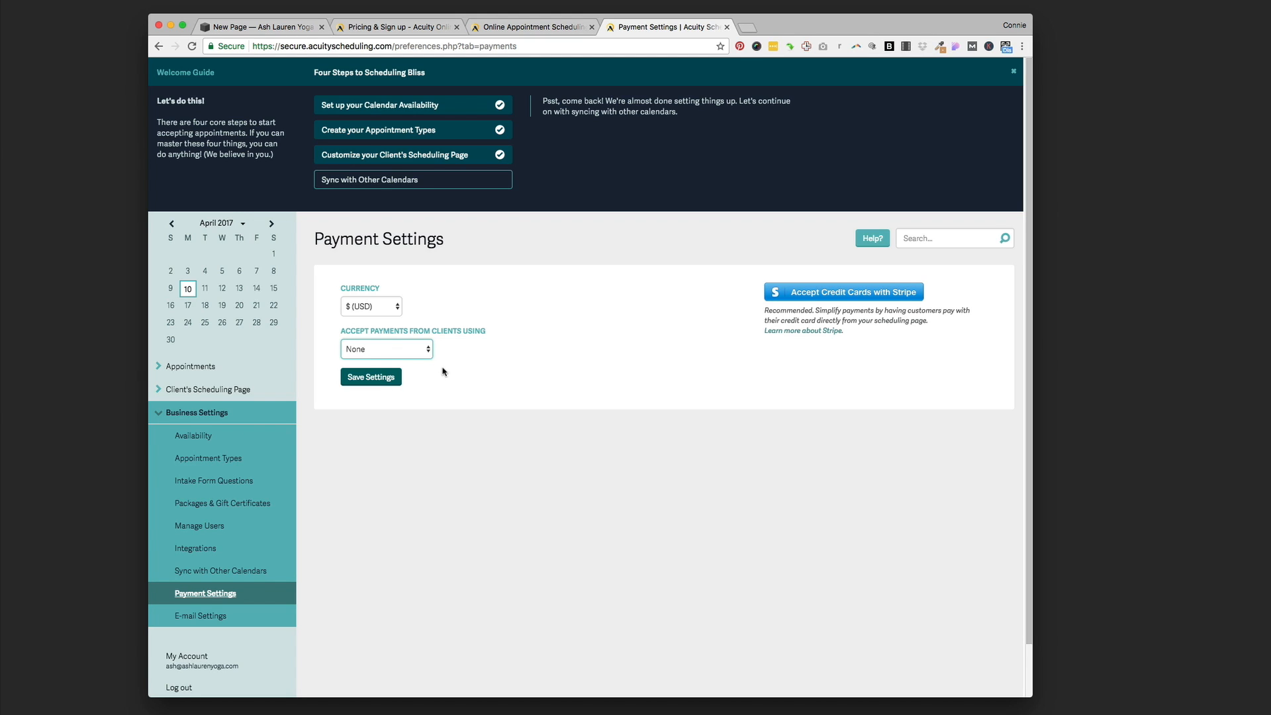
{"action": "mouse_move", "coordinate": [424, 479]}
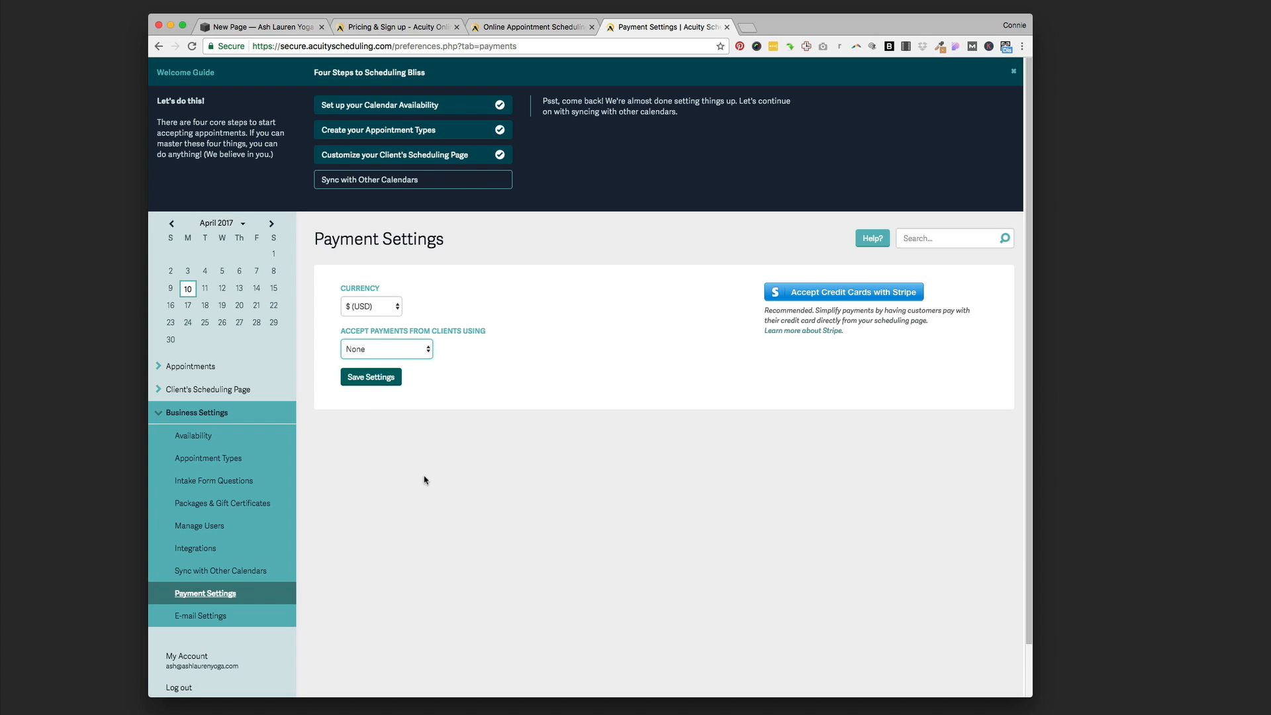
{"action": "mouse_move", "coordinate": [241, 599]}
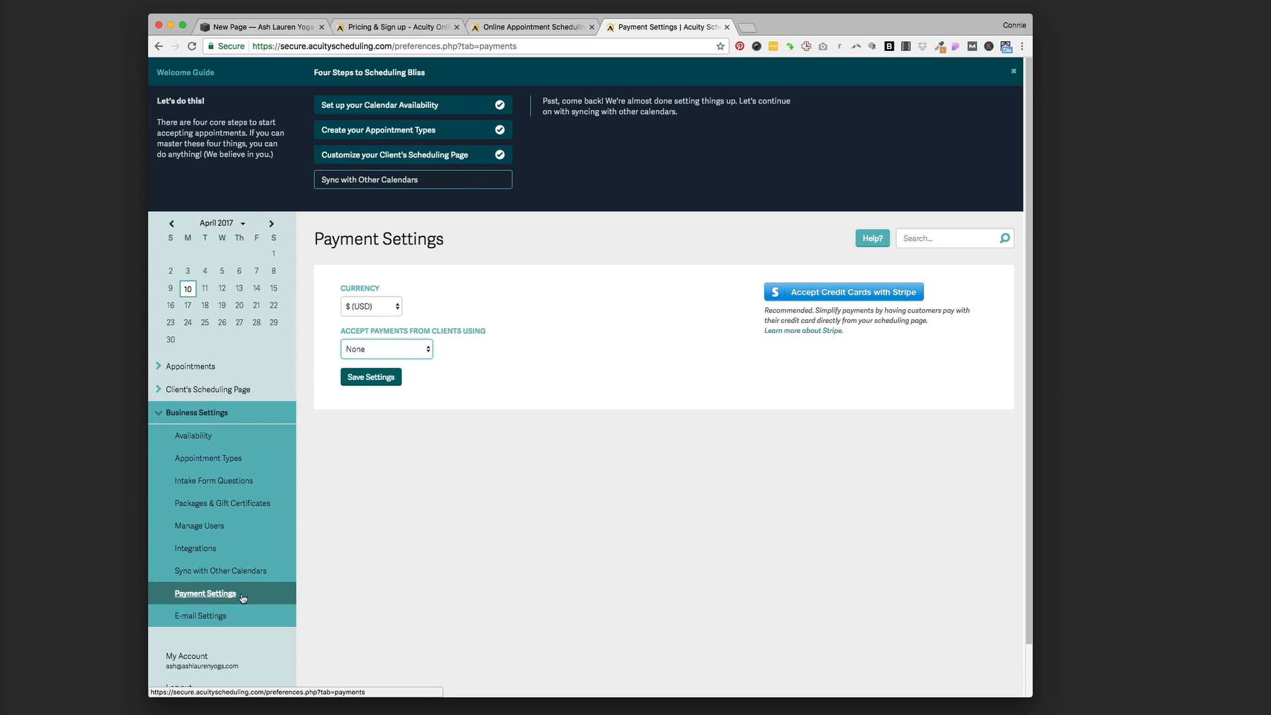
{"action": "scroll", "scroll_direction": "down", "scroll_amount": 3}
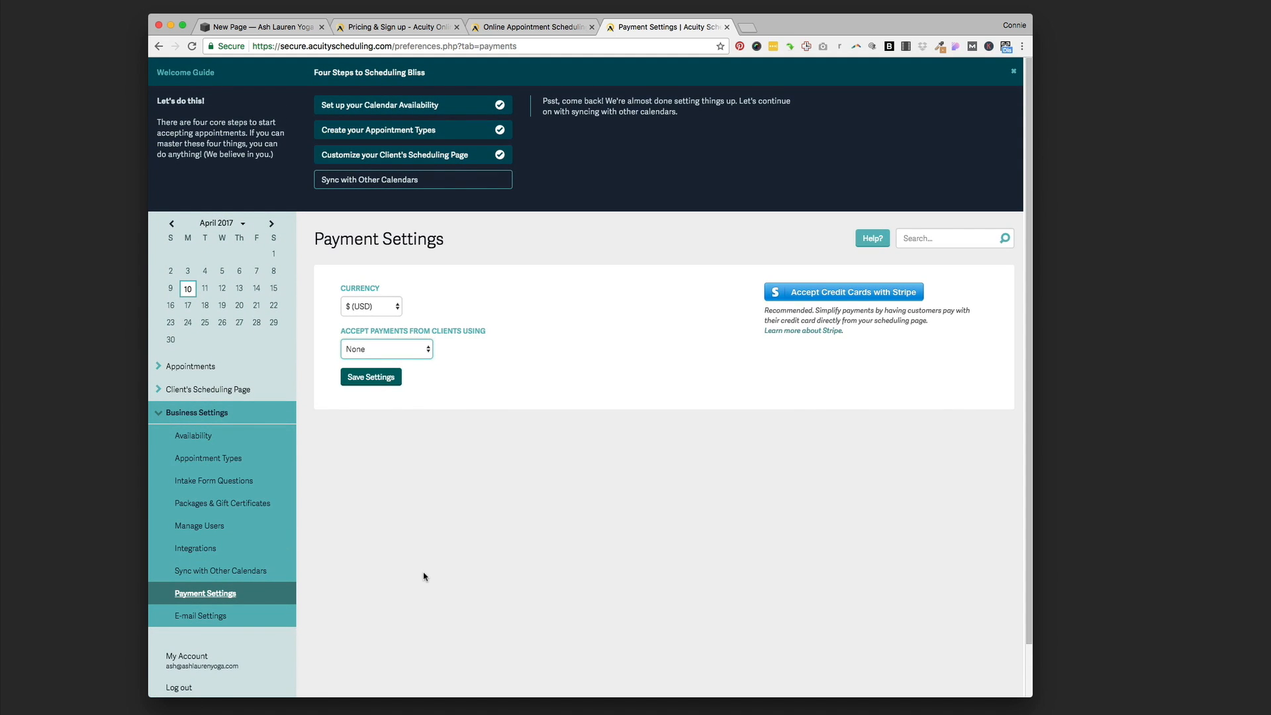
{"action": "mouse_move", "coordinate": [391, 518]}
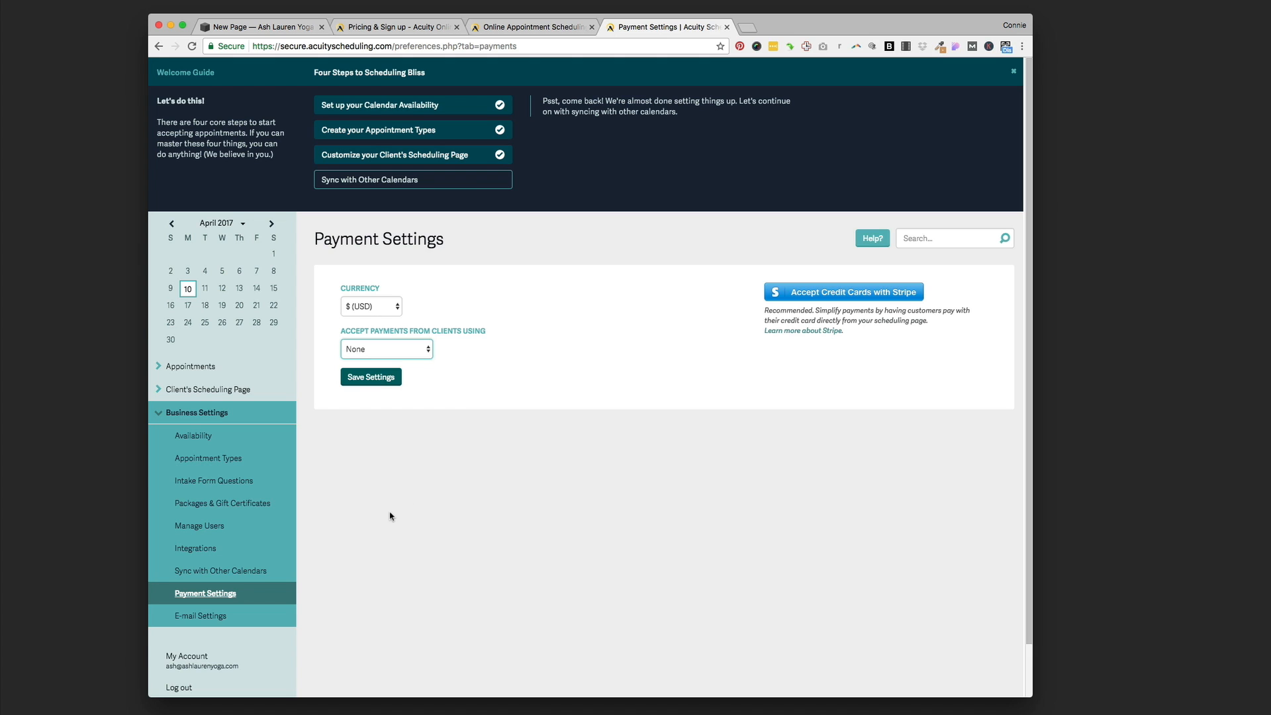
- Return to the Squarespace editor showing the embedded Private Yoga Single Session scheduler
{"action": "left_click", "coordinate": [259, 26]}
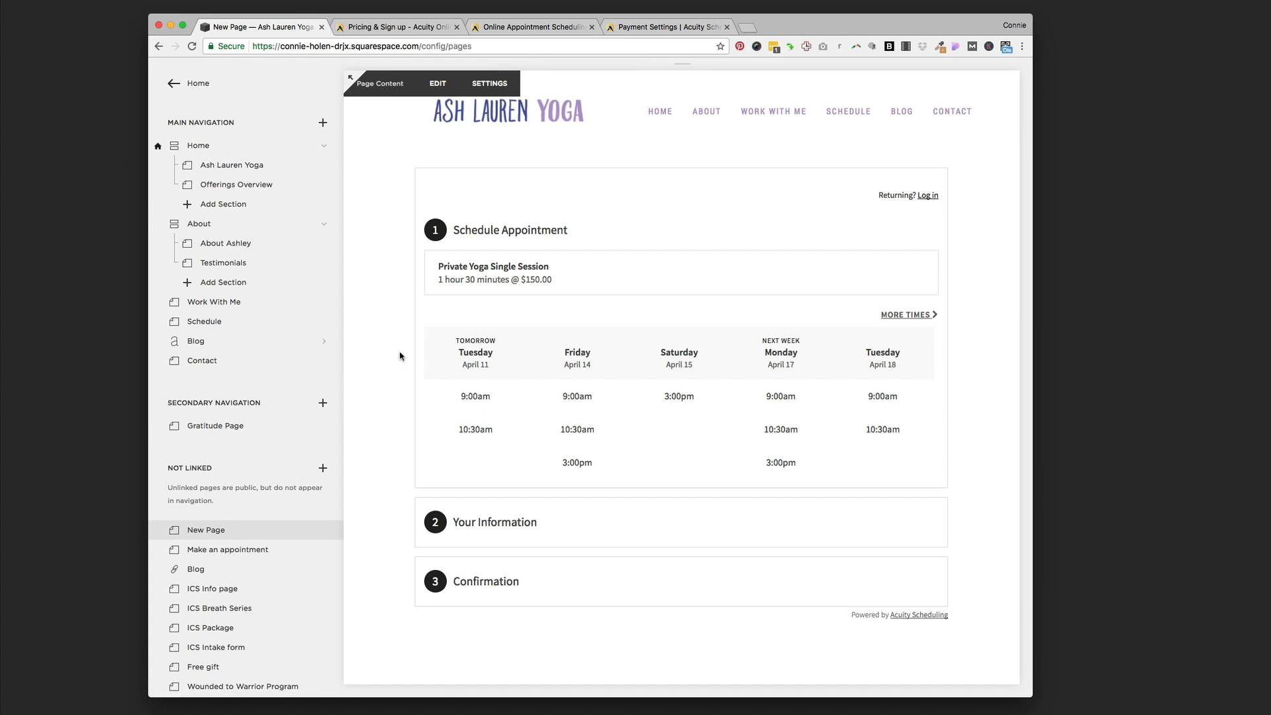
{"action": "mouse_move", "coordinate": [394, 354]}
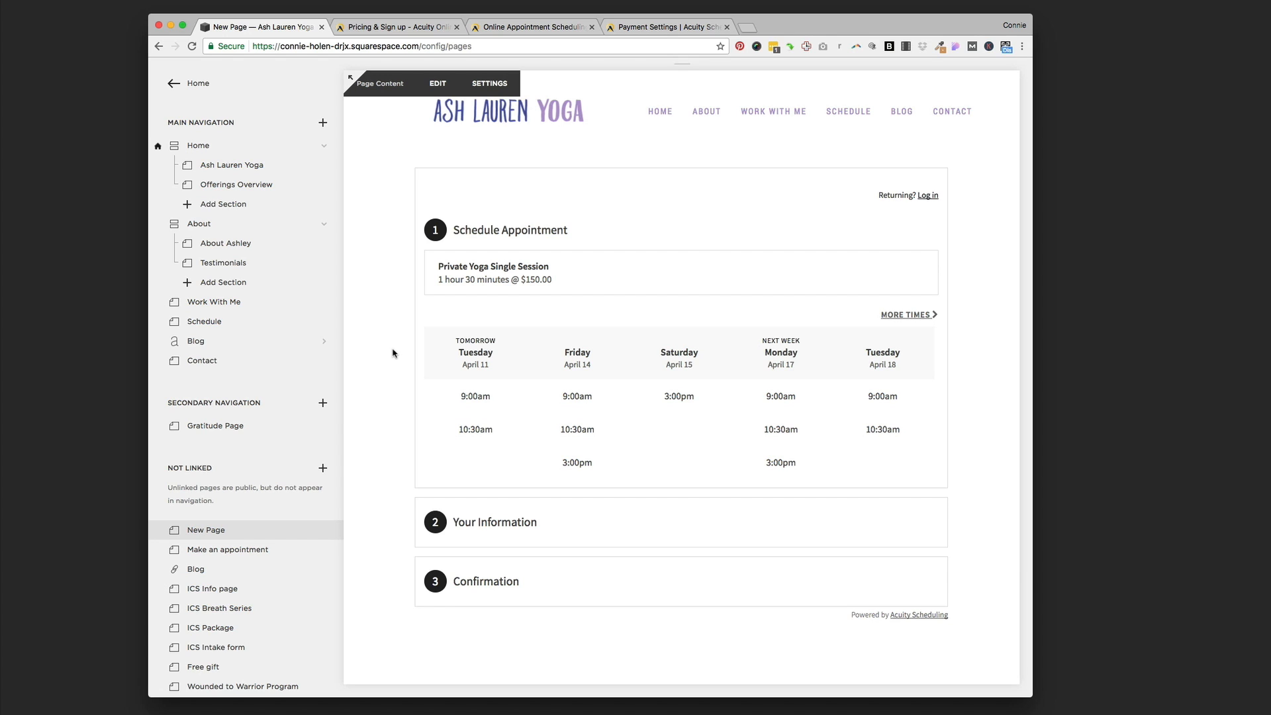
{"action": "mouse_move", "coordinate": [385, 353]}
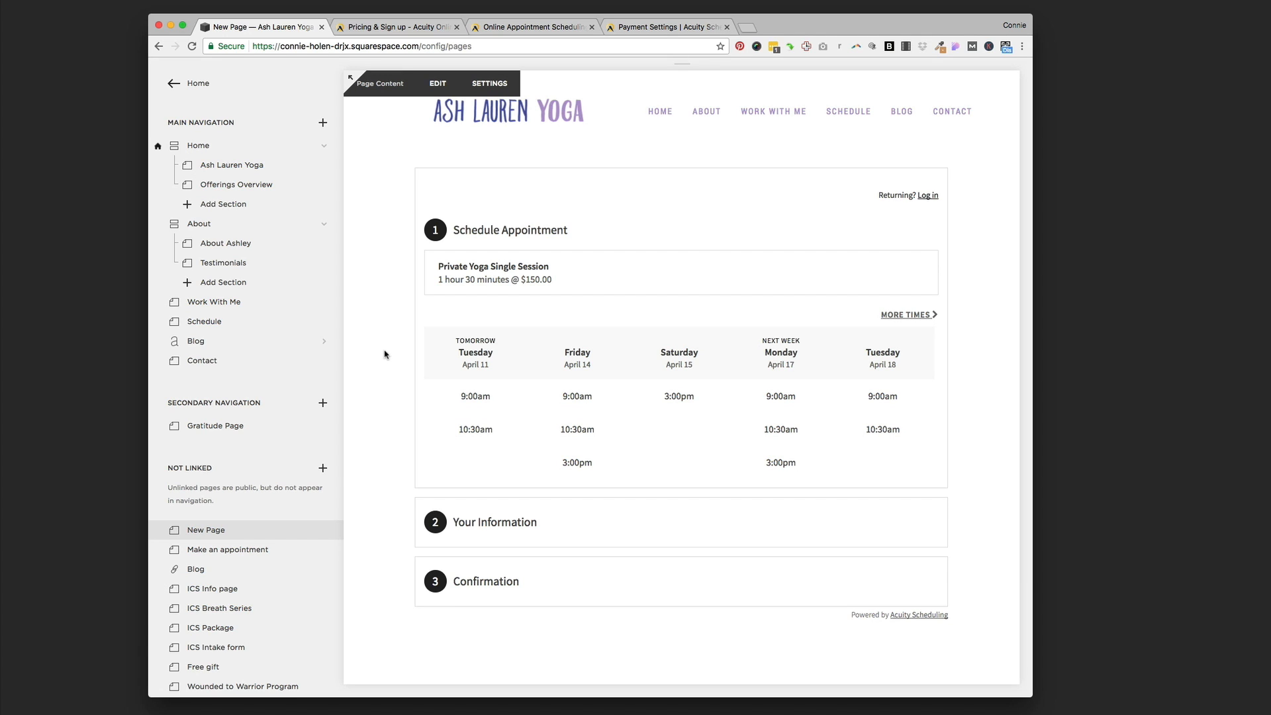
{"action": "mouse_move", "coordinate": [323, 431]}
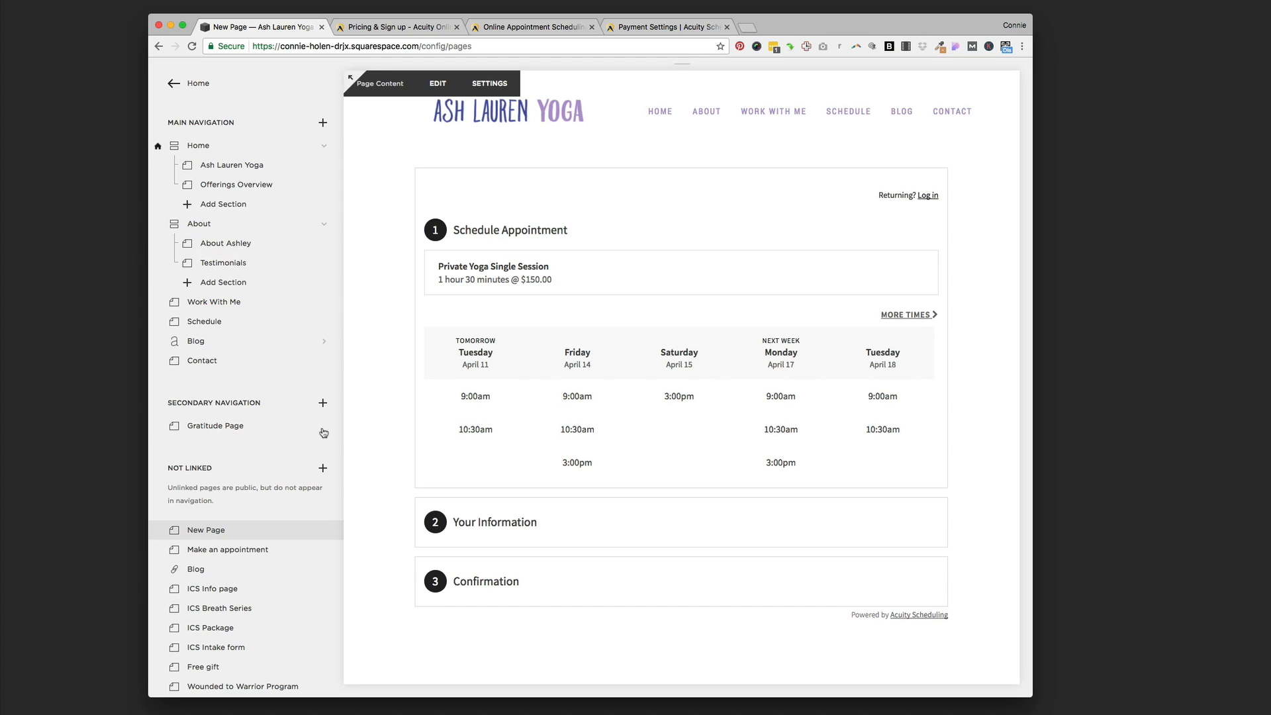
{"action": "mouse_move", "coordinate": [238, 549]}
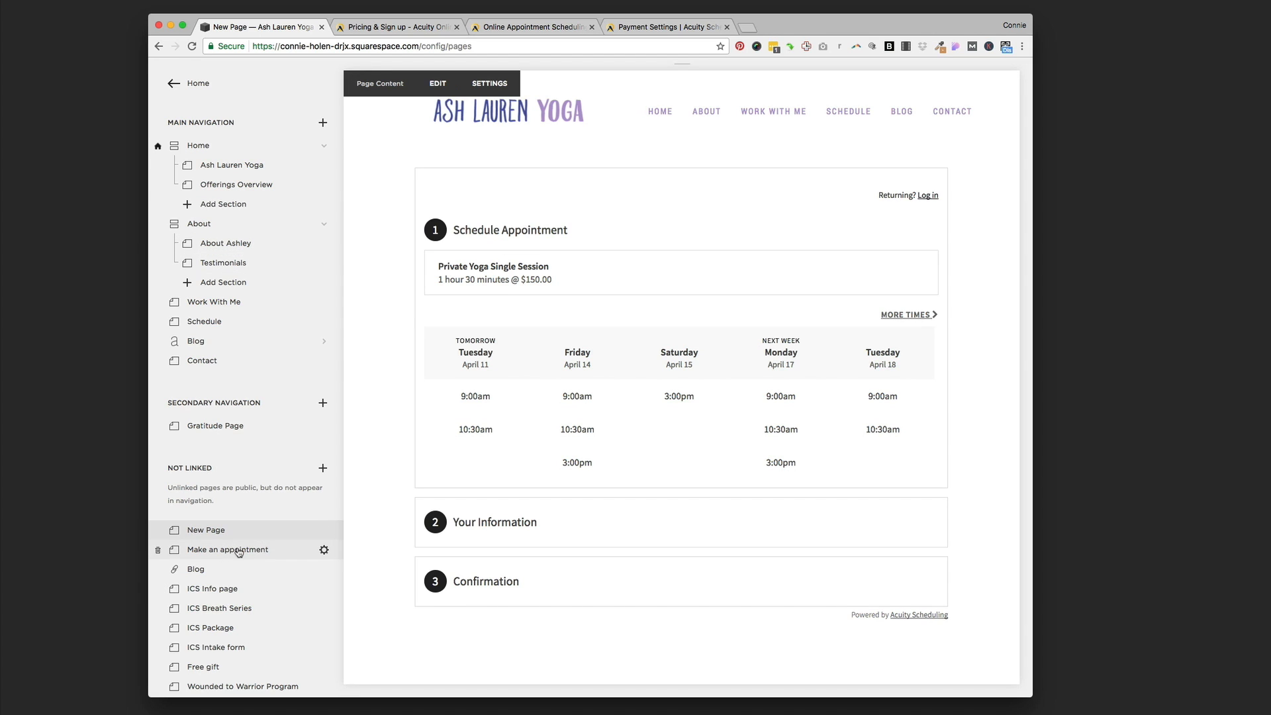
{"action": "mouse_move", "coordinate": [198, 146]}
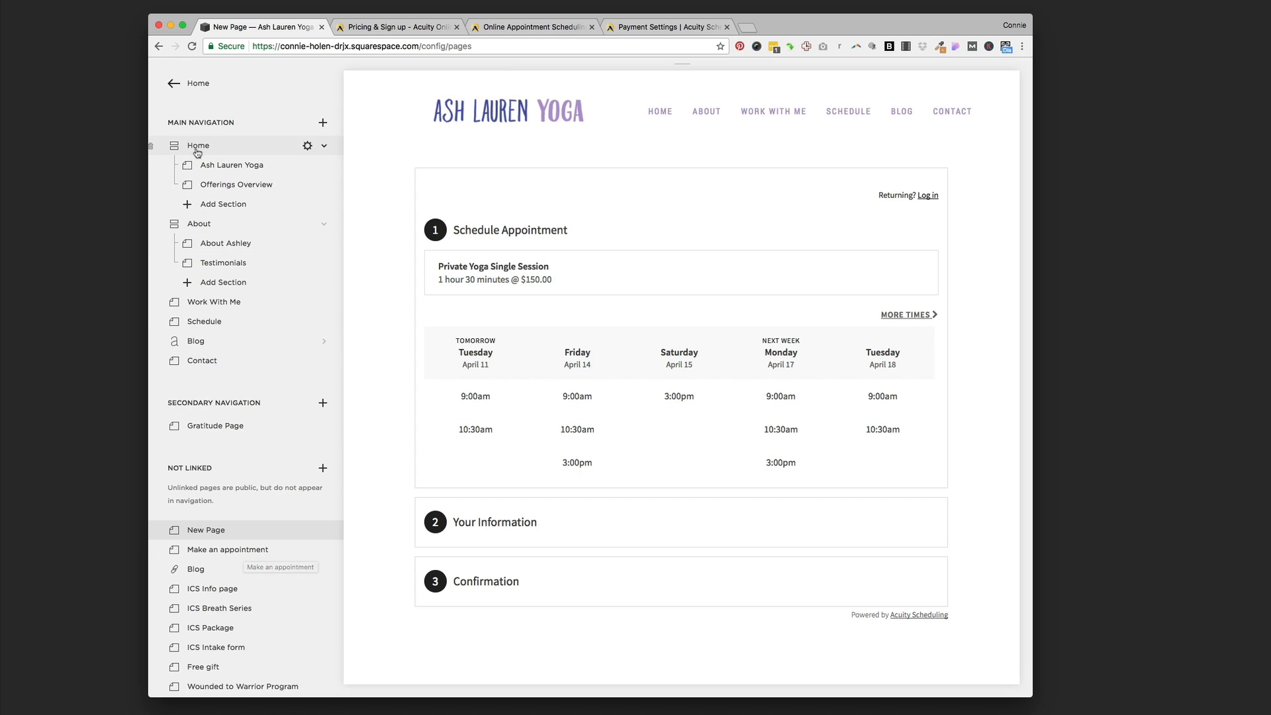
- Go to Home, then the Contact page, and scroll through its name, email, subject and message form
{"action": "left_click", "coordinate": [197, 146]}
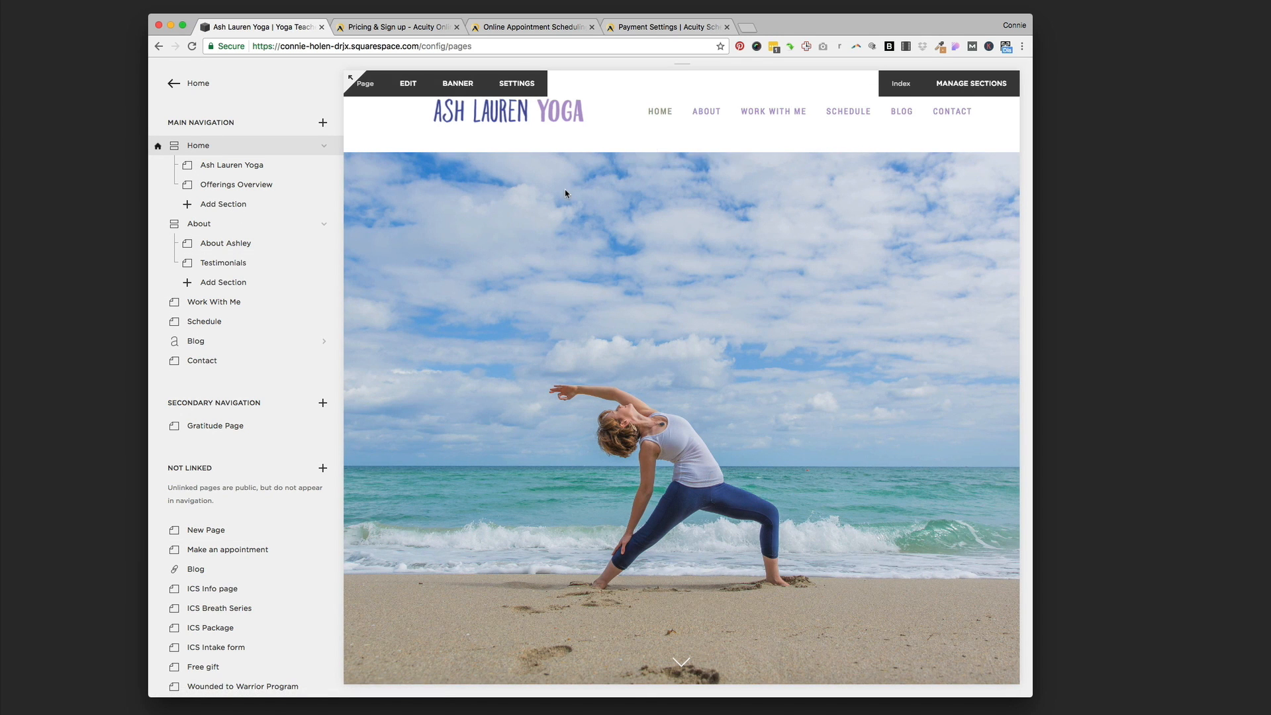
{"action": "mouse_move", "coordinate": [570, 199]}
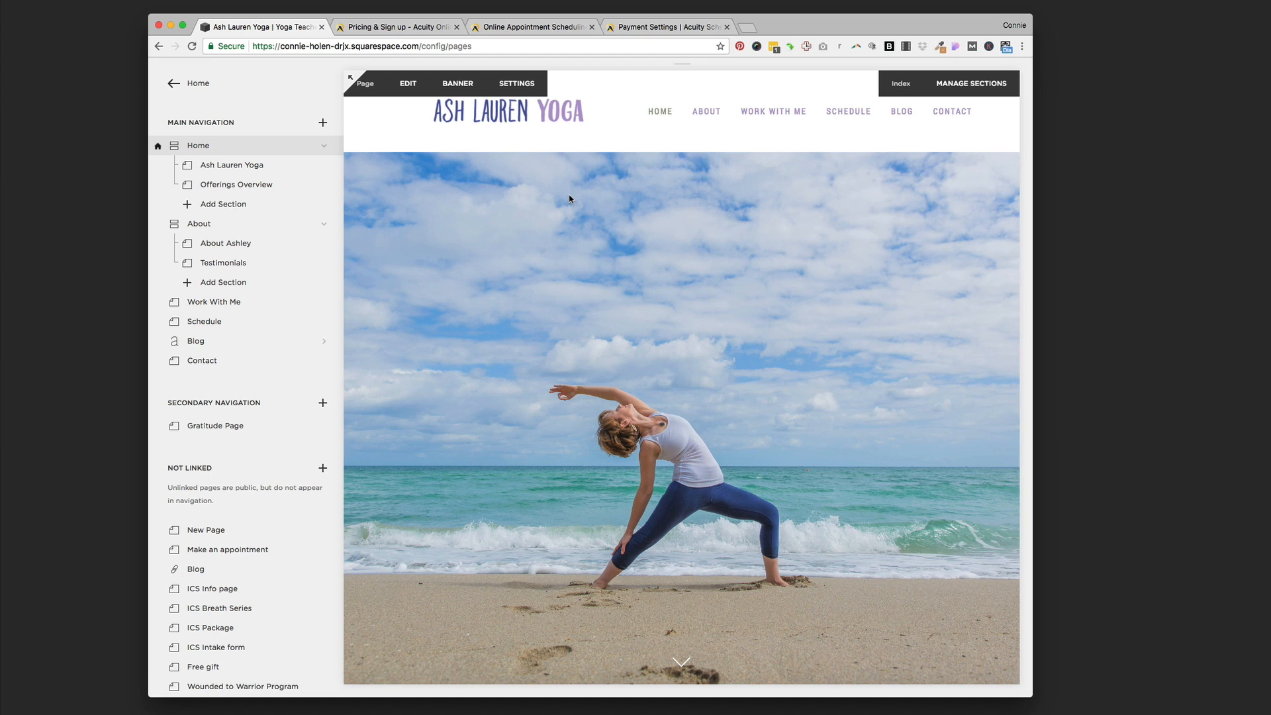
{"action": "mouse_move", "coordinate": [951, 112]}
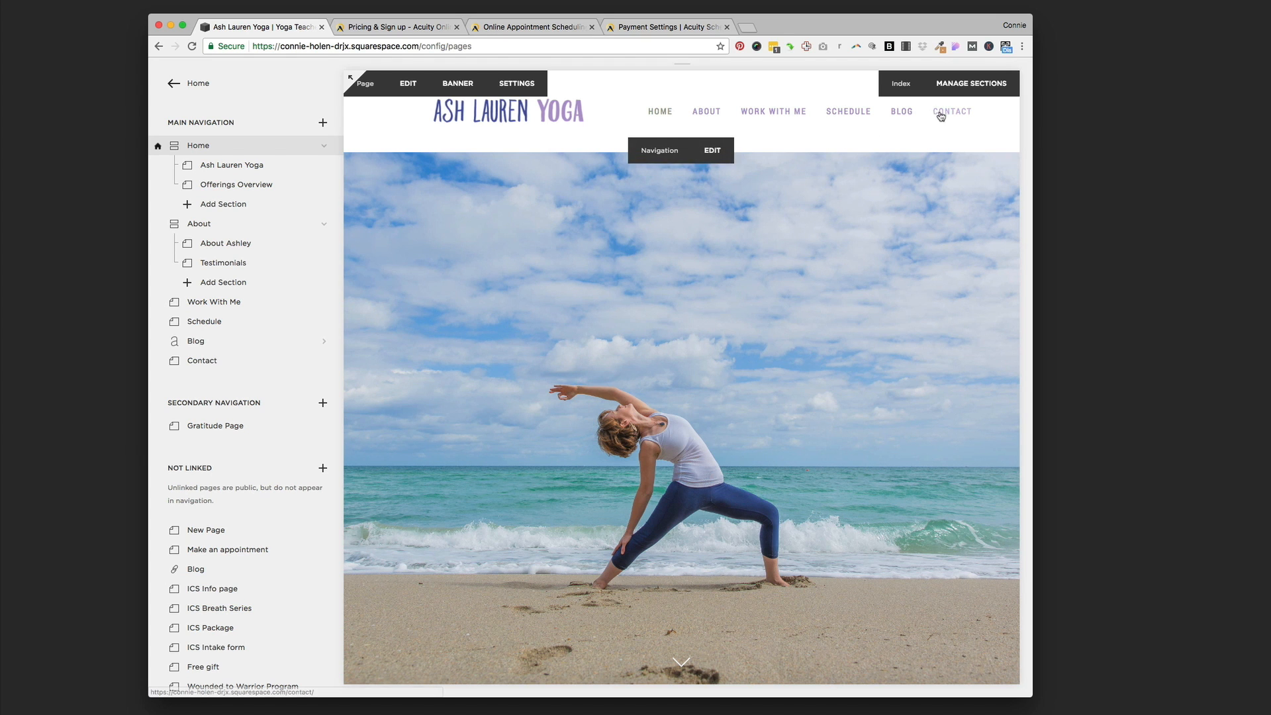
{"action": "left_click", "coordinate": [950, 111]}
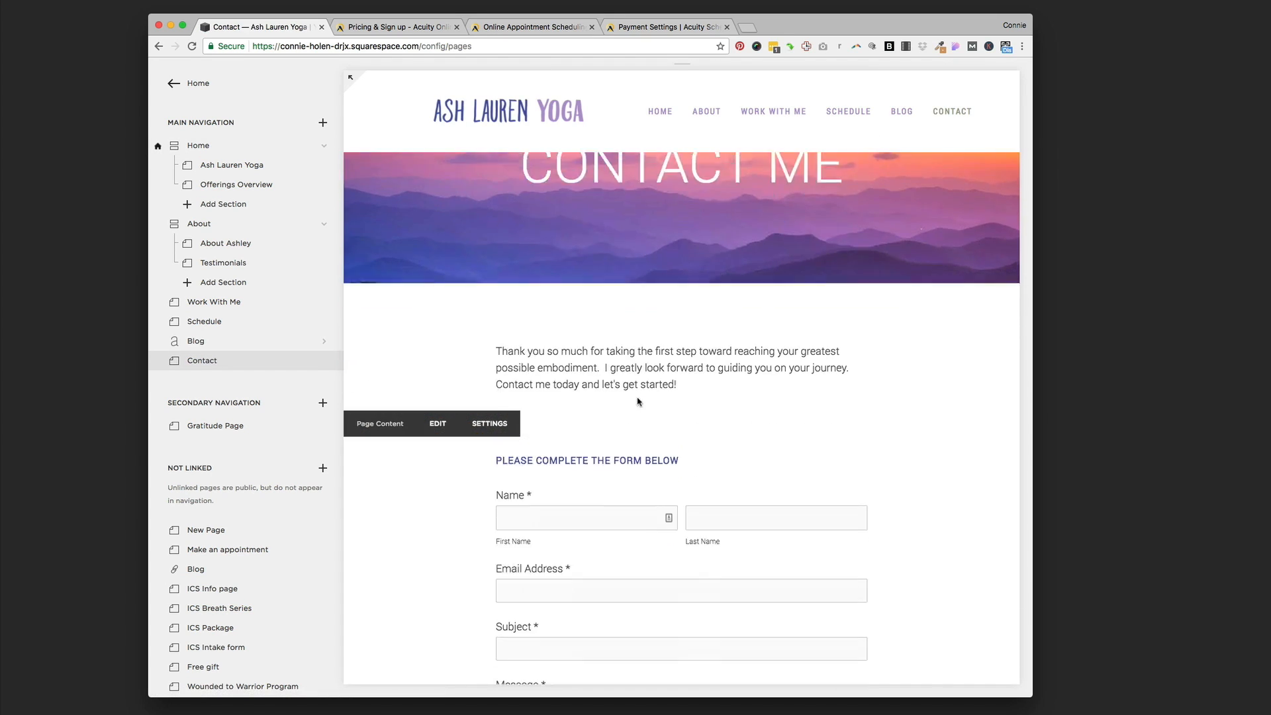
{"action": "scroll", "scroll_direction": "down", "scroll_amount": 3}
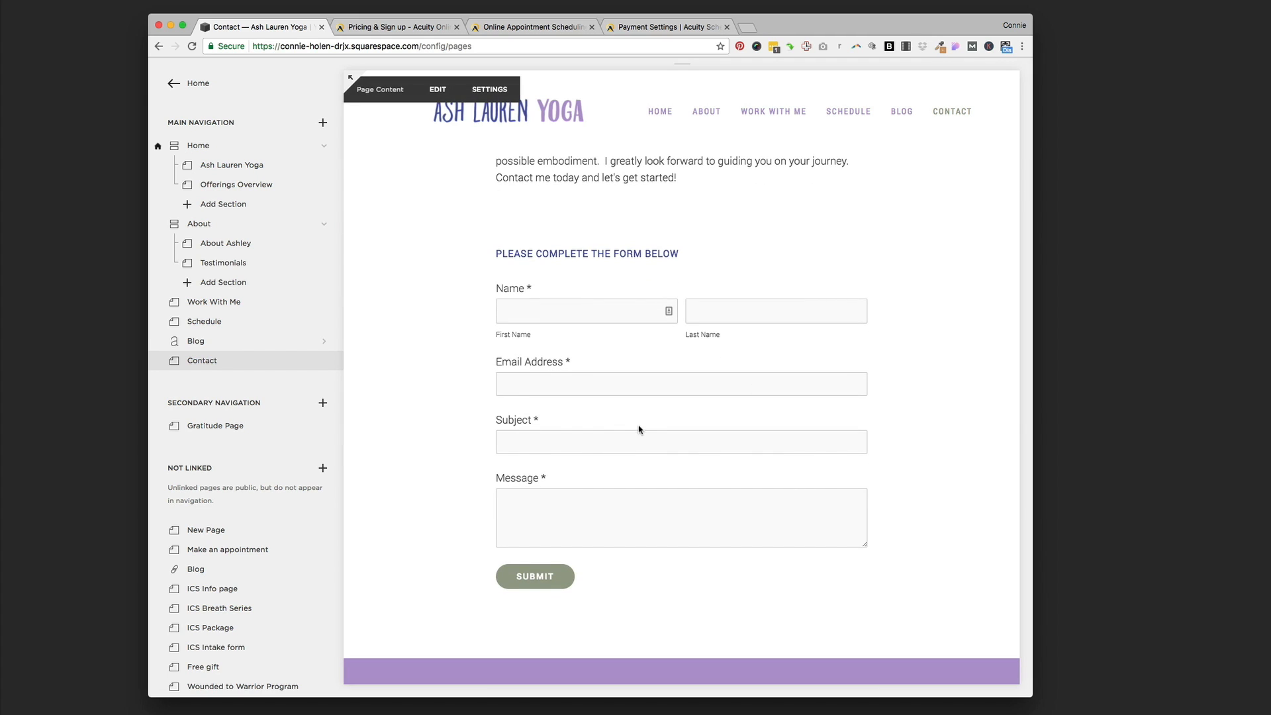
{"action": "mouse_move", "coordinate": [598, 475]}
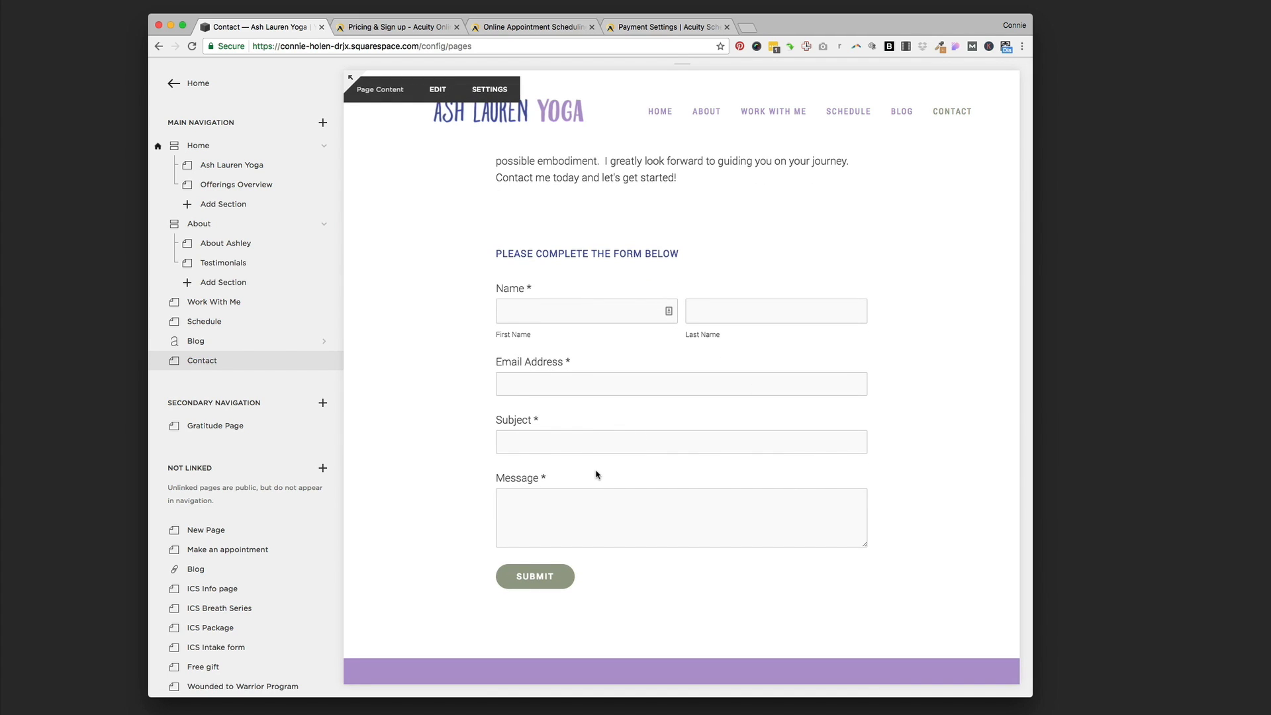
{"action": "scroll", "scroll_direction": "up", "scroll_amount": 3}
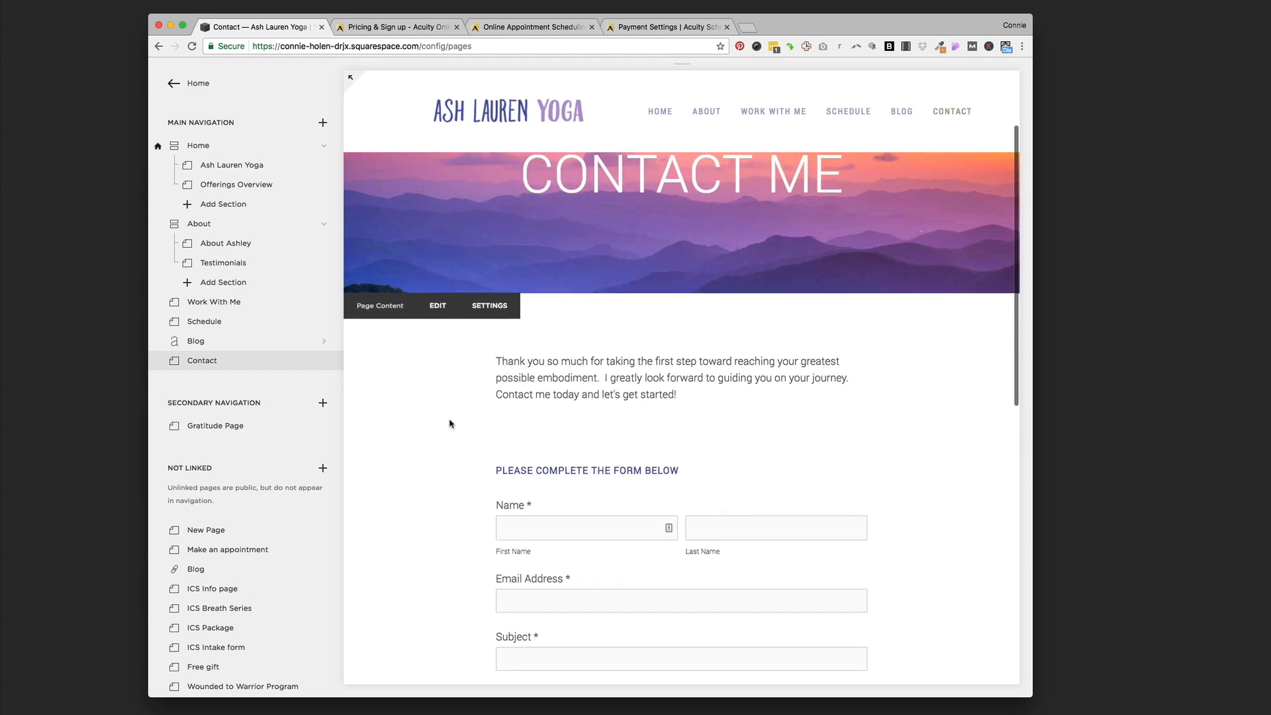
{"action": "scroll", "scroll_direction": "up", "scroll_amount": 3}
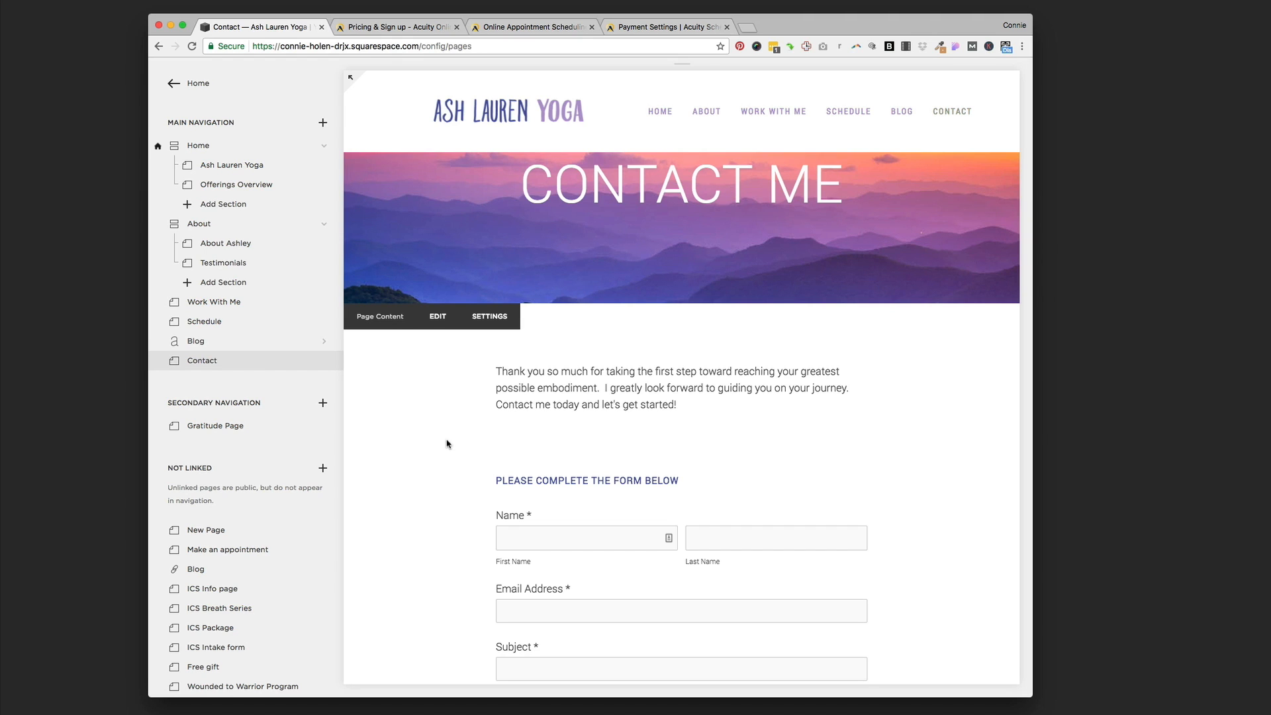
{"action": "scroll", "scroll_direction": "down", "scroll_amount": 3}
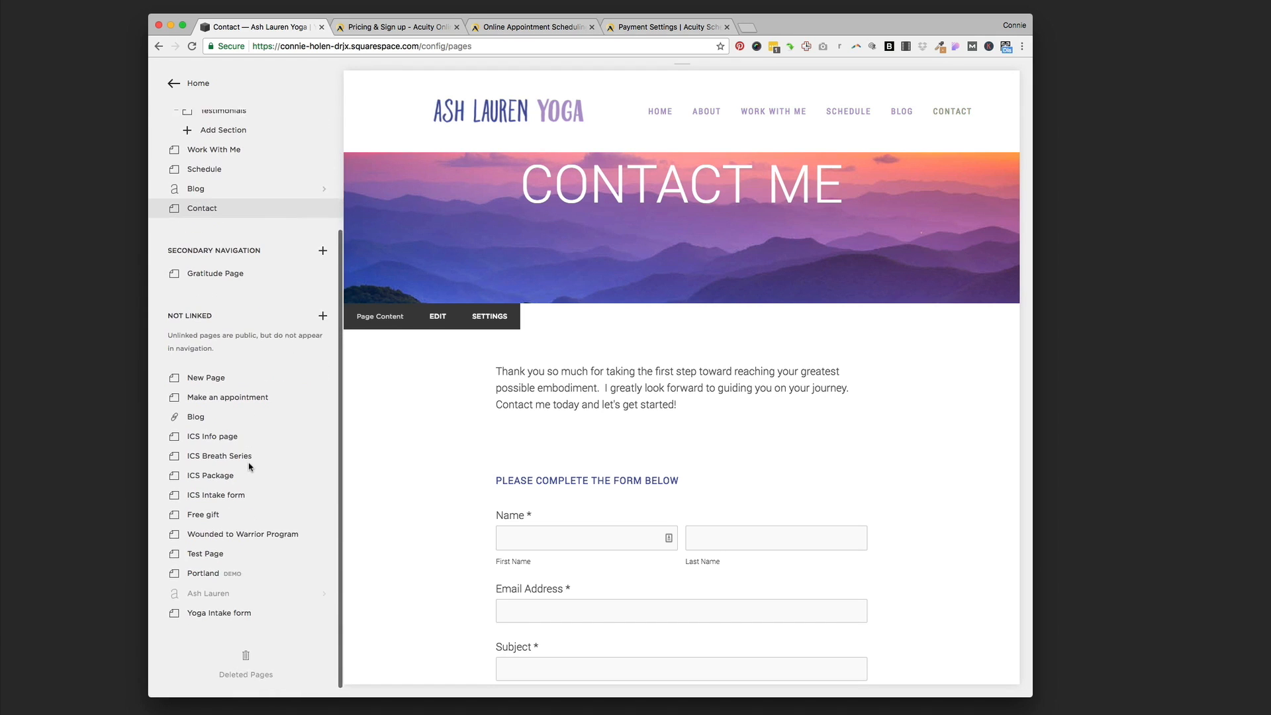
- Open the Yoga intake form page and view it at full width
{"action": "left_click", "coordinate": [218, 612]}
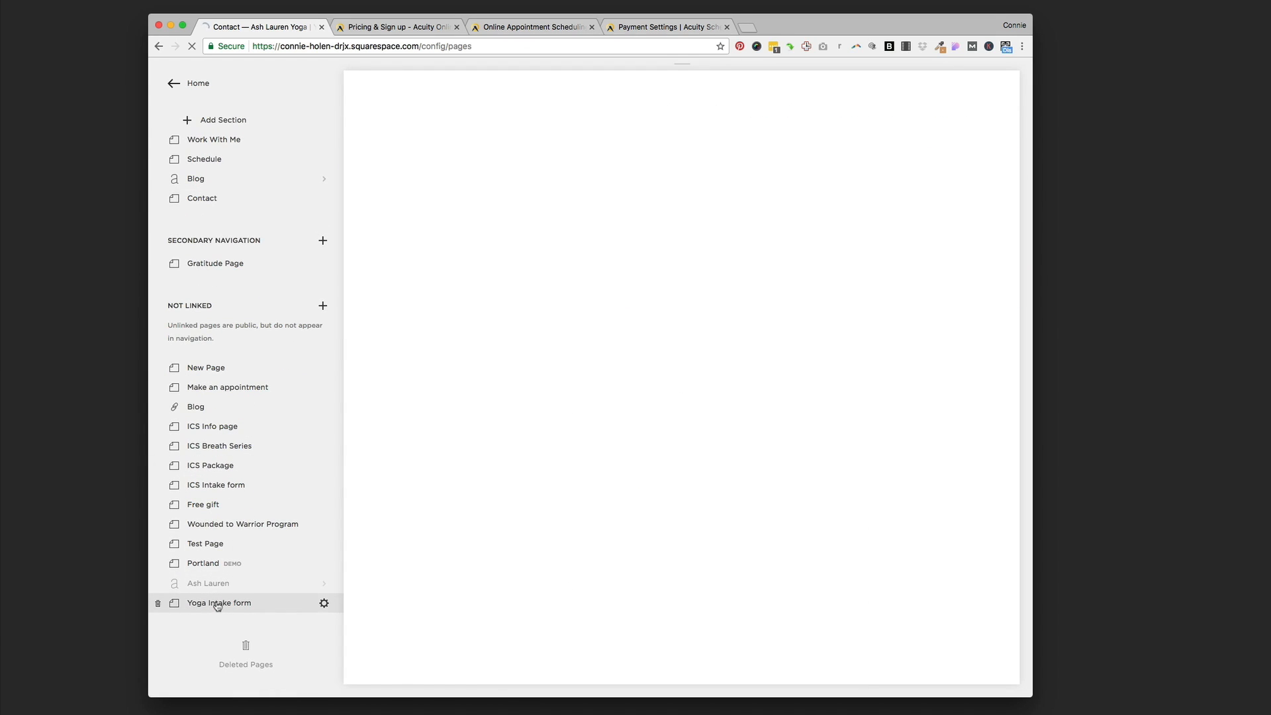
{"action": "left_click", "coordinate": [219, 603]}
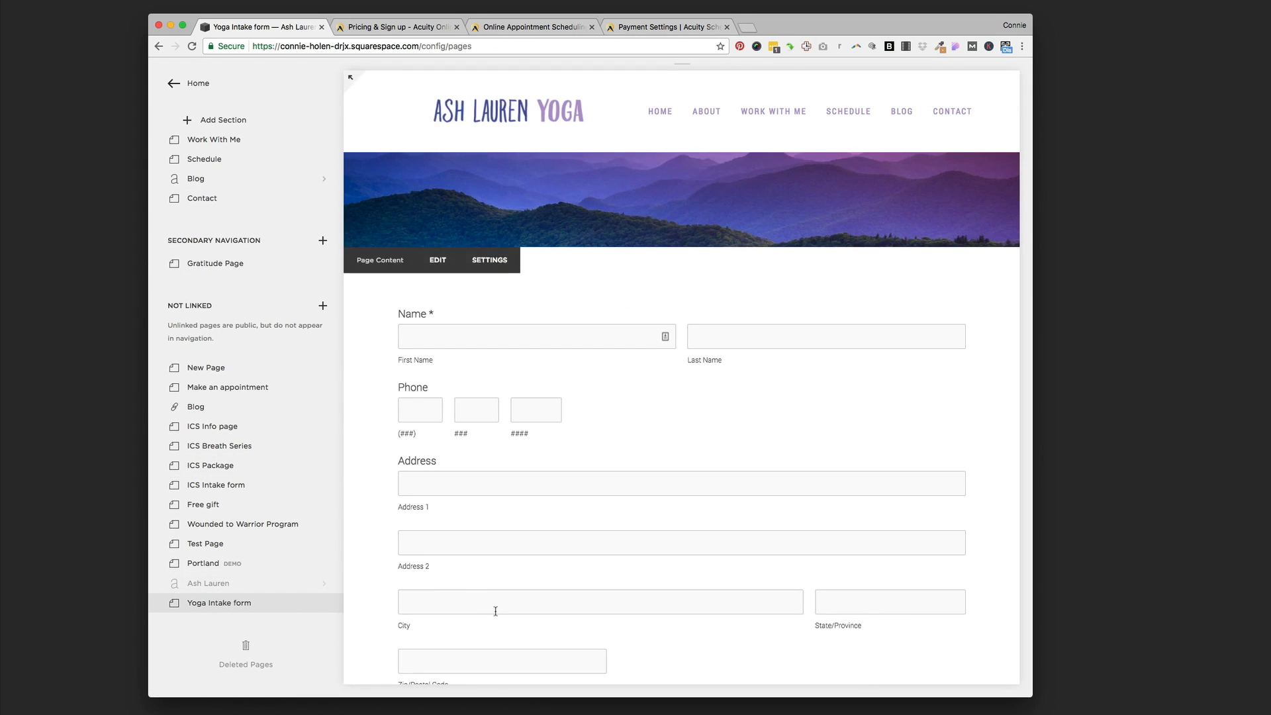
{"action": "scroll", "scroll_direction": "down", "scroll_amount": 3}
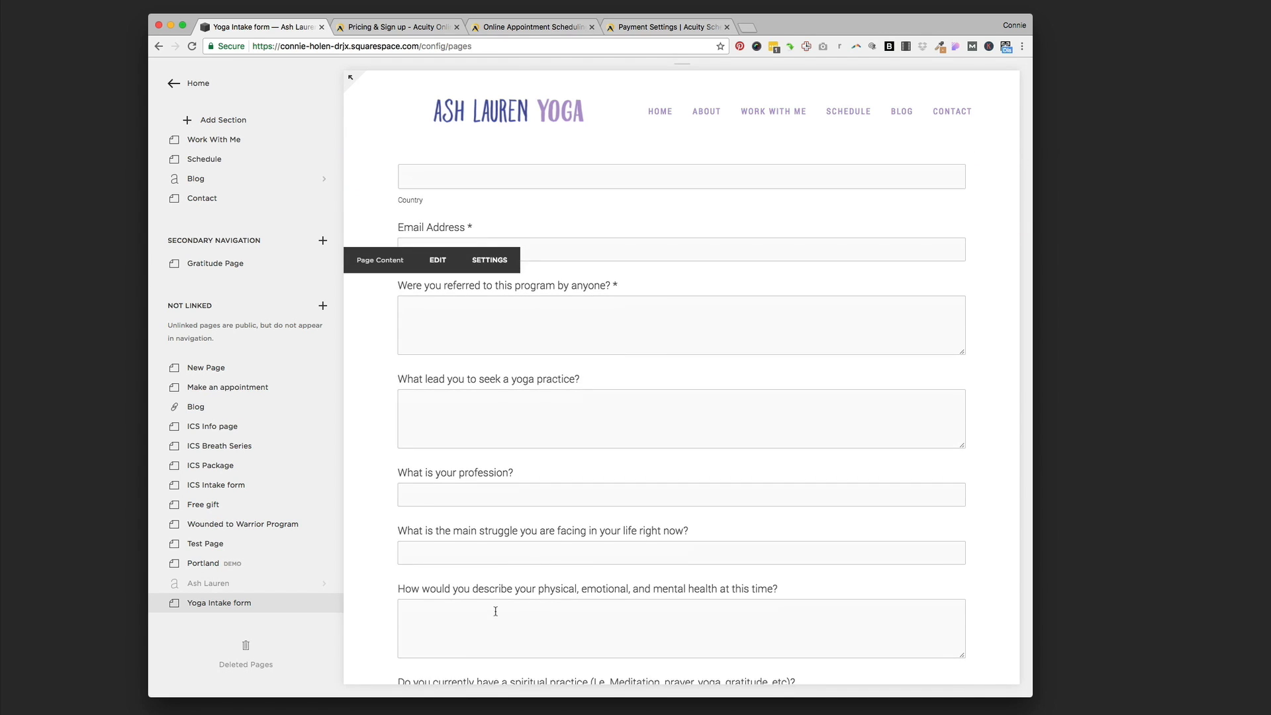
{"action": "left_click", "coordinate": [349, 77]}
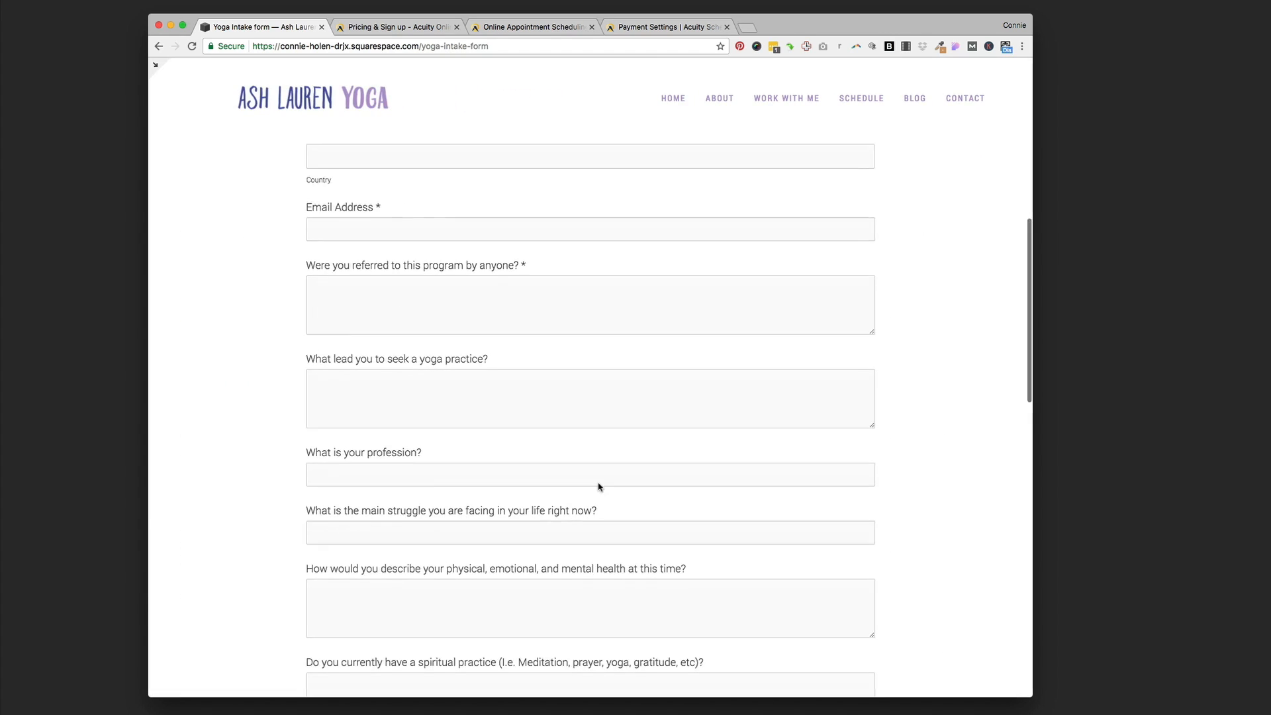
- Scroll through the intake form's name, phone, address and health questions
{"action": "scroll", "scroll_direction": "down", "scroll_amount": 3}
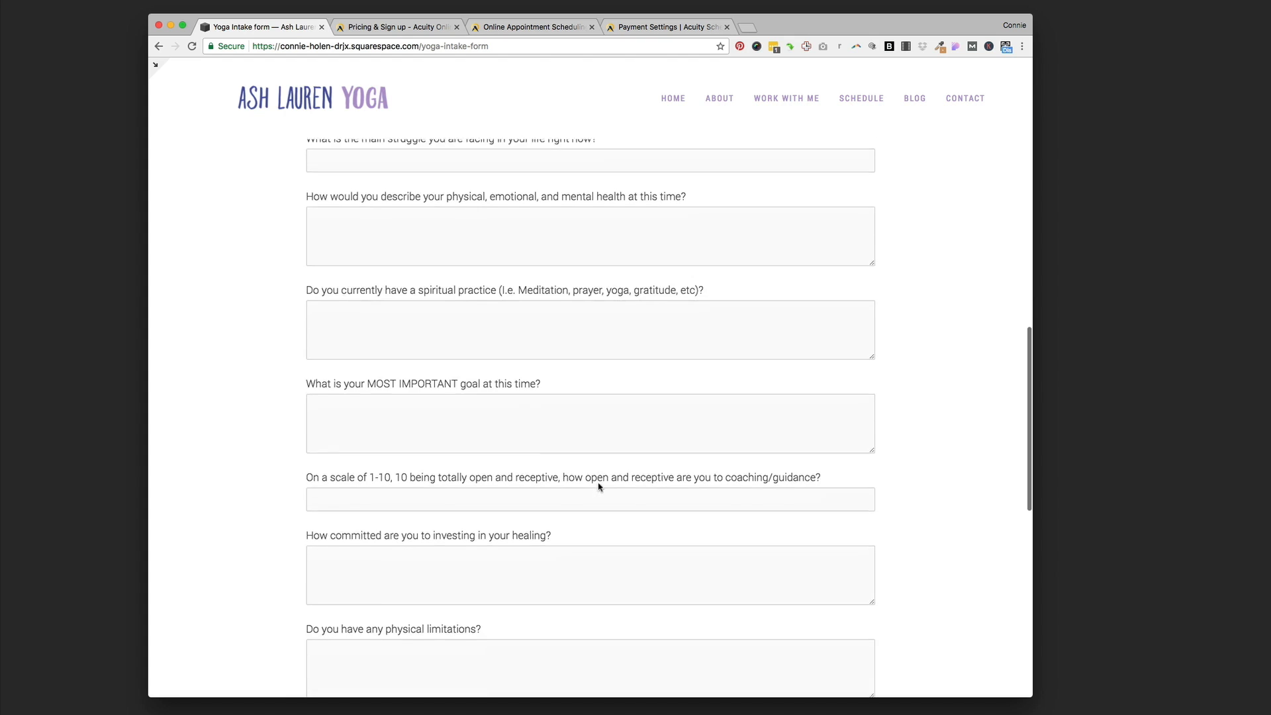
{"action": "scroll", "scroll_direction": "down", "scroll_amount": 3}
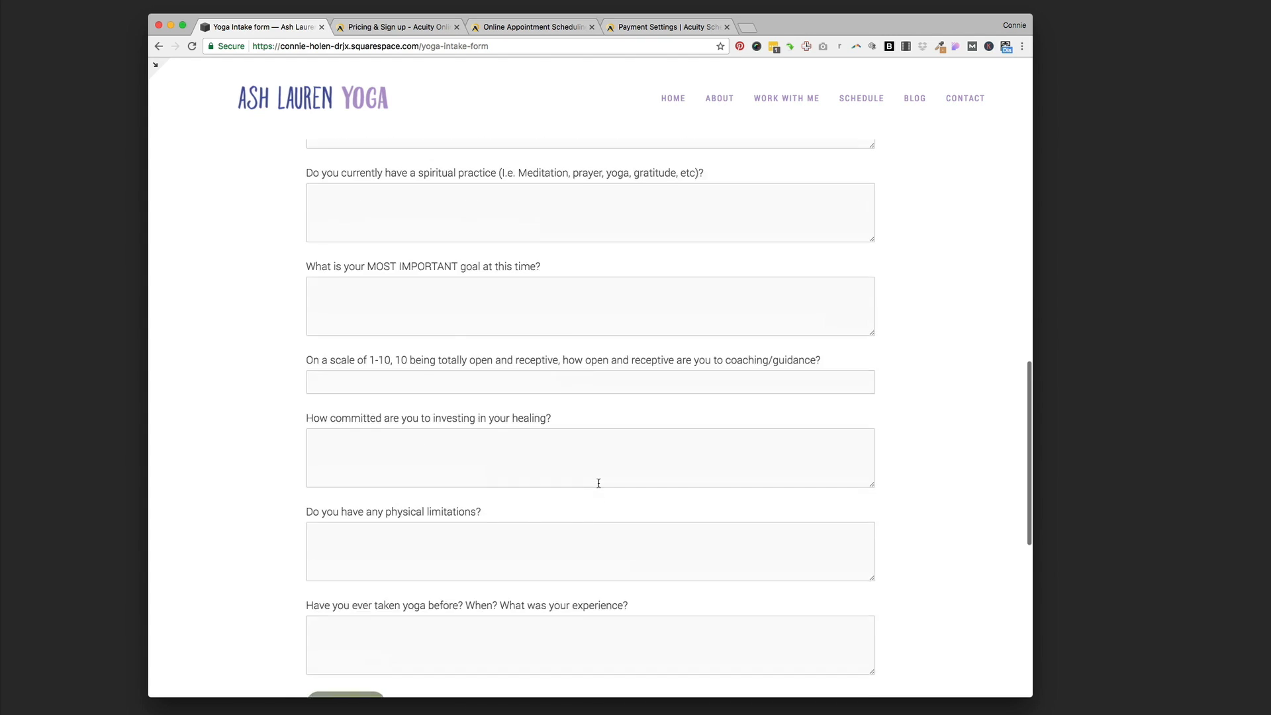
{"action": "scroll", "scroll_direction": "up", "scroll_amount": 3}
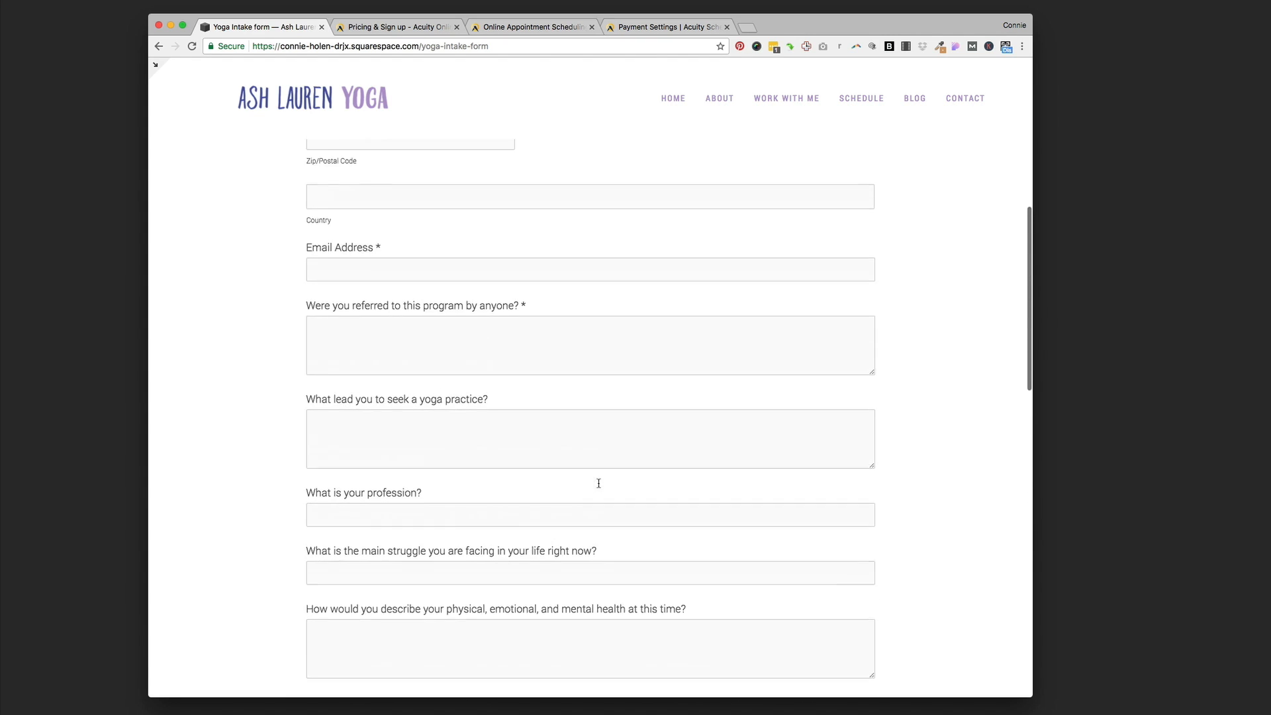
{"action": "scroll", "scroll_direction": "up", "scroll_amount": 3}
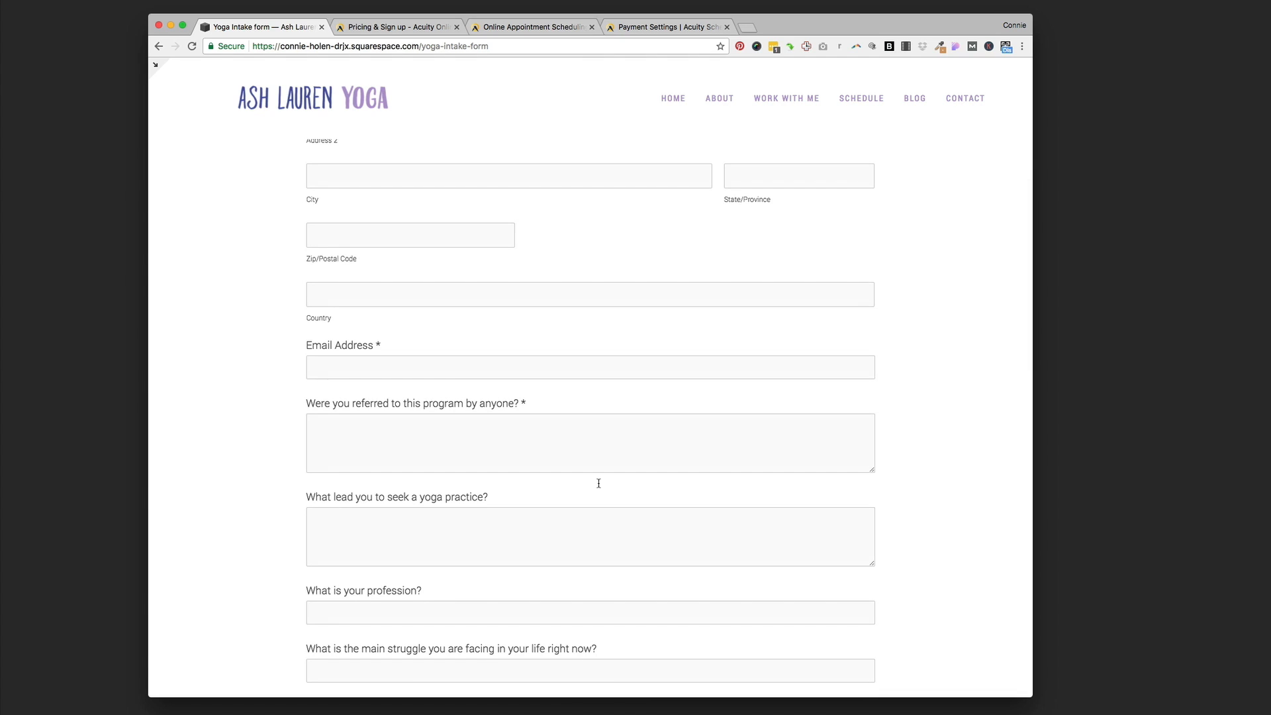
{"action": "scroll", "scroll_direction": "down", "scroll_amount": 3}
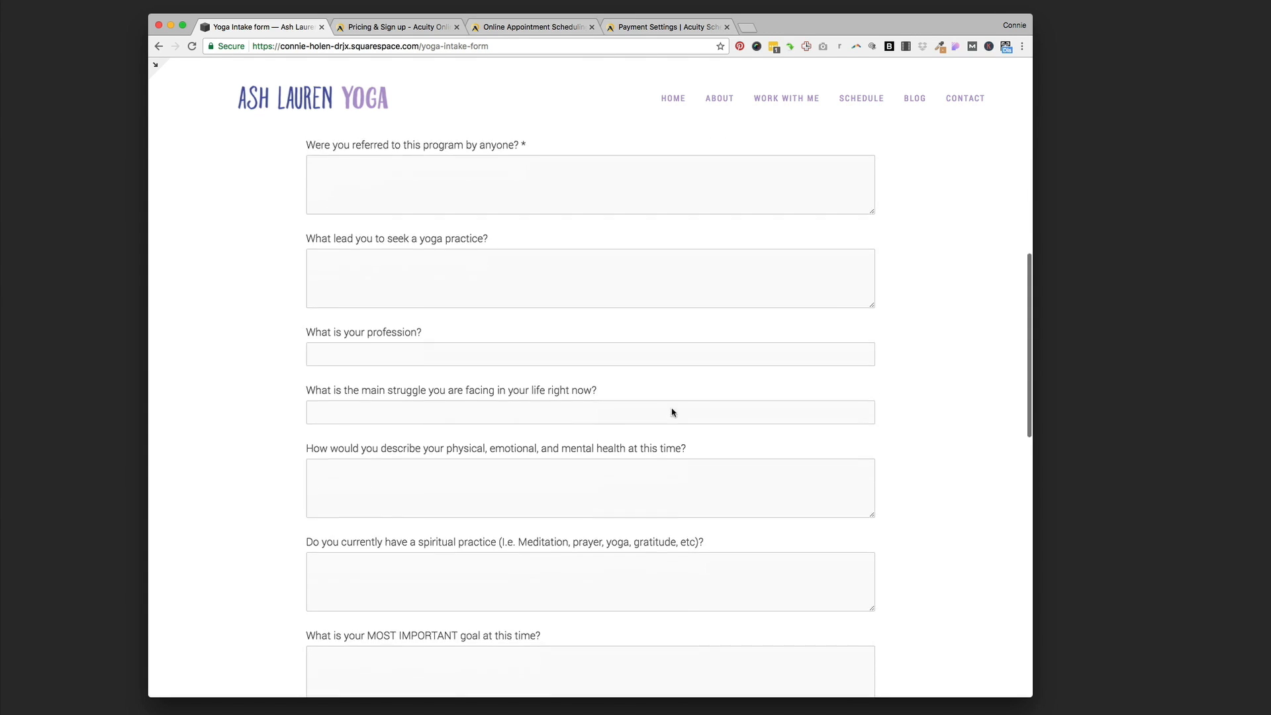
{"action": "scroll", "scroll_direction": "down", "scroll_amount": 3}
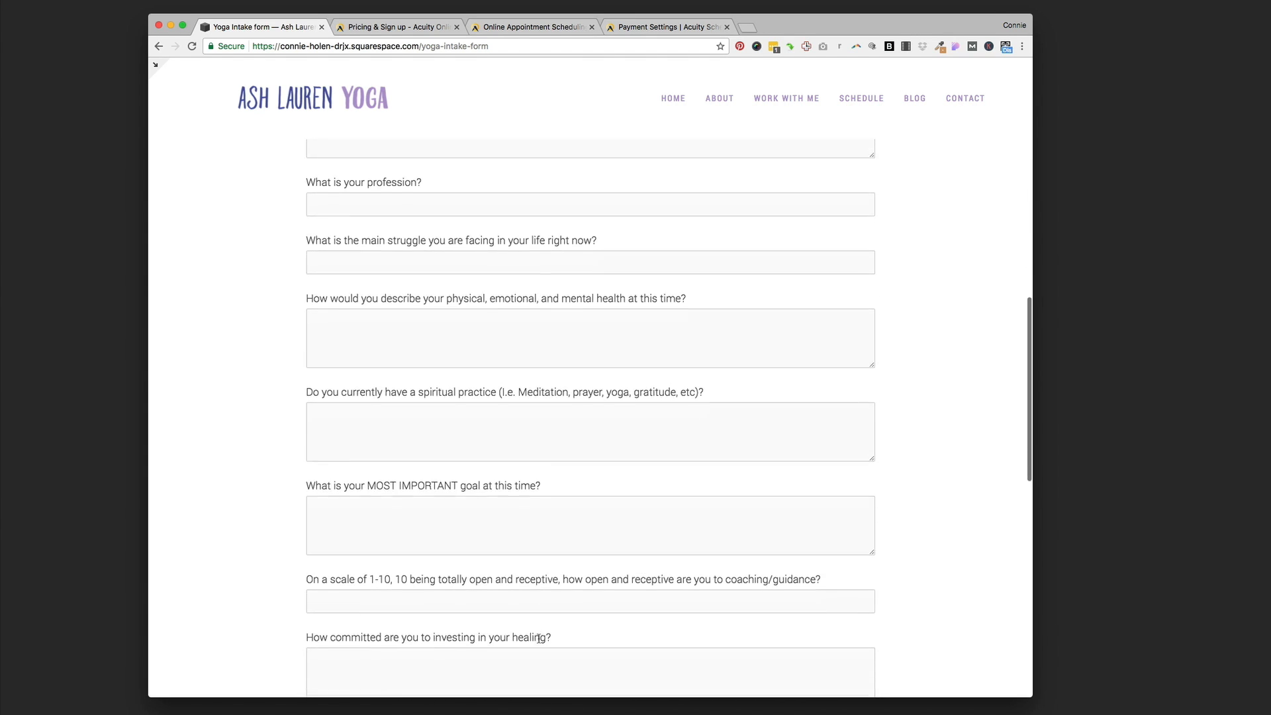
{"action": "scroll", "scroll_direction": "down", "scroll_amount": 3}
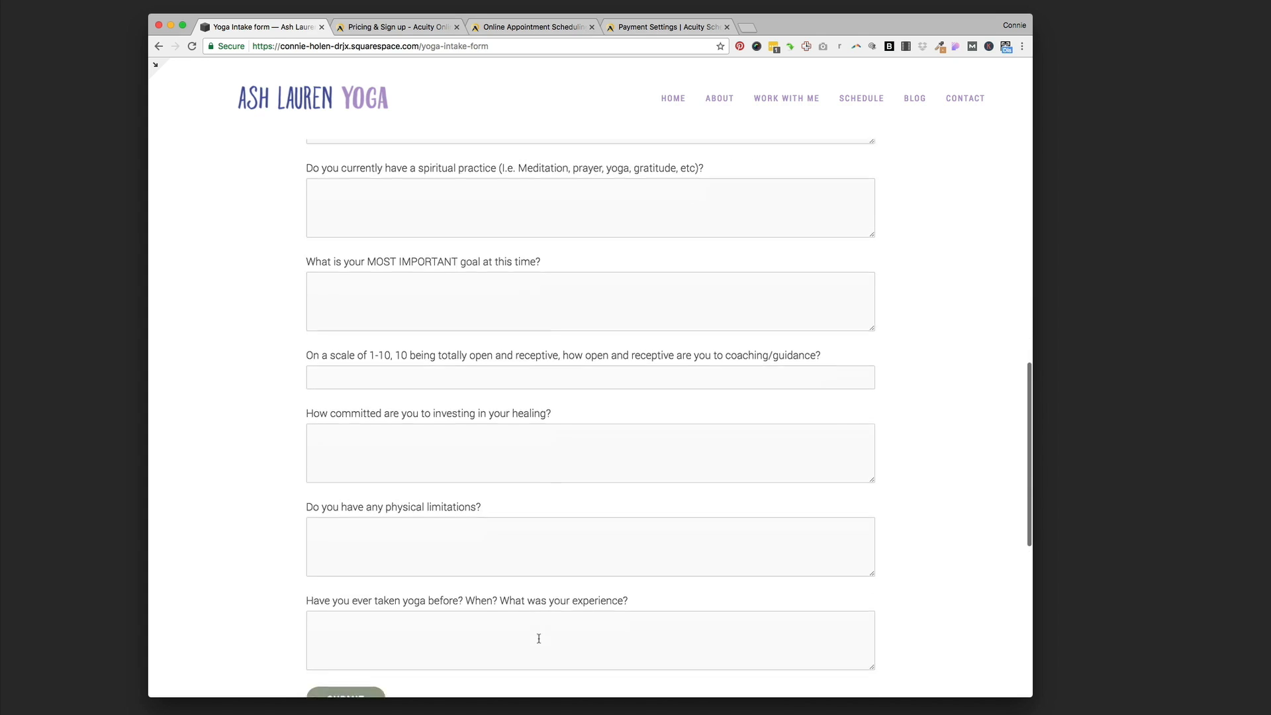
{"action": "scroll", "scroll_direction": "down", "scroll_amount": 3}
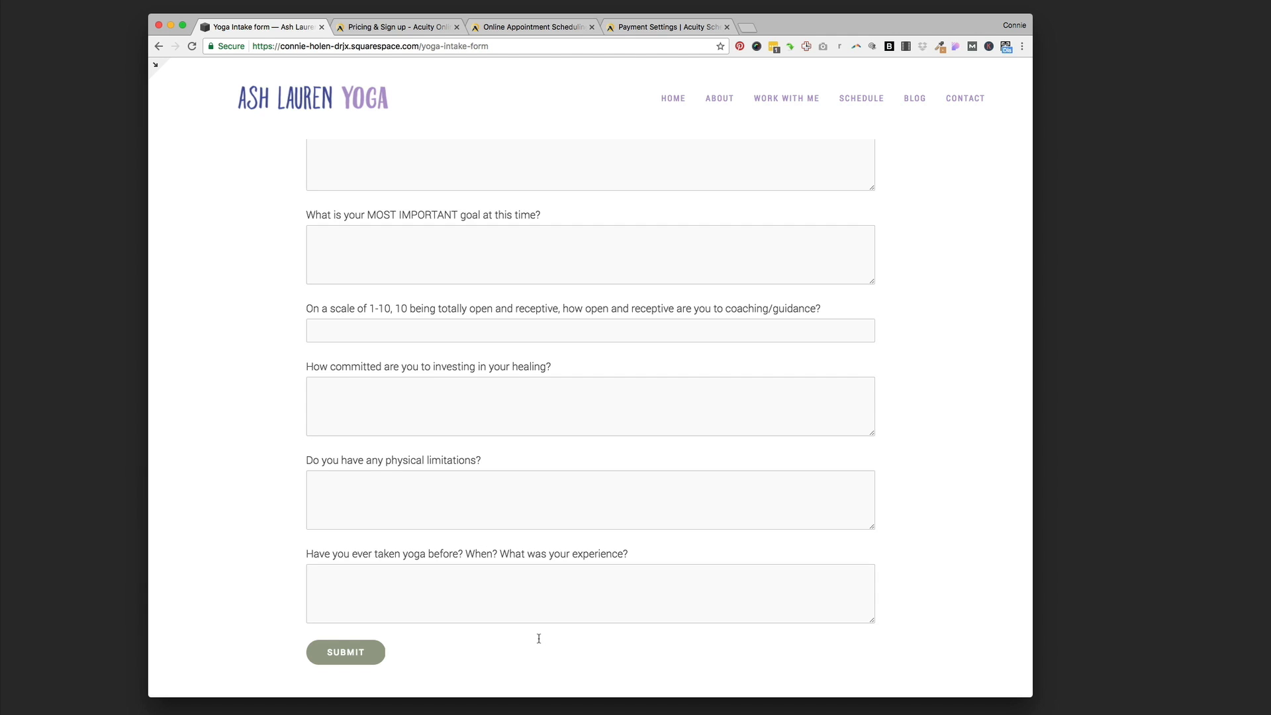
{"action": "scroll", "scroll_direction": "up", "scroll_amount": 3}
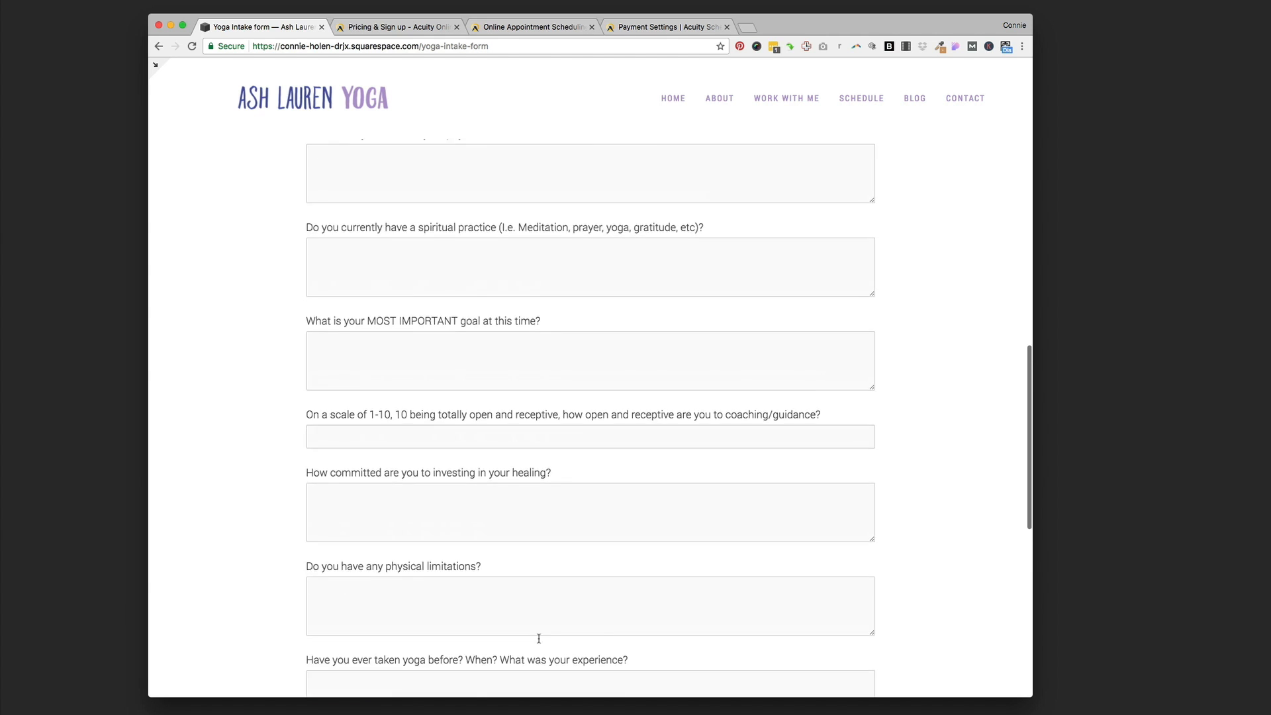
{"action": "scroll", "scroll_direction": "up", "scroll_amount": 3}
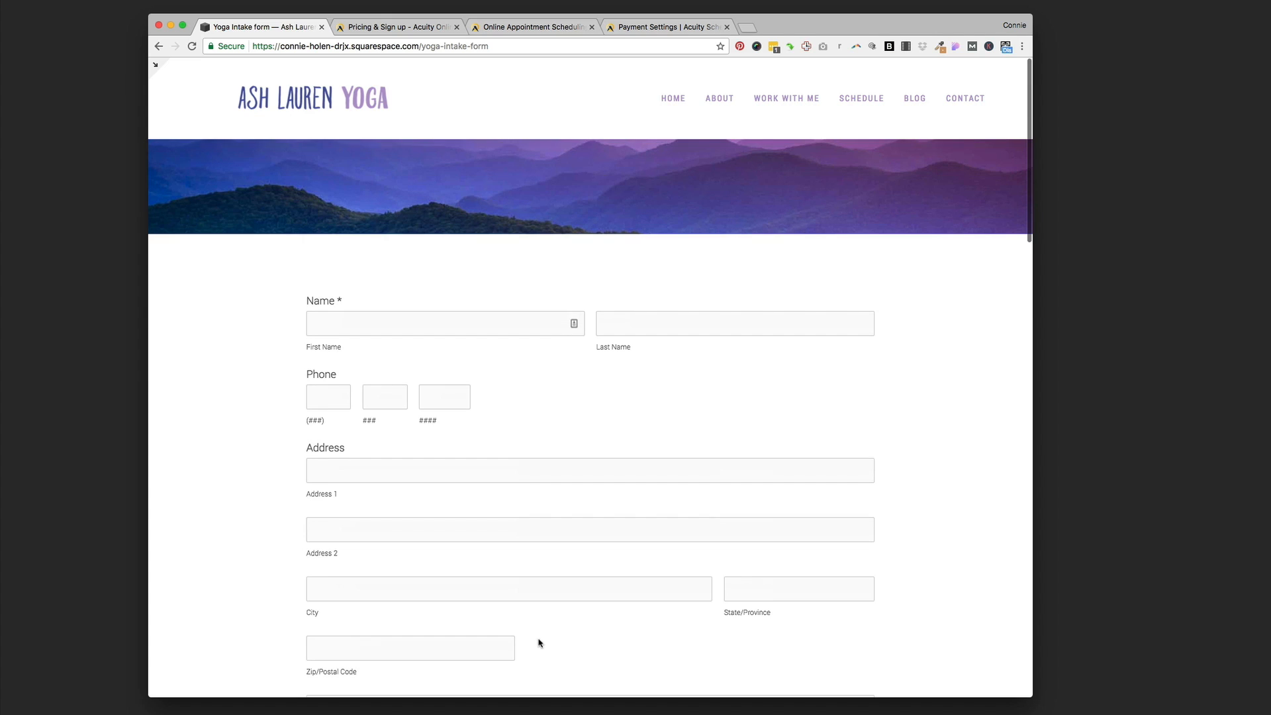
{"action": "mouse_move", "coordinate": [477, 548]}
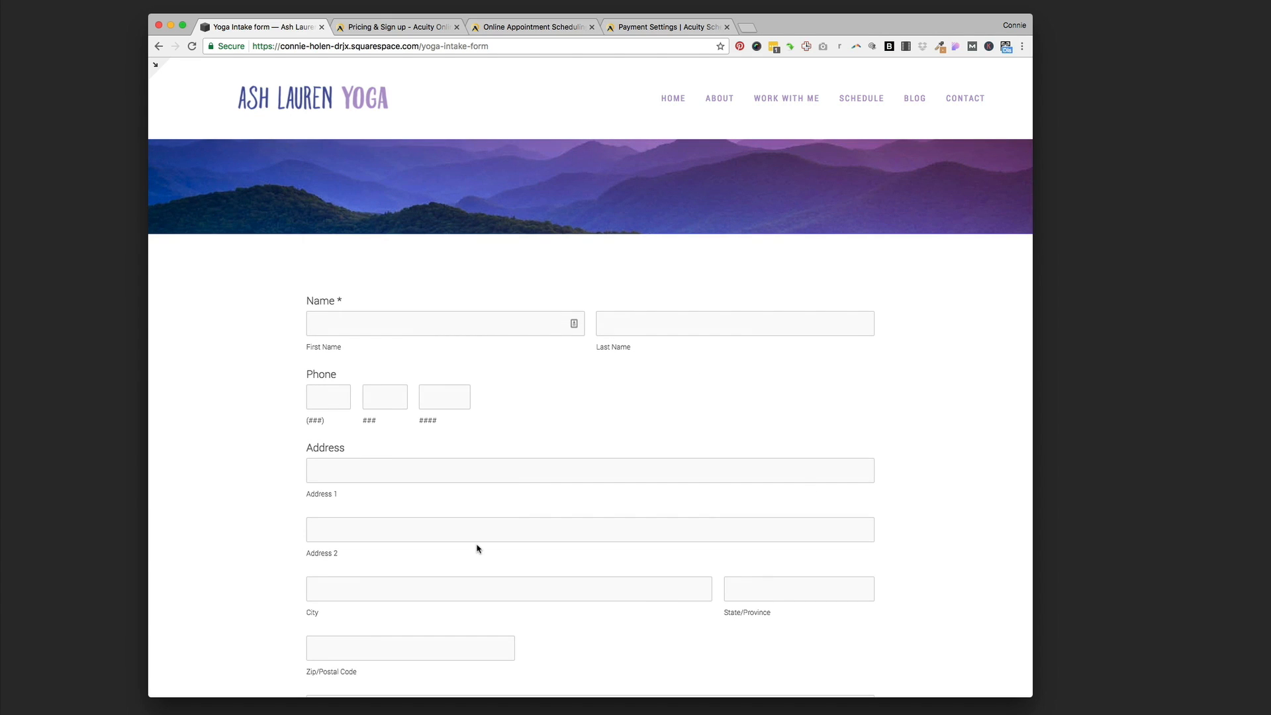
{"action": "mouse_move", "coordinate": [471, 546]}
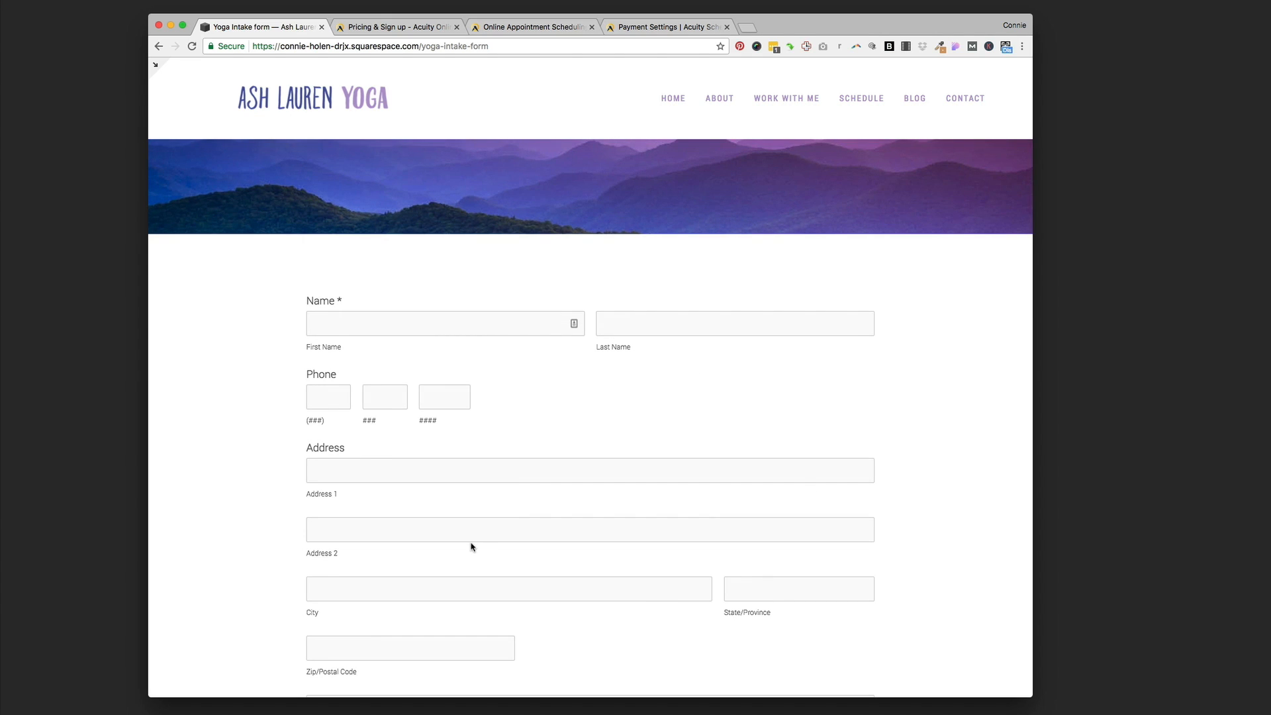
{"action": "mouse_move", "coordinate": [158, 67]}
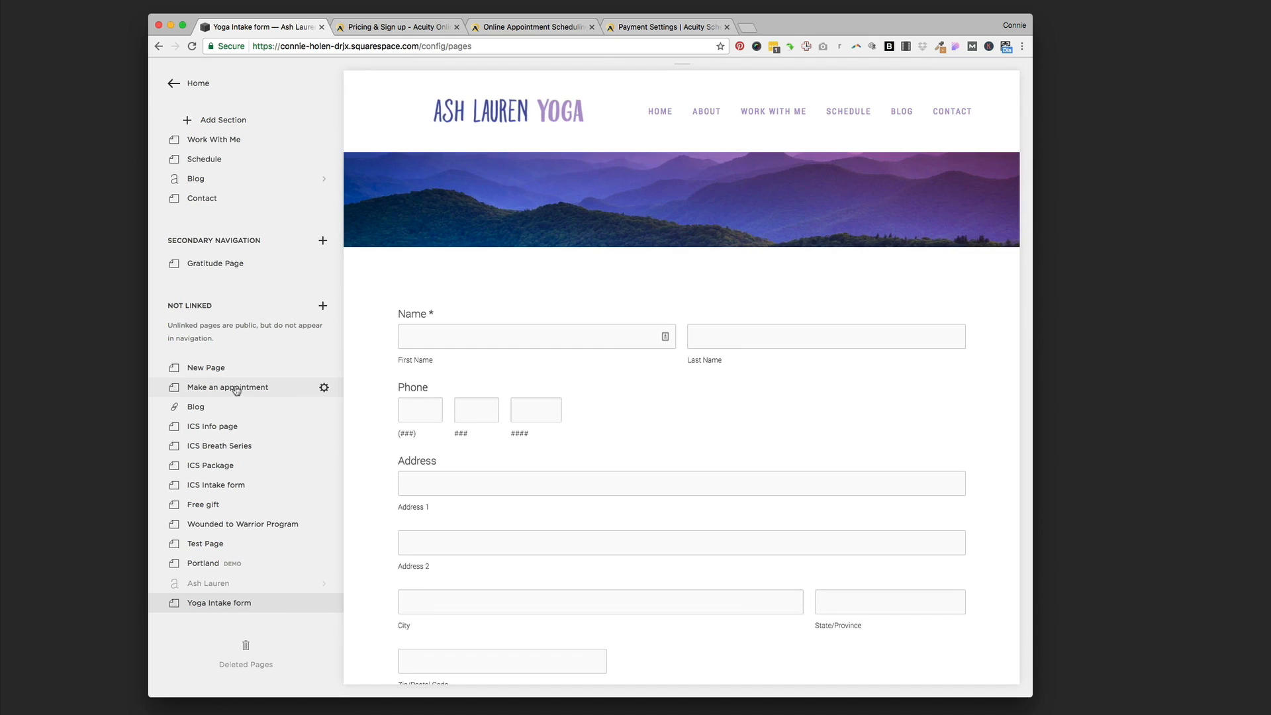
- Open the Make an appointment page from the Not Linked section to see its booking embed
{"action": "left_click", "coordinate": [229, 387]}
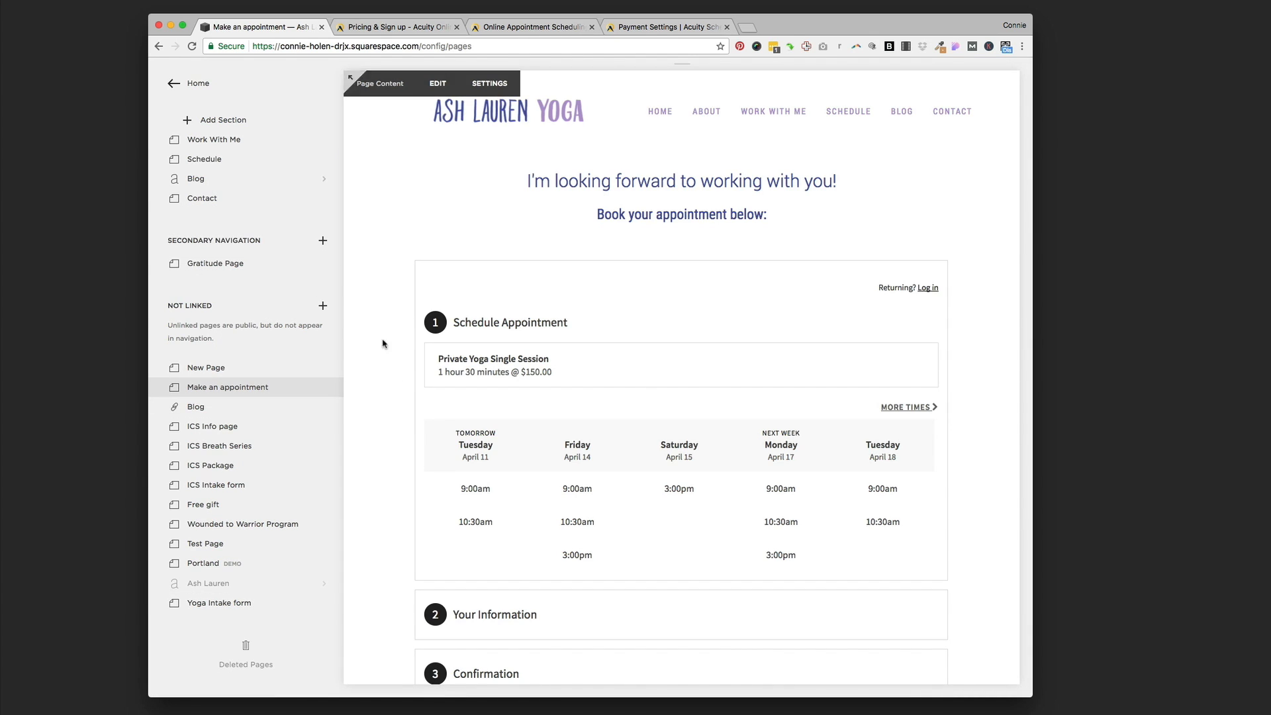
{"action": "mouse_move", "coordinate": [662, 442]}
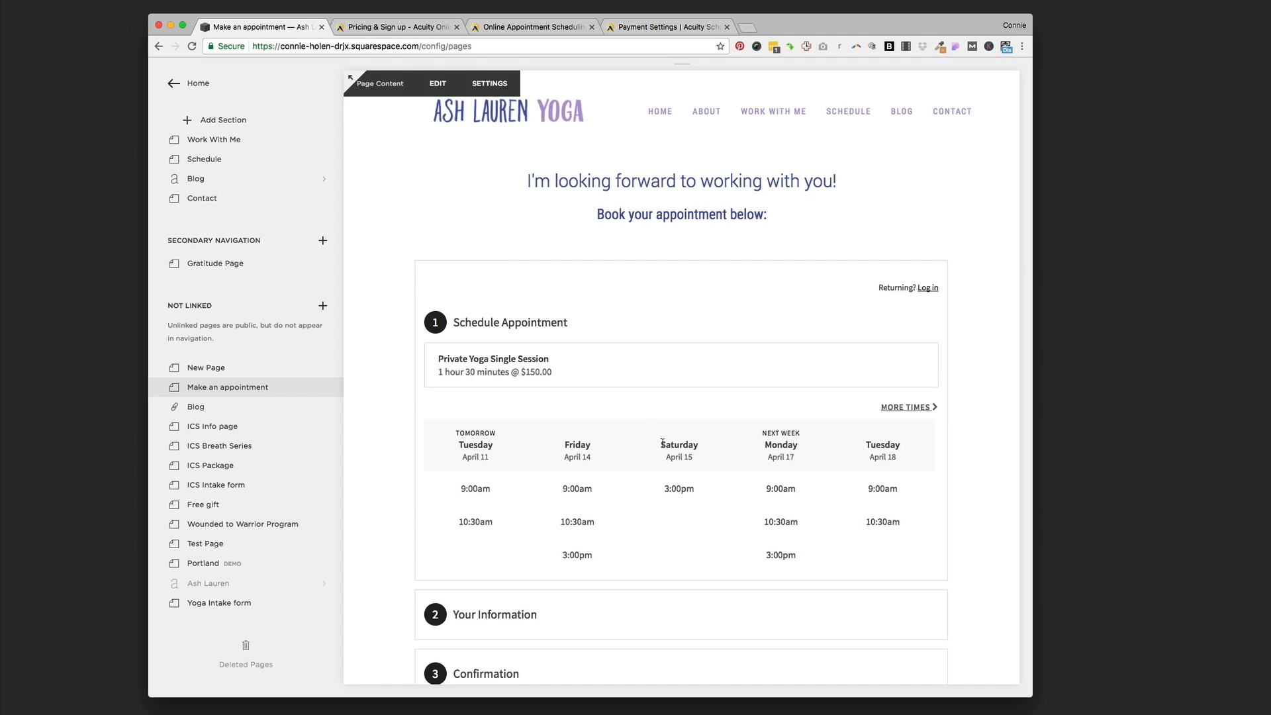
{"action": "mouse_move", "coordinate": [783, 592]}
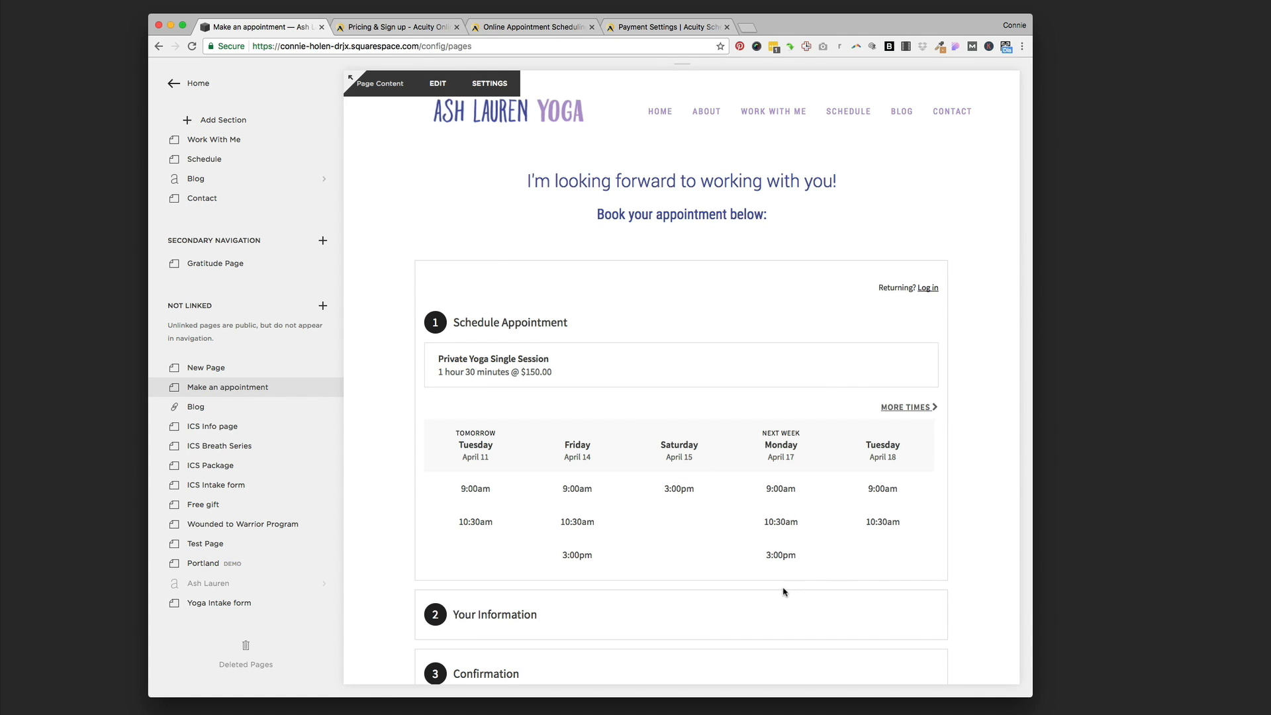
{"action": "mouse_move", "coordinate": [744, 496]}
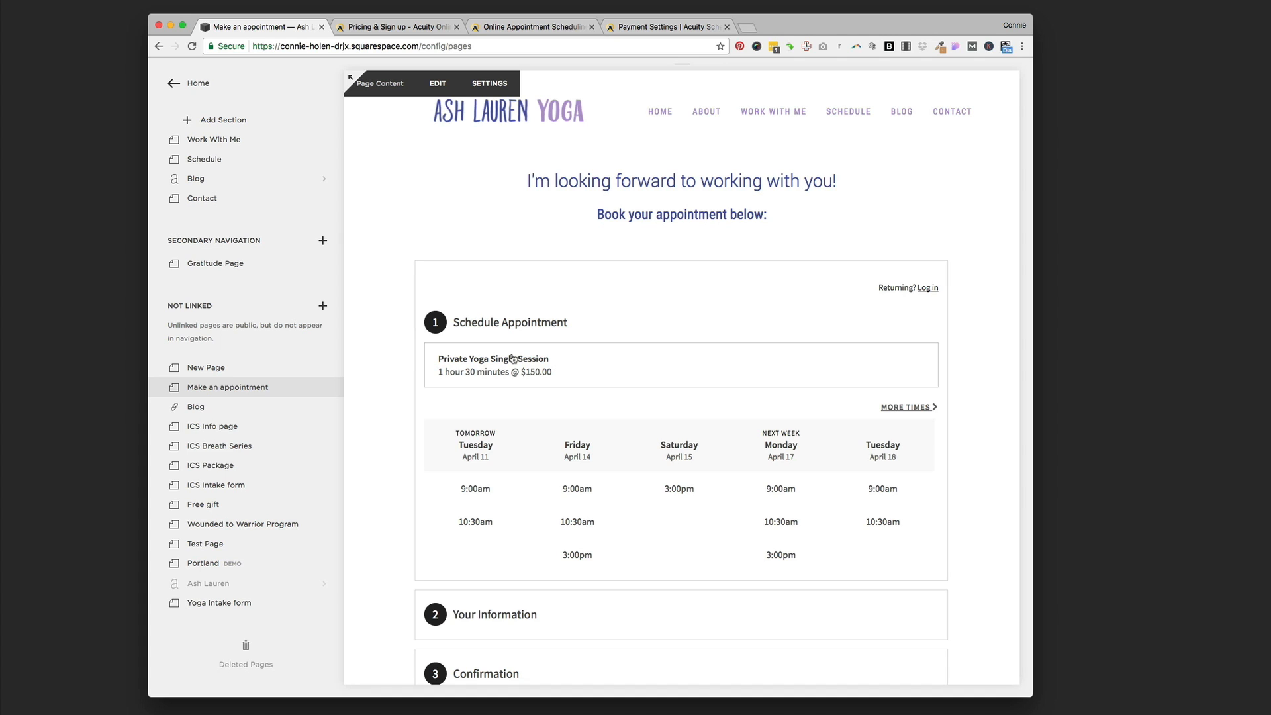
{"action": "mouse_move", "coordinate": [388, 409]}
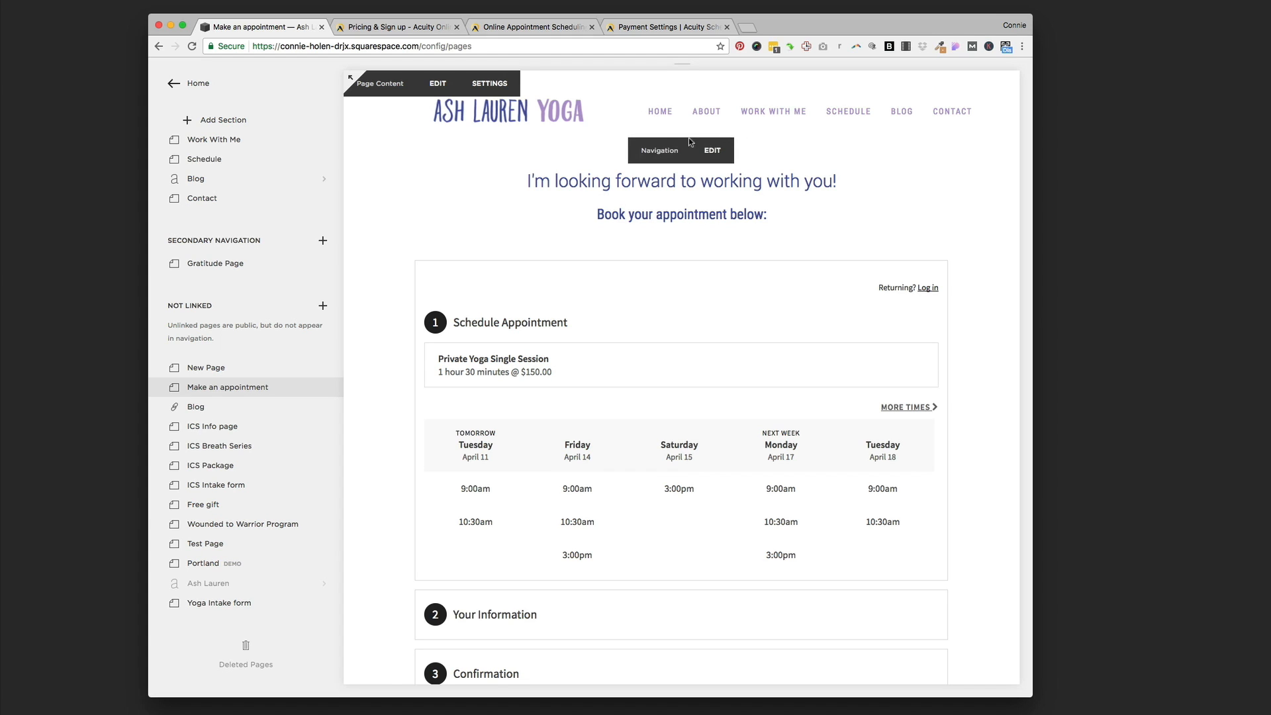
{"action": "mouse_move", "coordinate": [253, 388]}
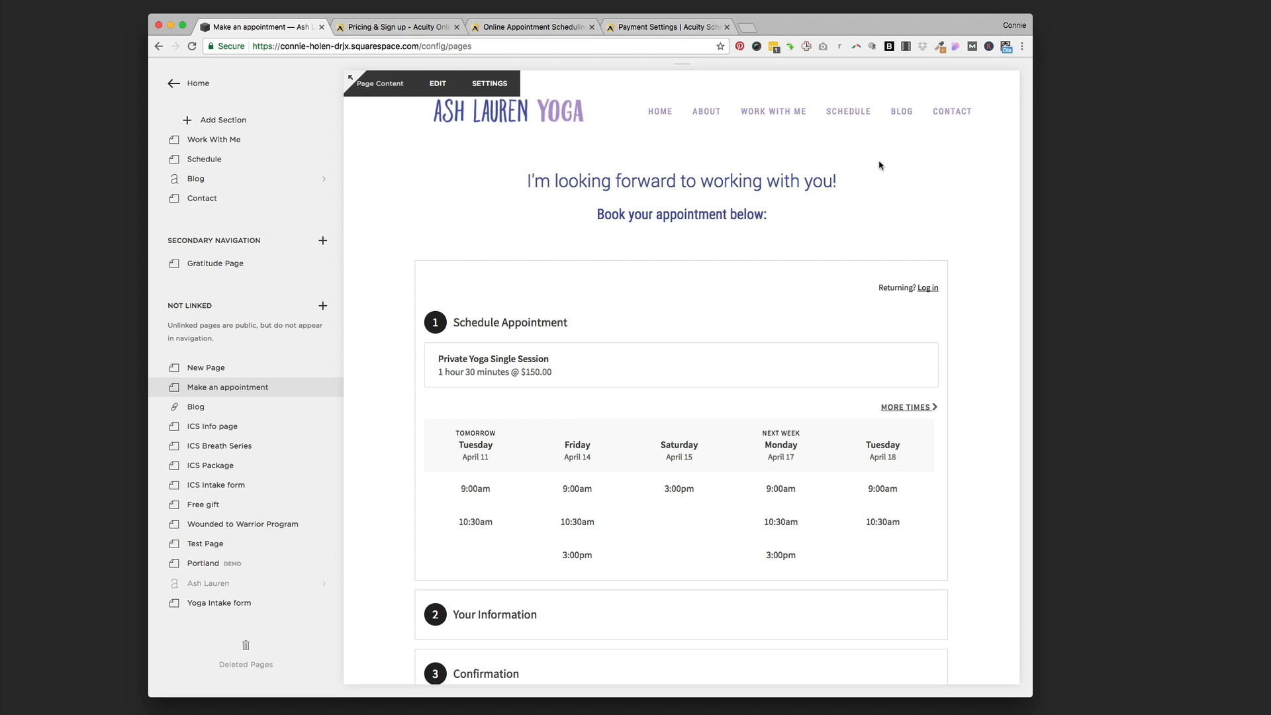
{"action": "mouse_move", "coordinate": [892, 157]}
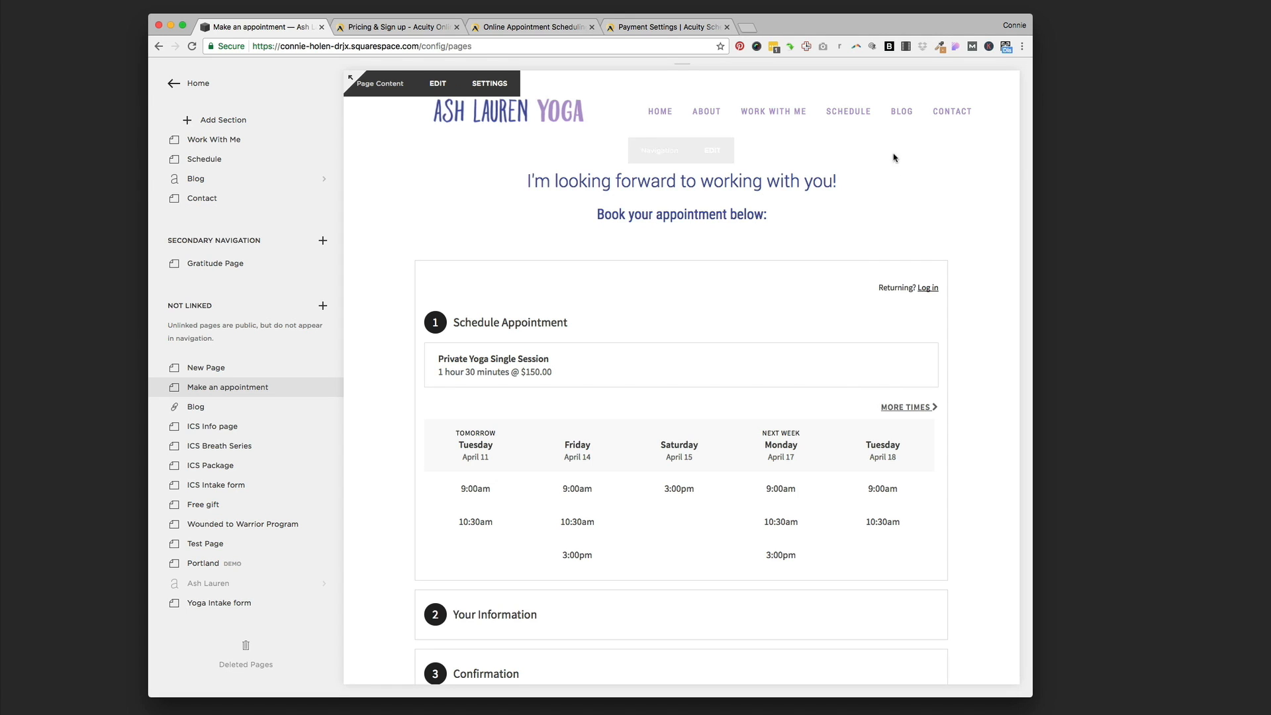
{"action": "mouse_move", "coordinate": [806, 318]}
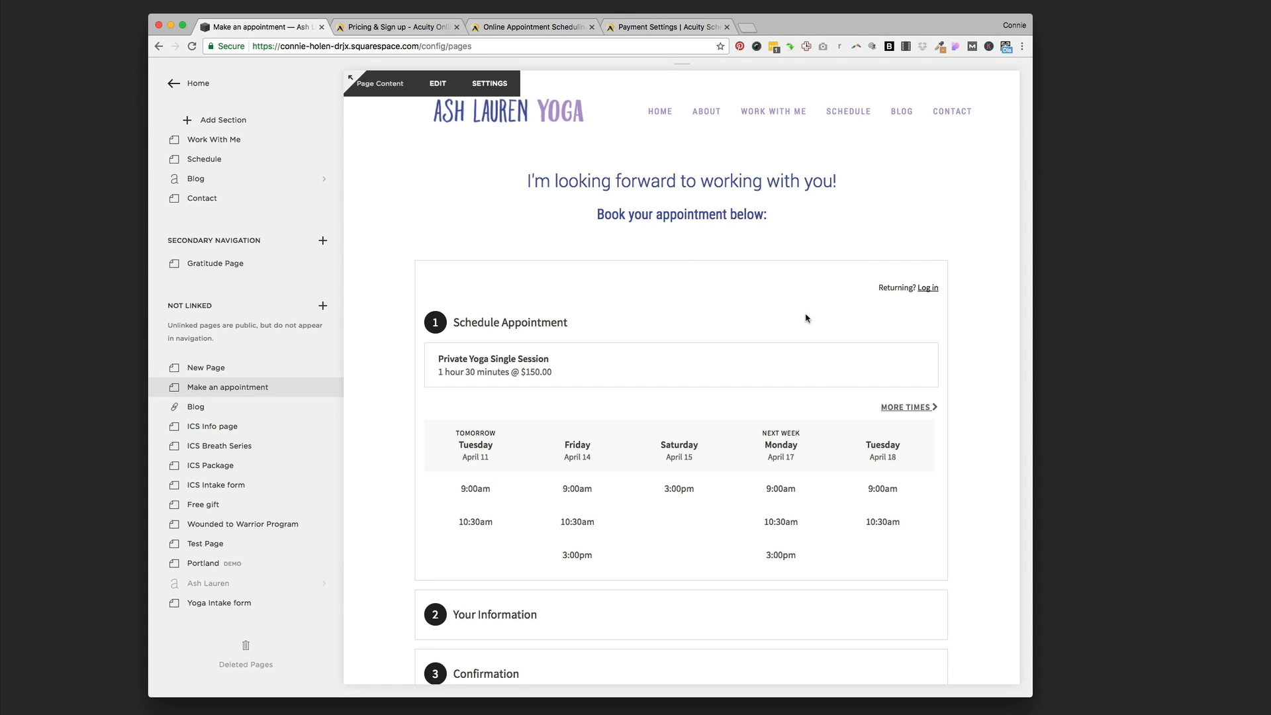
{"action": "mouse_move", "coordinate": [883, 180]}
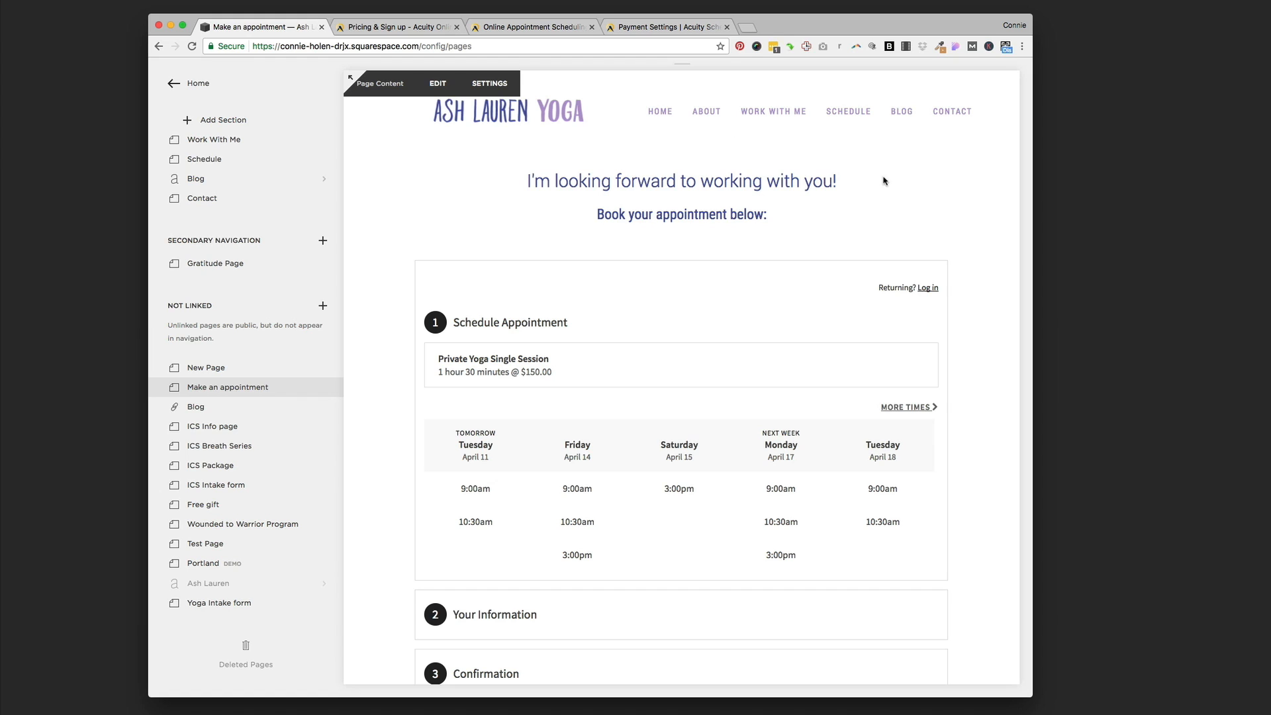
{"action": "mouse_move", "coordinate": [879, 193]}
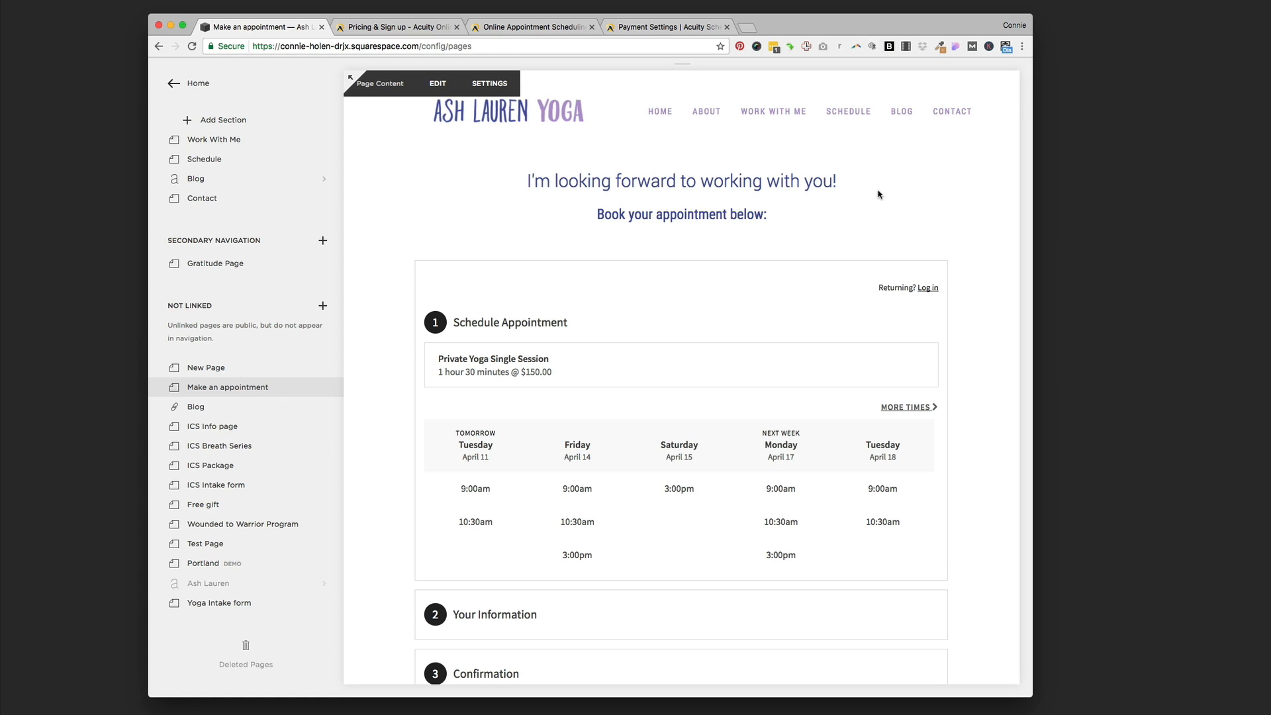
{"action": "mouse_move", "coordinate": [927, 241]}
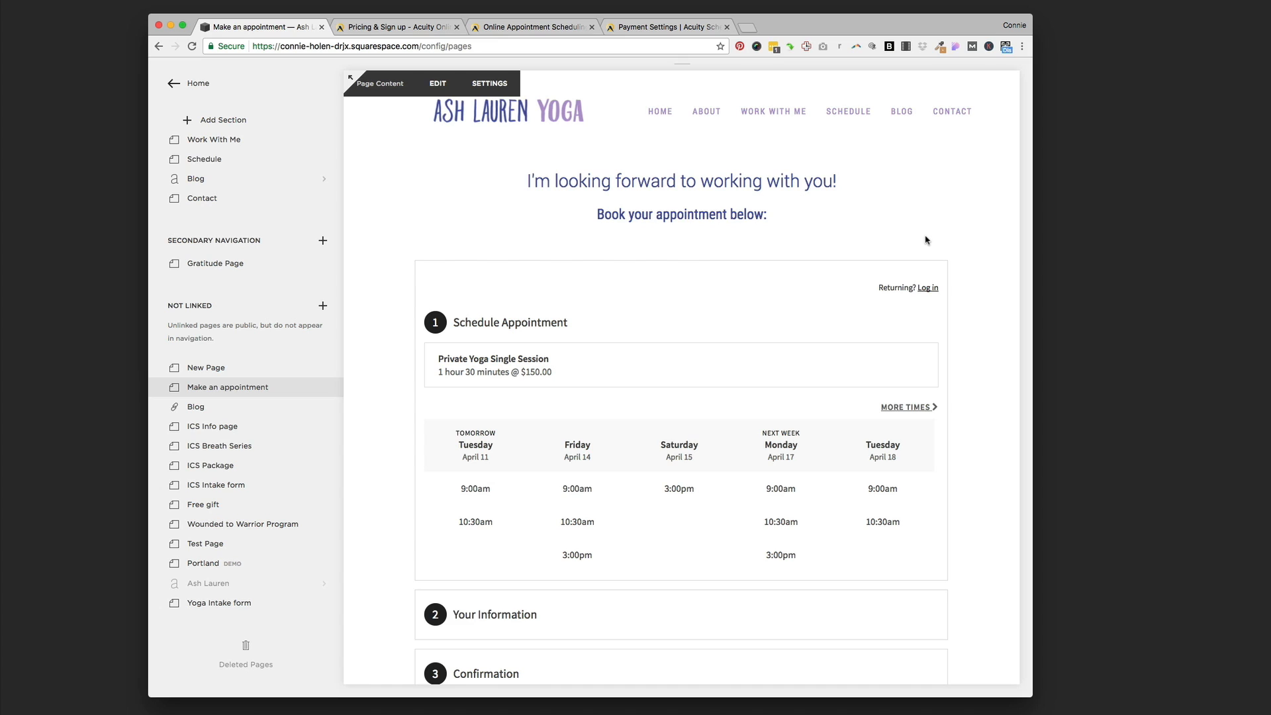
{"action": "mouse_move", "coordinate": [911, 226]}
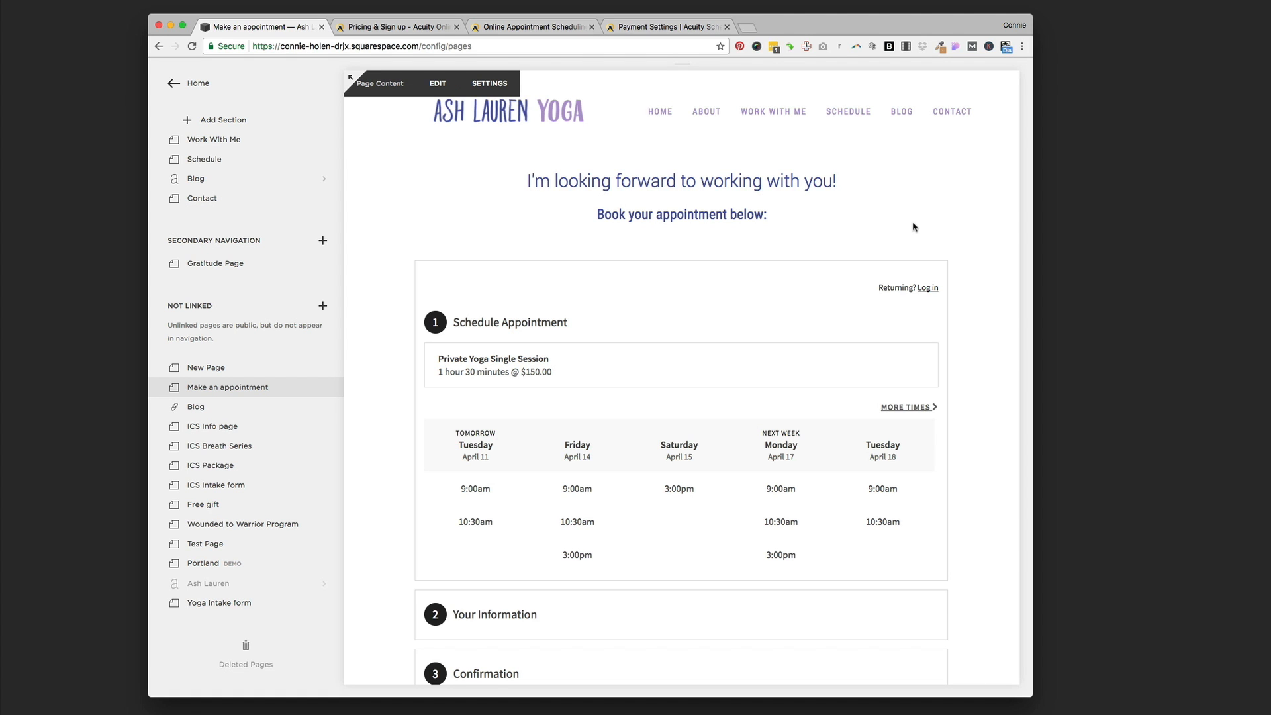
{"action": "mouse_move", "coordinate": [900, 226]}
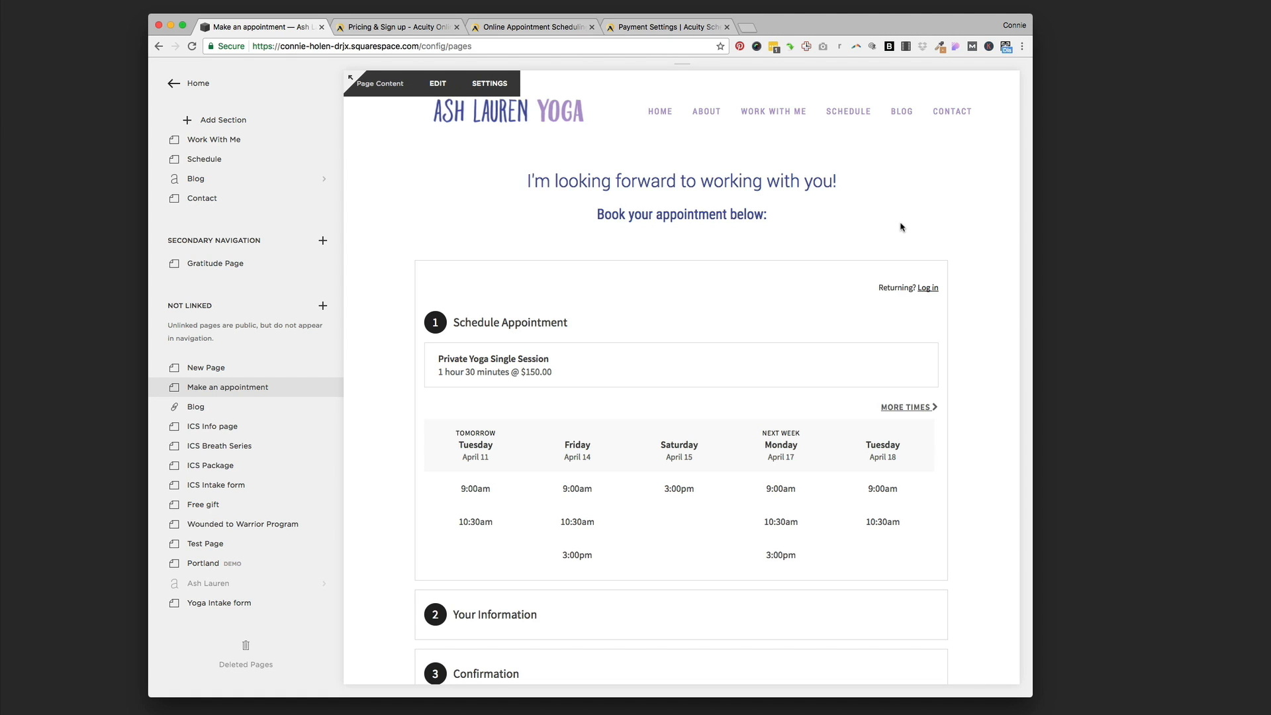